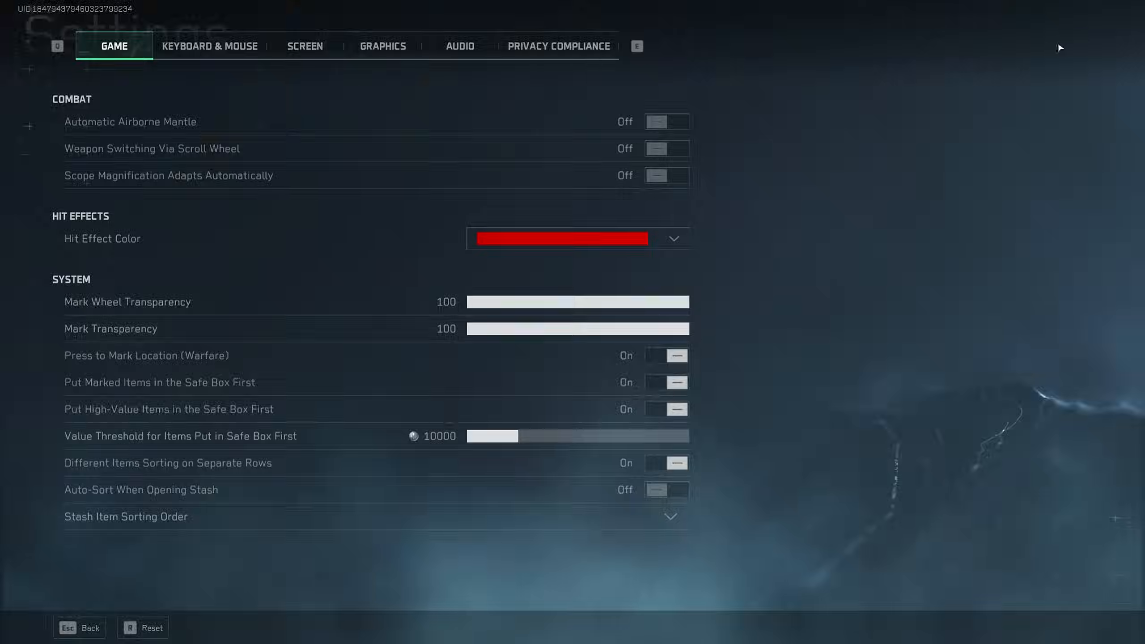
- Switch to the Graphics settings showing monitor, display mode and frame rate caps
click(382, 46)
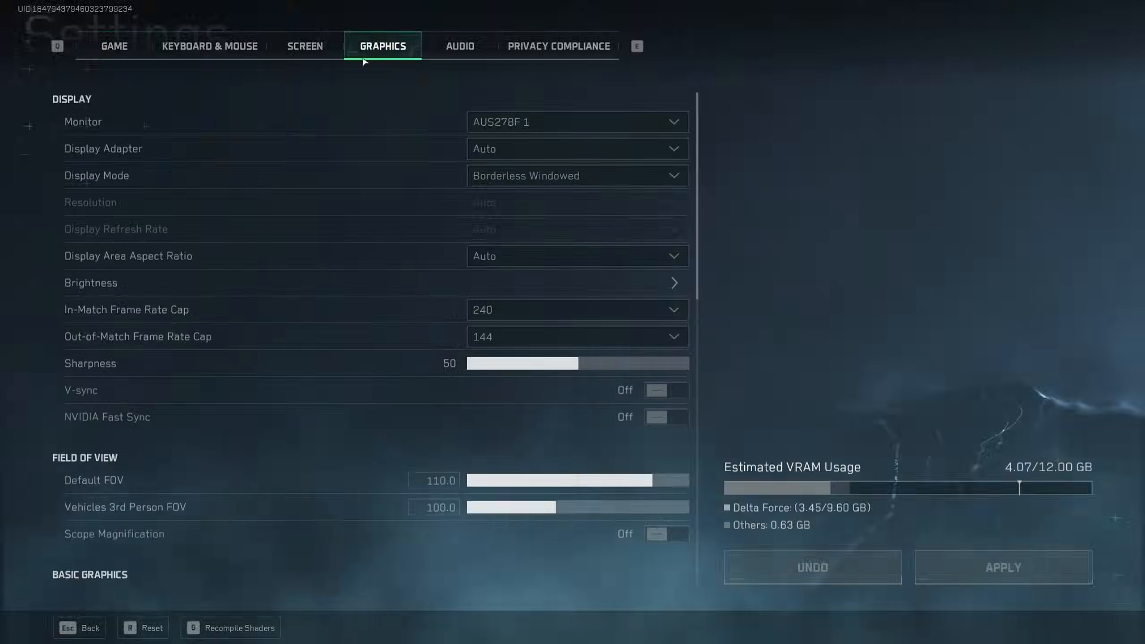
mouse_move(786, 169)
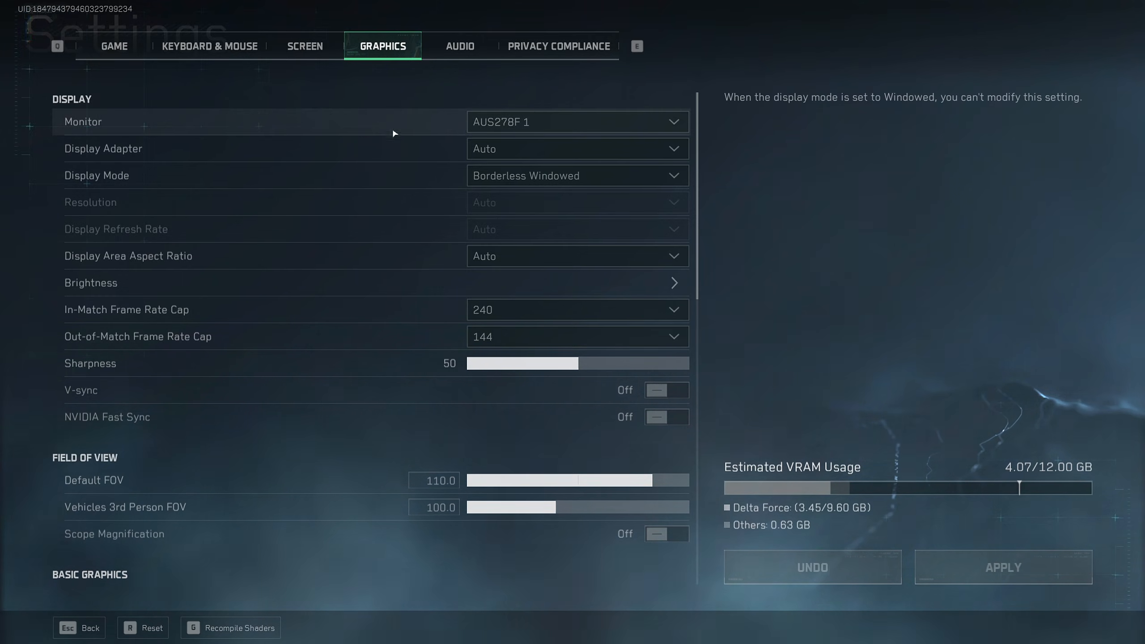
mouse_move(598, 178)
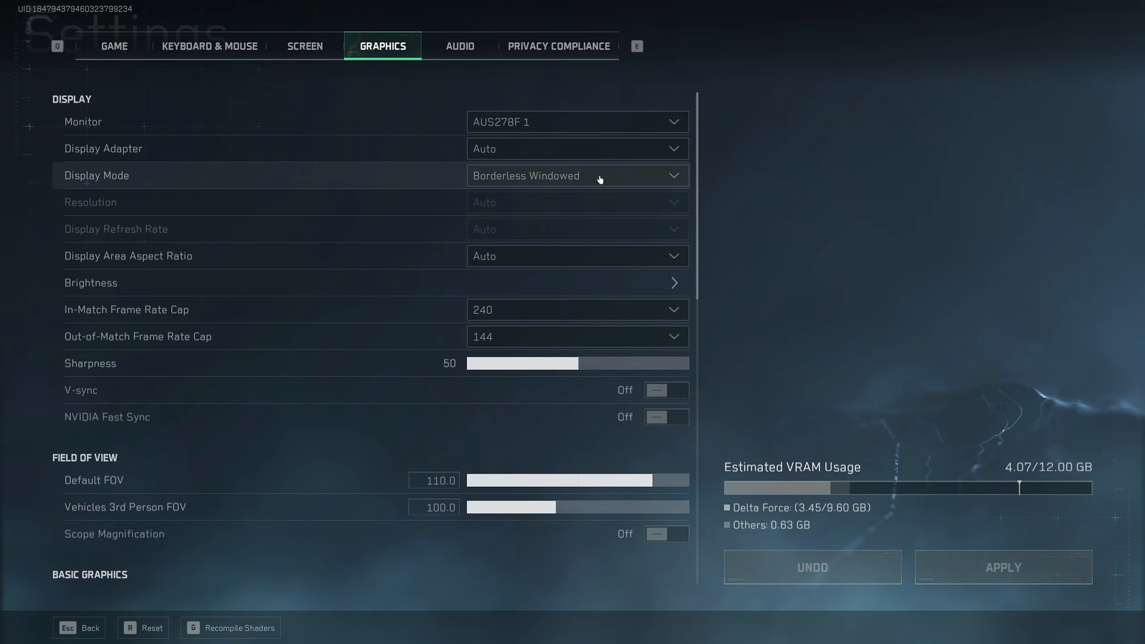
mouse_move(708, 173)
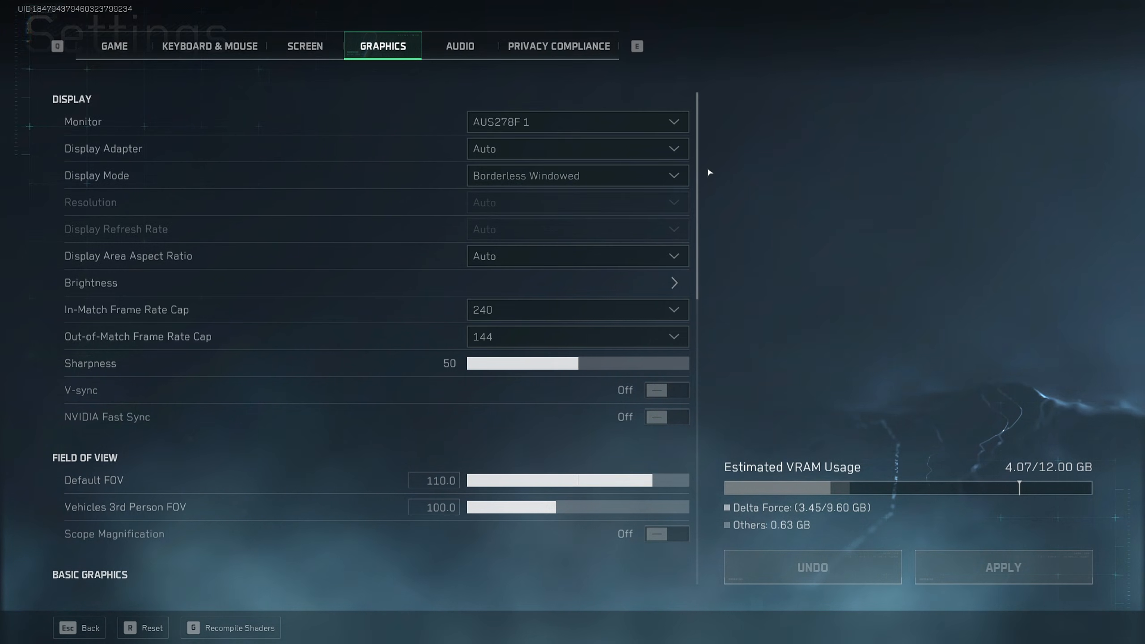
mouse_move(834, 240)
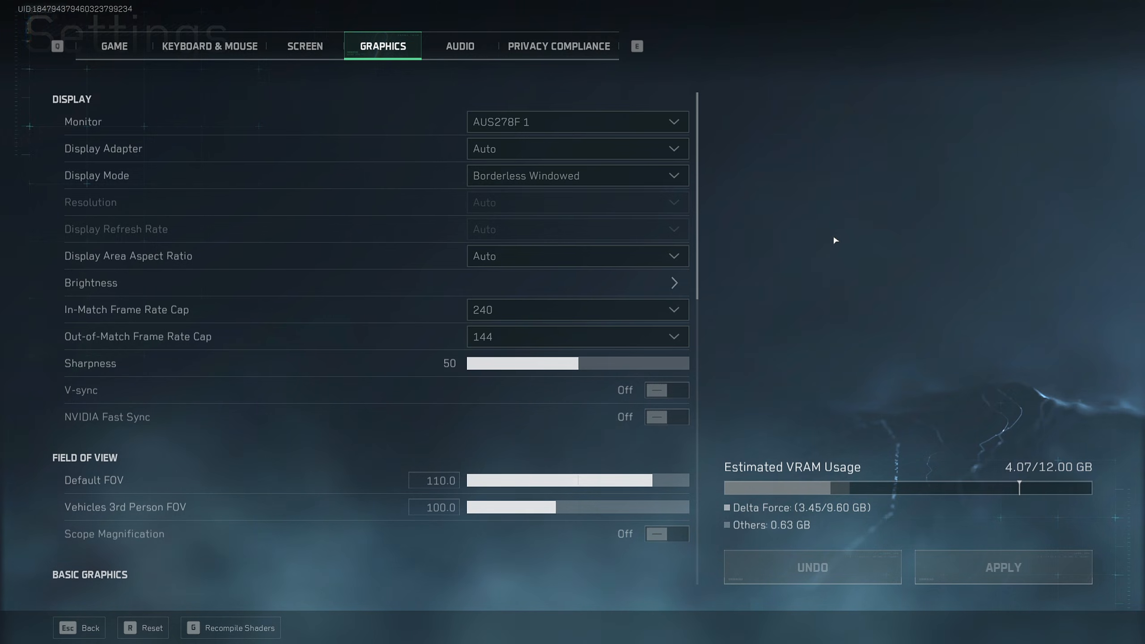
mouse_move(823, 213)
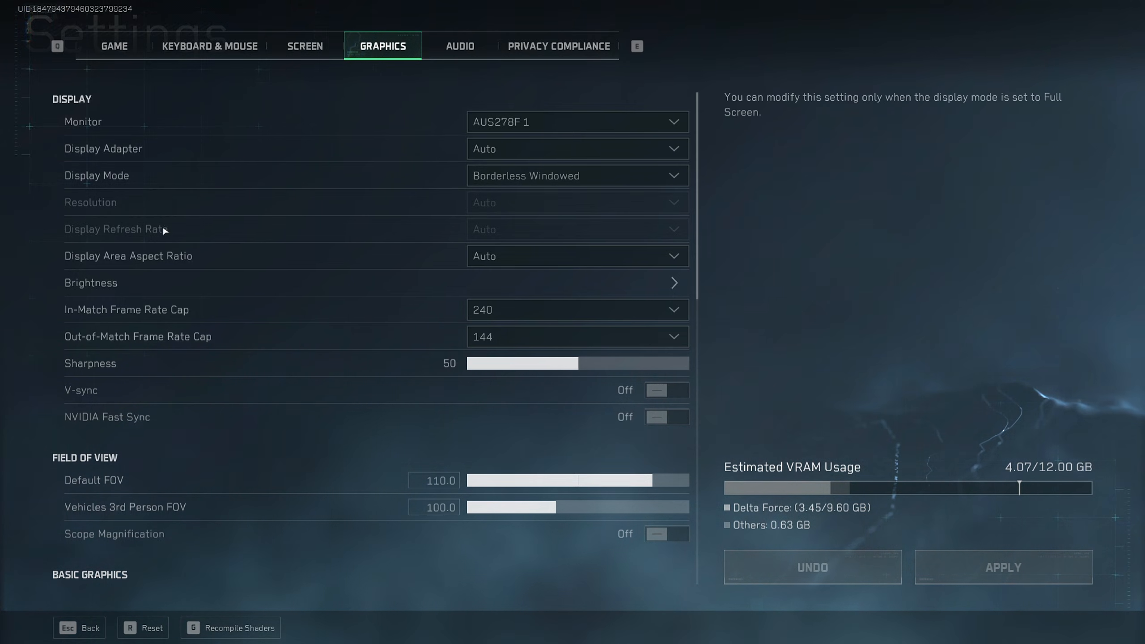
mouse_move(466, 175)
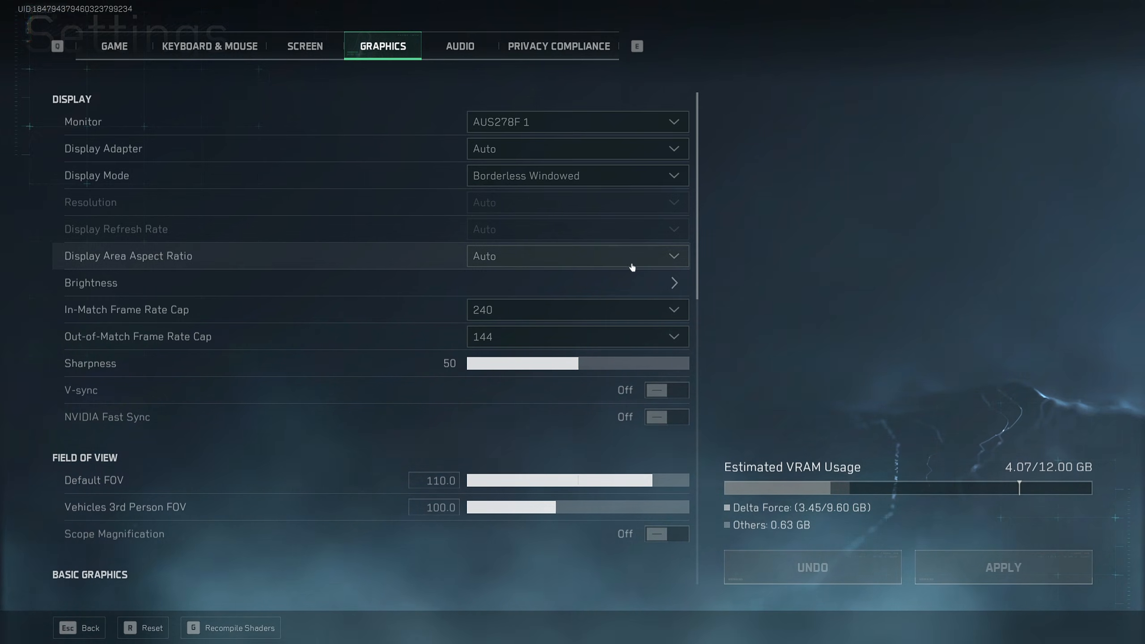
click(665, 283)
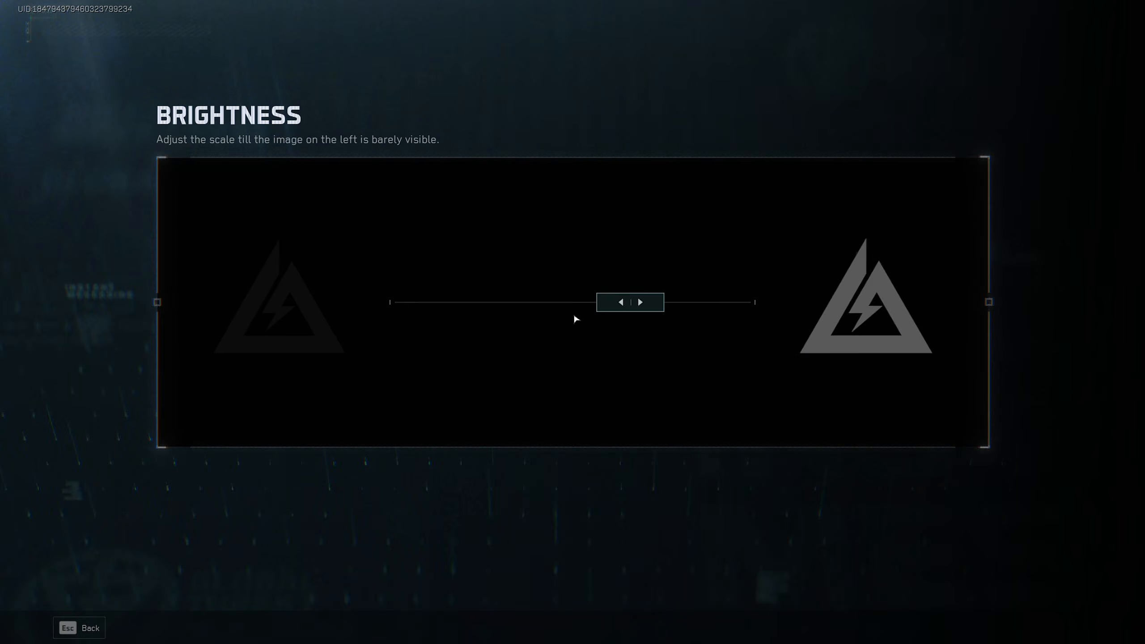
mouse_move(573, 387)
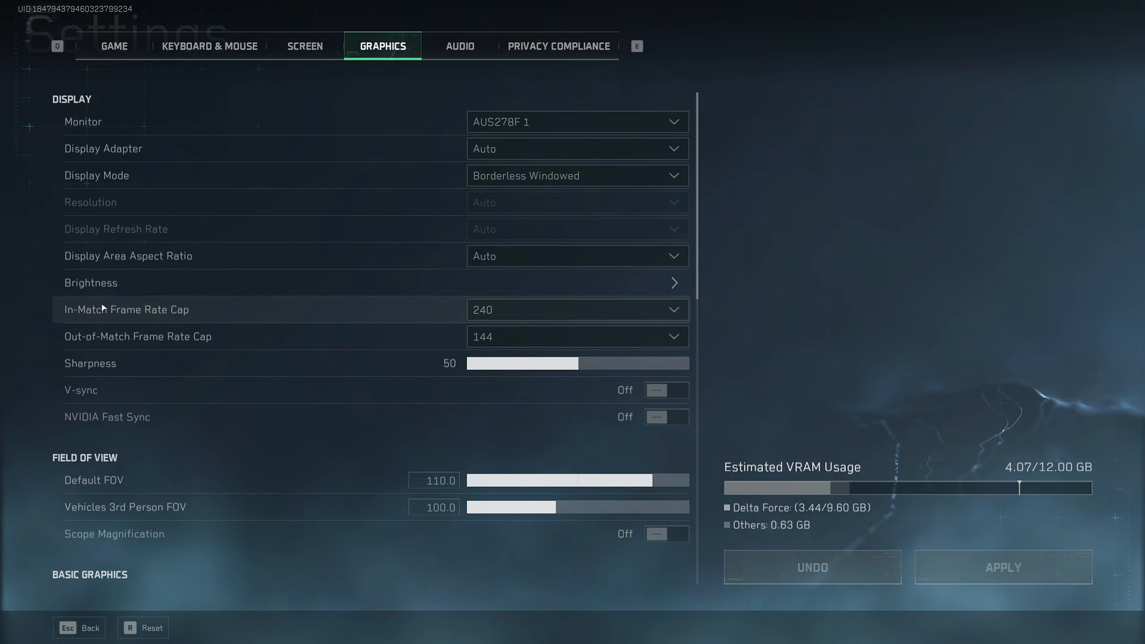
click(576, 308)
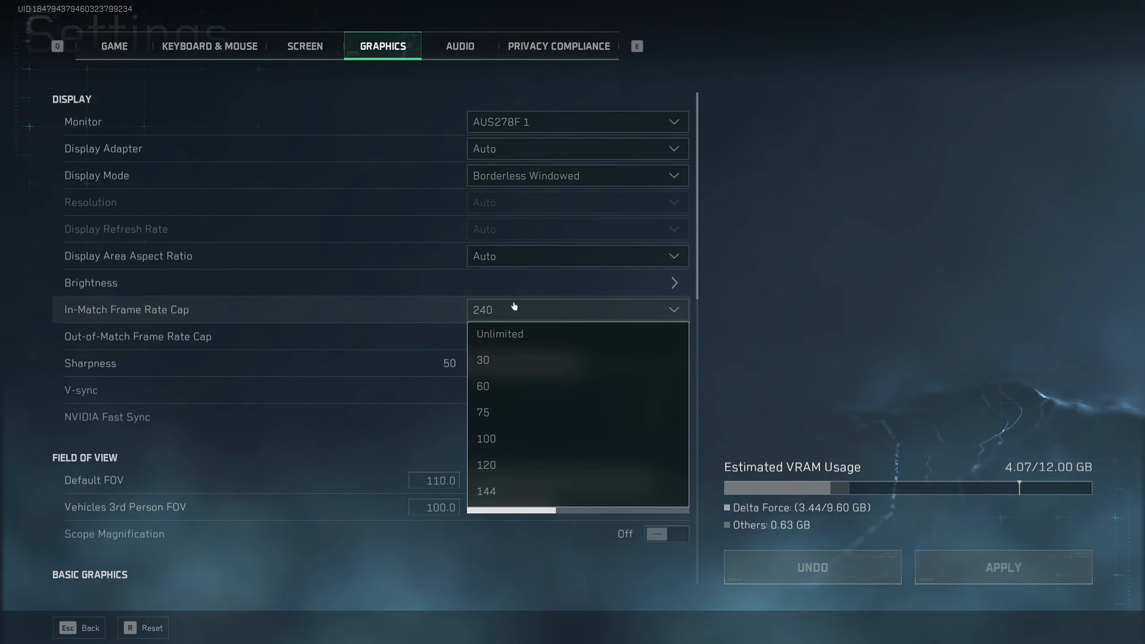
click(486, 491)
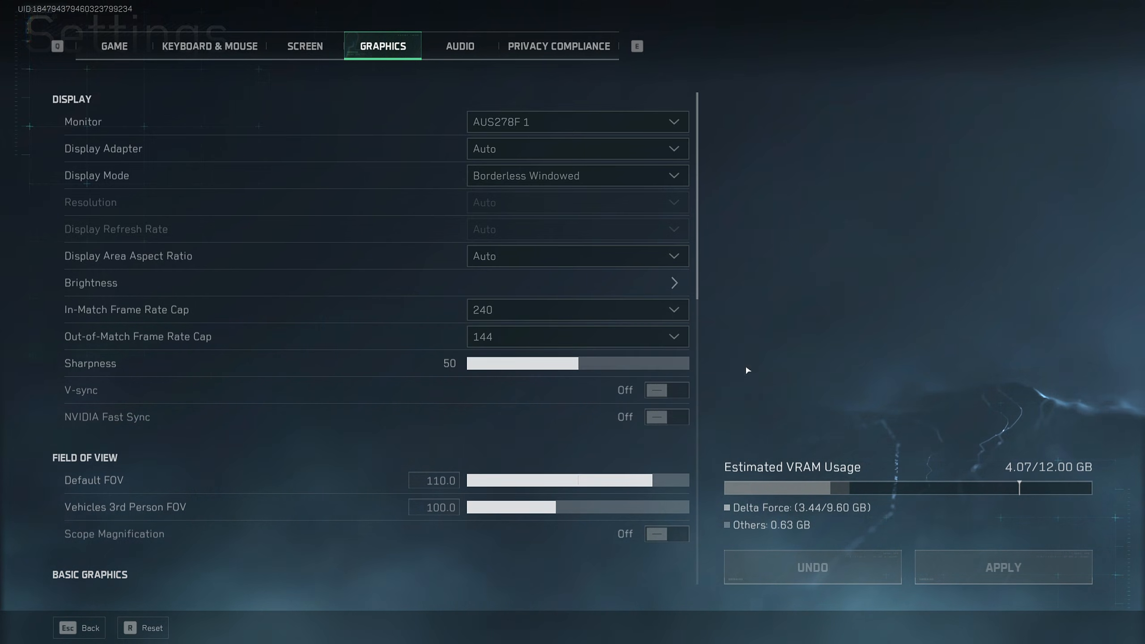
mouse_move(736, 321)
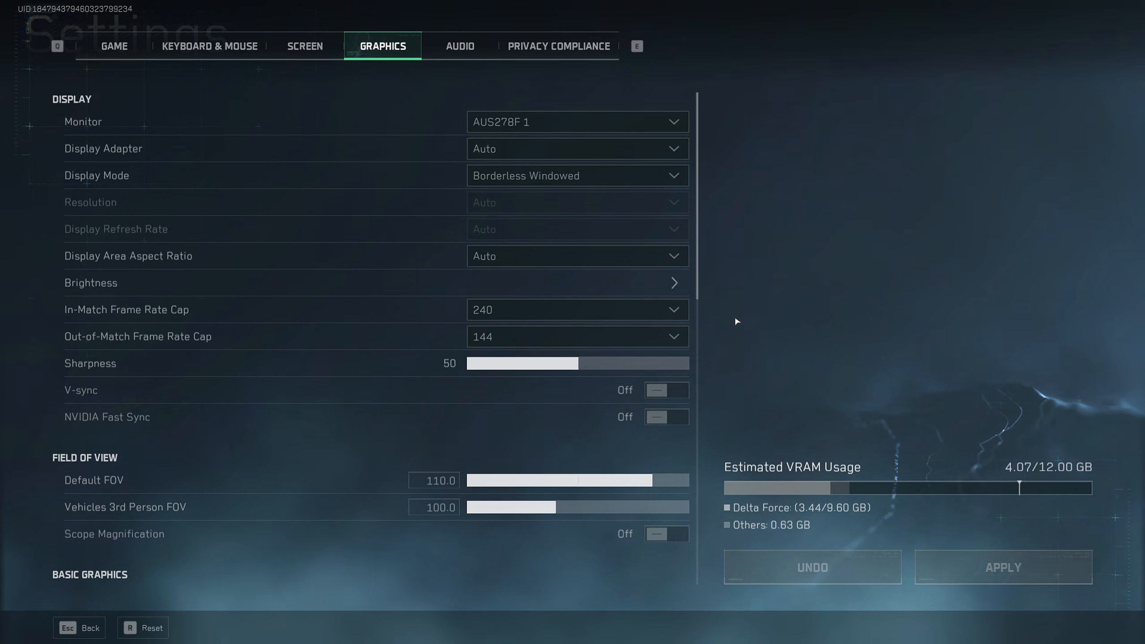
click(576, 308)
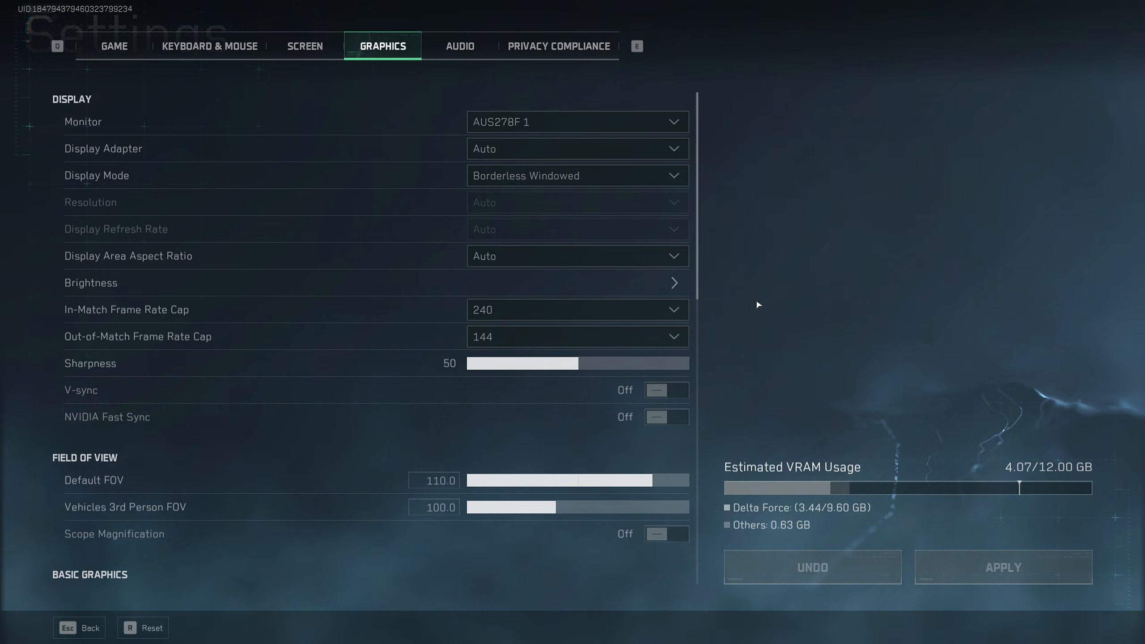
mouse_move(574, 308)
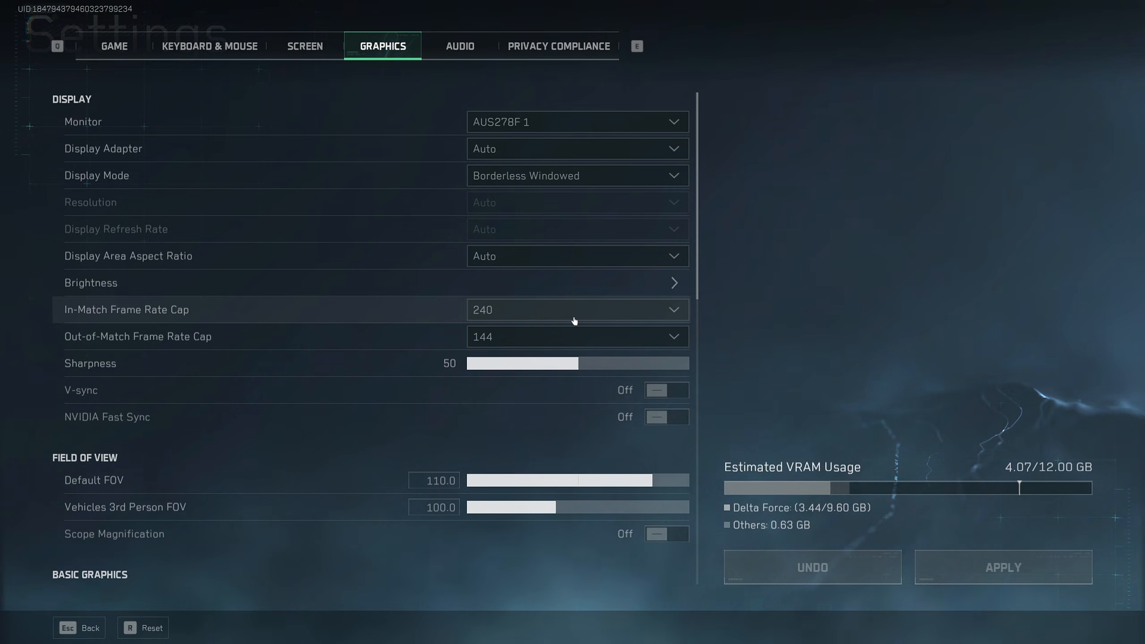
- Scroll past Sharpness 50 and V-sync to Default FOV 110 and Basic Graphics
scroll(down, 3)
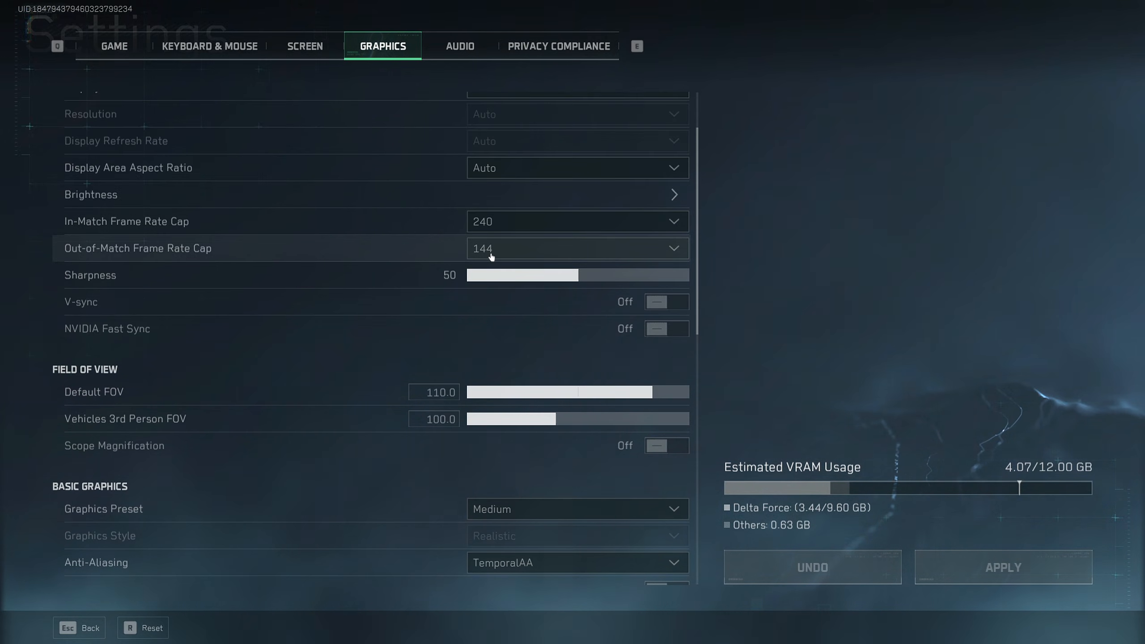
mouse_move(669, 248)
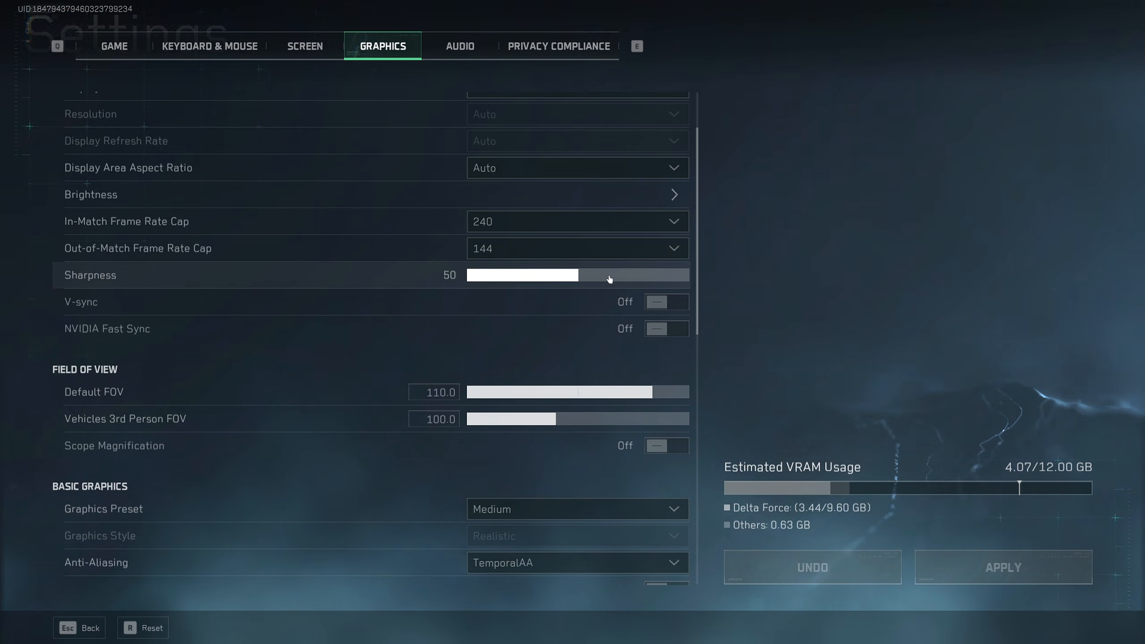
mouse_move(588, 304)
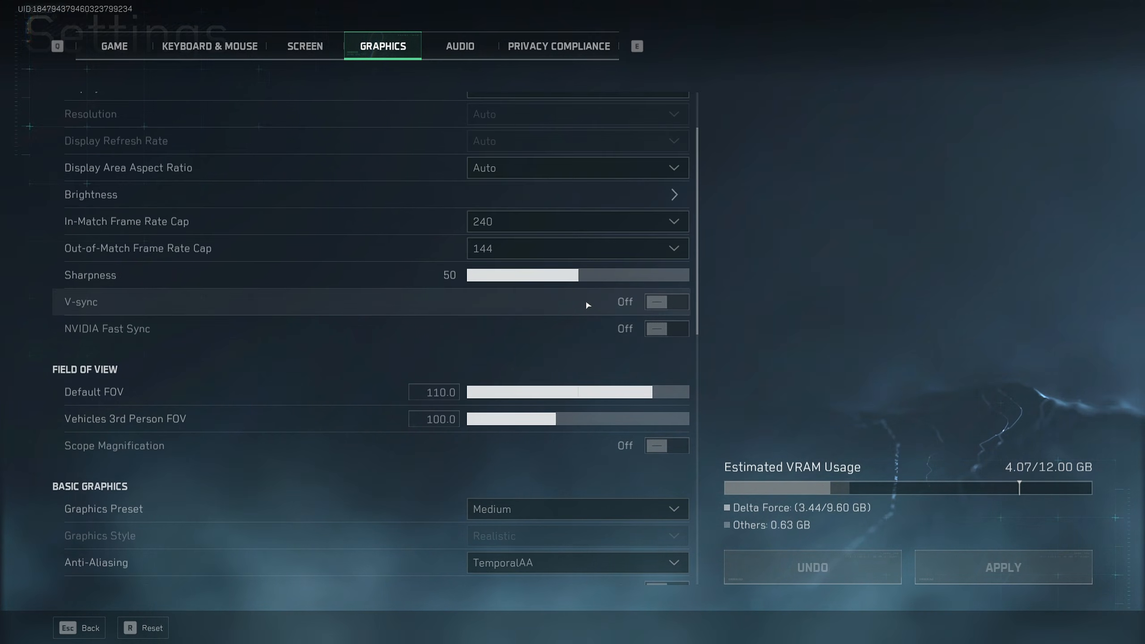
mouse_move(637, 307)
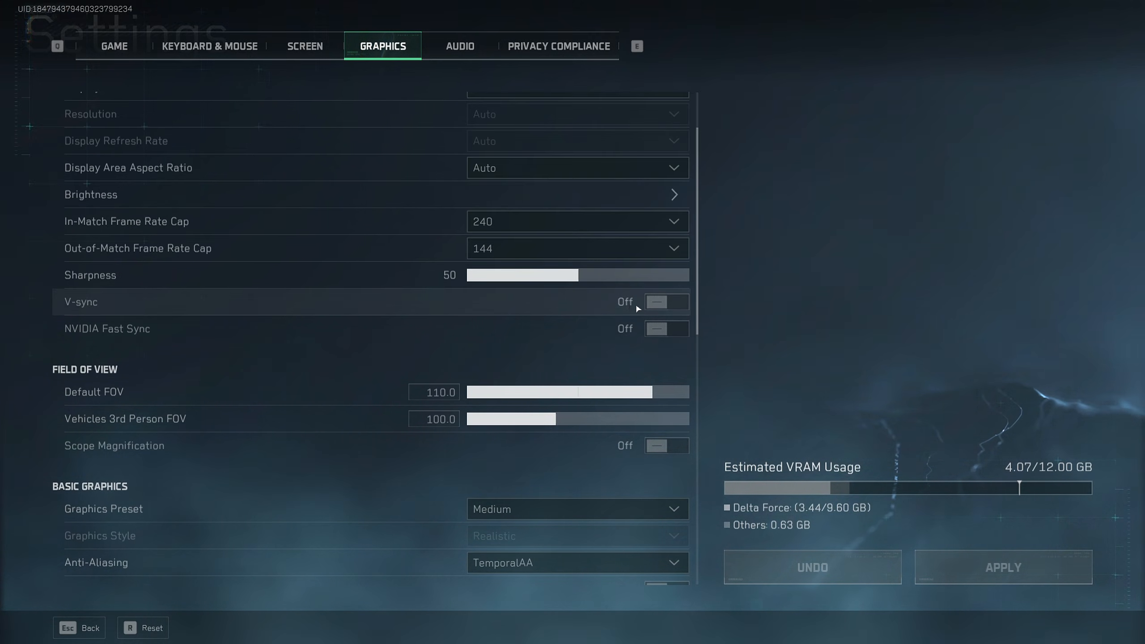
mouse_move(397, 323)
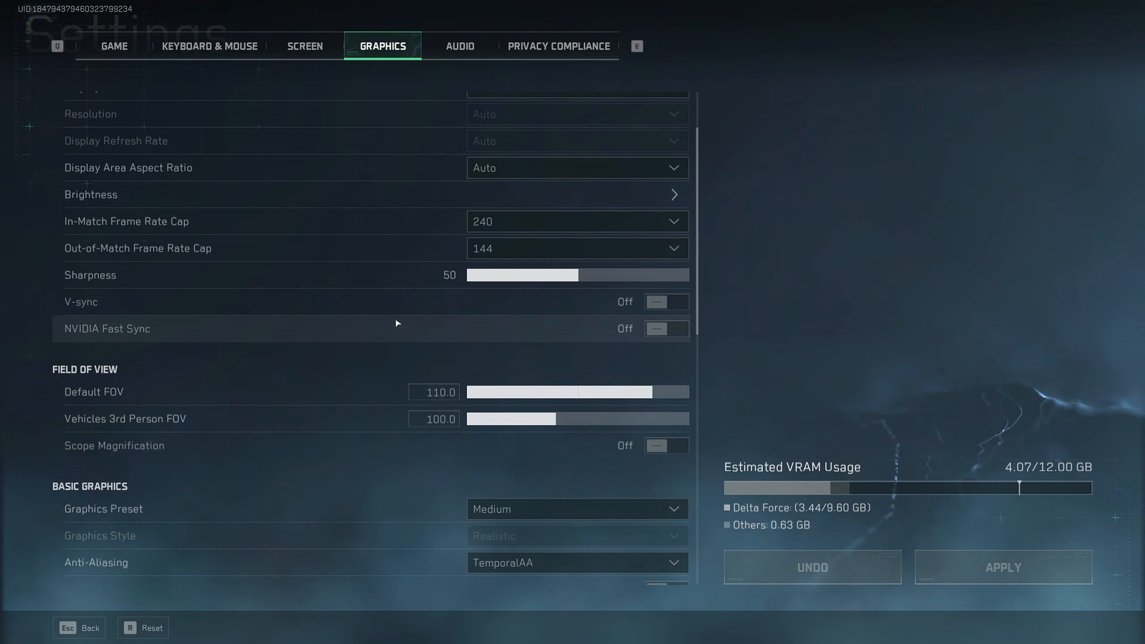
scroll(down, 3)
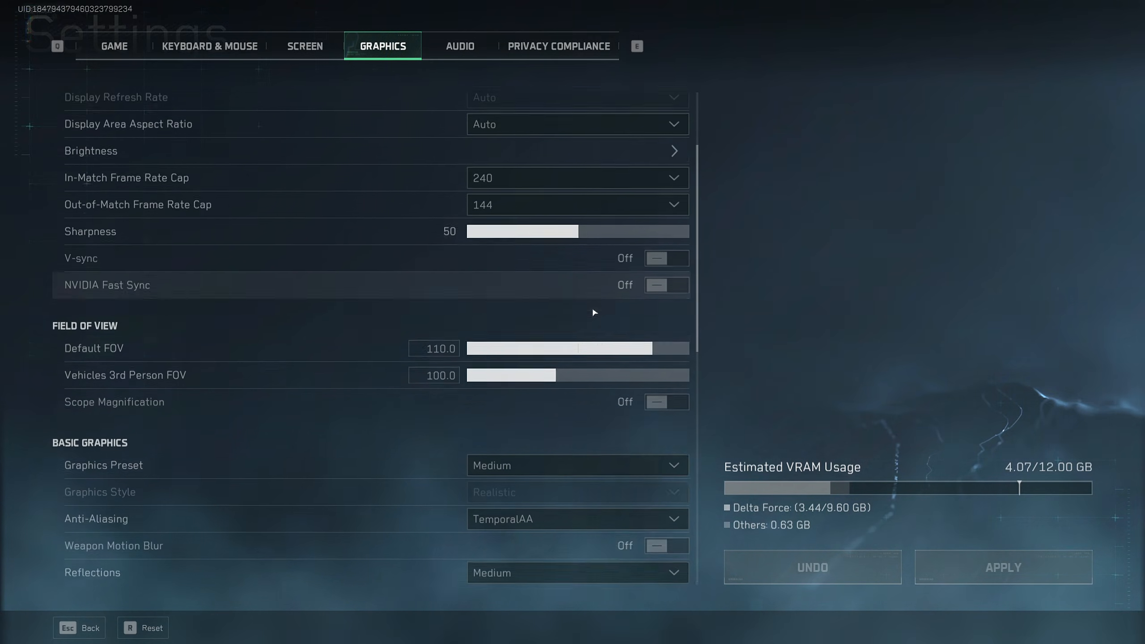
scroll(down, 3)
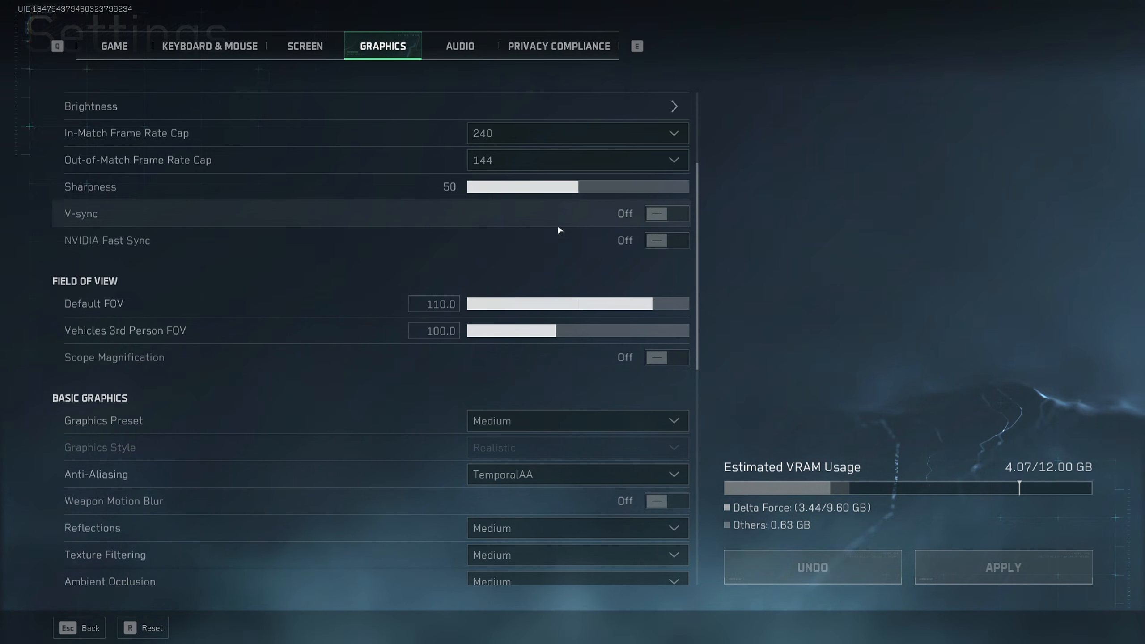
scroll(down, 3)
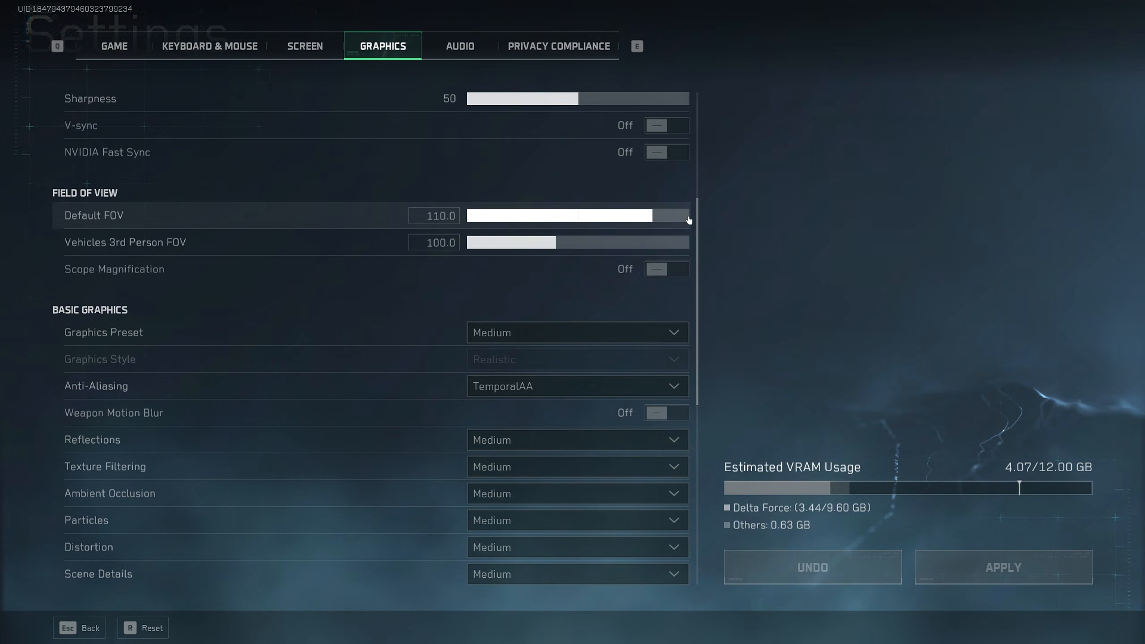
mouse_move(153, 246)
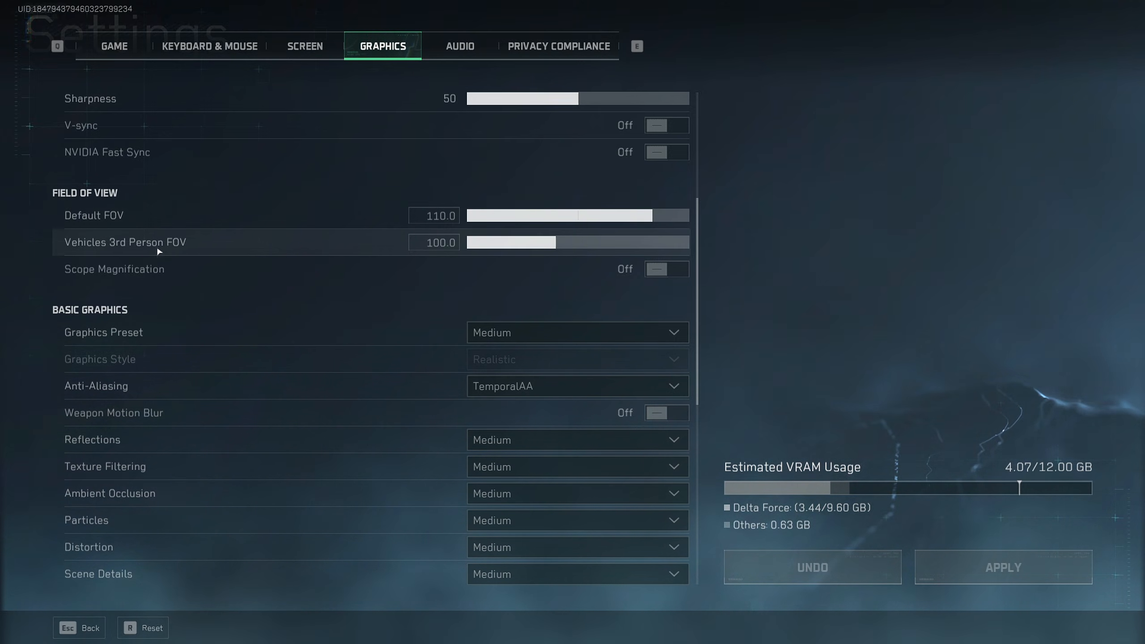
mouse_move(427, 254)
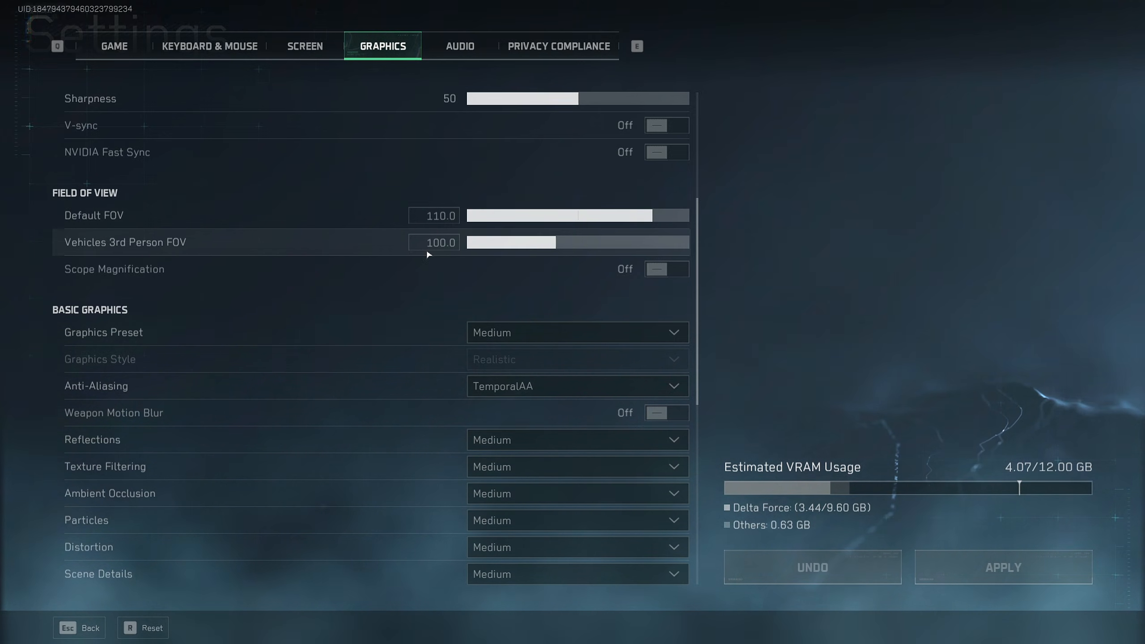
mouse_move(594, 261)
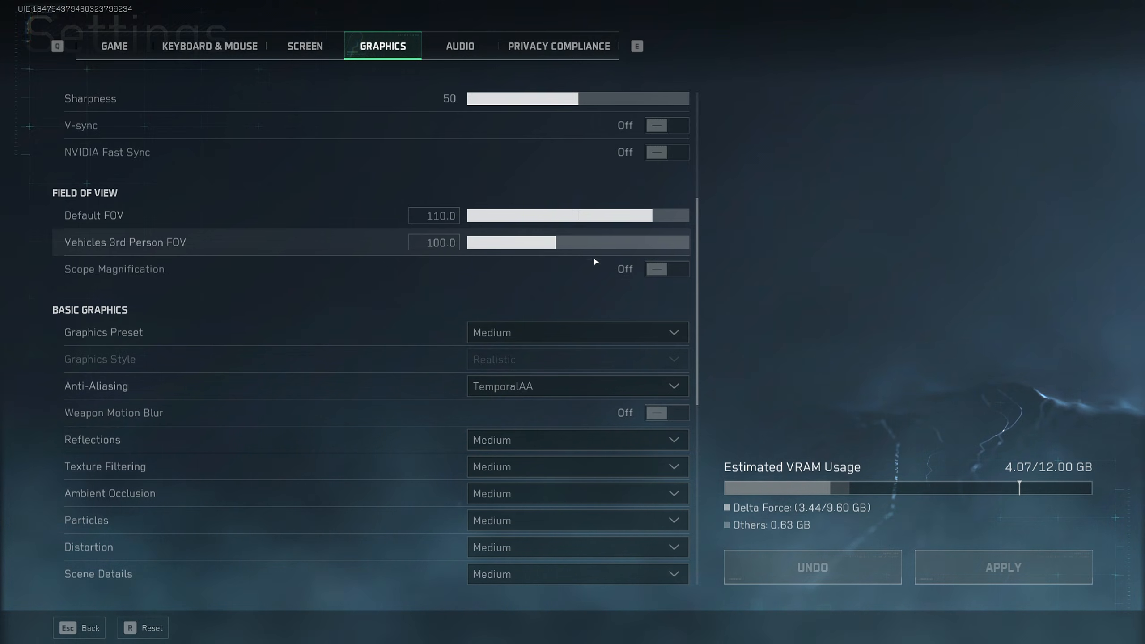
mouse_move(463, 406)
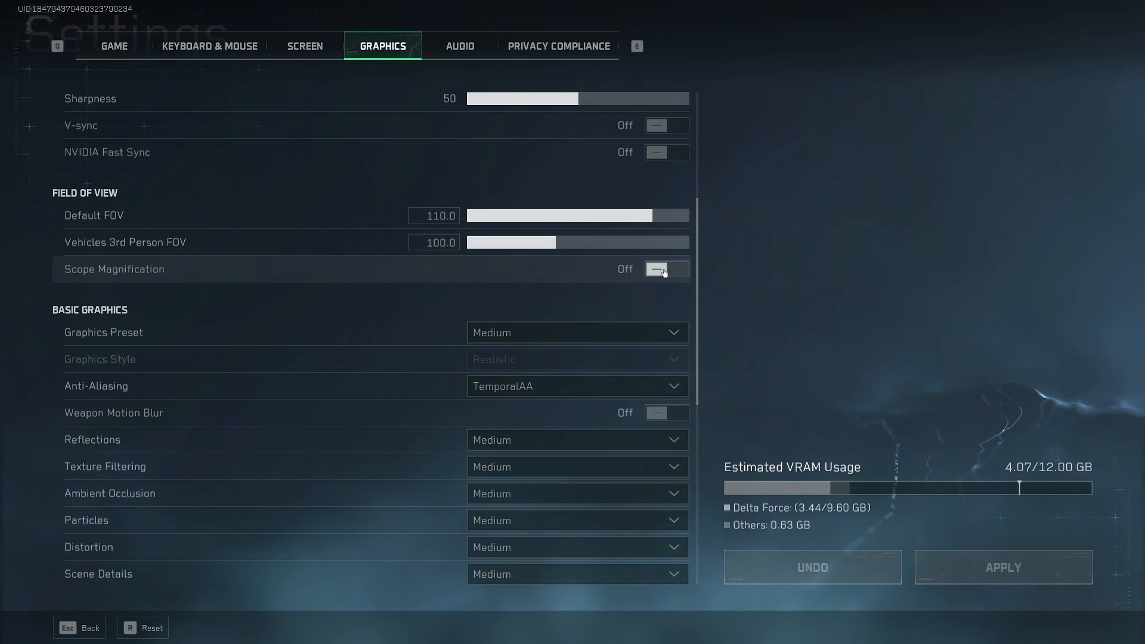
click(664, 268)
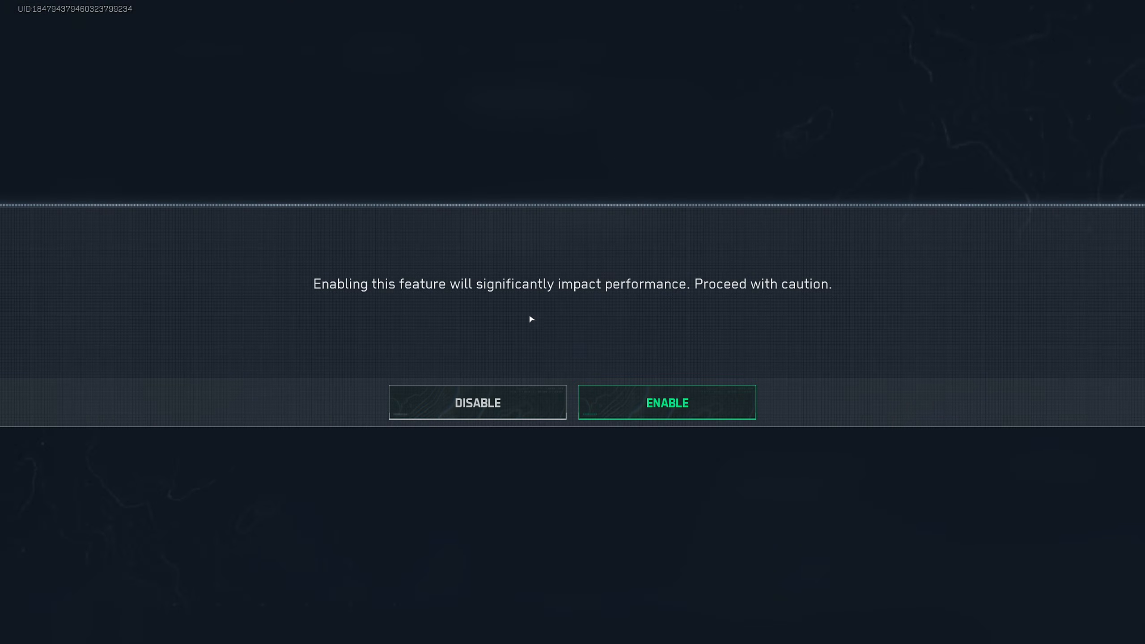
mouse_move(477, 403)
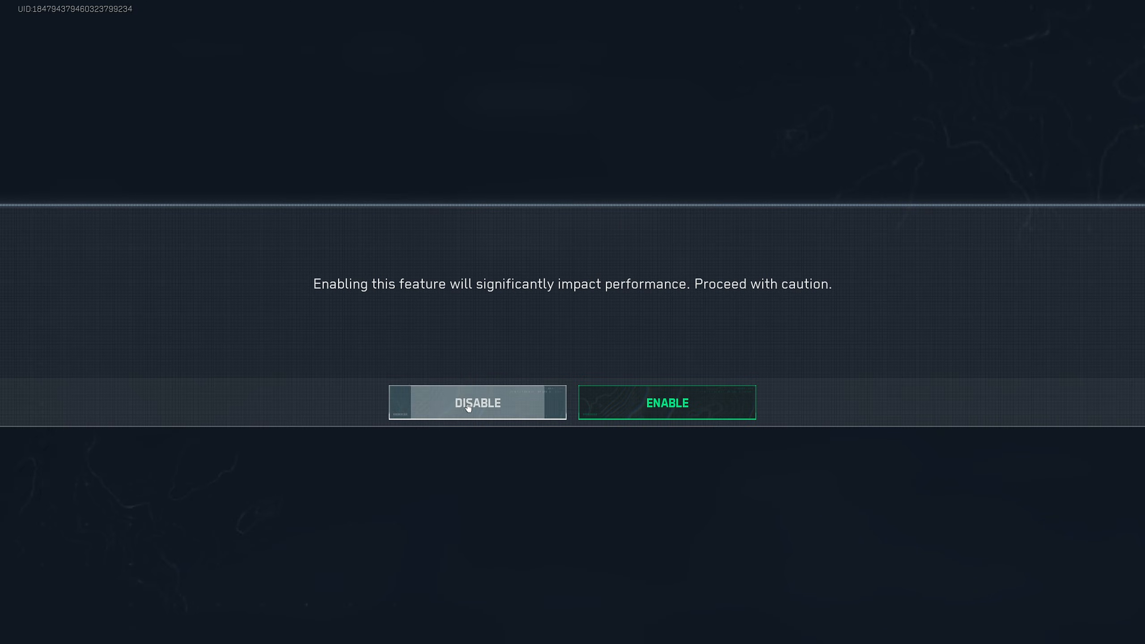
click(476, 402)
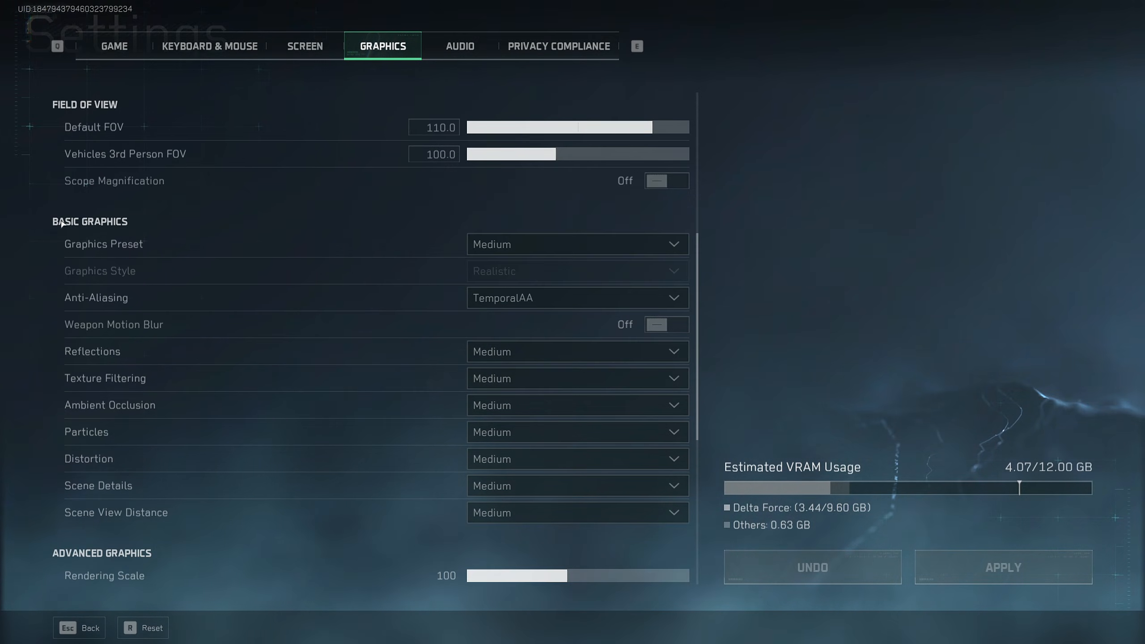
mouse_move(514, 242)
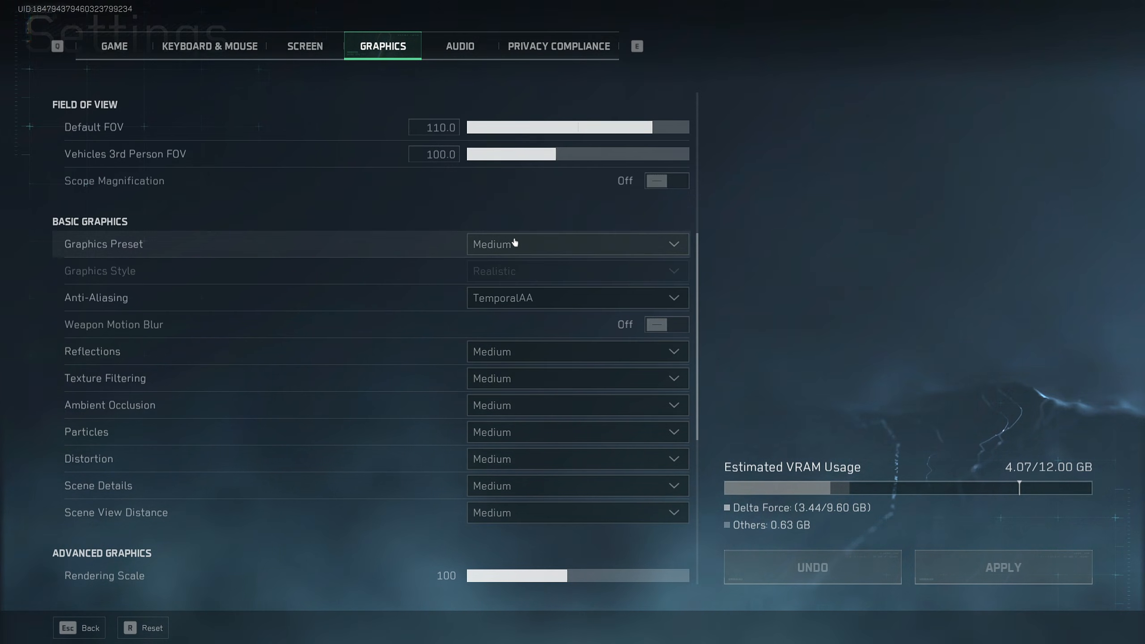
mouse_move(412, 217)
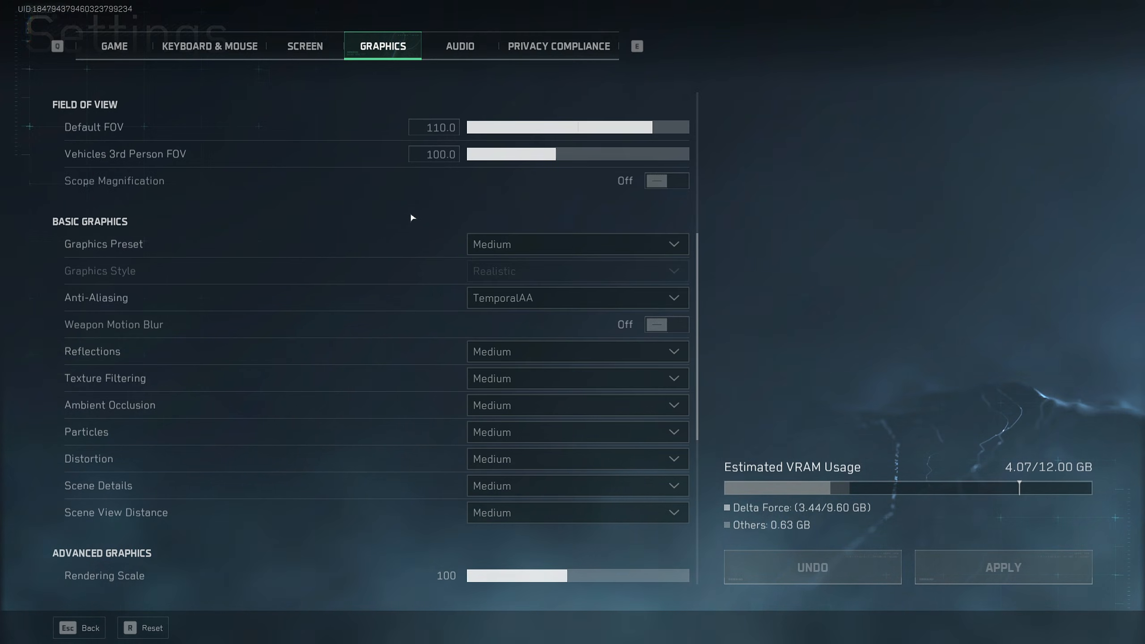
mouse_move(789, 235)
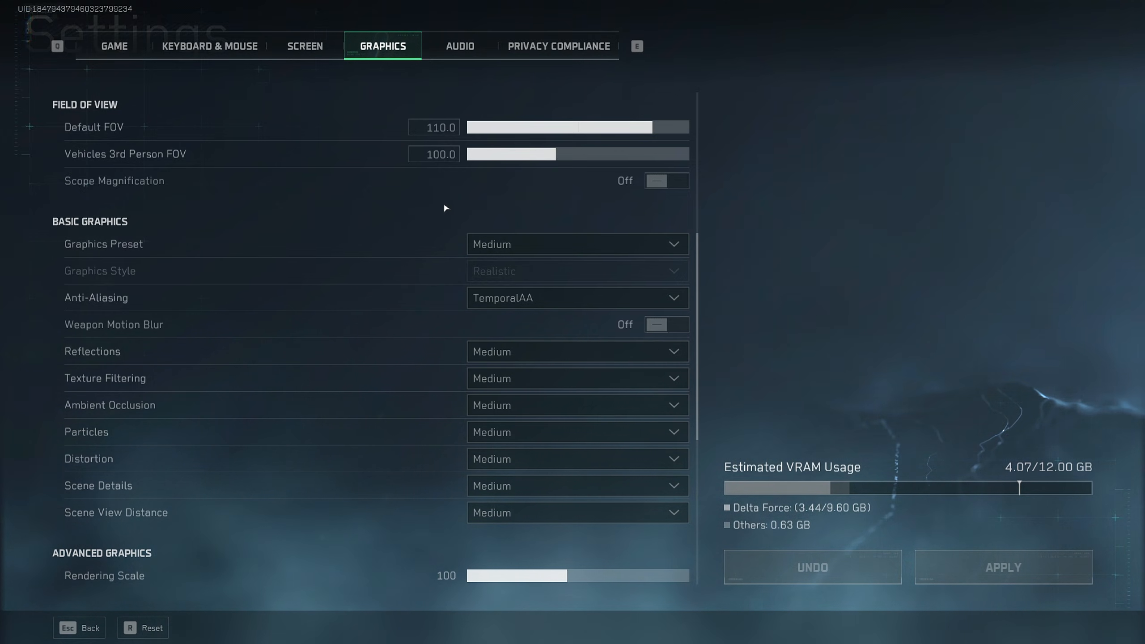
mouse_move(545, 244)
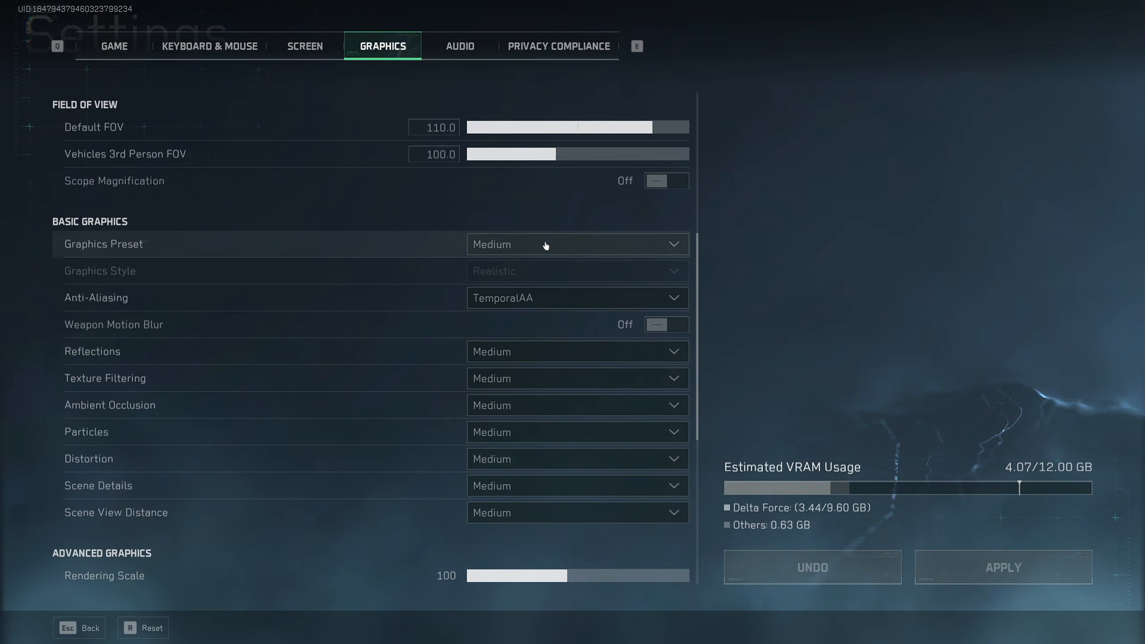
click(577, 244)
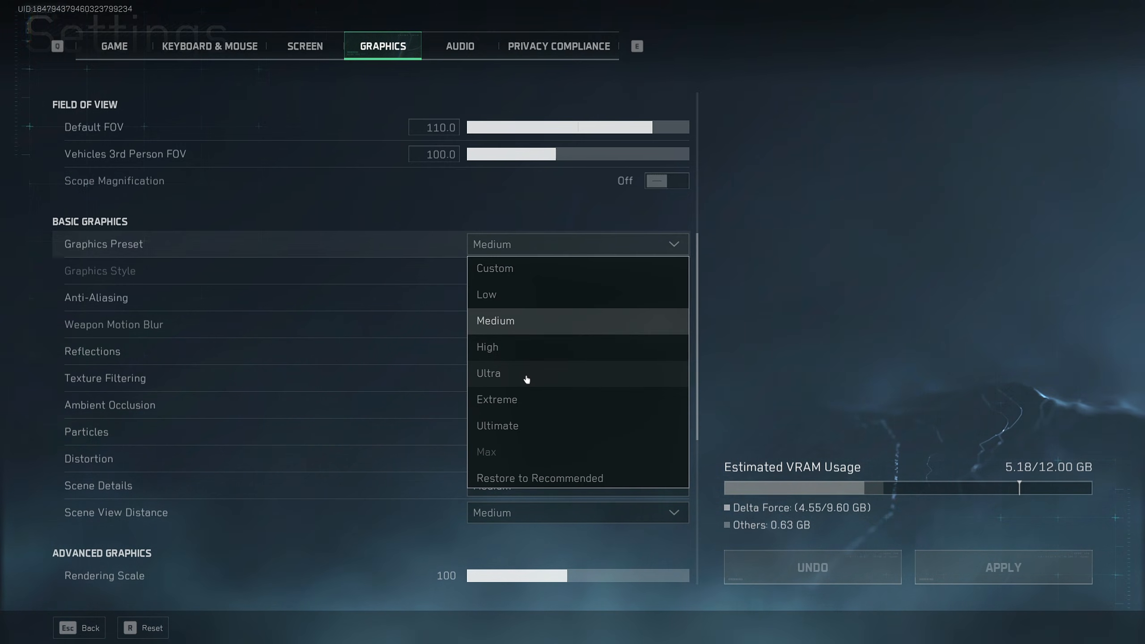
click(494, 320)
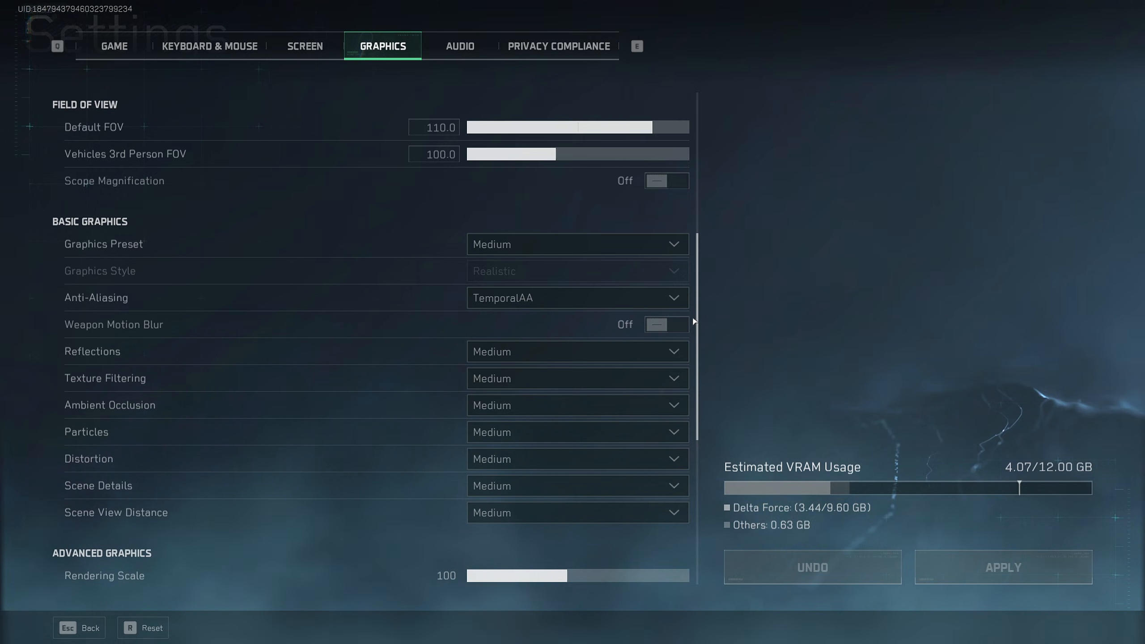
mouse_move(613, 332)
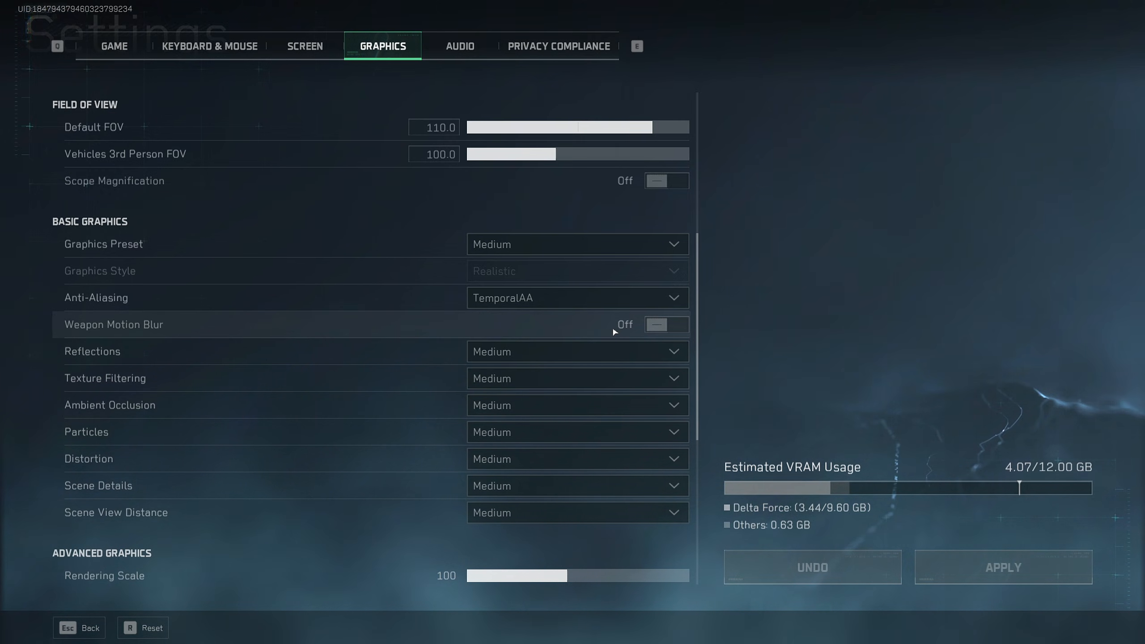
mouse_move(634, 321)
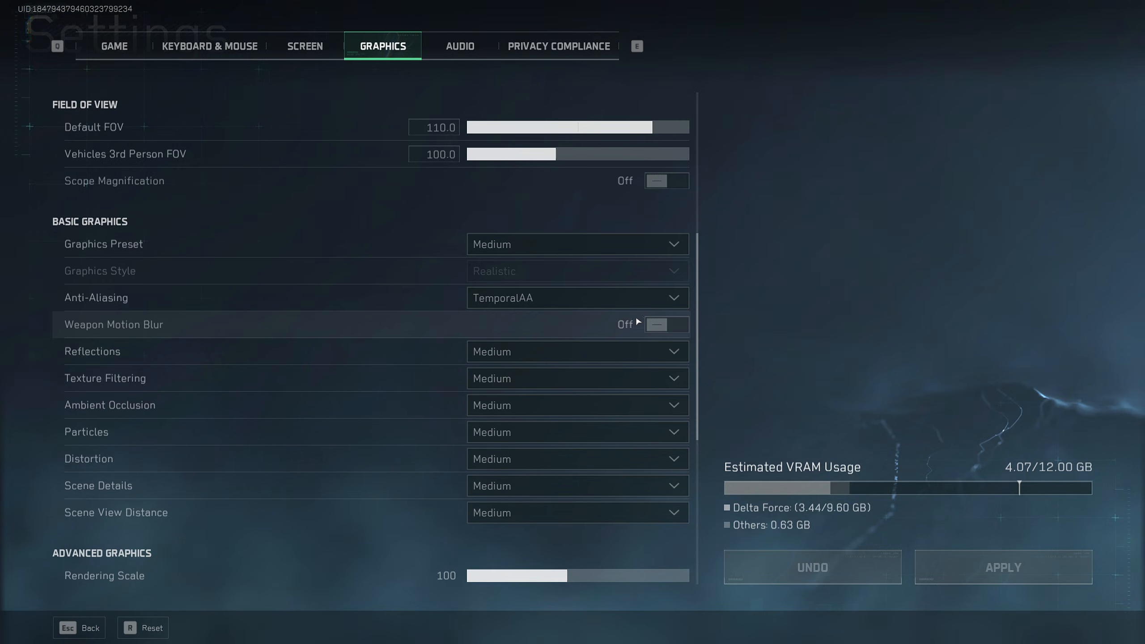
scroll(down, 3)
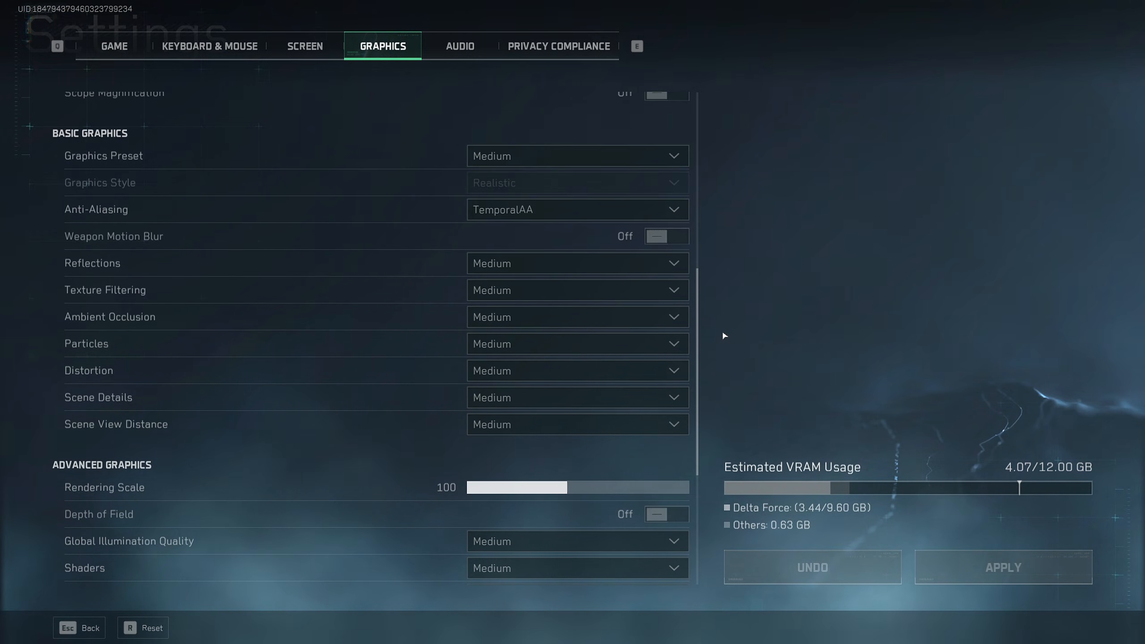
mouse_move(340, 343)
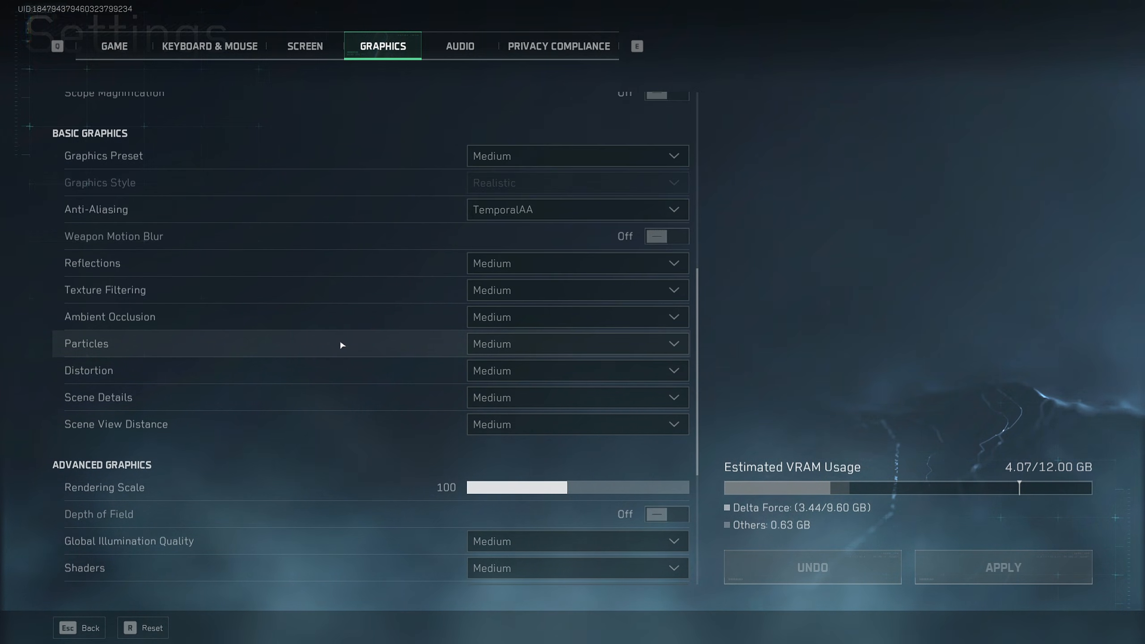
mouse_move(104, 353)
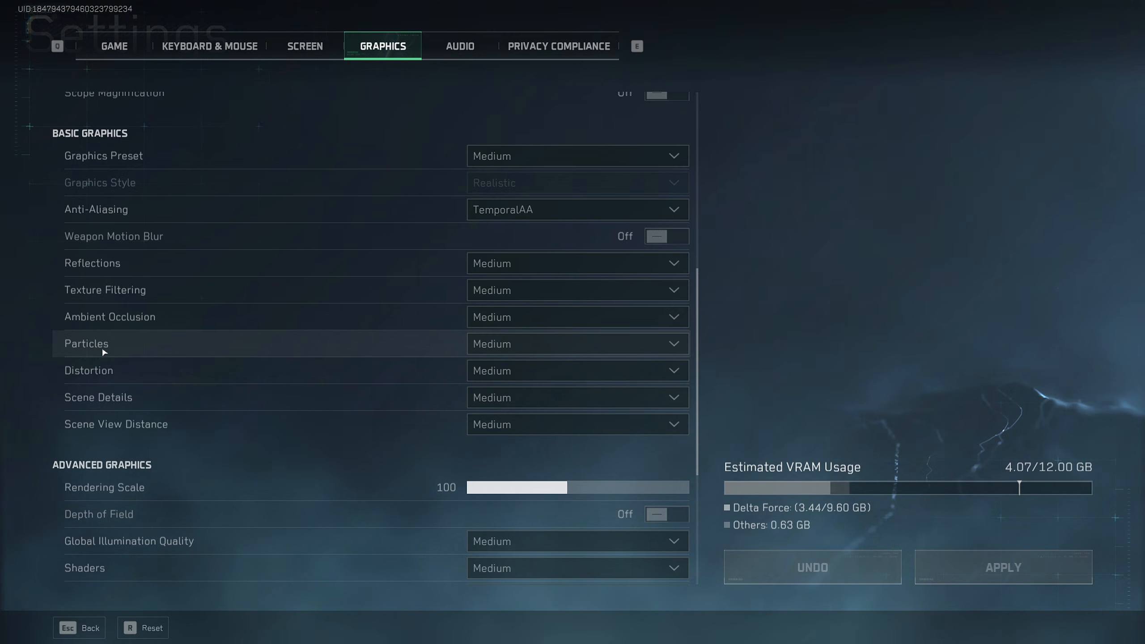
mouse_move(575, 262)
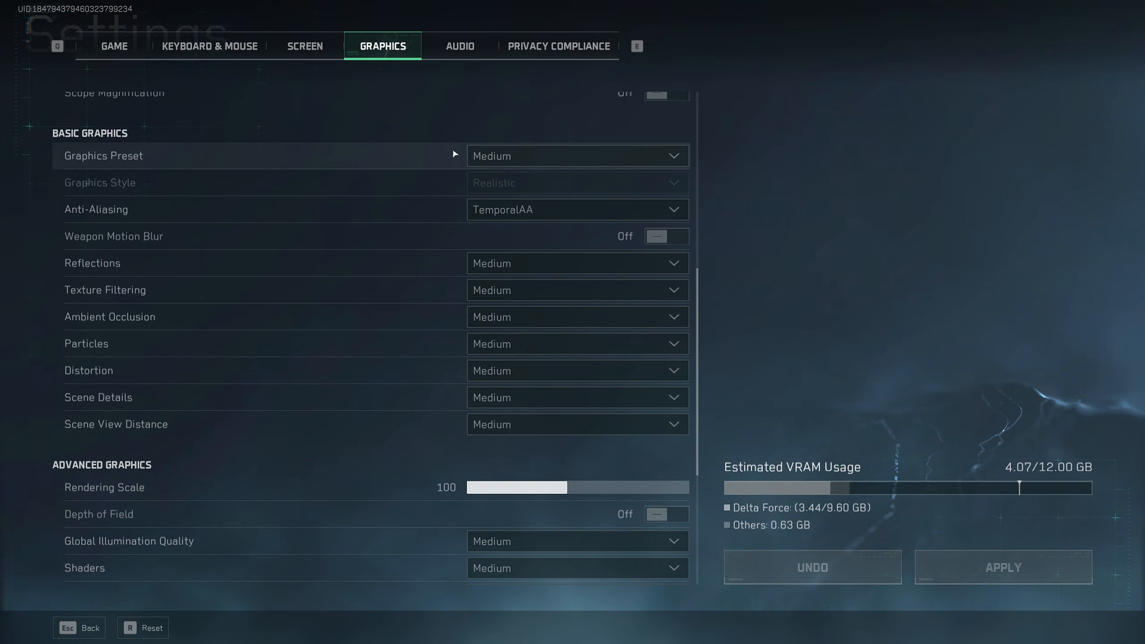
scroll(down, 3)
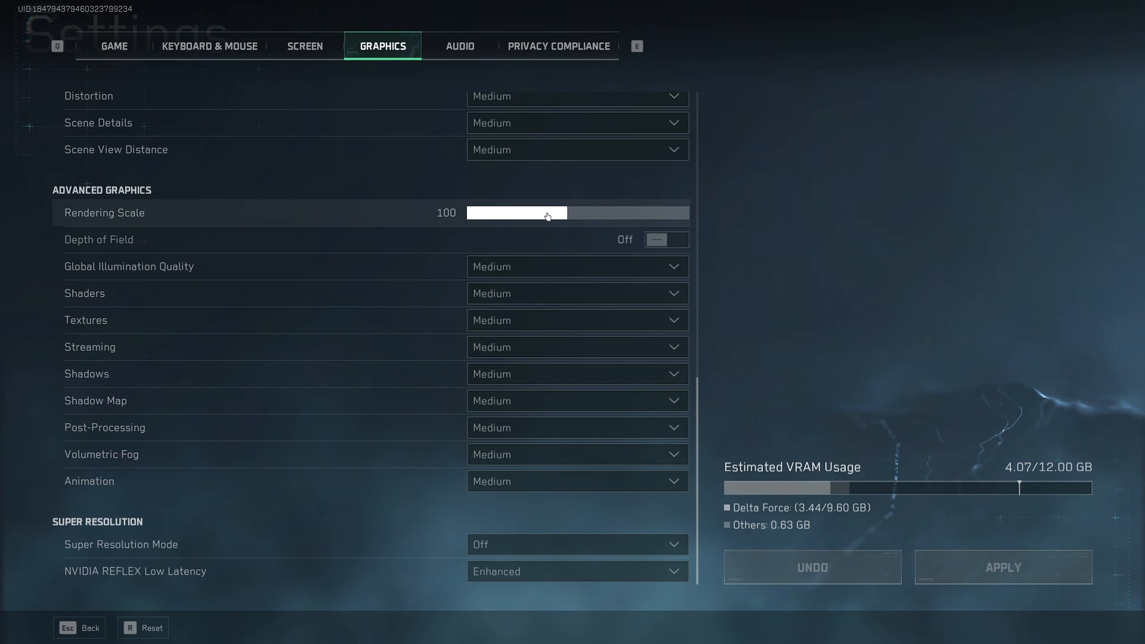
mouse_move(621, 223)
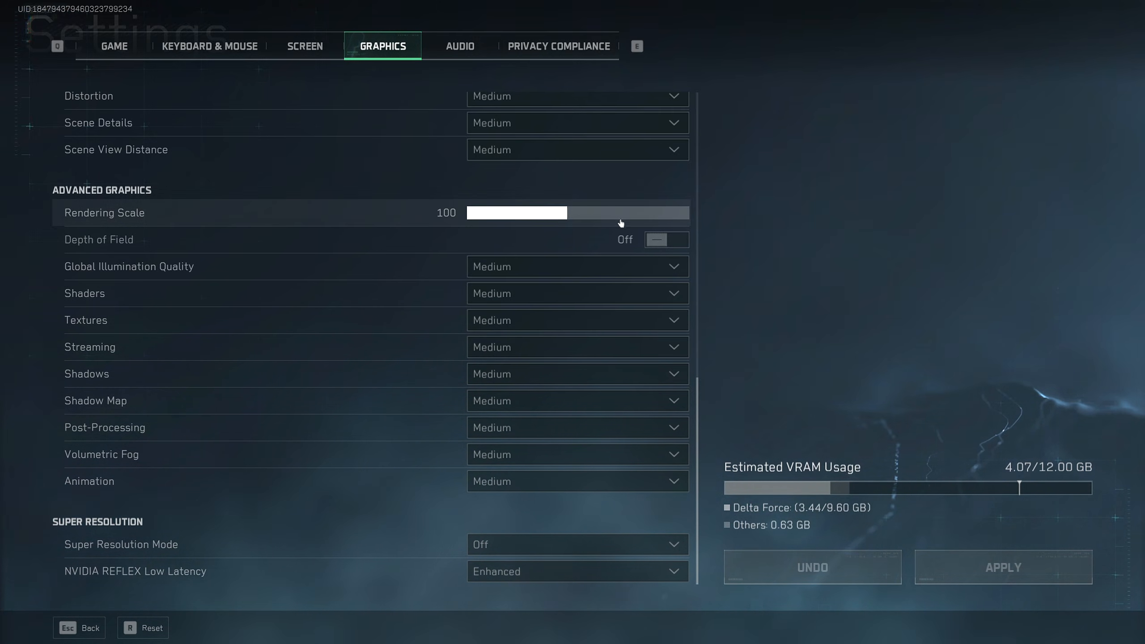
mouse_move(559, 183)
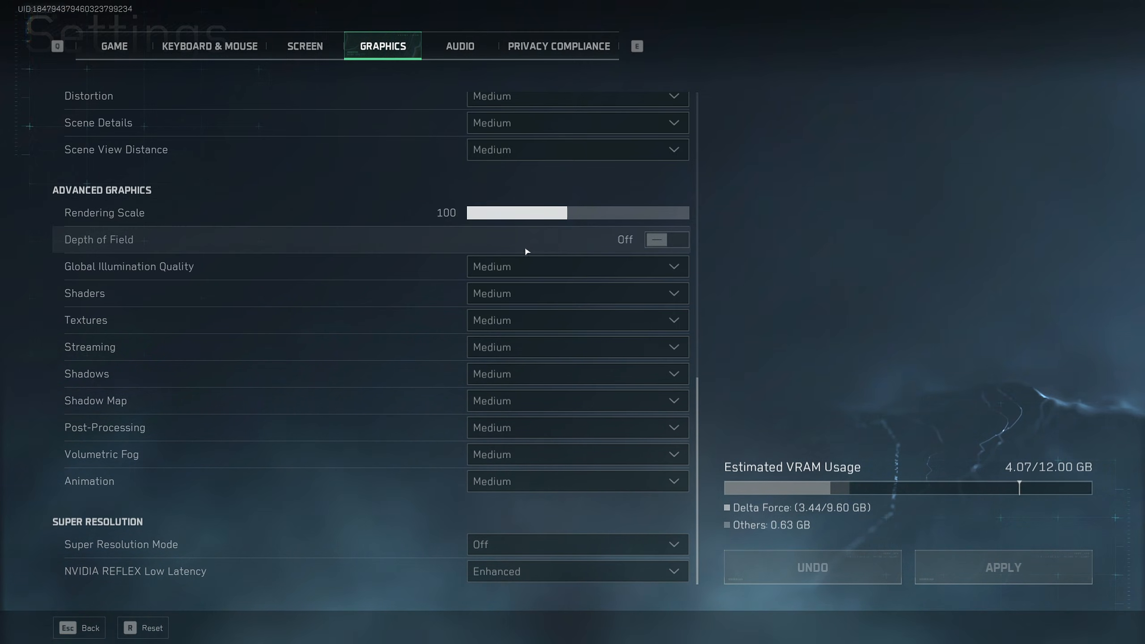
mouse_move(408, 266)
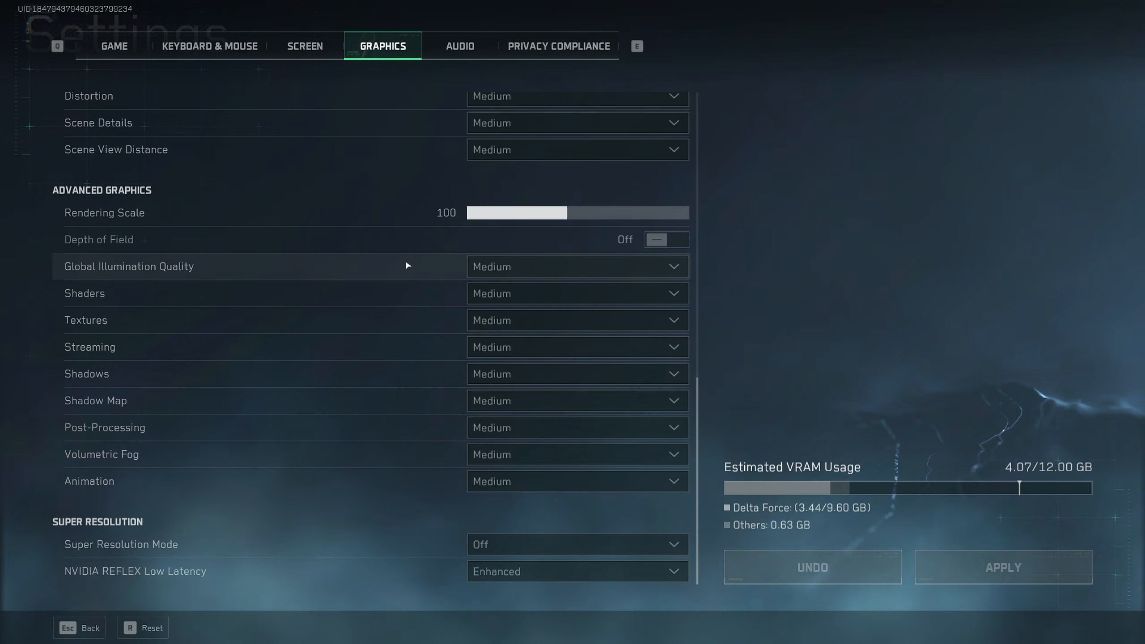
mouse_move(125, 328)
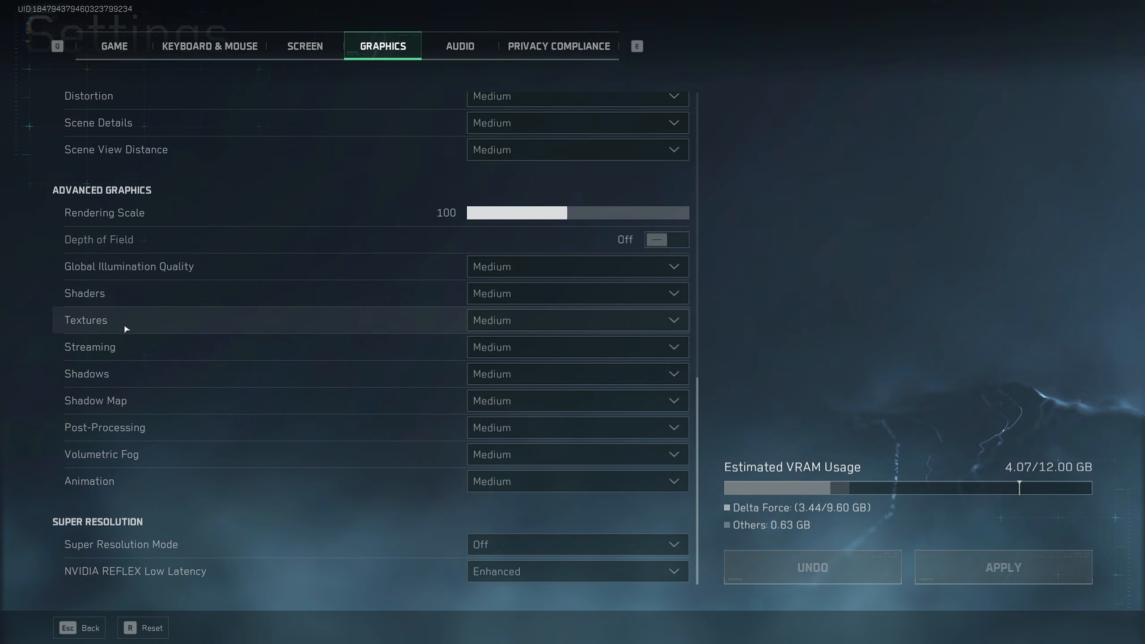
mouse_move(471, 302)
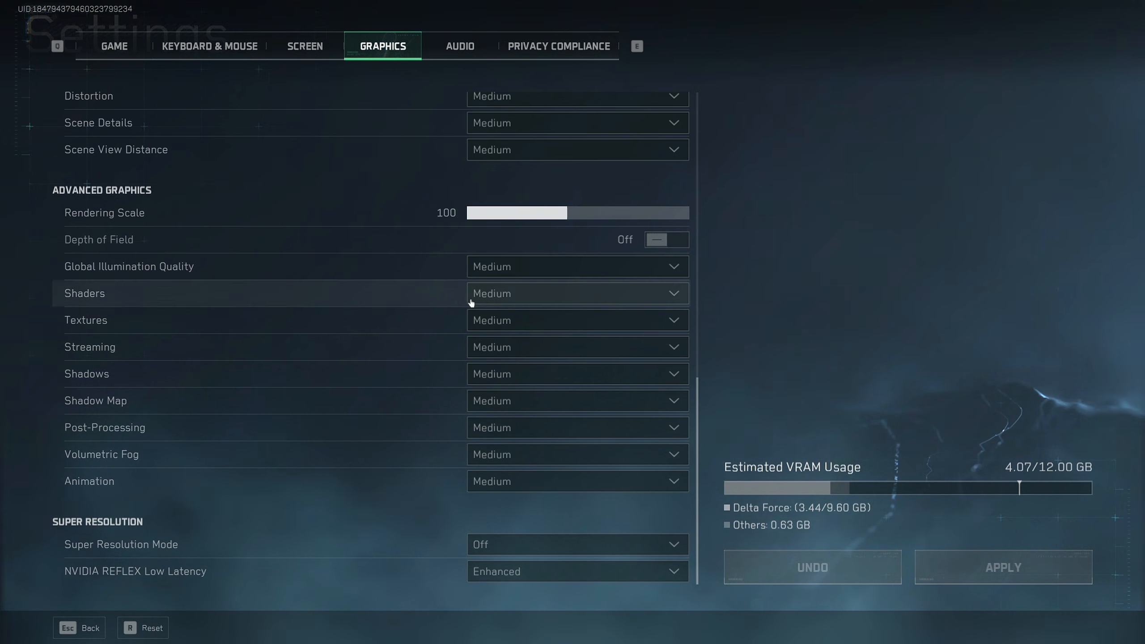
scroll(up, 3)
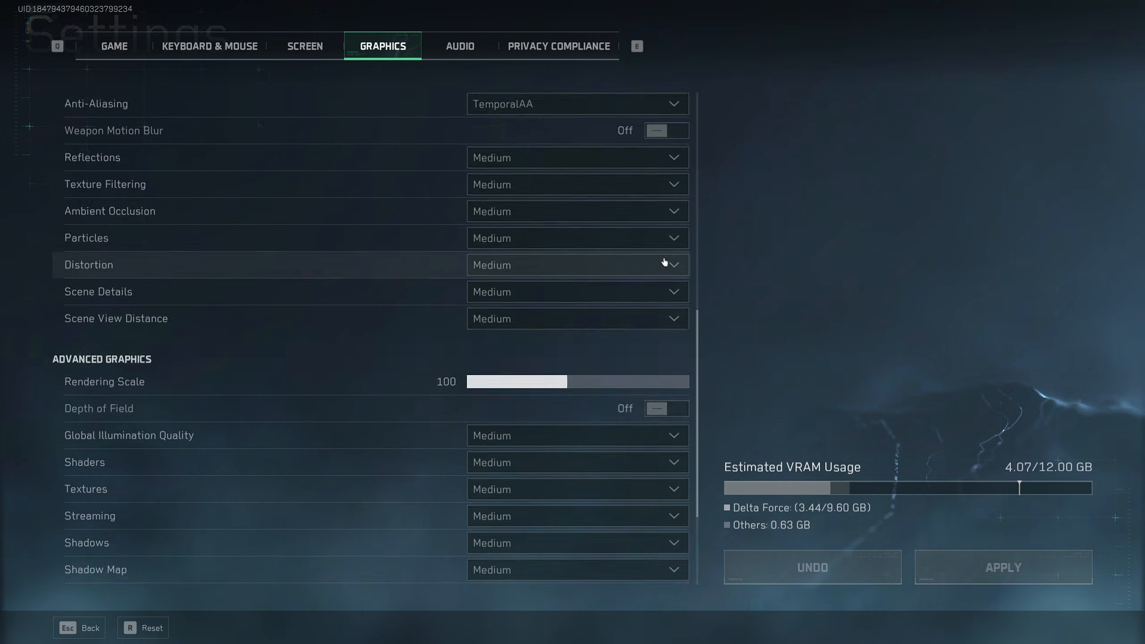
scroll(up, 3)
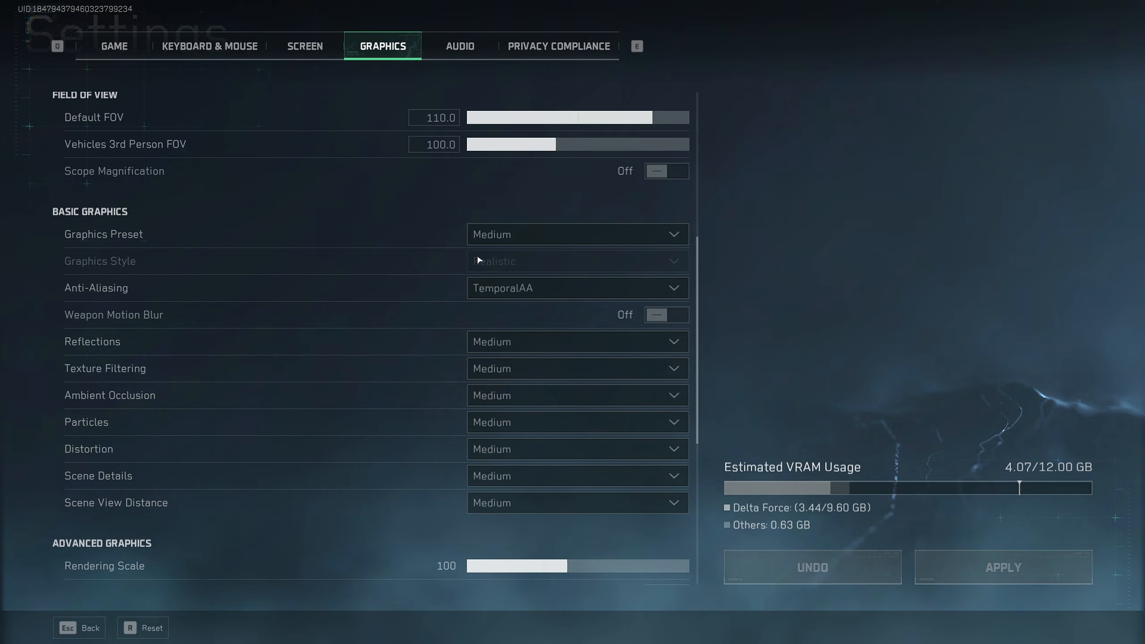
scroll(down, 3)
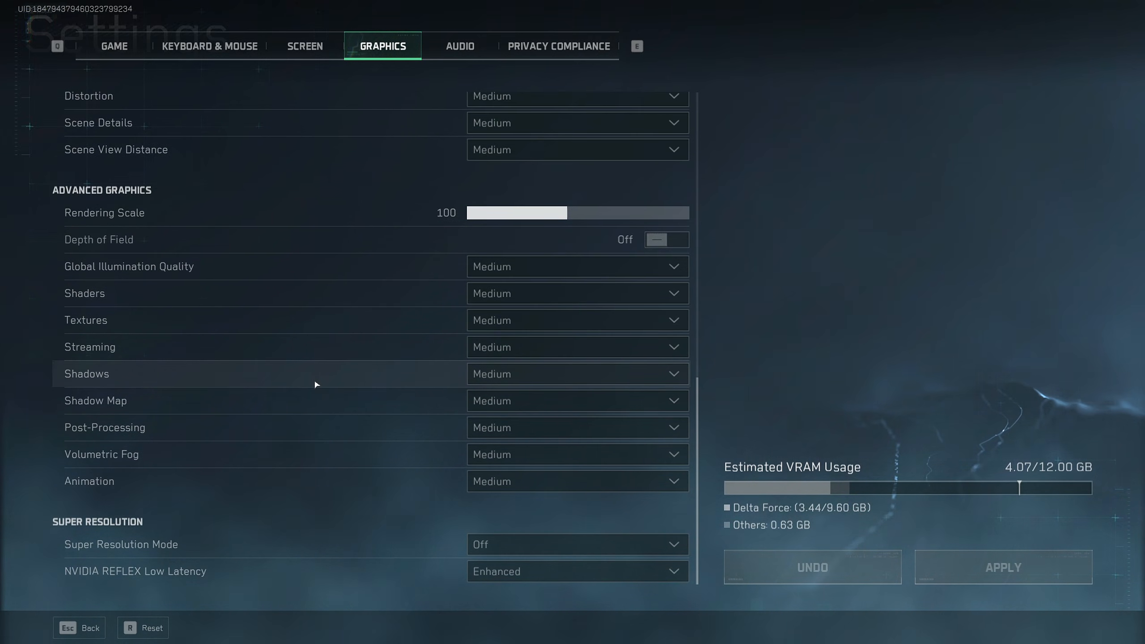
mouse_move(532, 379)
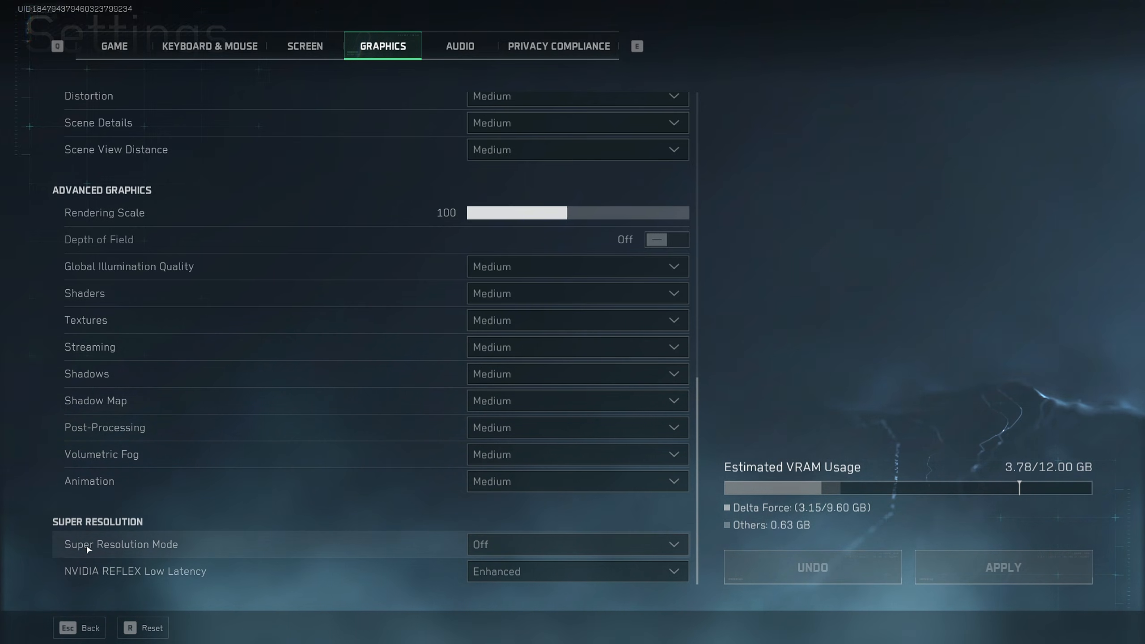
mouse_move(340, 546)
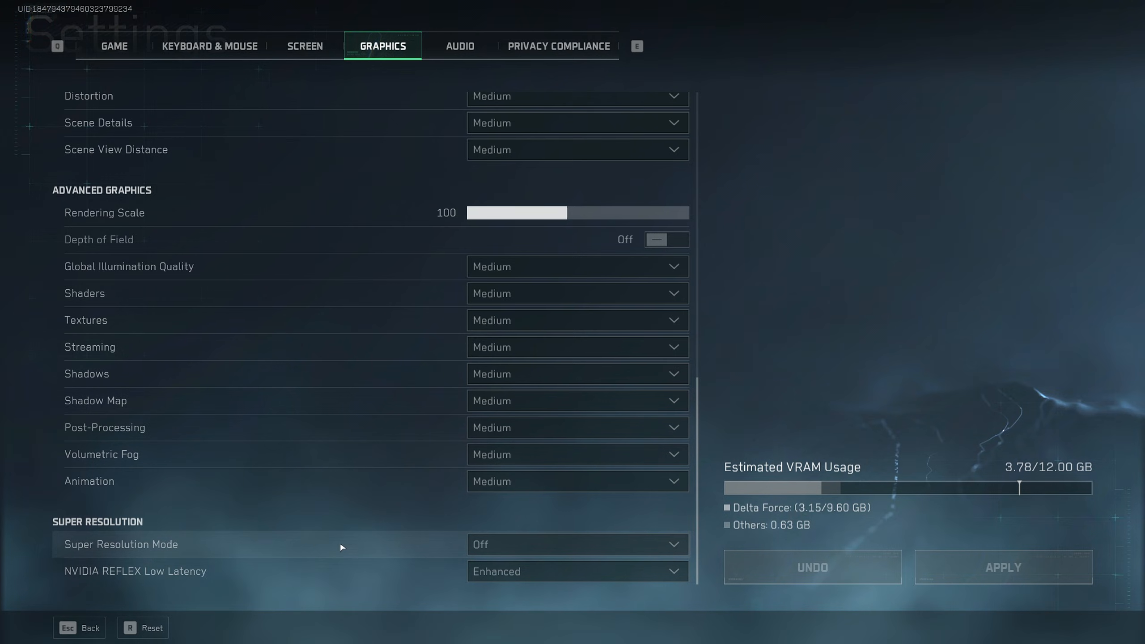
click(577, 543)
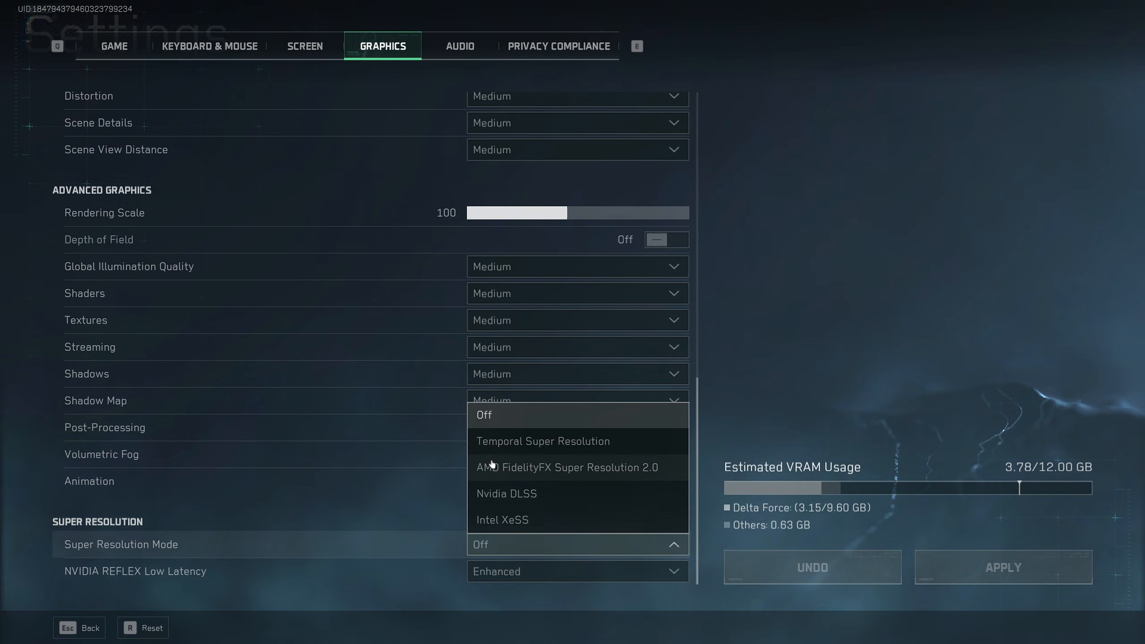
mouse_move(579, 475)
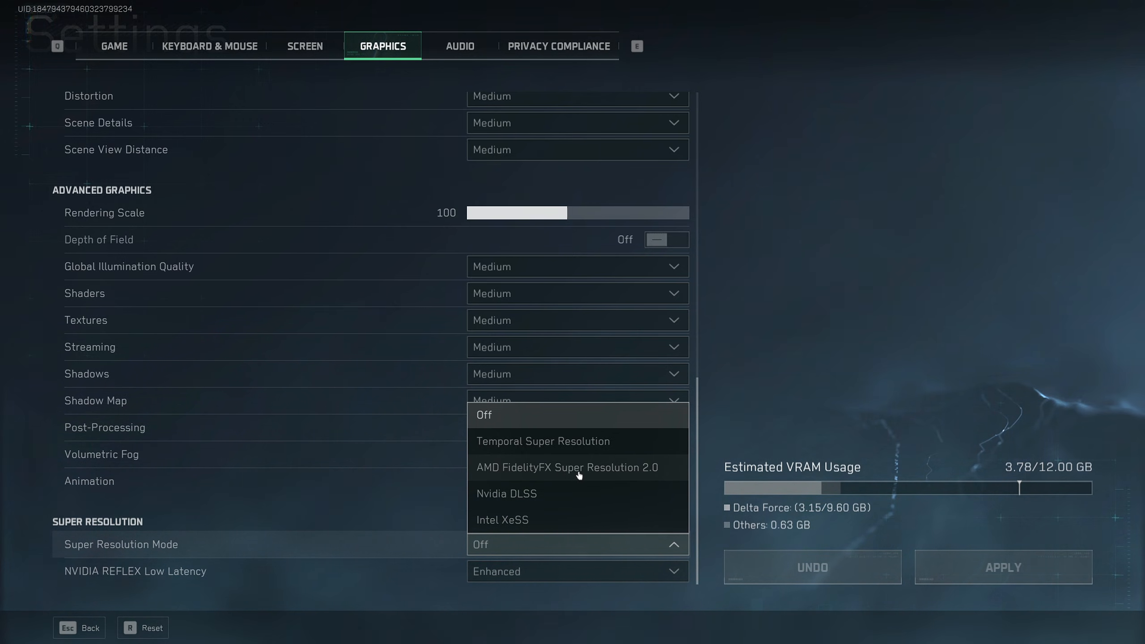
mouse_move(600, 495)
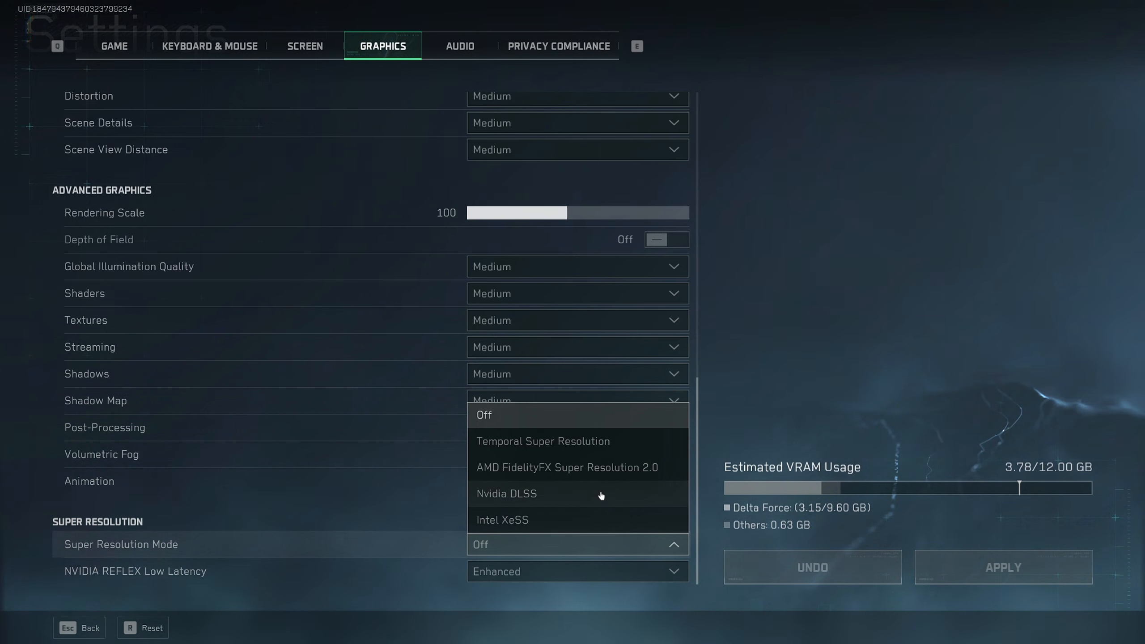
mouse_move(580, 466)
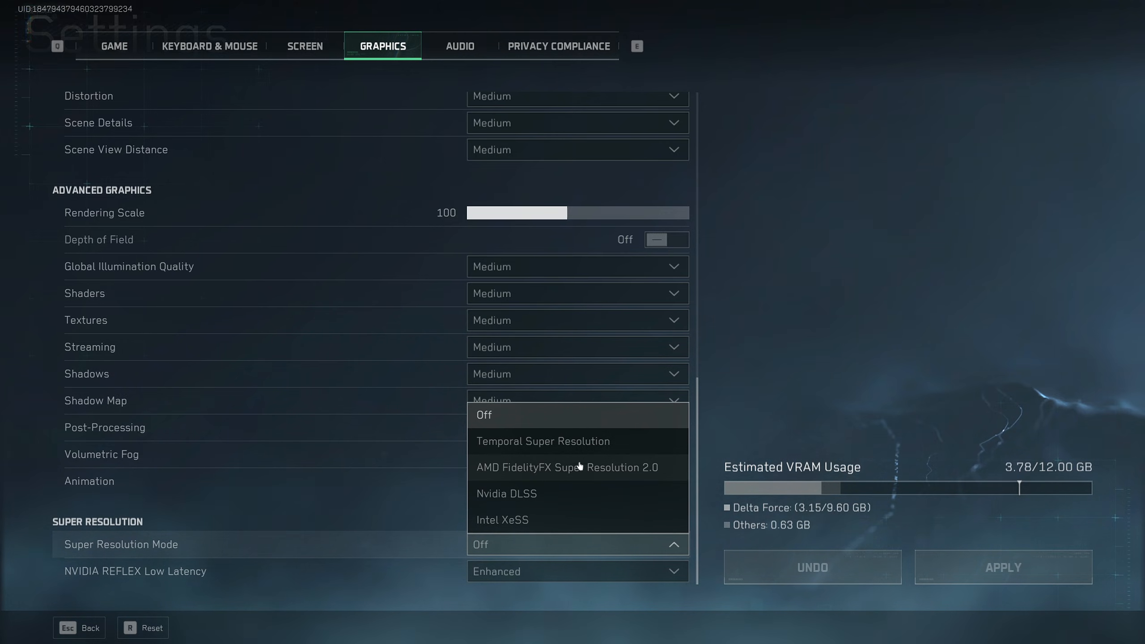
mouse_move(715, 431)
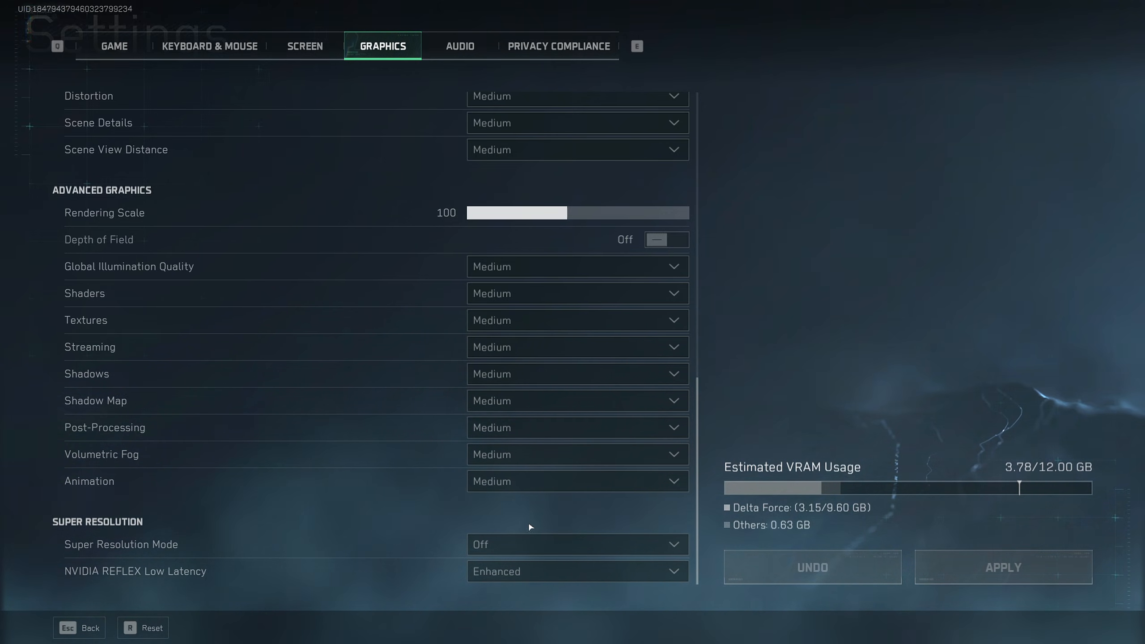
mouse_move(508, 504)
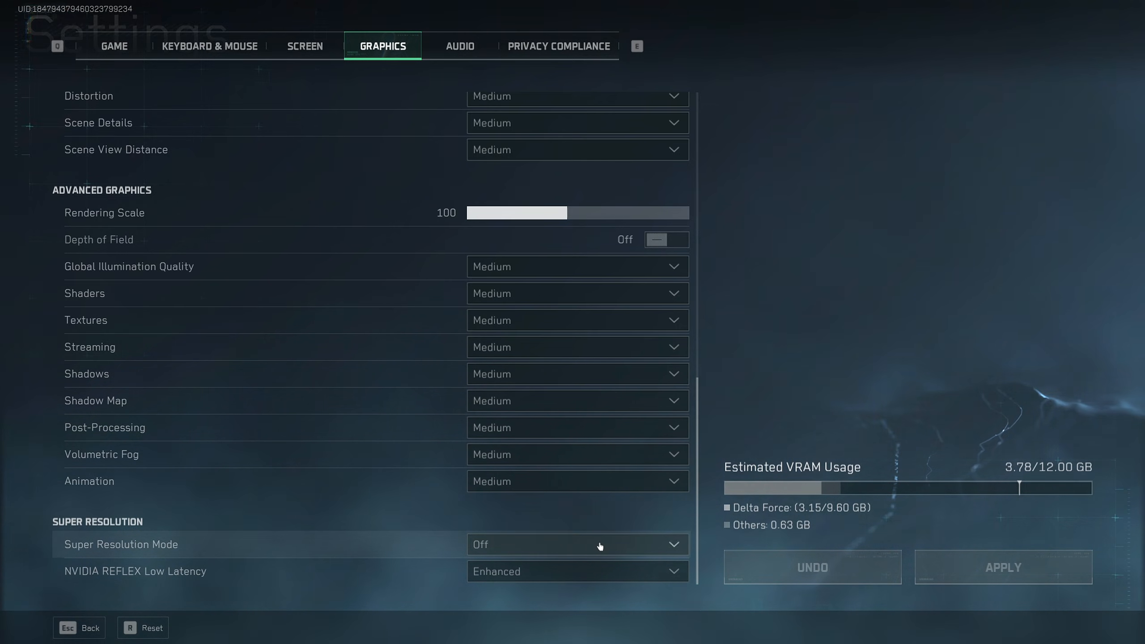
mouse_move(289, 566)
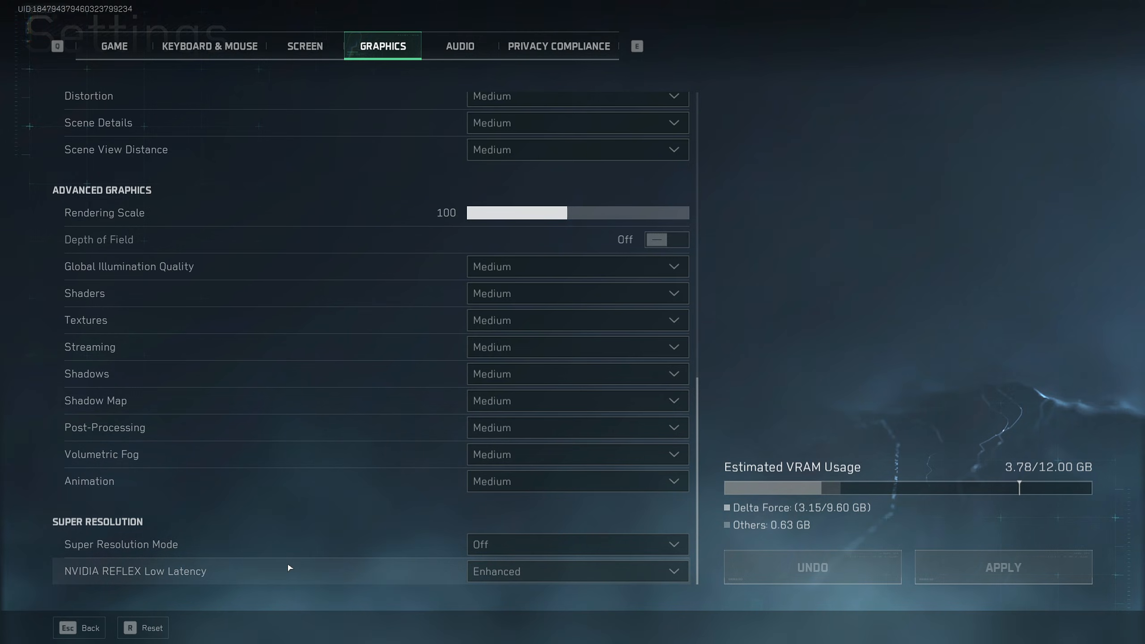
mouse_move(71, 583)
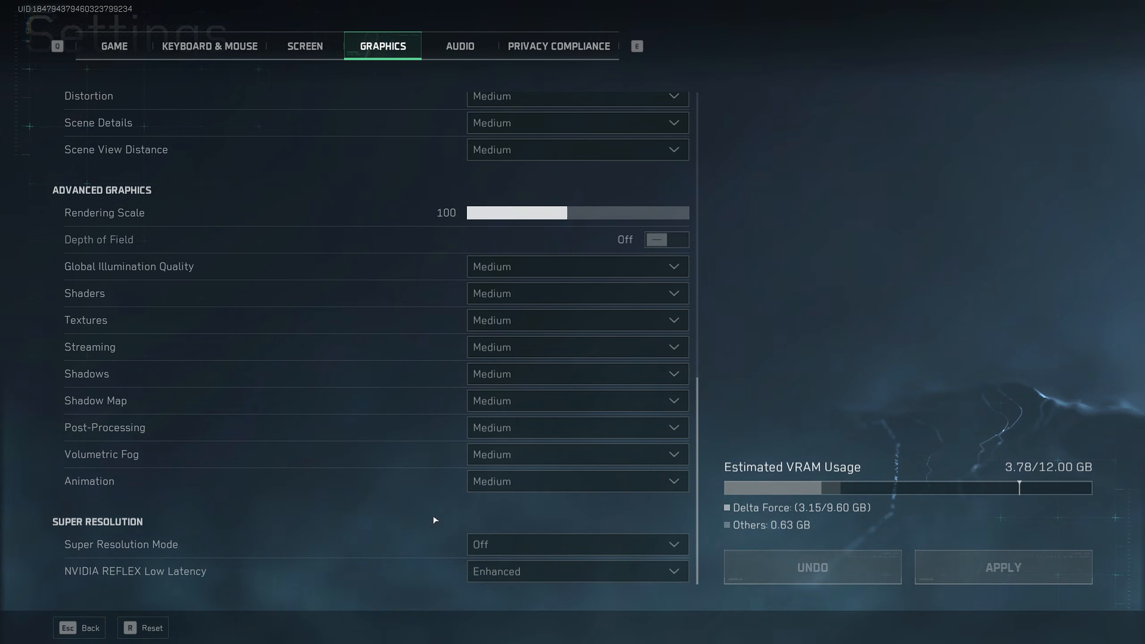
mouse_move(440, 509)
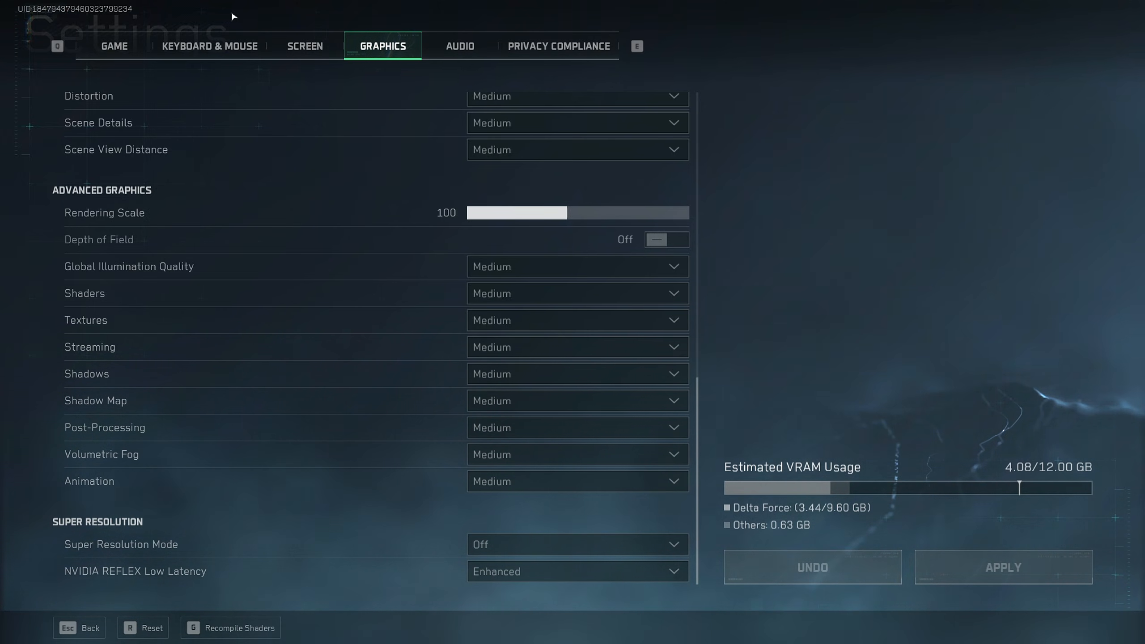
- Switch to Keyboard & Mouse settings showing Mouse Sensitivity 1.90
click(208, 46)
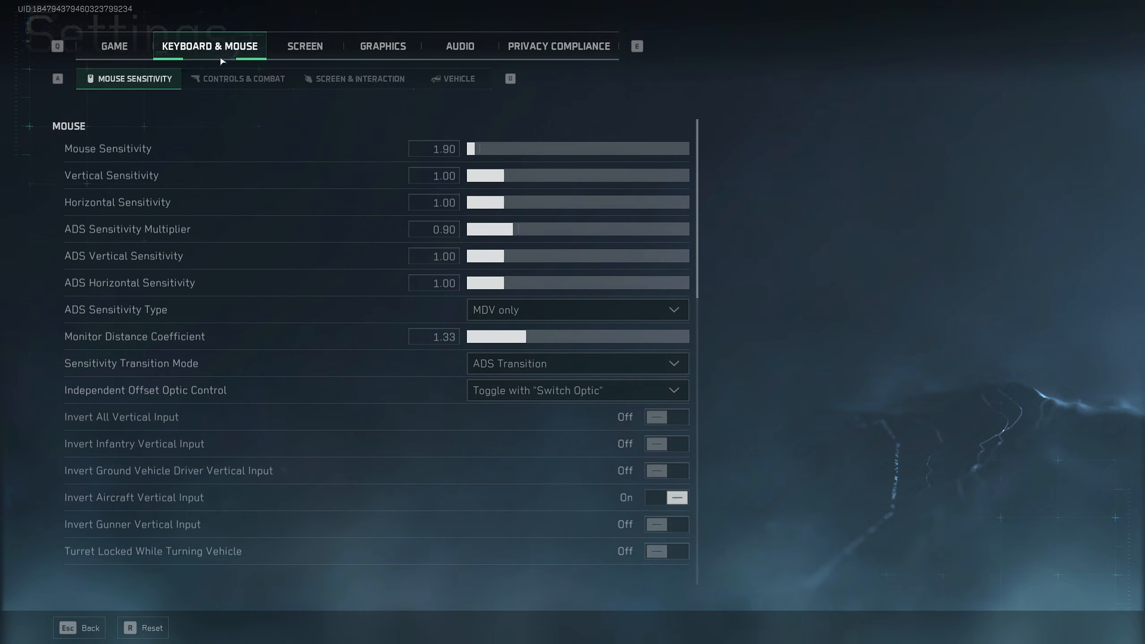
mouse_move(315, 121)
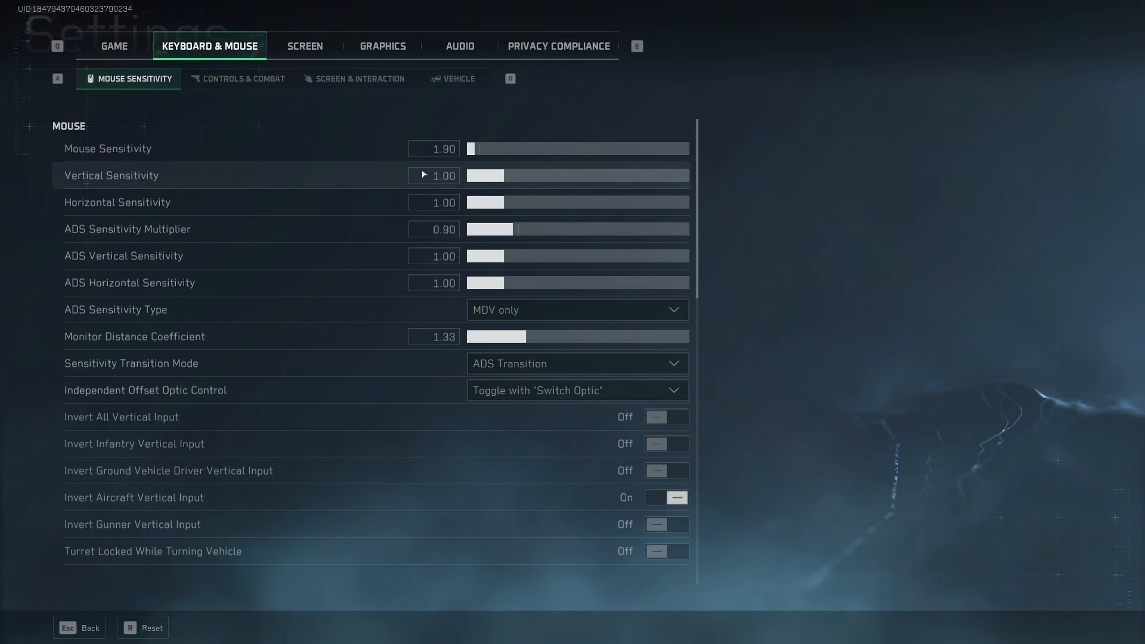
mouse_move(421, 212)
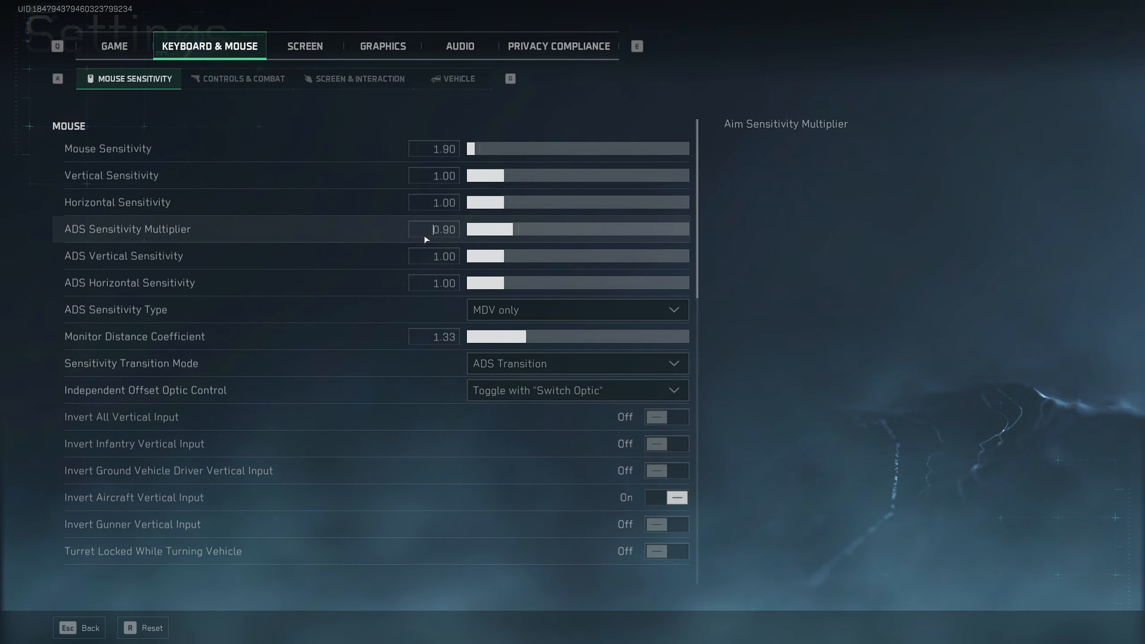
mouse_move(766, 233)
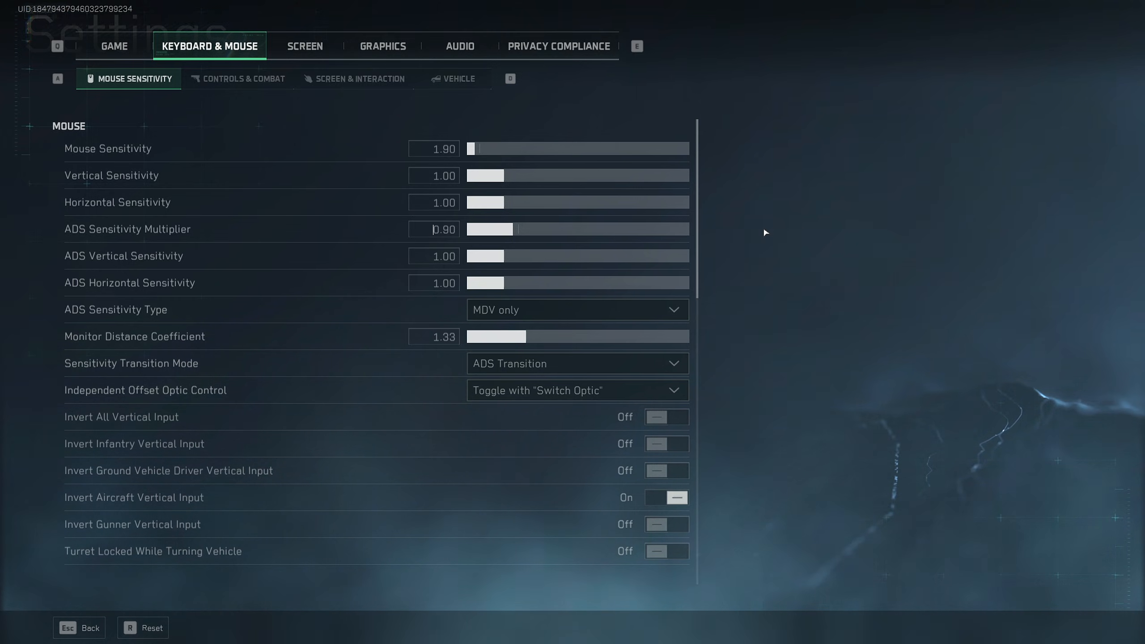
mouse_move(661, 232)
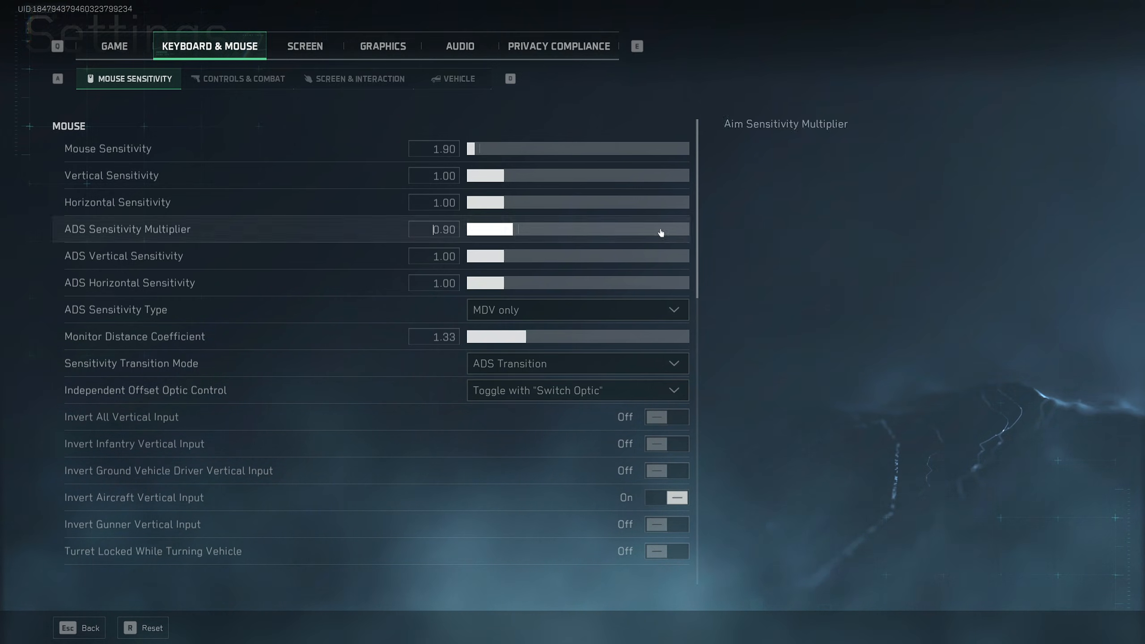
mouse_move(774, 236)
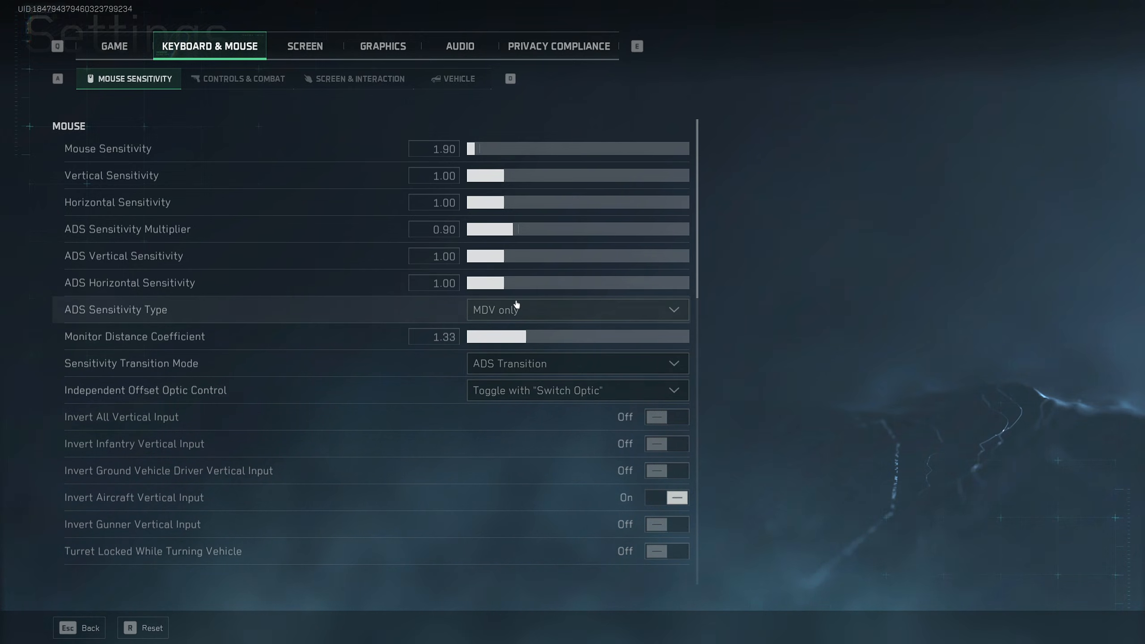
mouse_move(250, 304)
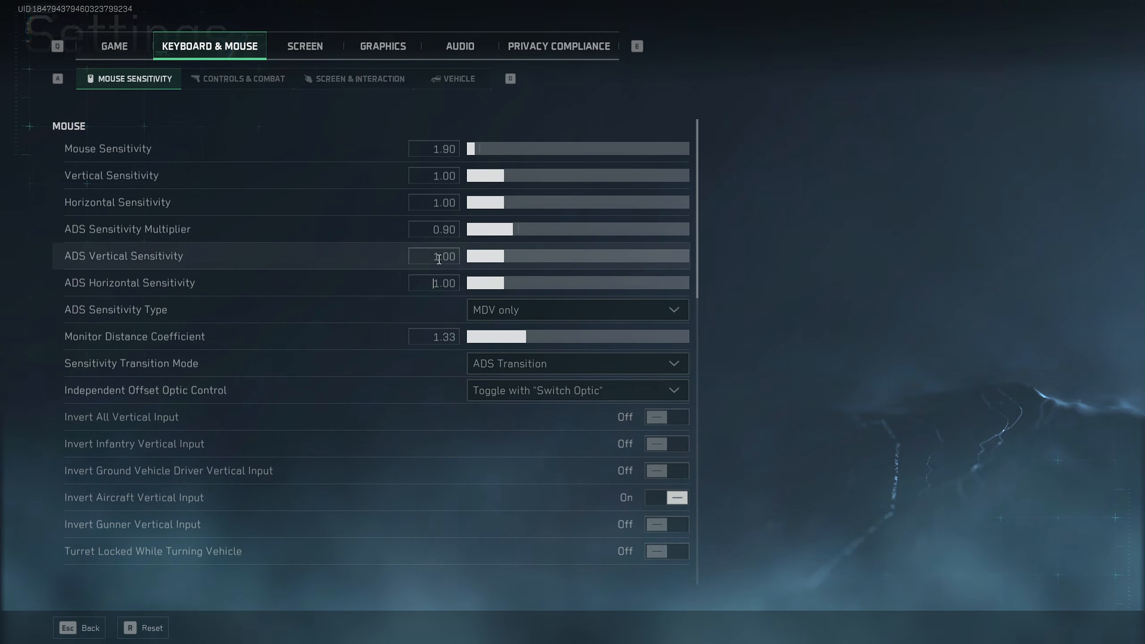
scroll(down, 3)
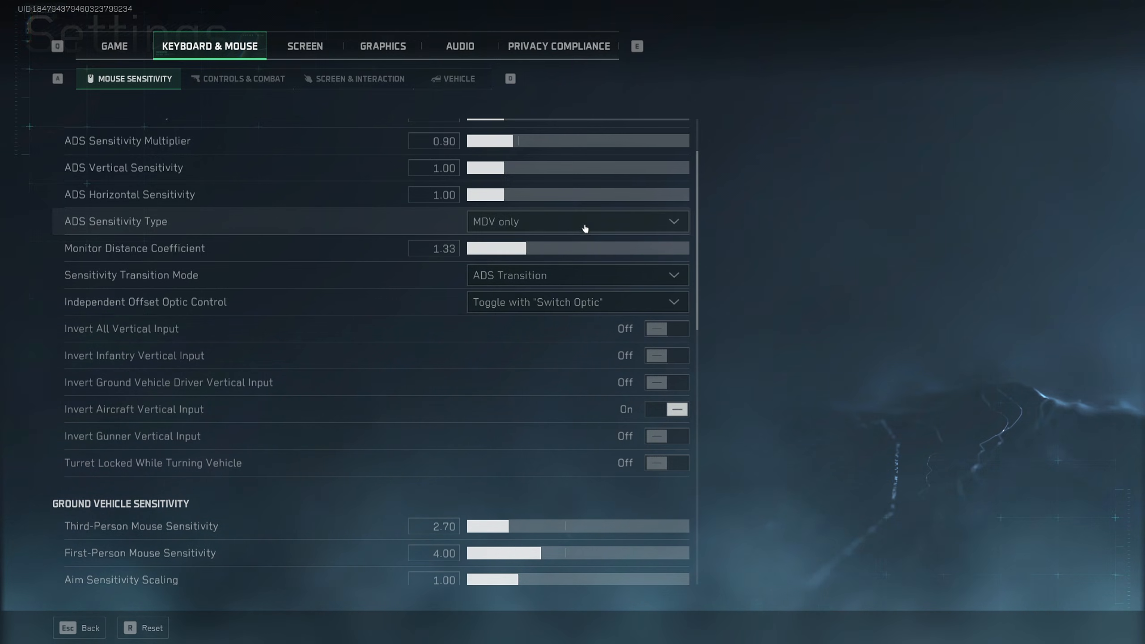
click(577, 221)
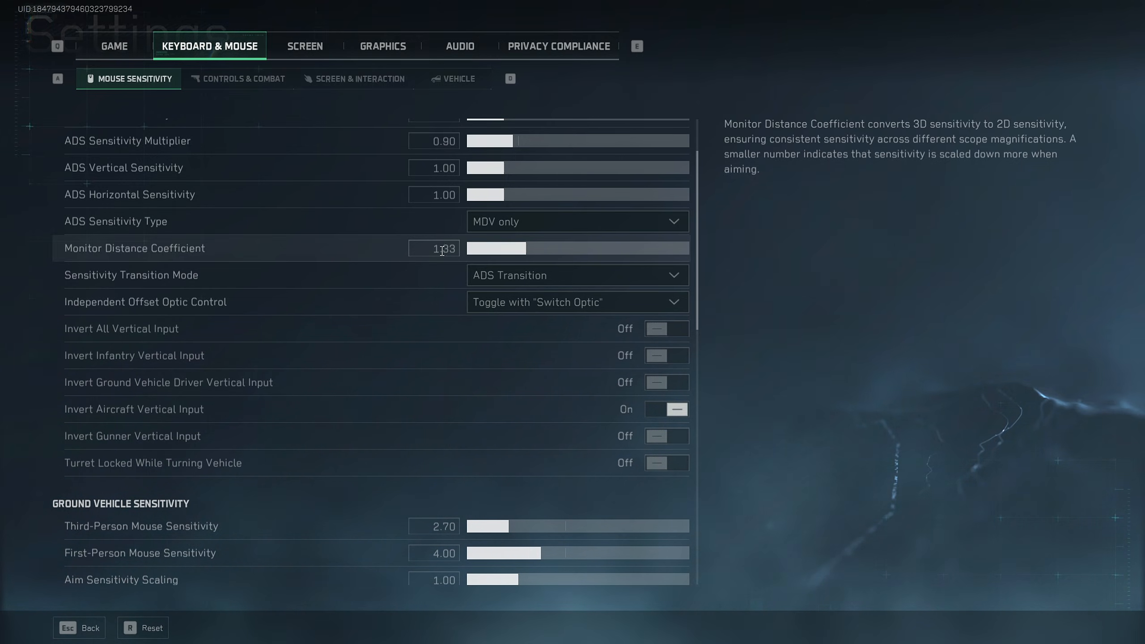
mouse_move(332, 274)
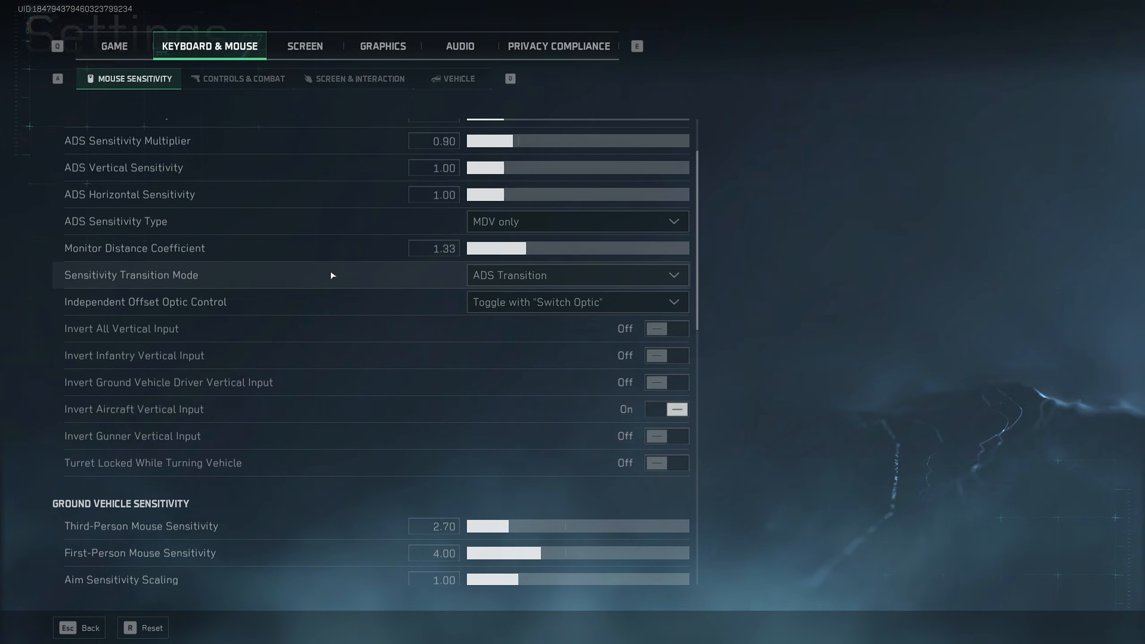
mouse_move(234, 283)
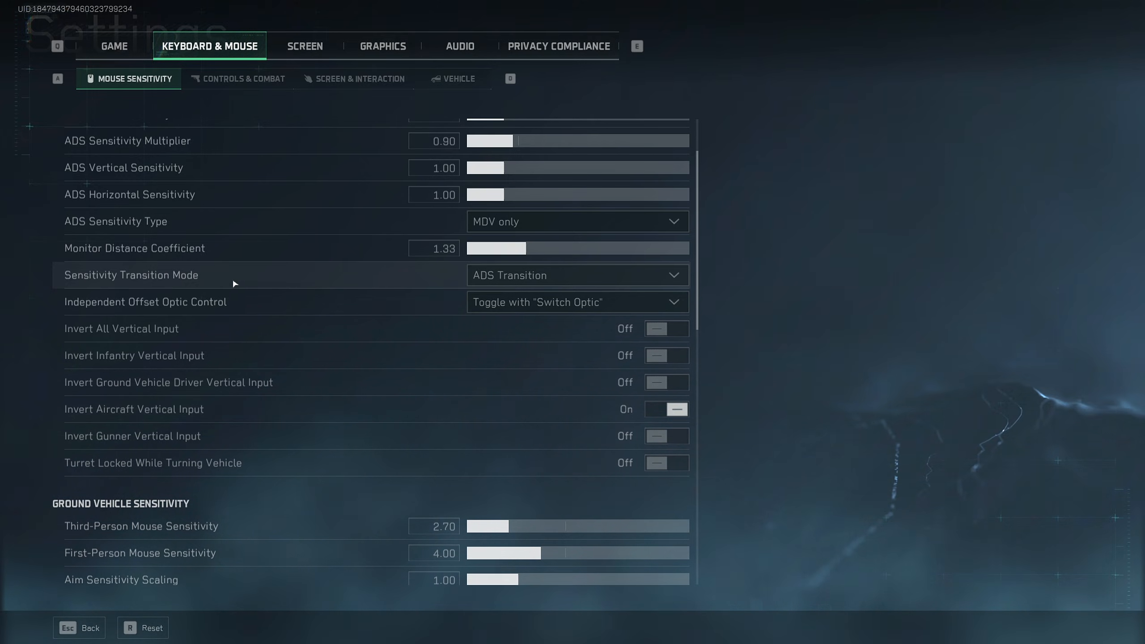
- Review Sensitivity Transition Mode choices and the ADS and Invert Vertical Input options
click(576, 275)
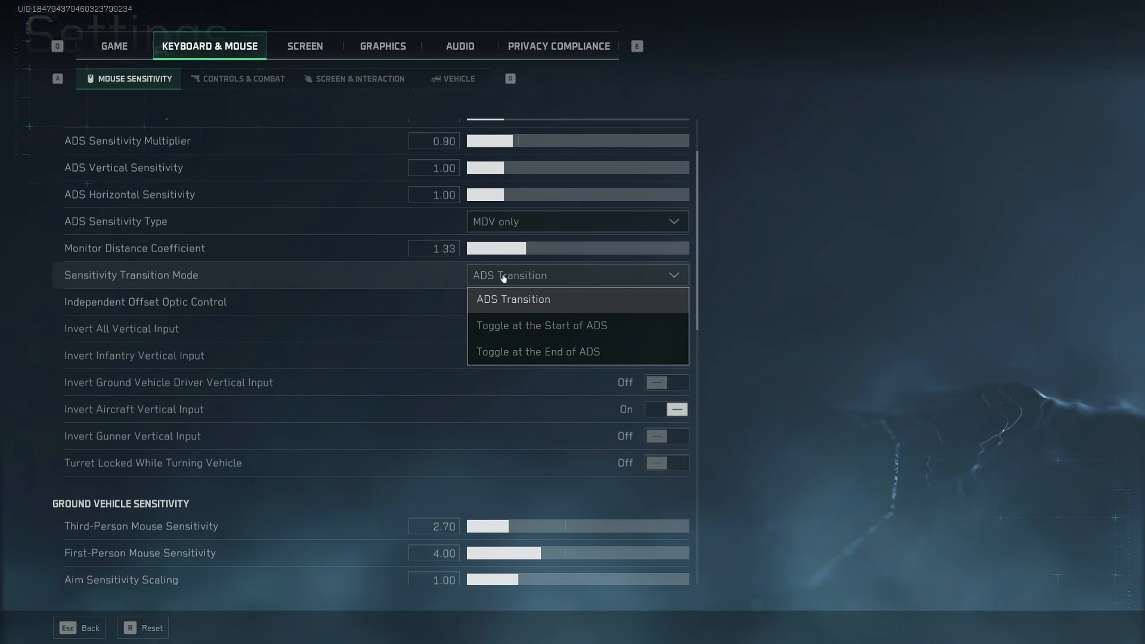
mouse_move(570, 329)
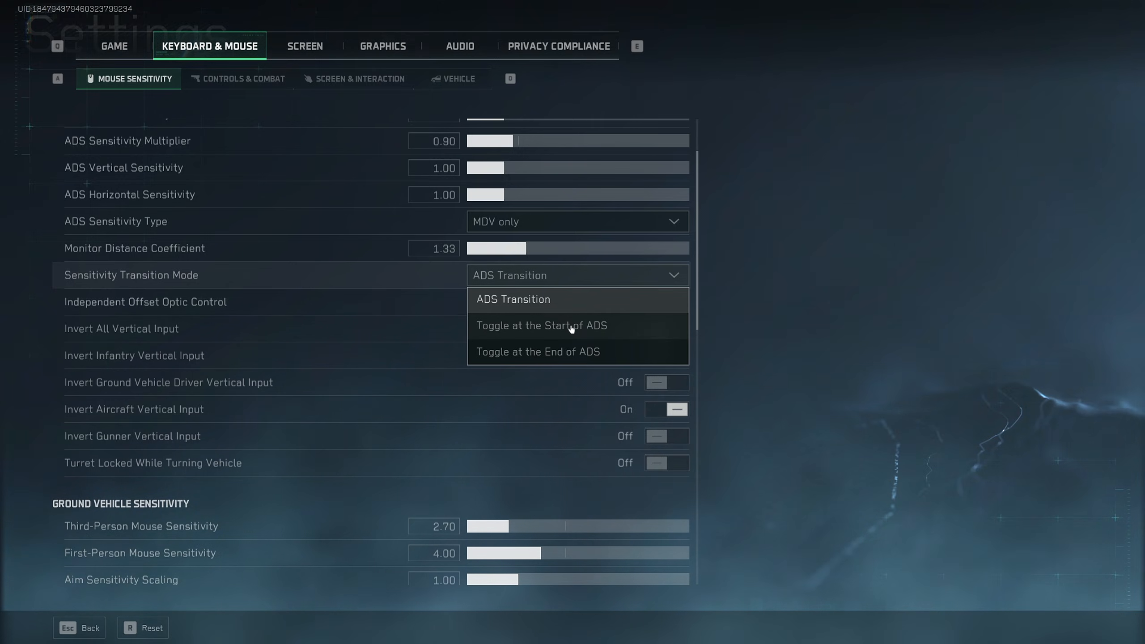
mouse_move(524, 355)
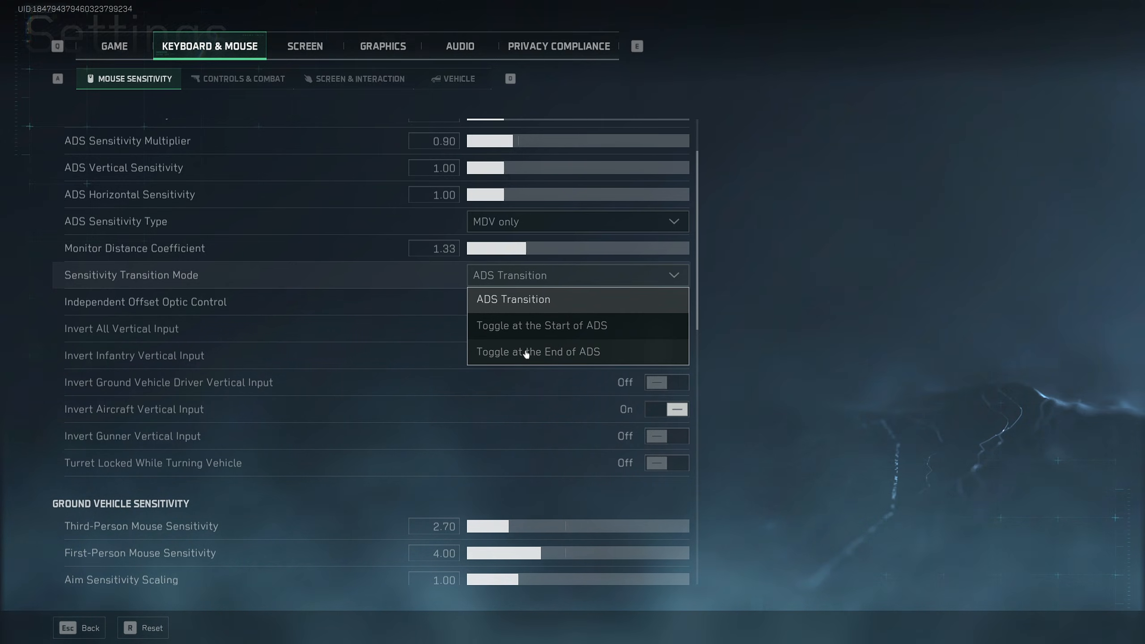
mouse_move(590, 344)
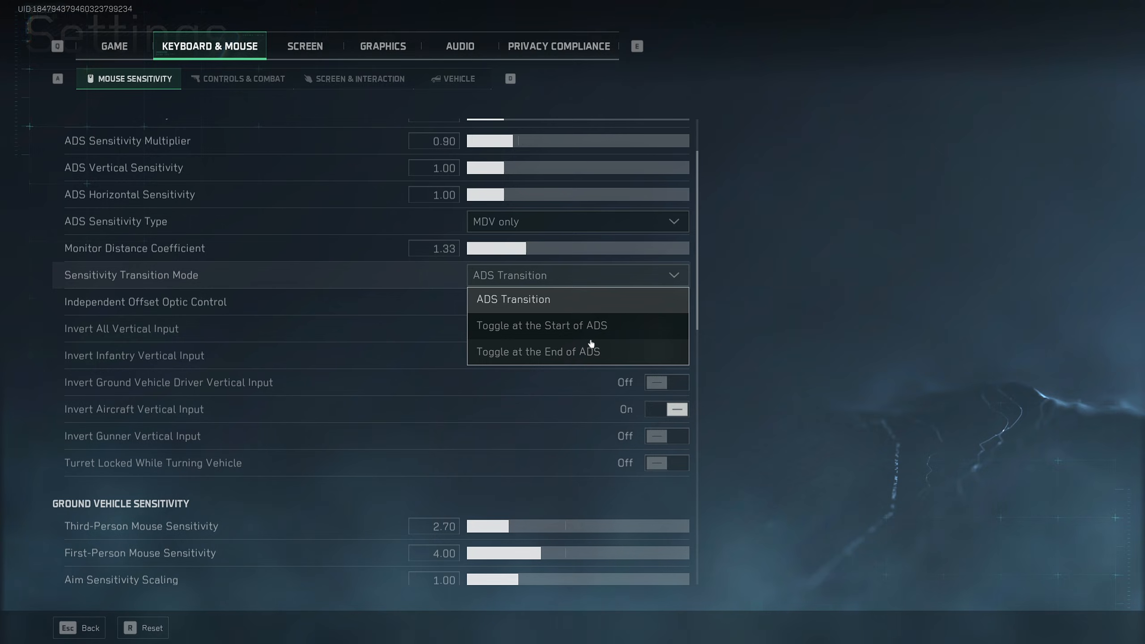
mouse_move(512, 309)
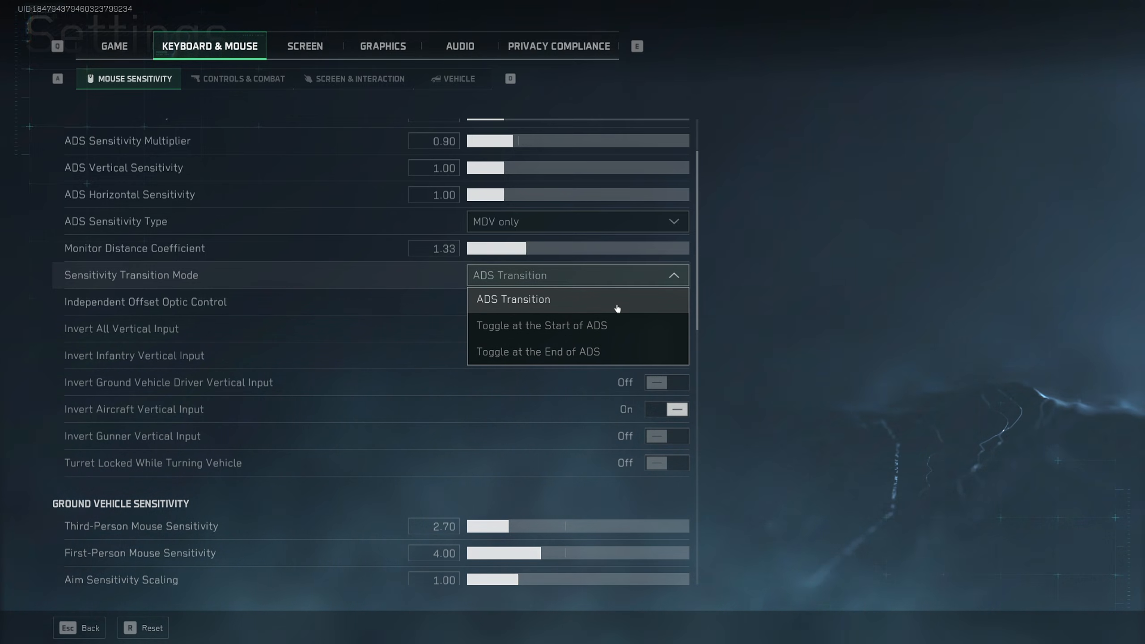
mouse_move(500, 309)
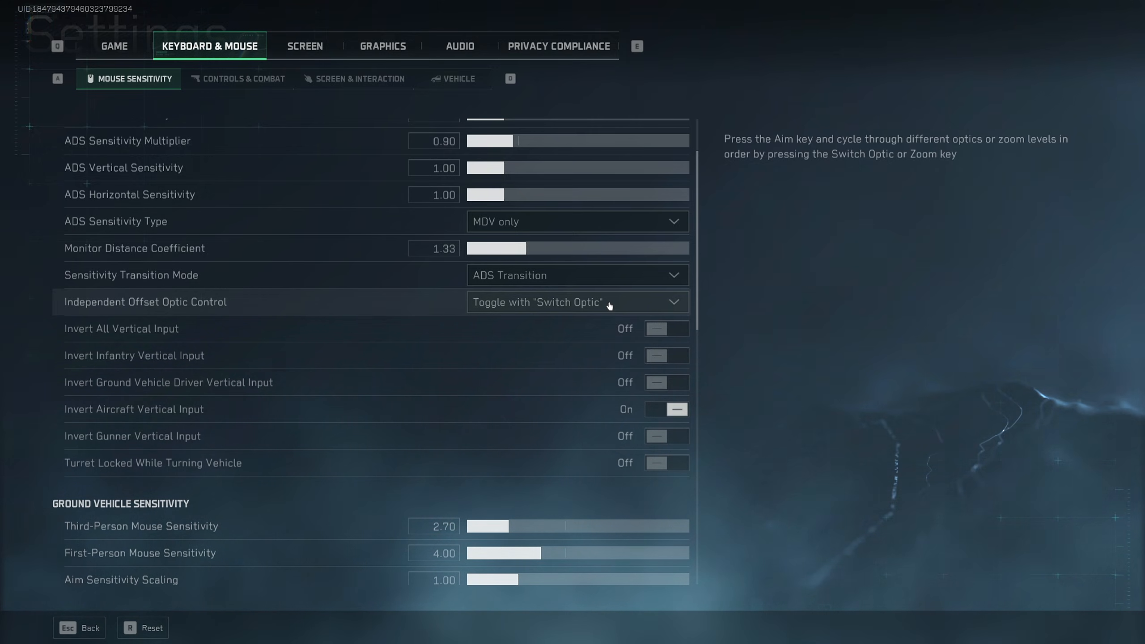
scroll(down, 3)
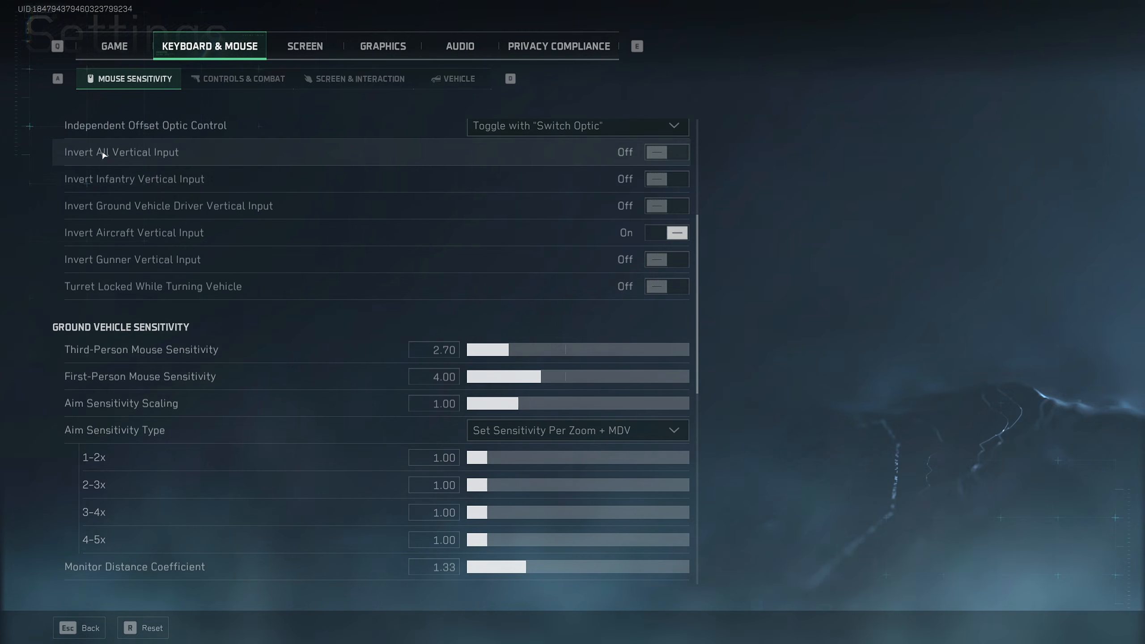
mouse_move(295, 196)
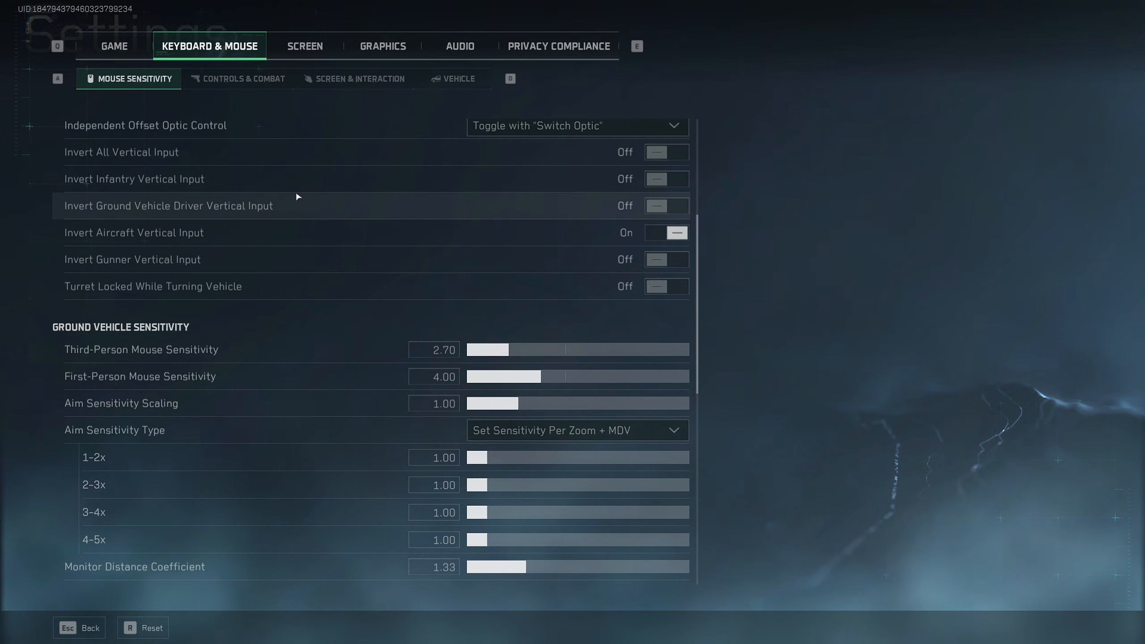
mouse_move(274, 174)
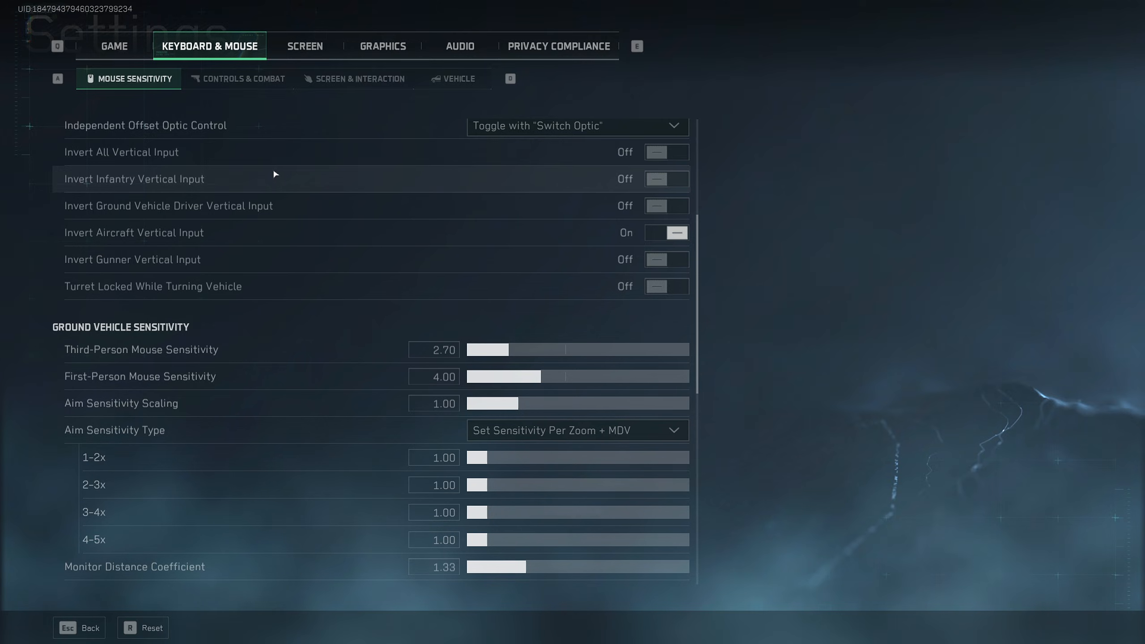
mouse_move(146, 232)
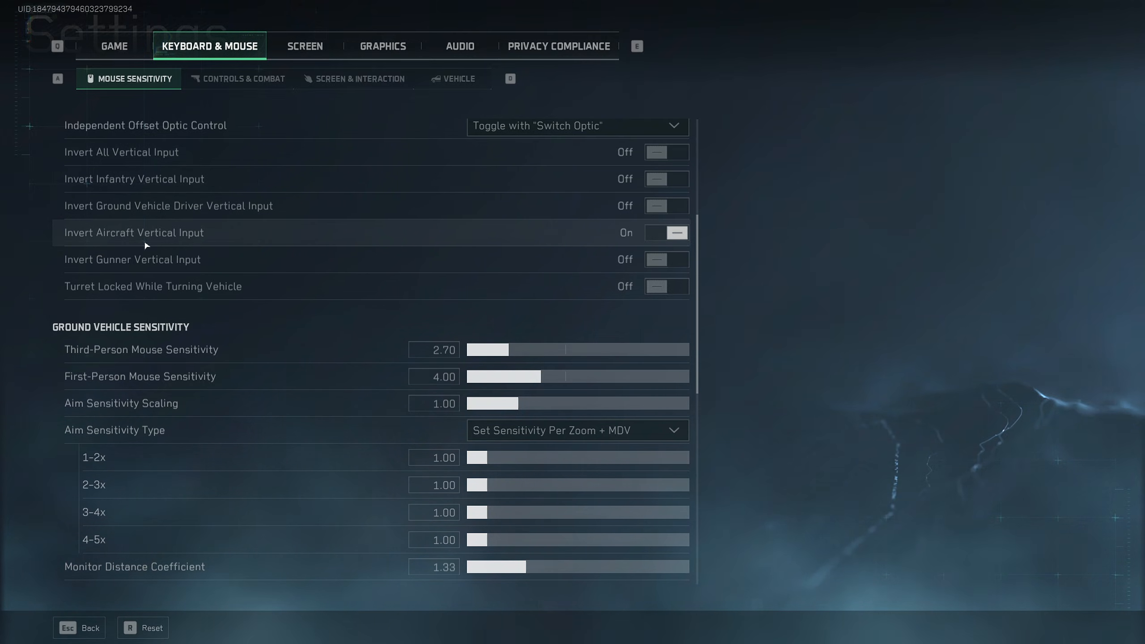
mouse_move(631, 224)
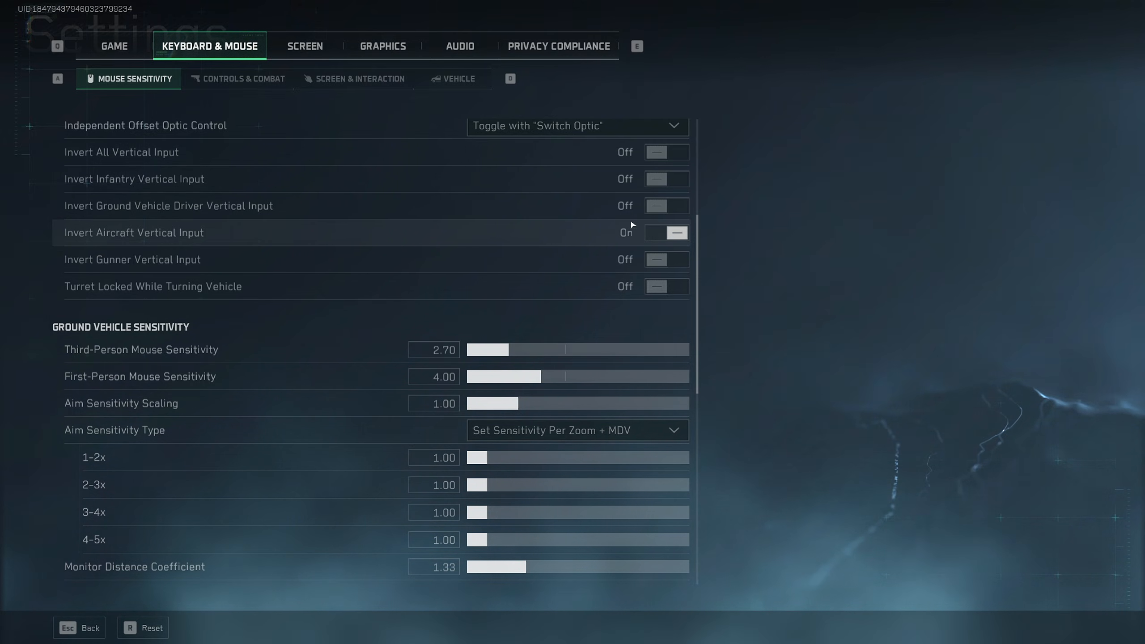
mouse_move(313, 237)
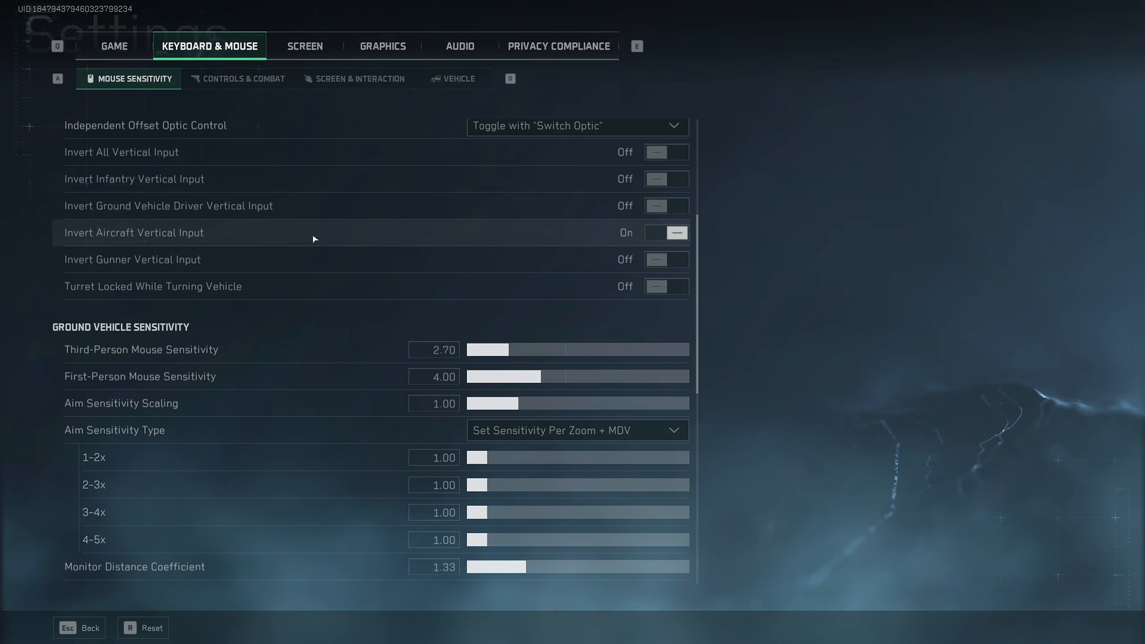
mouse_move(356, 225)
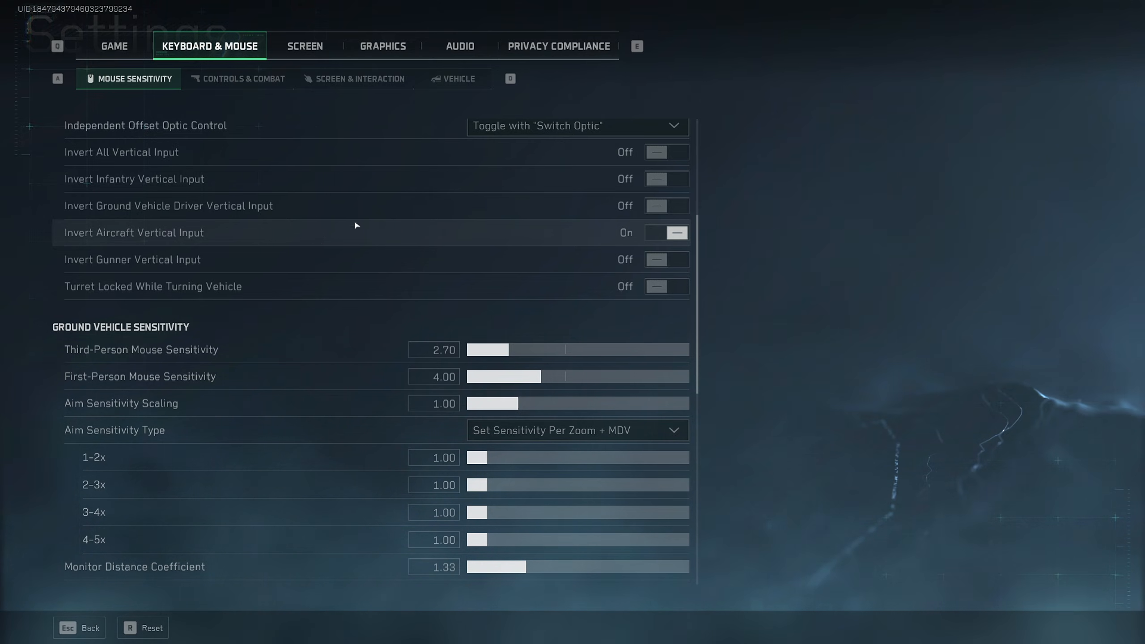
mouse_move(361, 232)
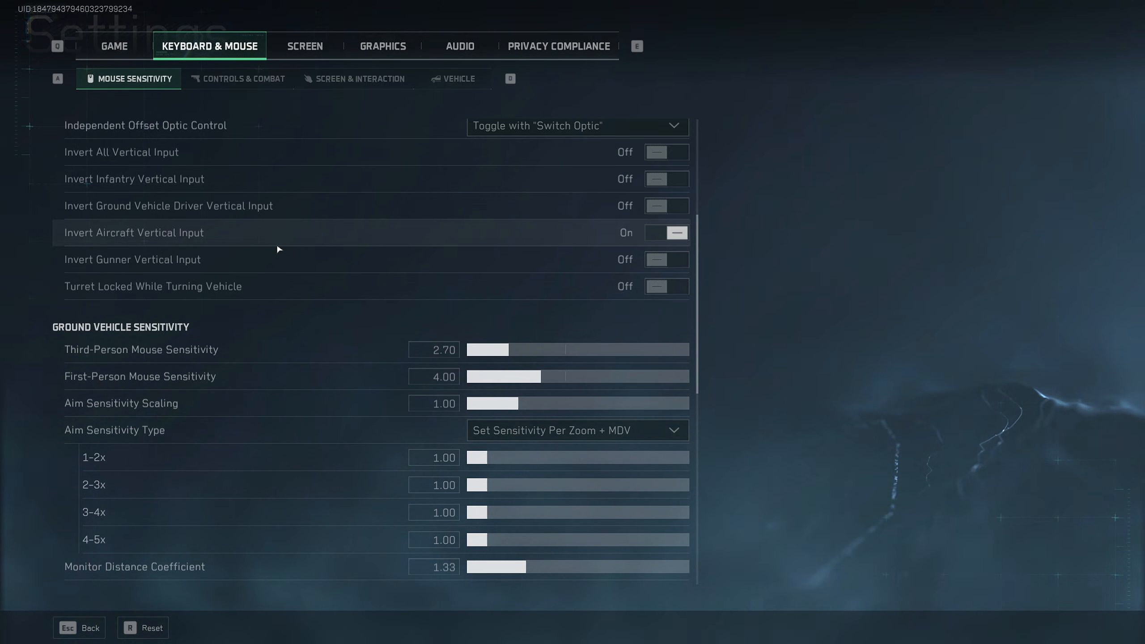
mouse_move(151, 238)
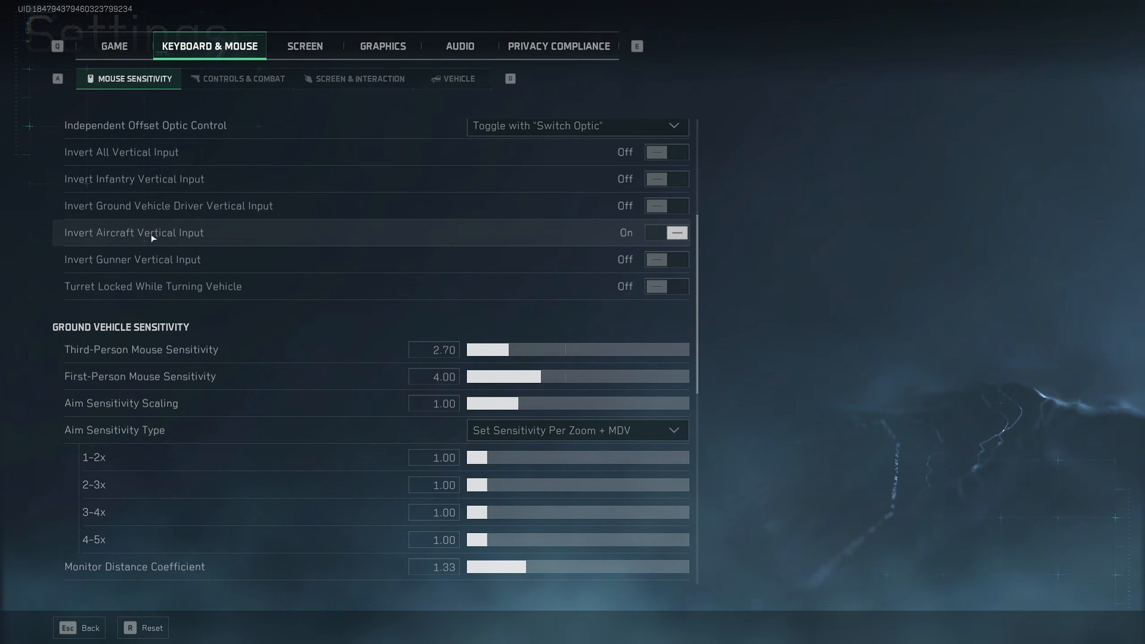
mouse_move(543, 243)
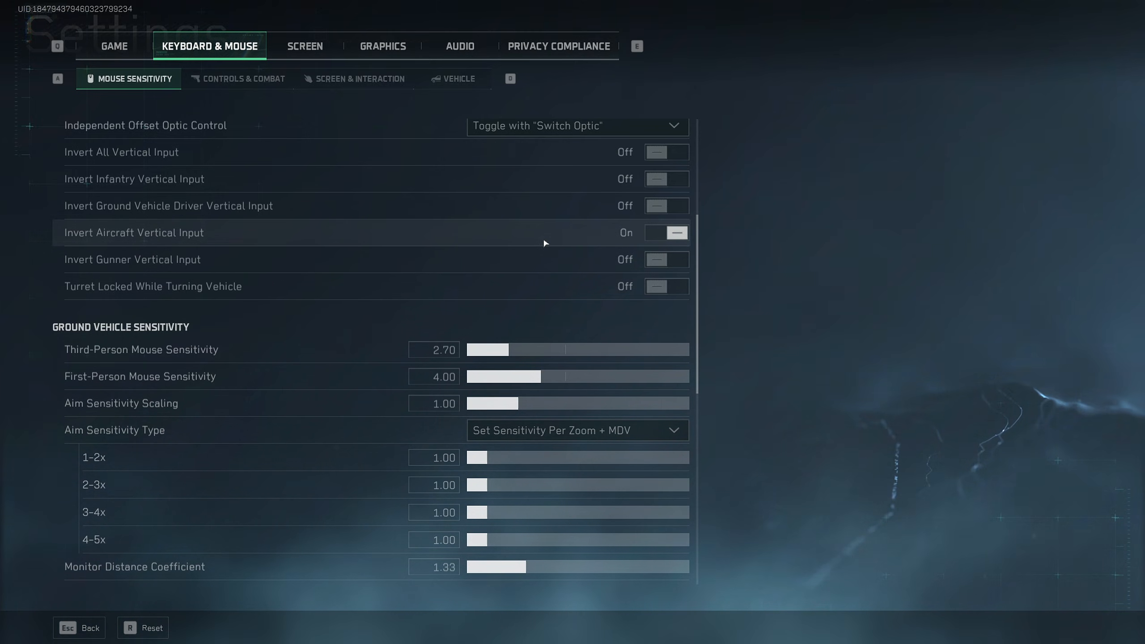
scroll(up, 3)
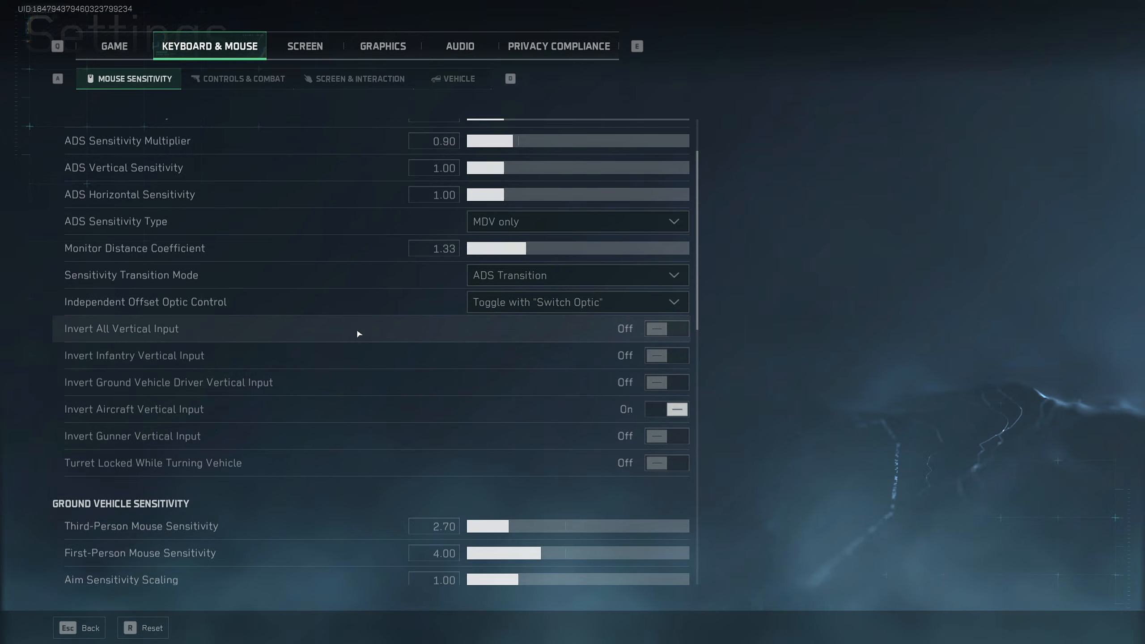
- Review Ground Vehicle, Aircraft and Gunner sensitivity, then move to Controls & Combat bindings
scroll(down, 3)
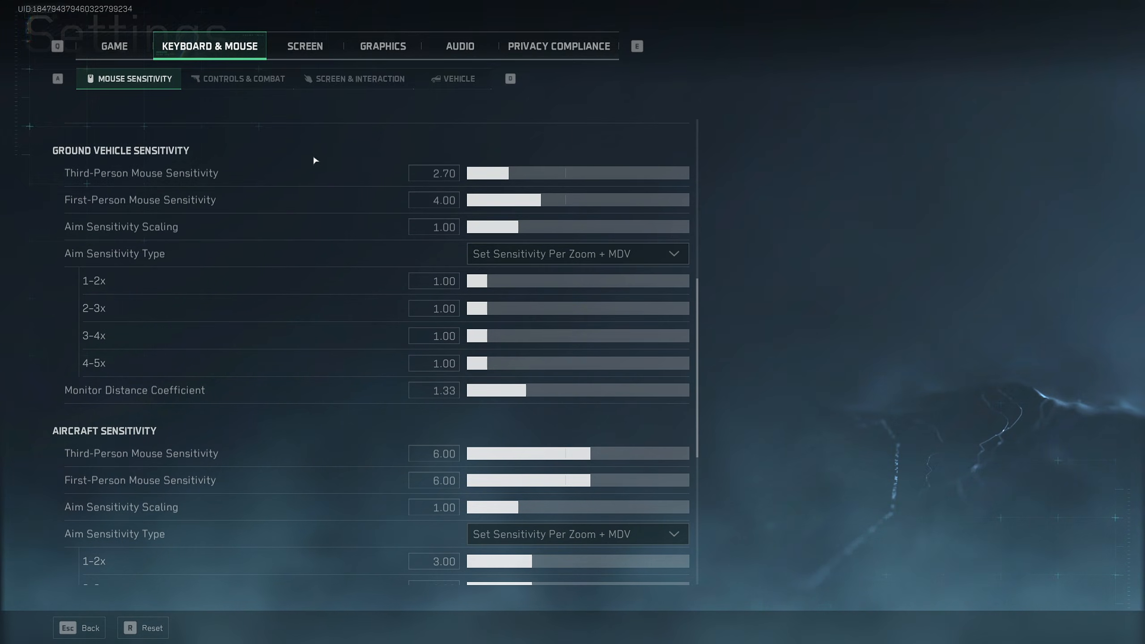
mouse_move(541, 181)
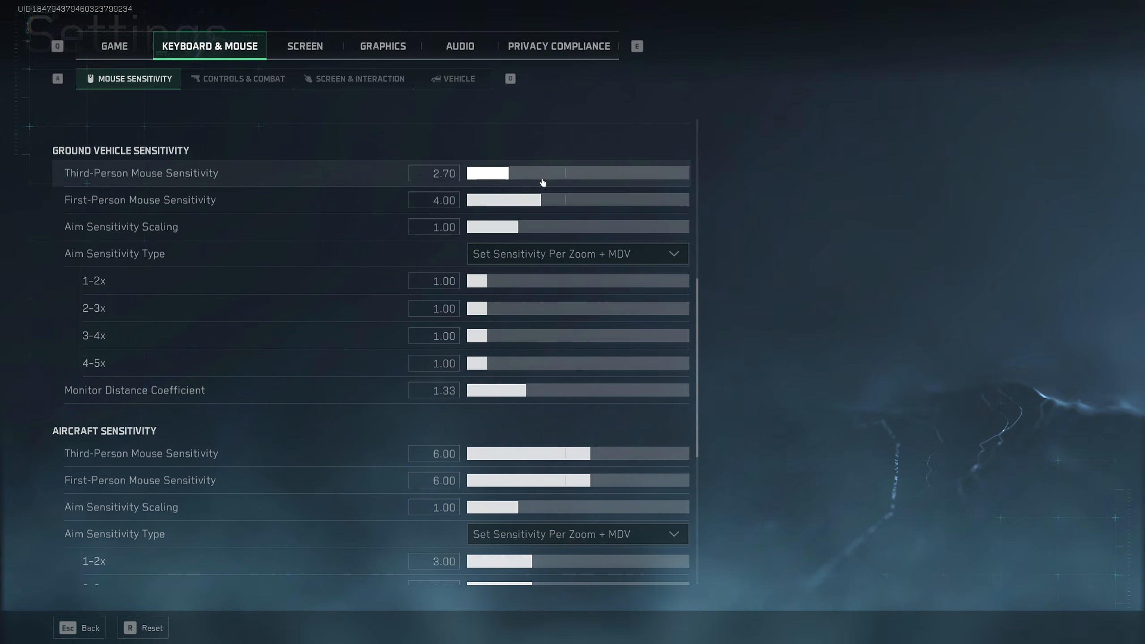
mouse_move(519, 177)
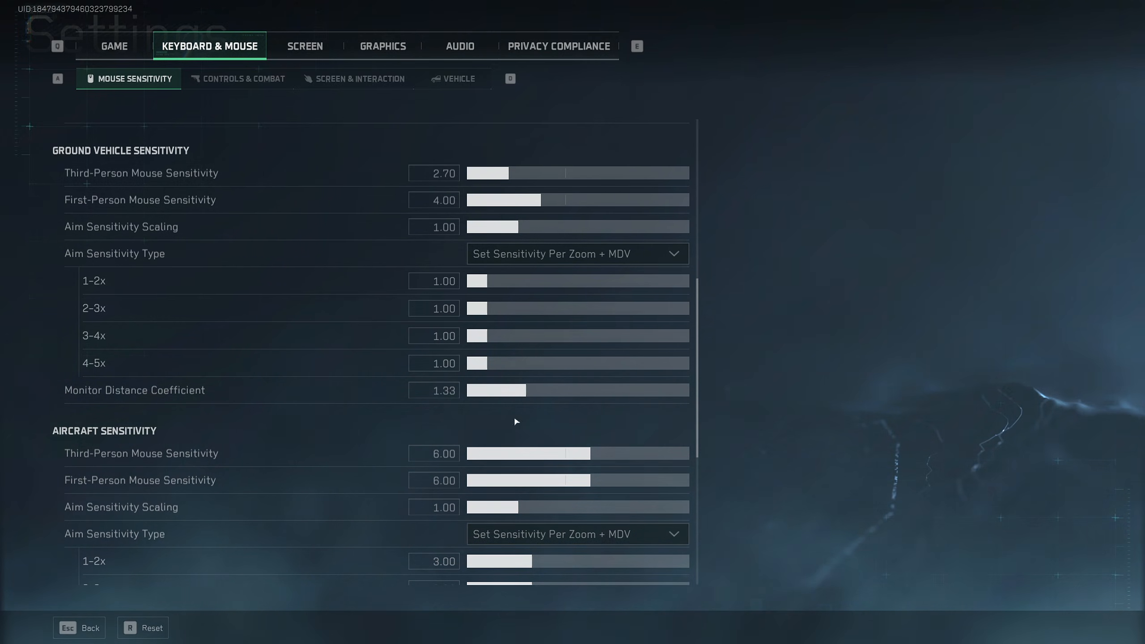
scroll(down, 3)
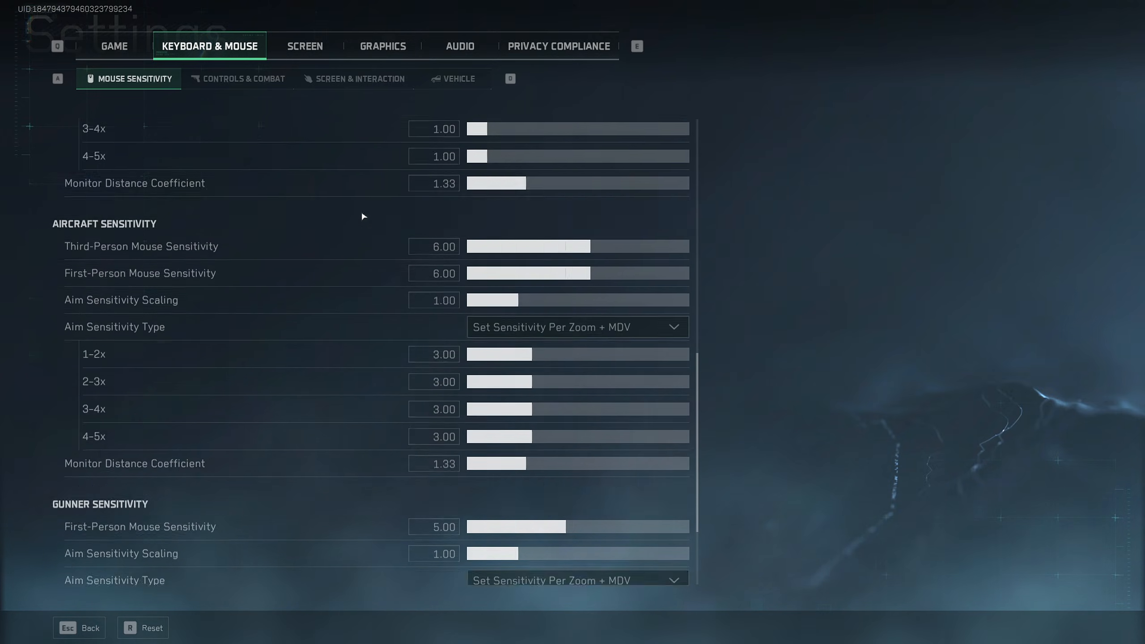
scroll(down, 3)
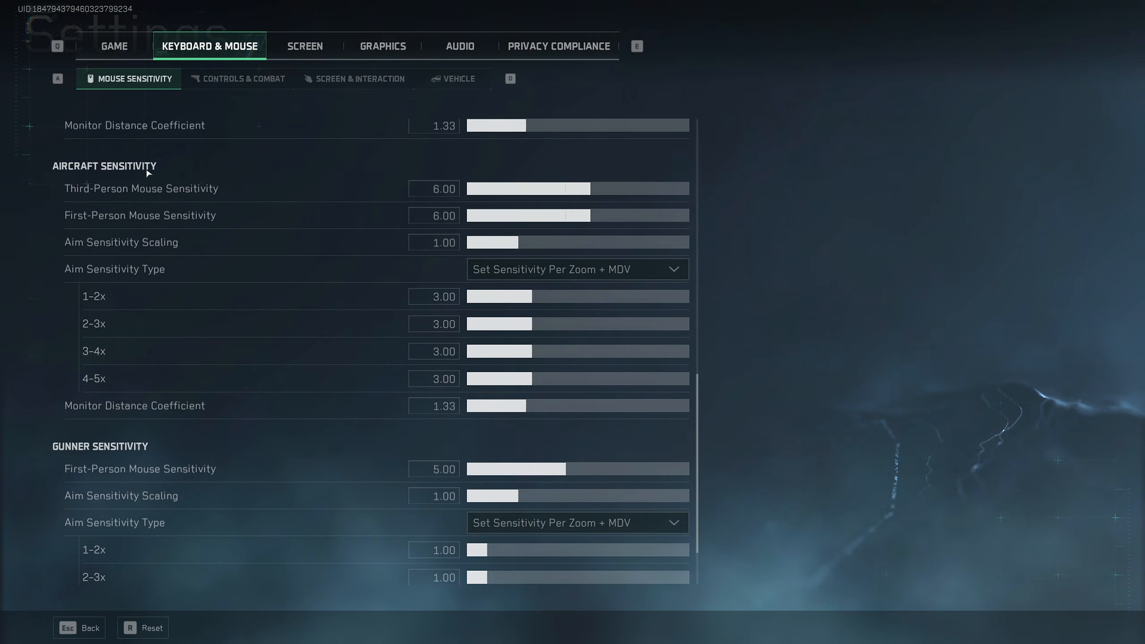
mouse_move(406, 236)
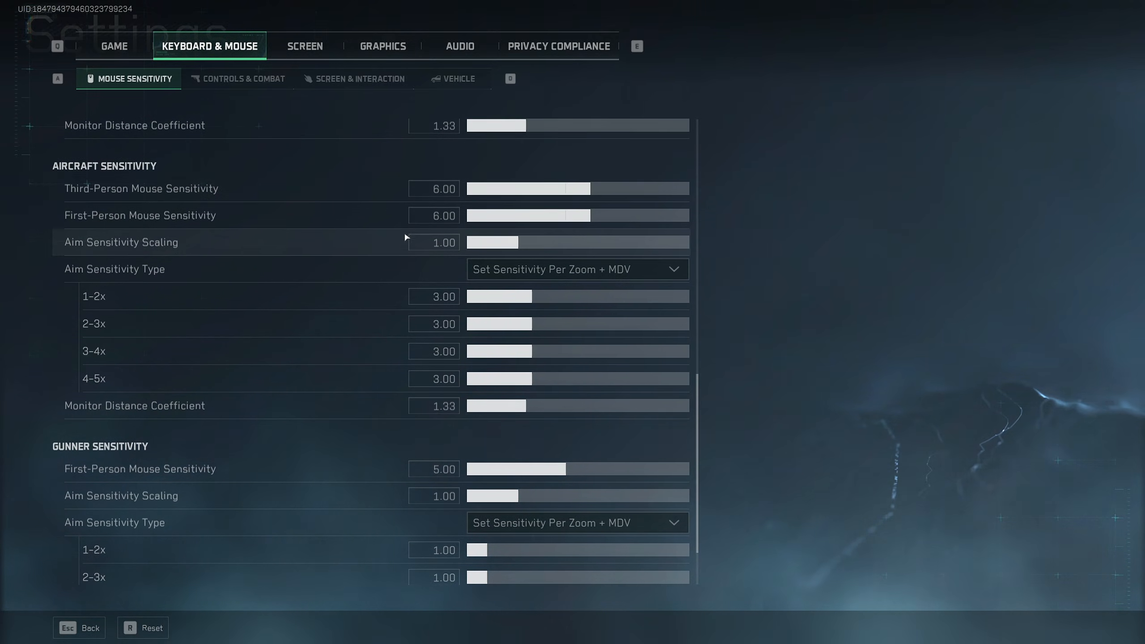
mouse_move(427, 205)
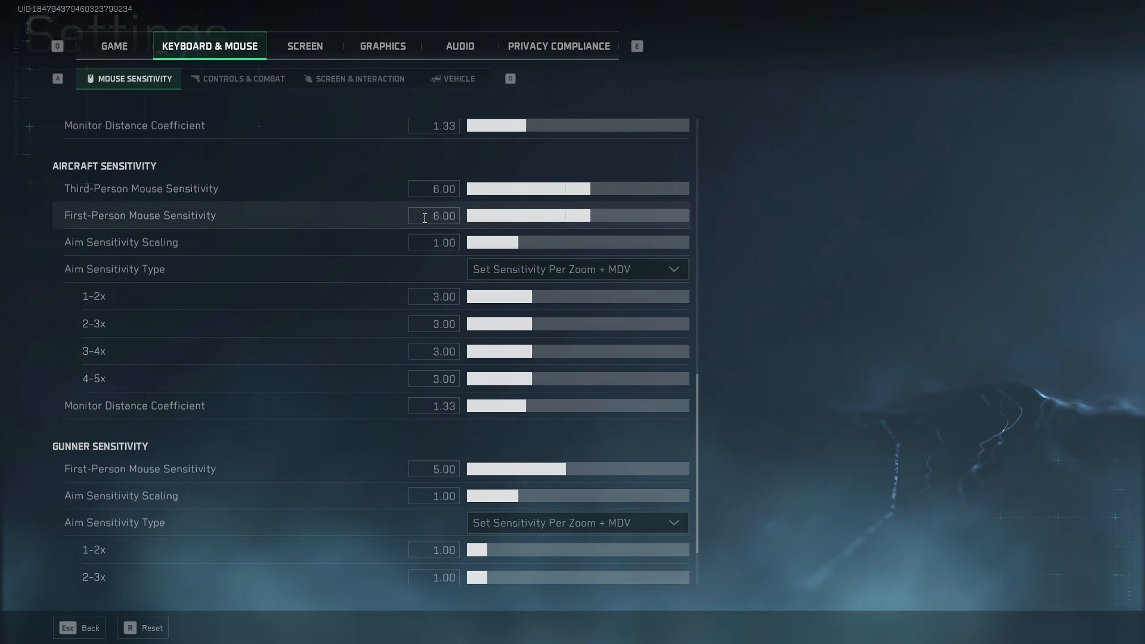
mouse_move(436, 242)
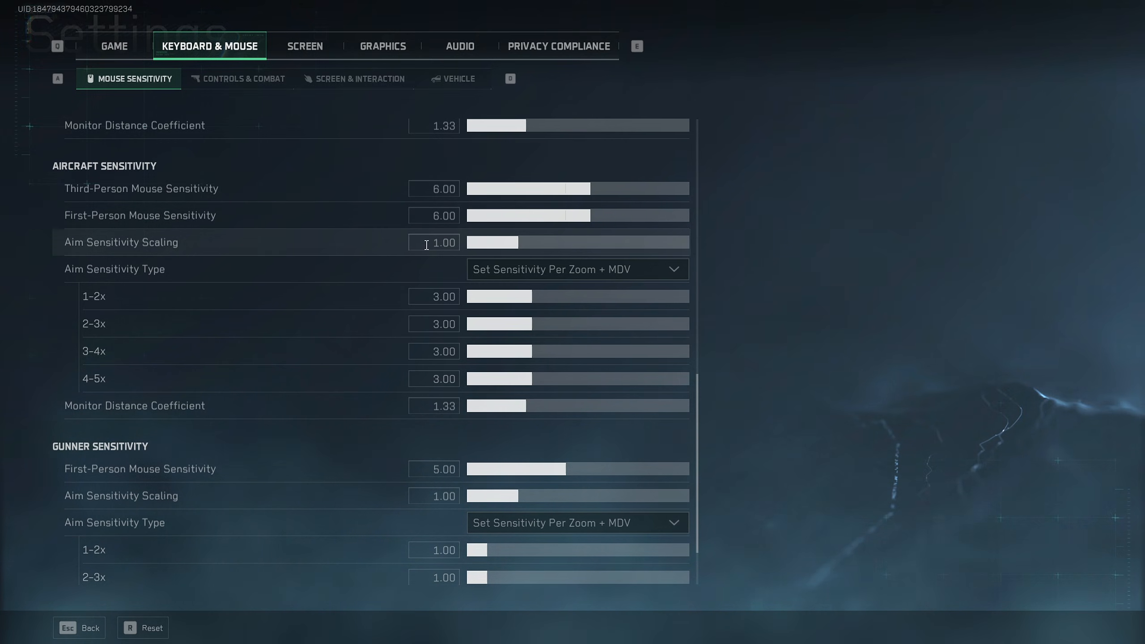
scroll(down, 3)
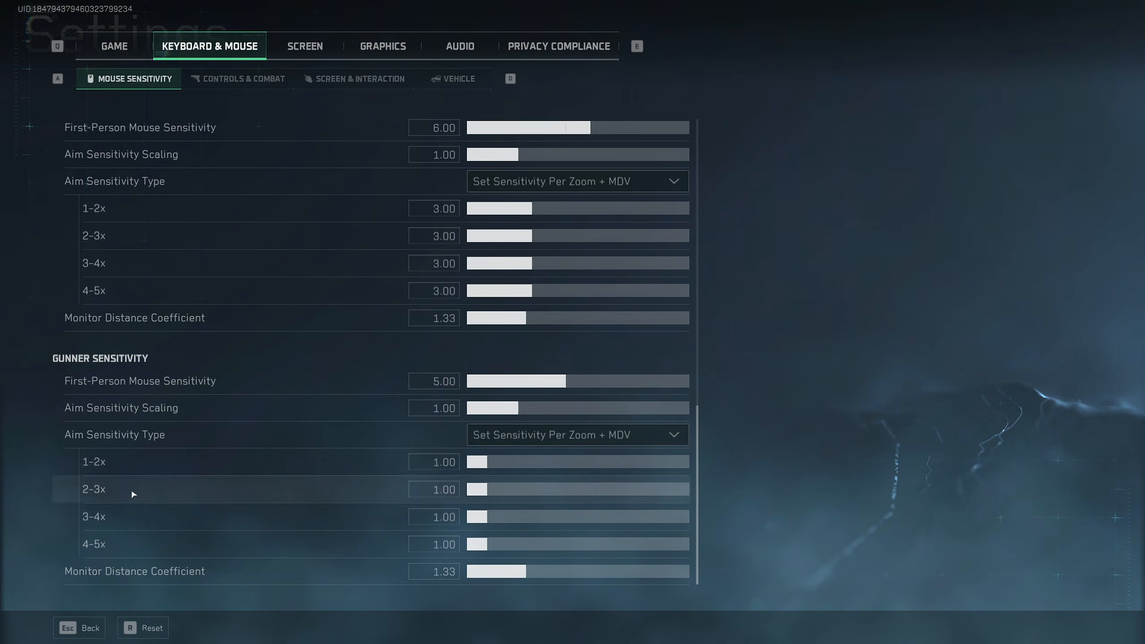
click(237, 79)
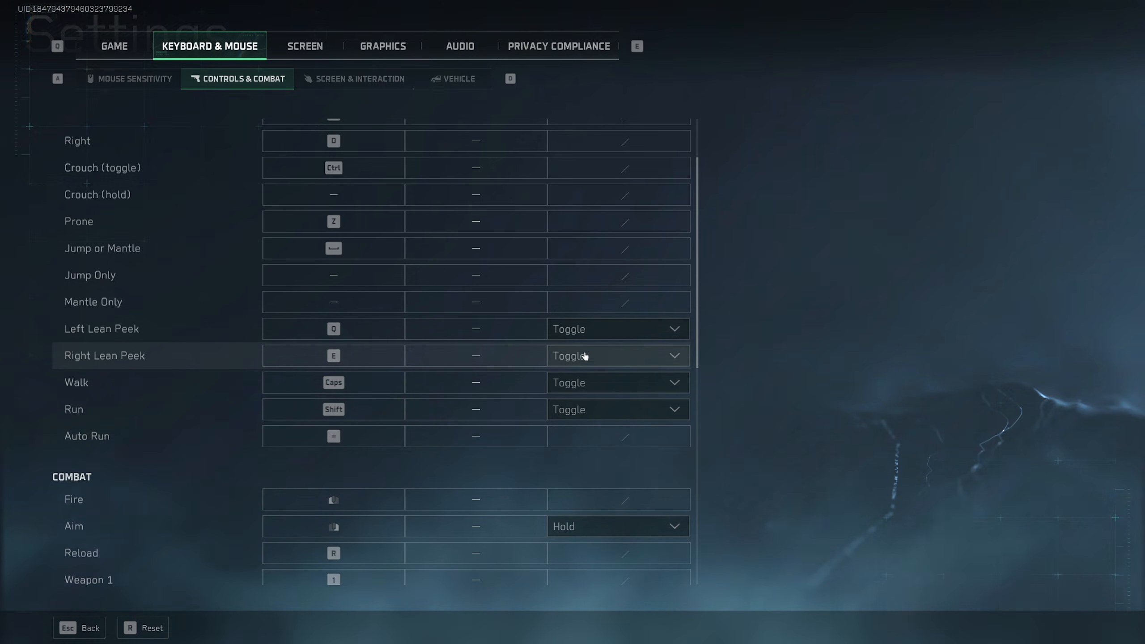
mouse_move(622, 365)
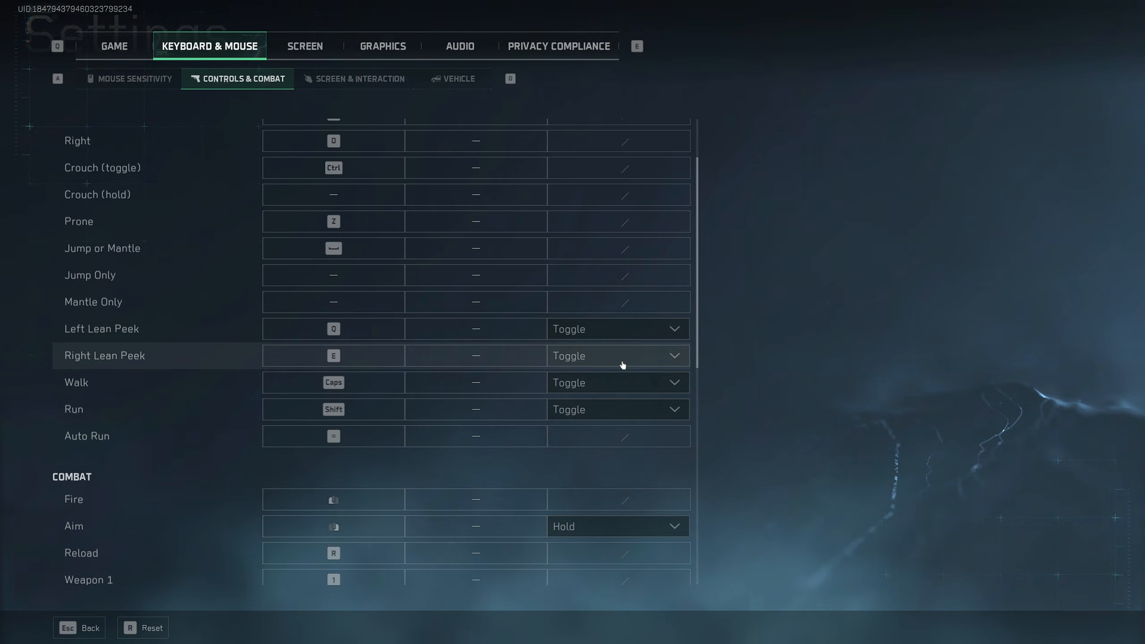
mouse_move(708, 355)
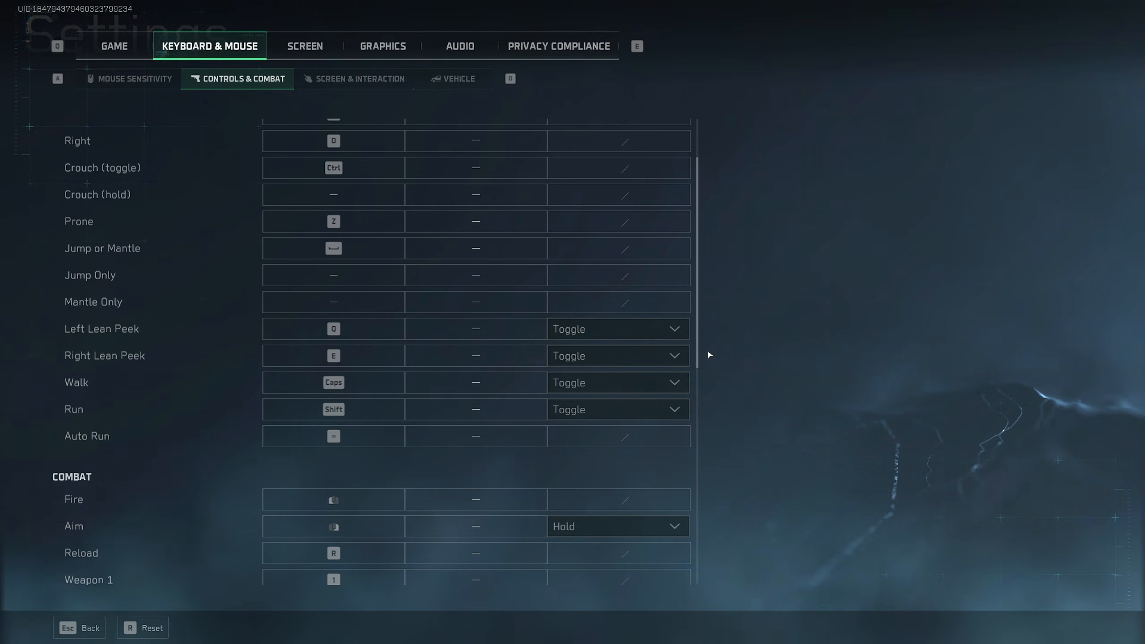
mouse_move(708, 365)
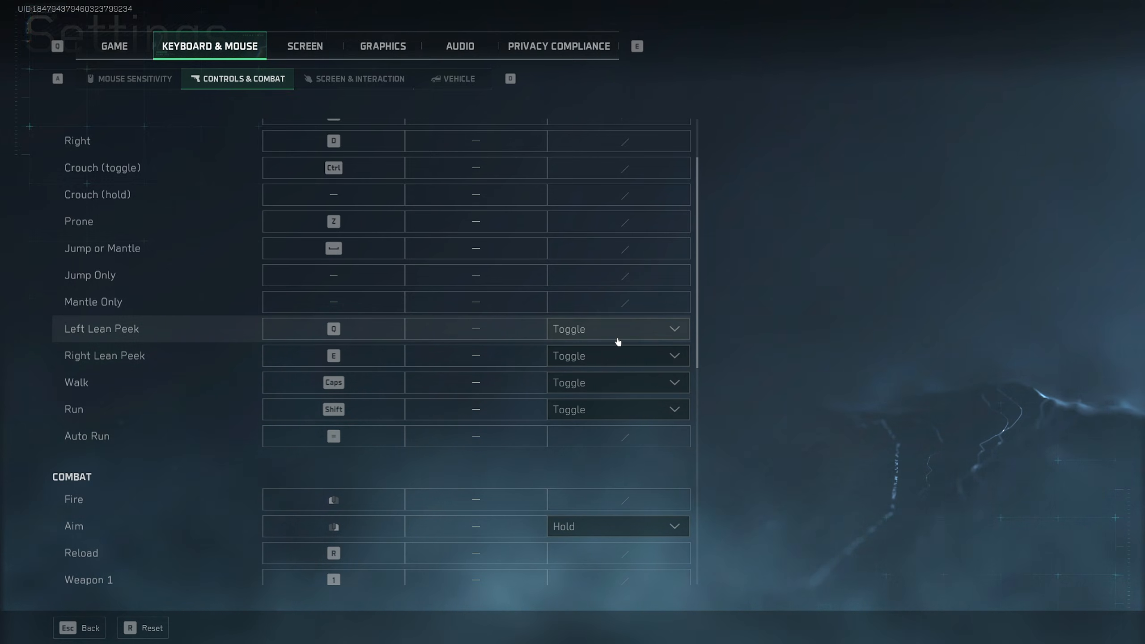
mouse_move(621, 395)
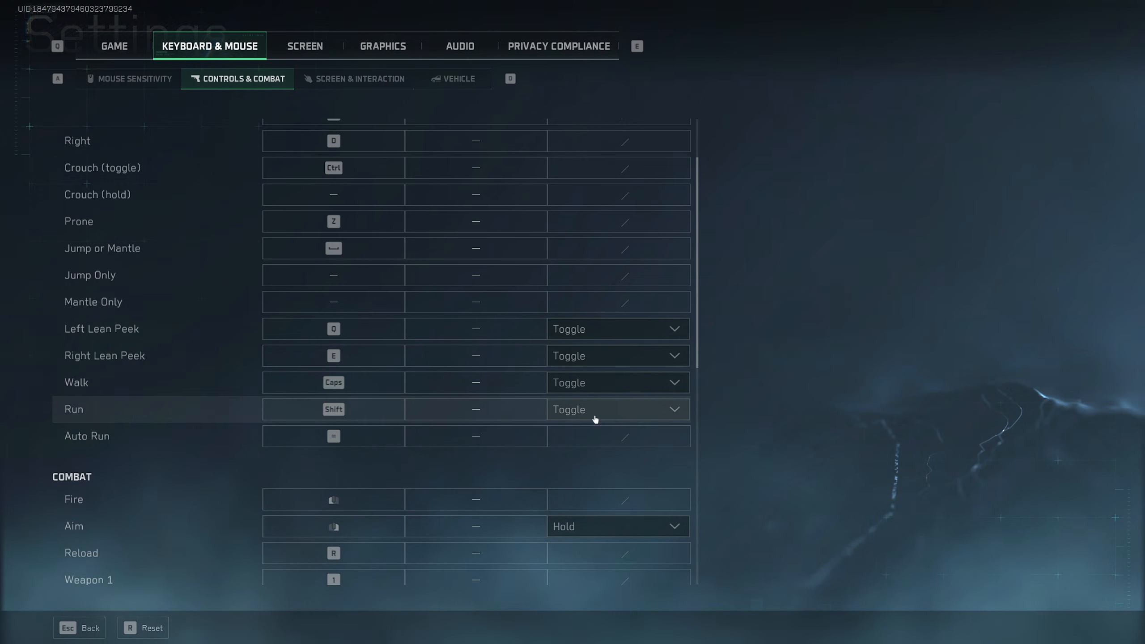
scroll(down, 3)
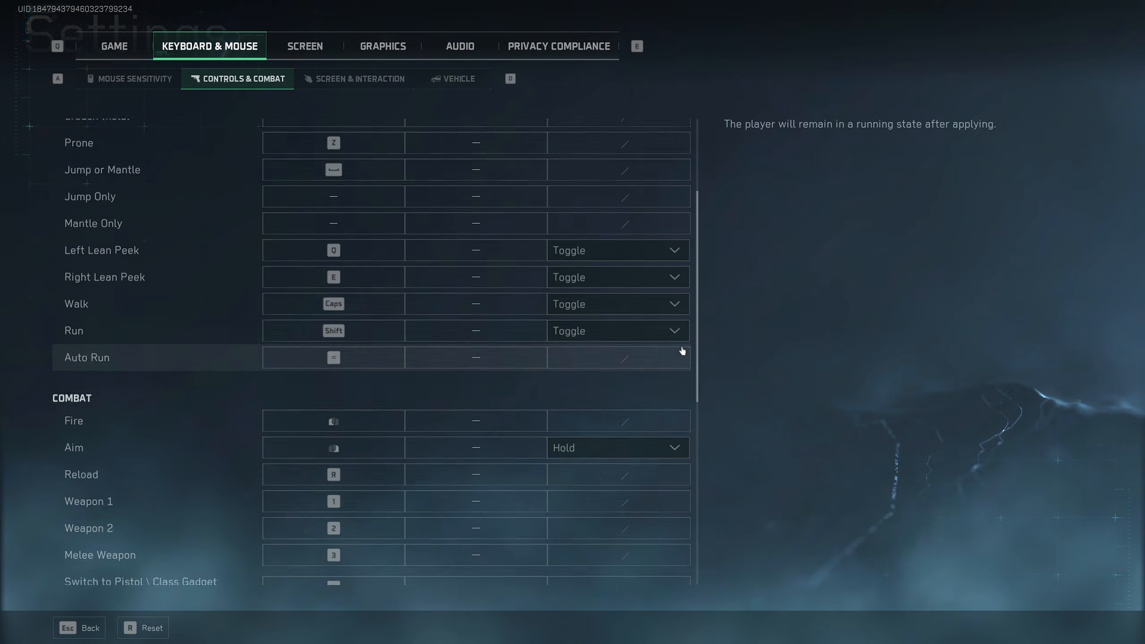
scroll(down, 3)
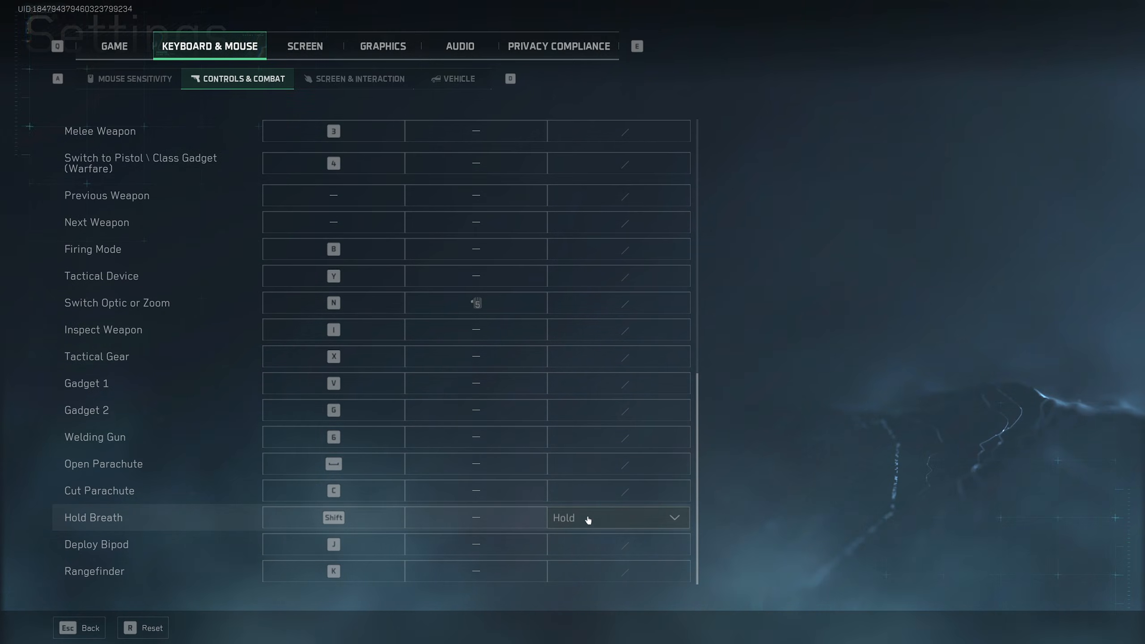
- Inspect the Switch Optic, Weapon 1 and Previous Weapon bindings, then move to Screen & Interaction
scroll(up, 3)
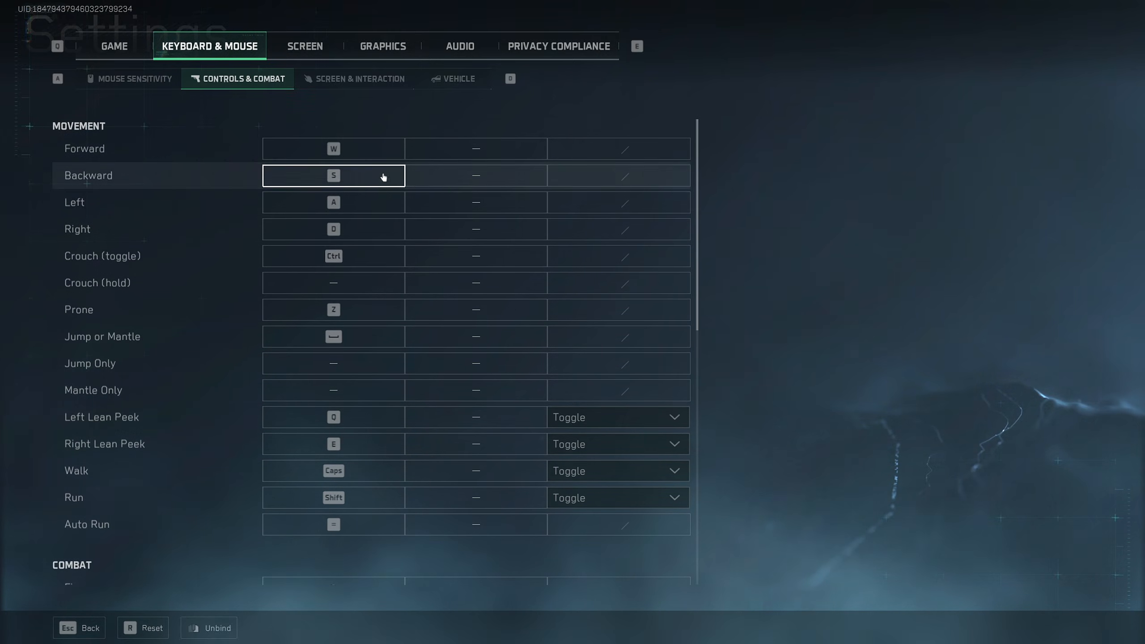
scroll(down, 3)
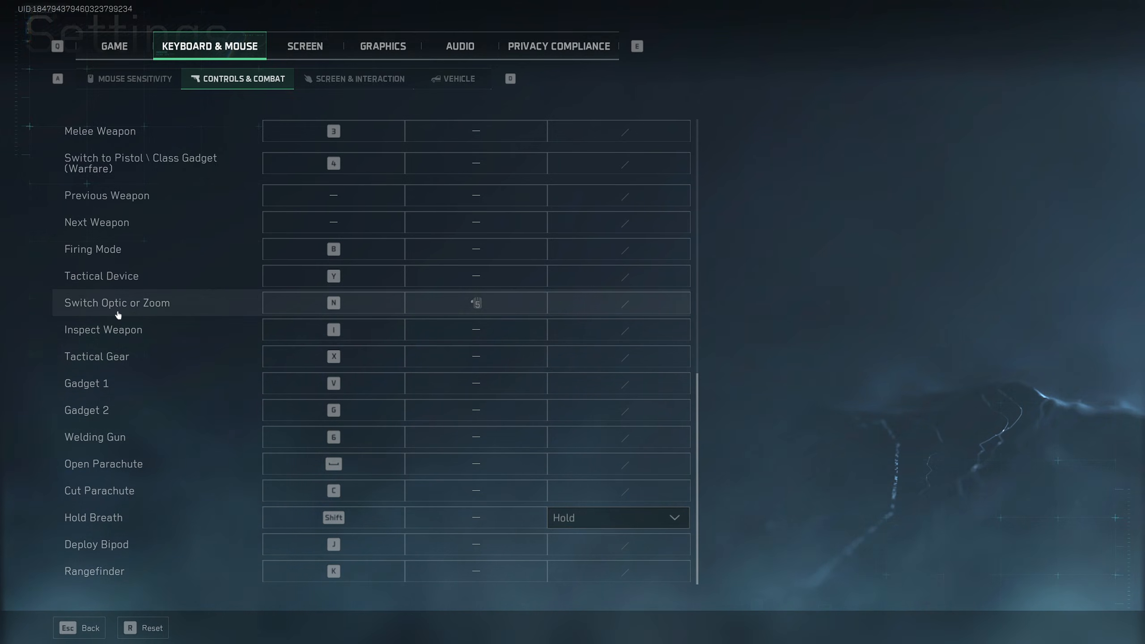
click(475, 302)
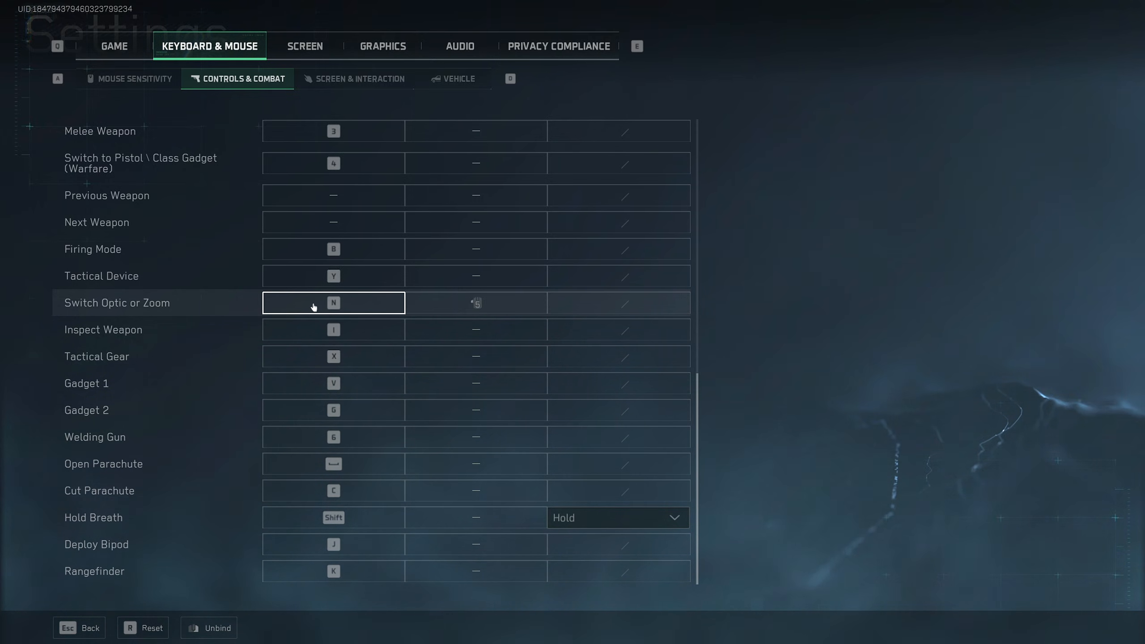
scroll(up, 3)
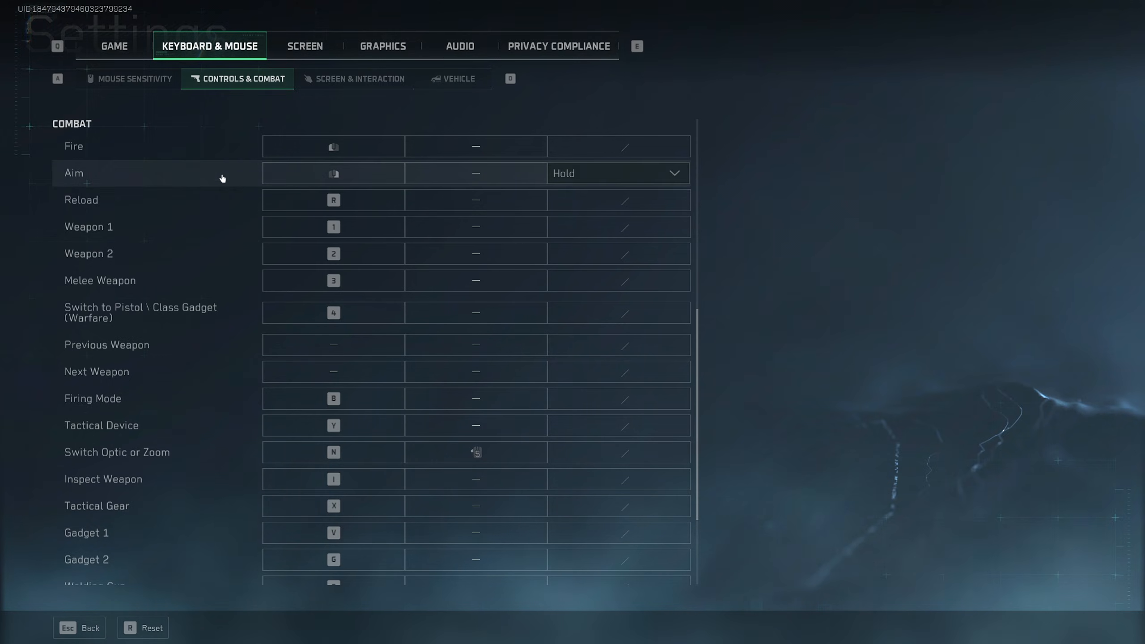
click(333, 227)
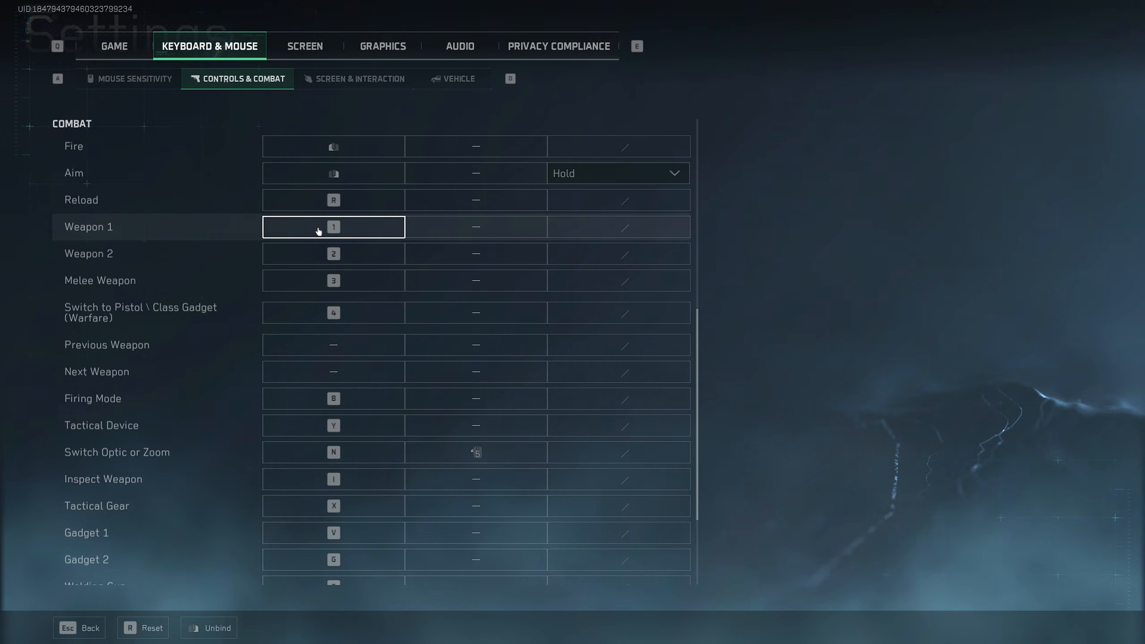
click(333, 280)
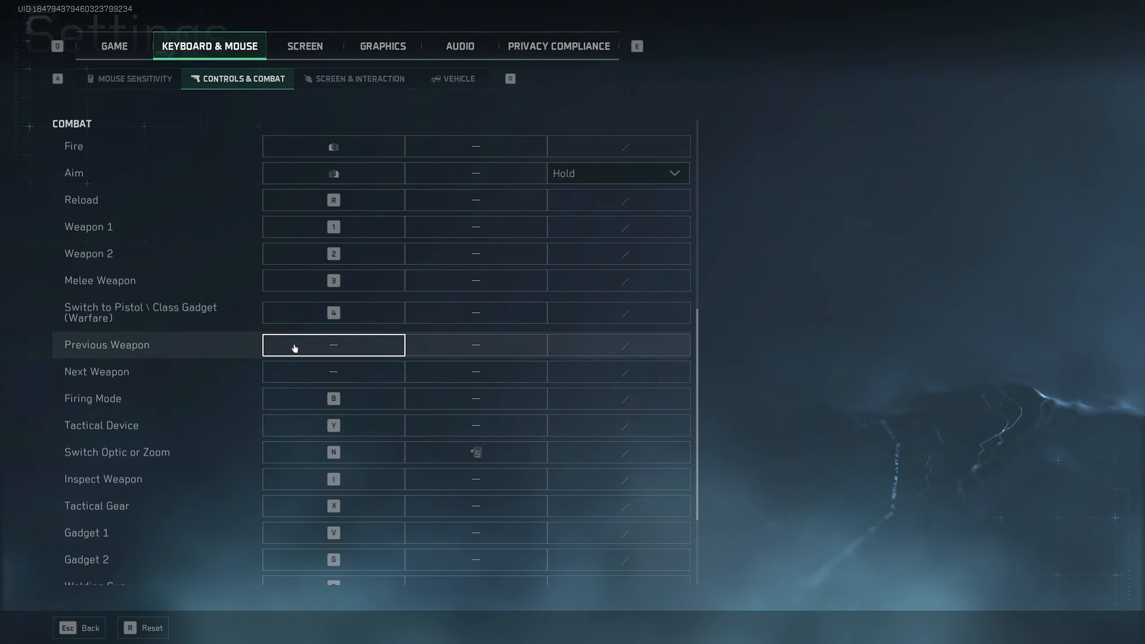
click(353, 79)
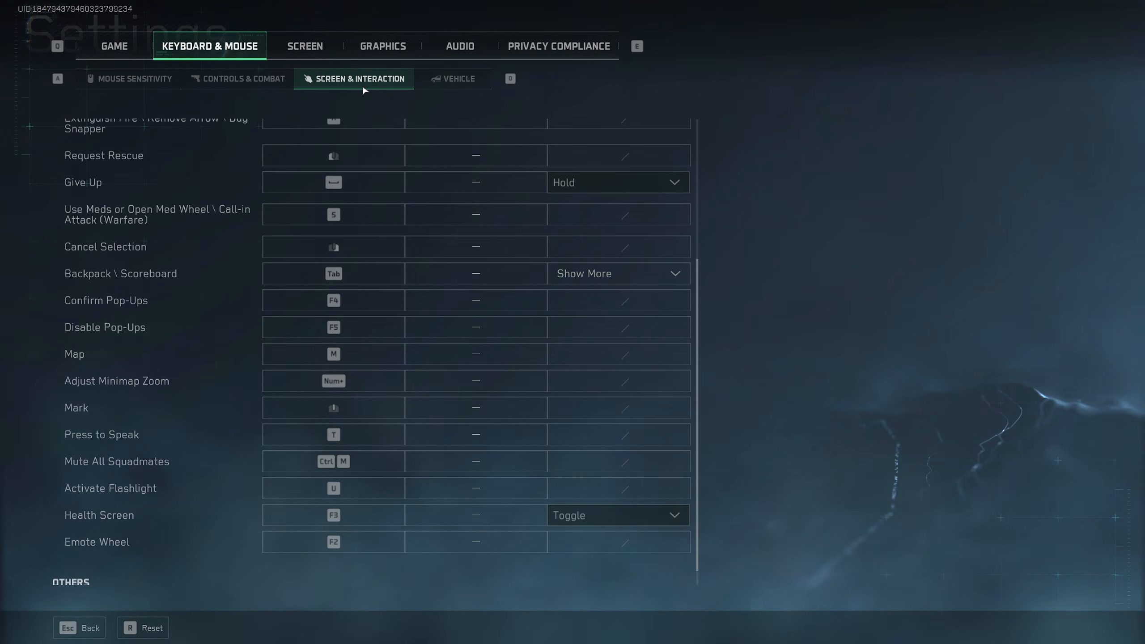
- Scroll the Screen & Interaction bindings down to the Others section and back to the top
scroll(up, 3)
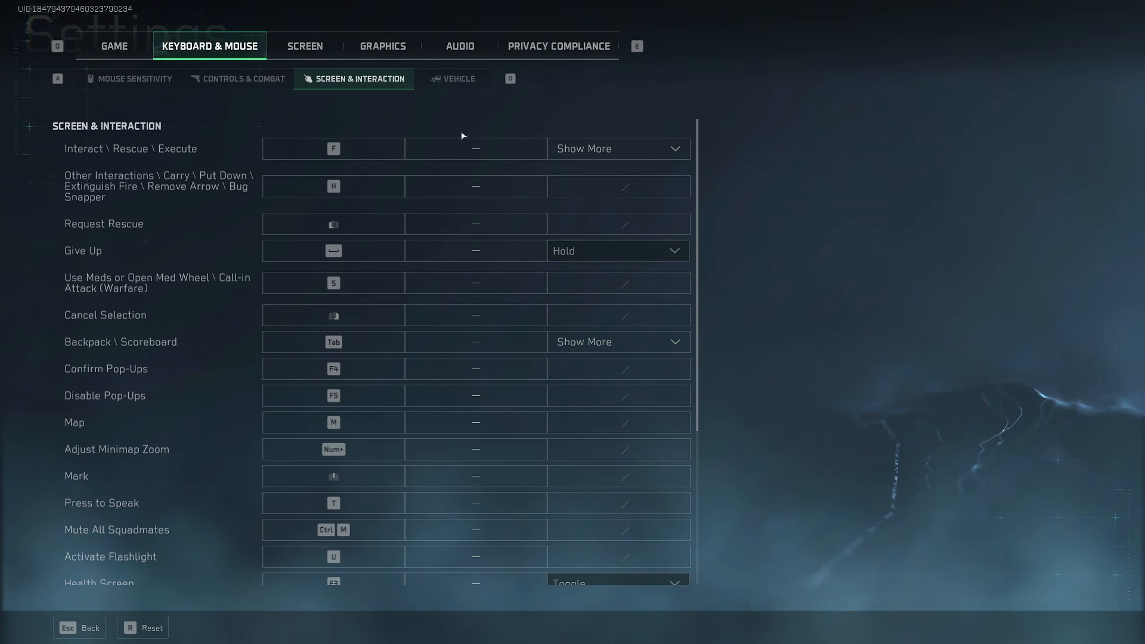
scroll(down, 3)
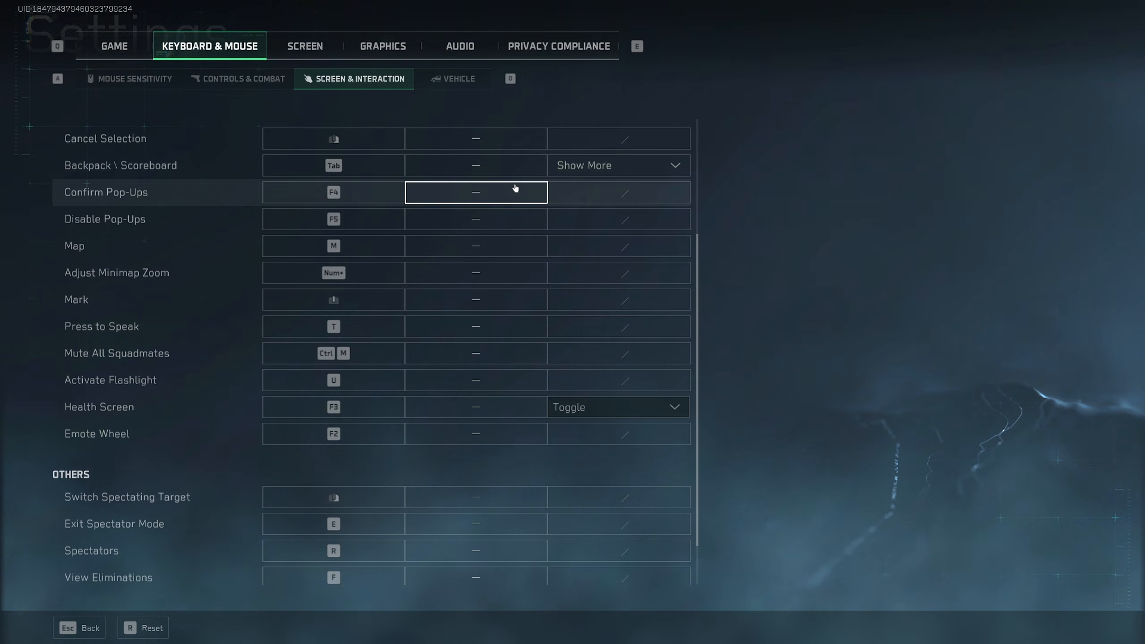
scroll(down, 3)
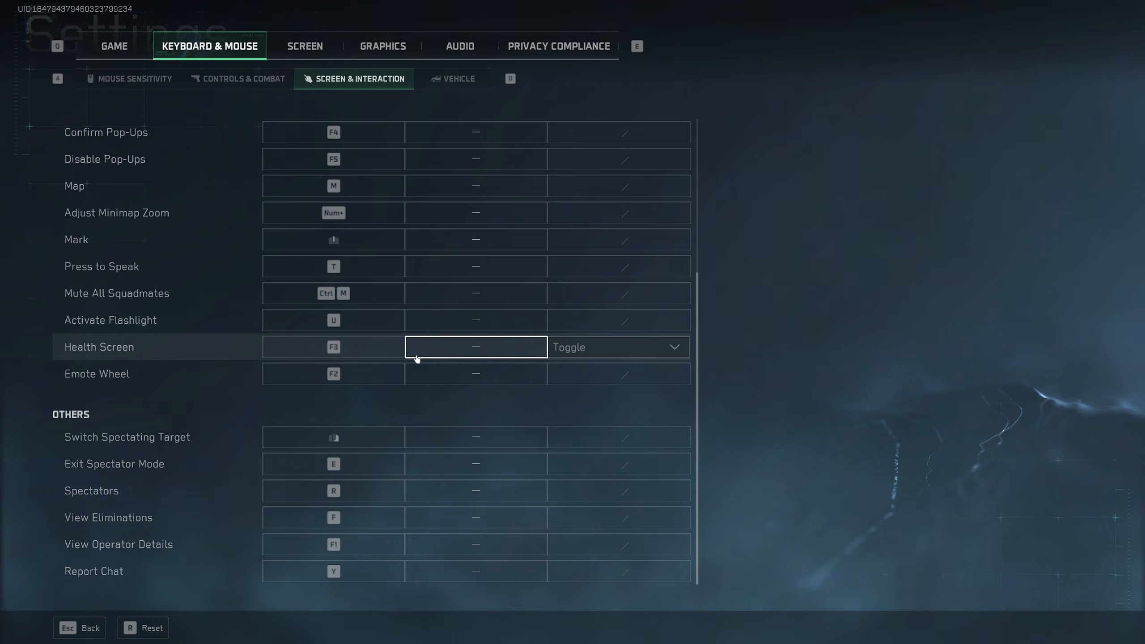
mouse_move(418, 388)
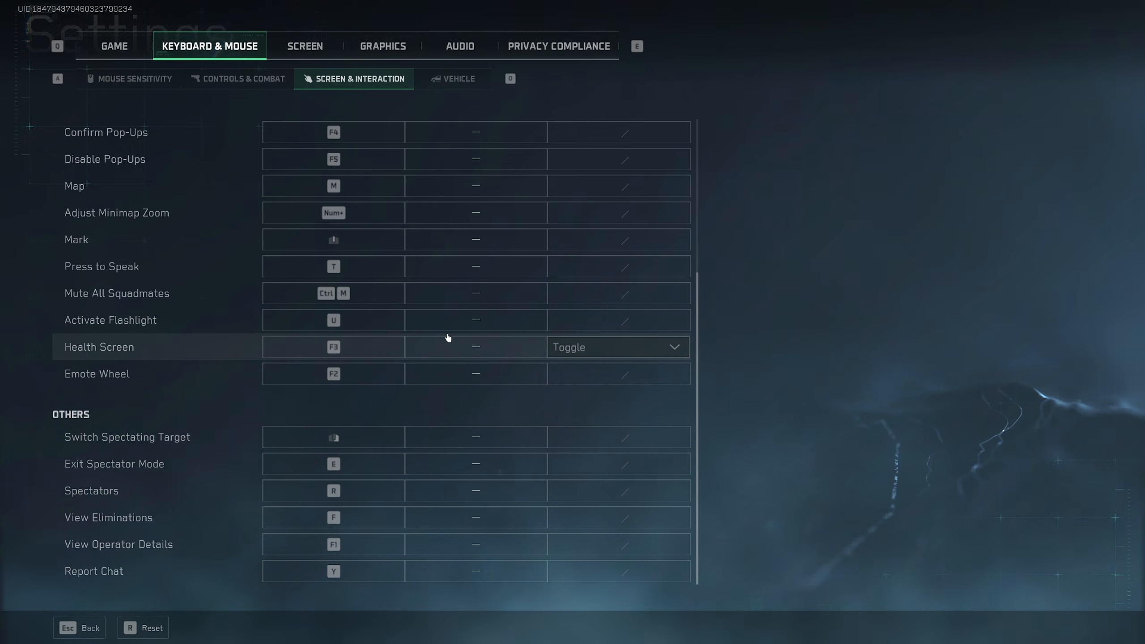
scroll(up, 3)
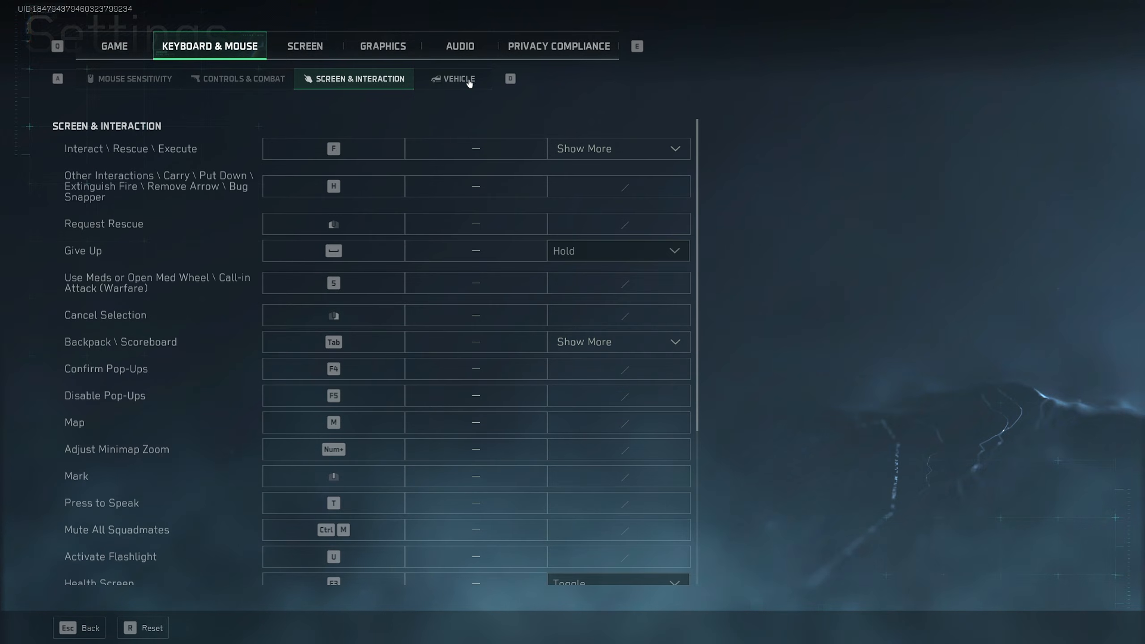
- Review the Vehicle and Aircraft bindings including Pitch Down, then return to Game settings
click(458, 79)
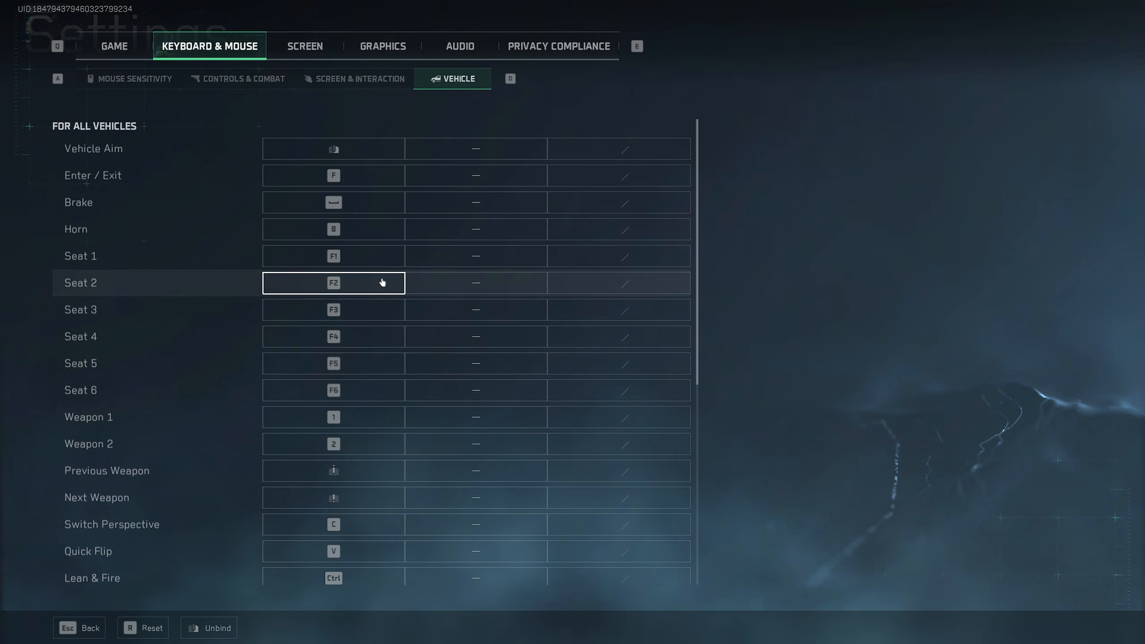
scroll(down, 3)
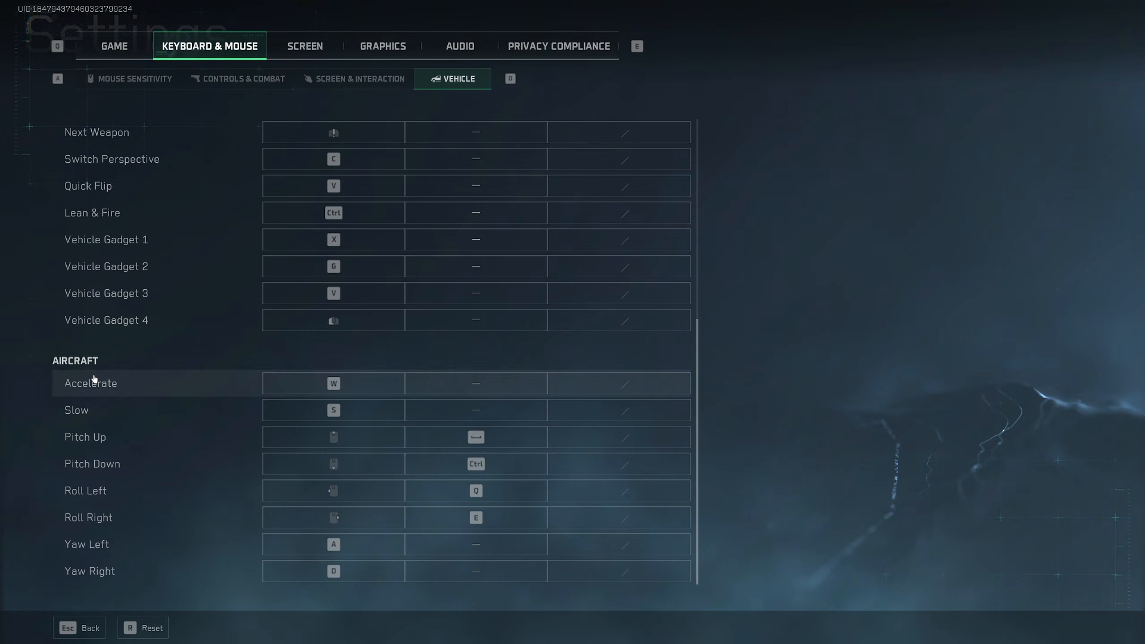
click(332, 320)
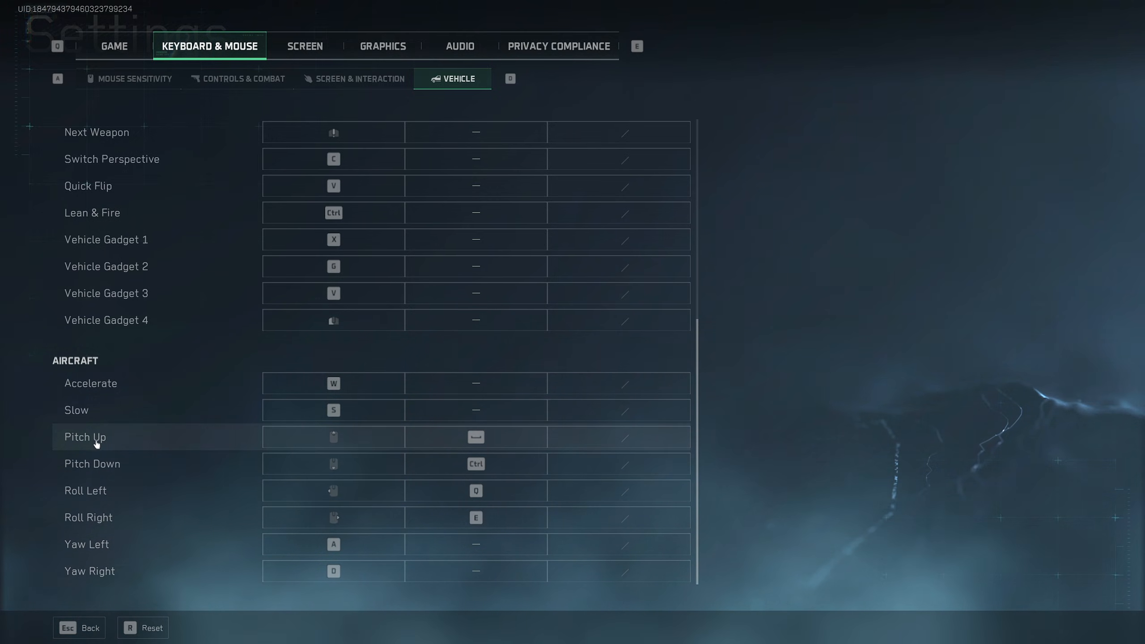
click(475, 464)
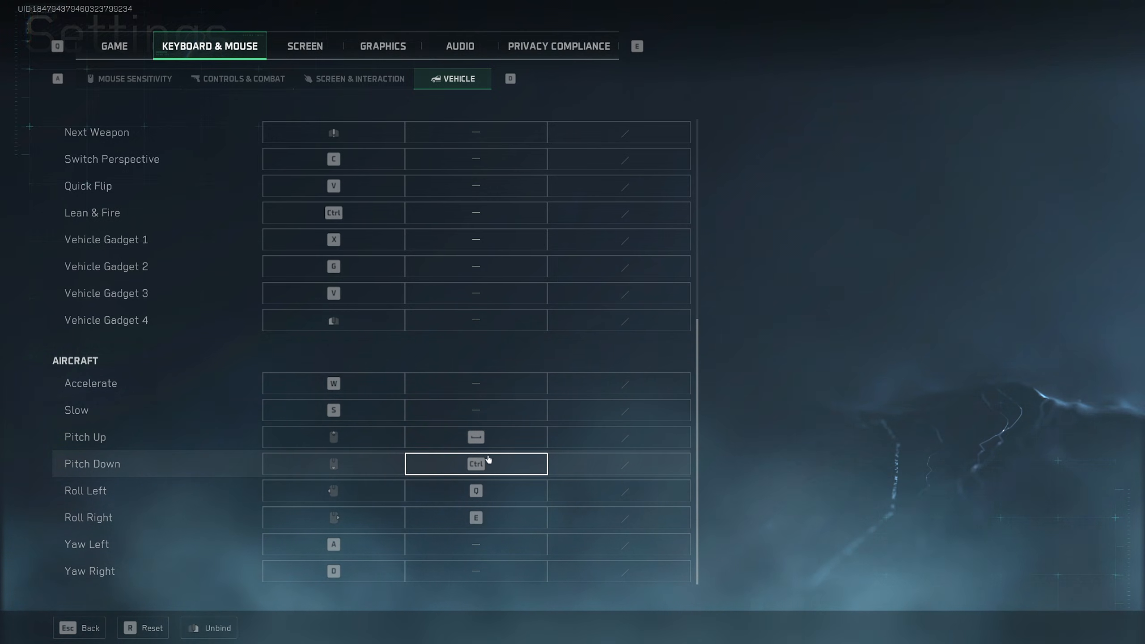
click(475, 437)
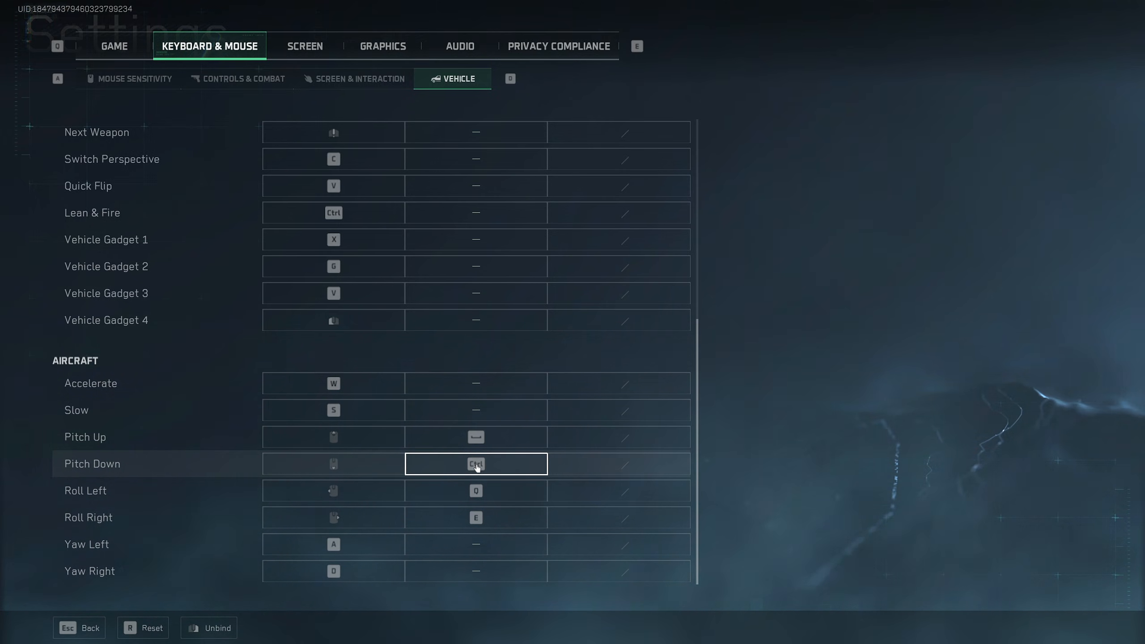
mouse_move(475, 468)
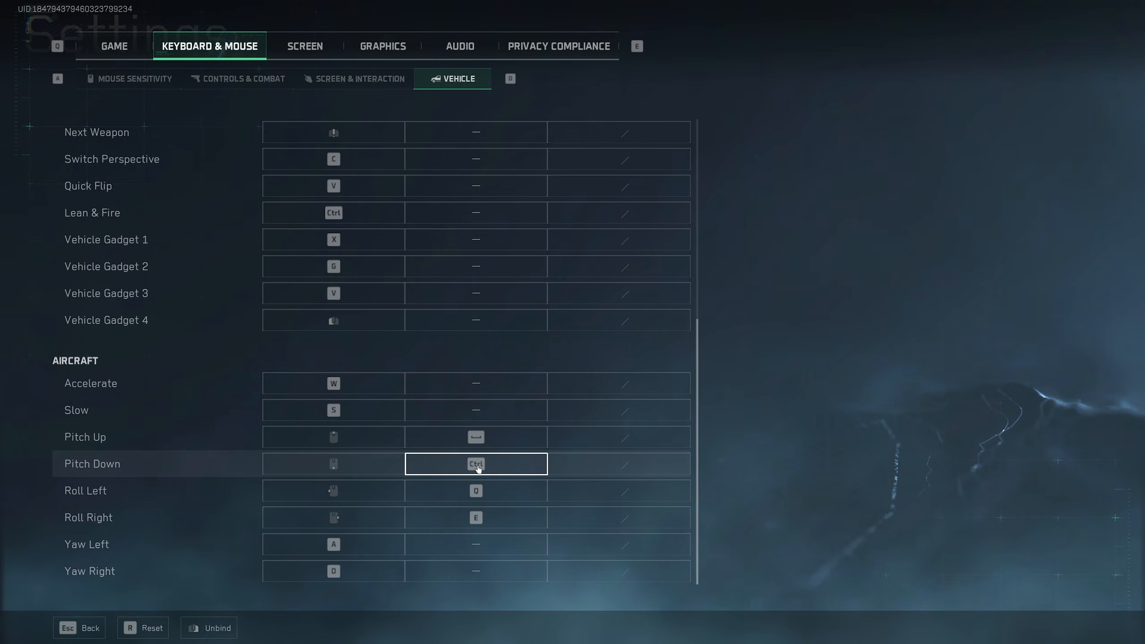
mouse_move(490, 466)
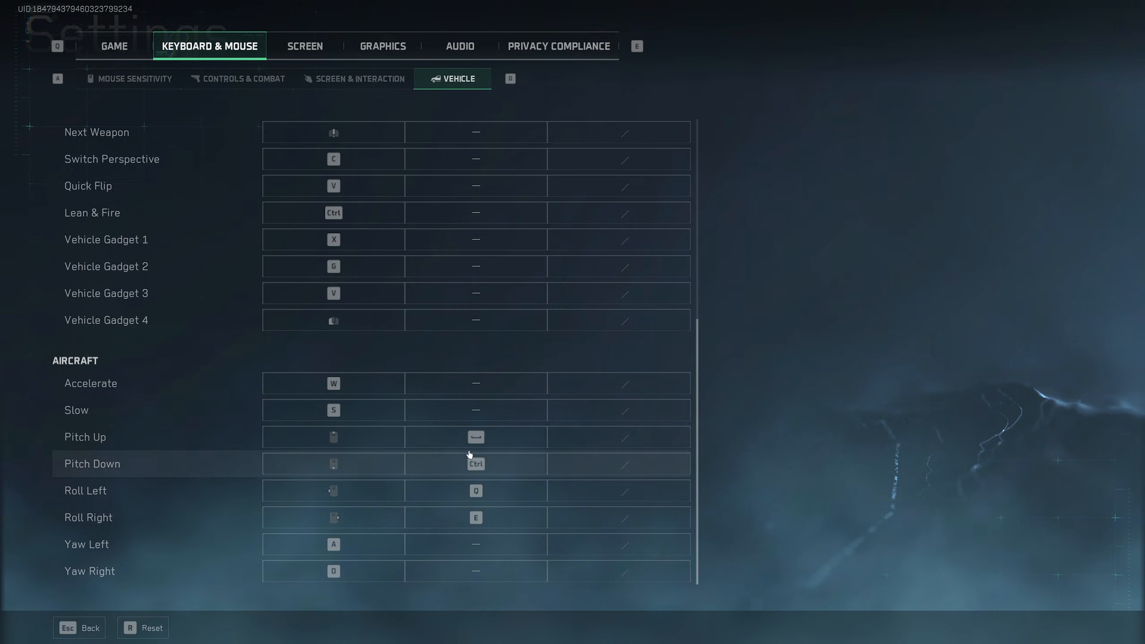
click(114, 46)
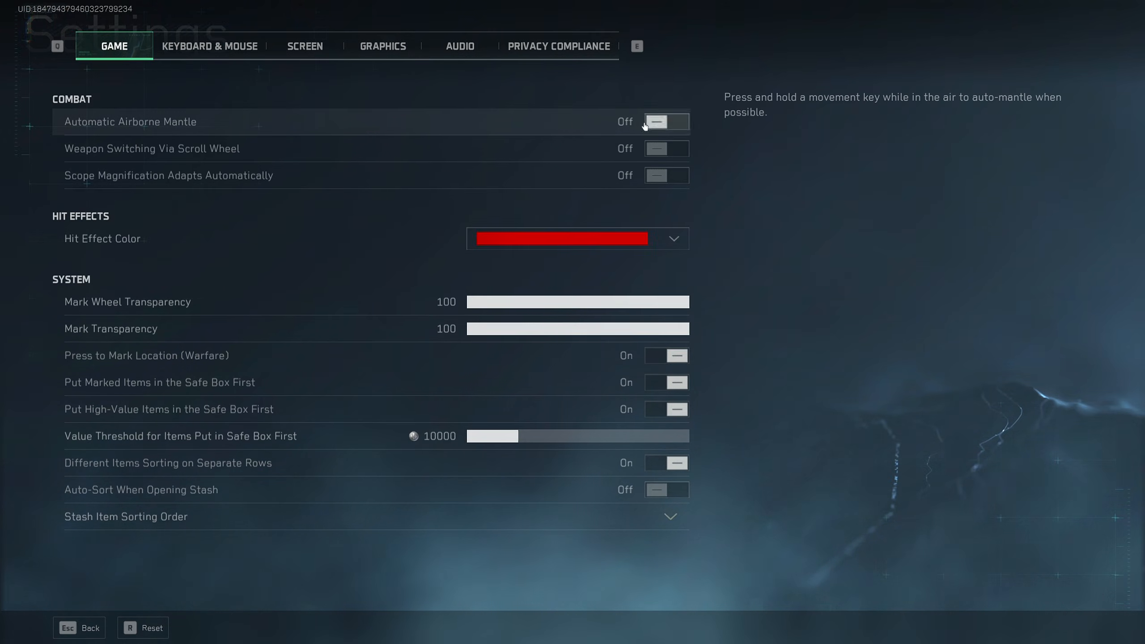
mouse_move(148, 130)
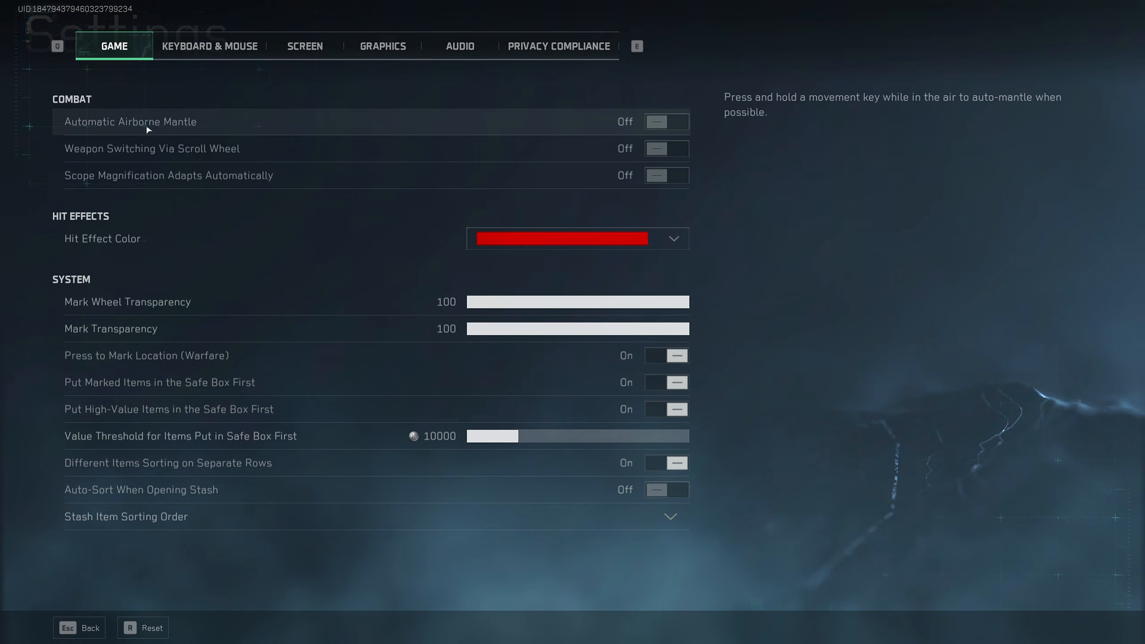
mouse_move(511, 128)
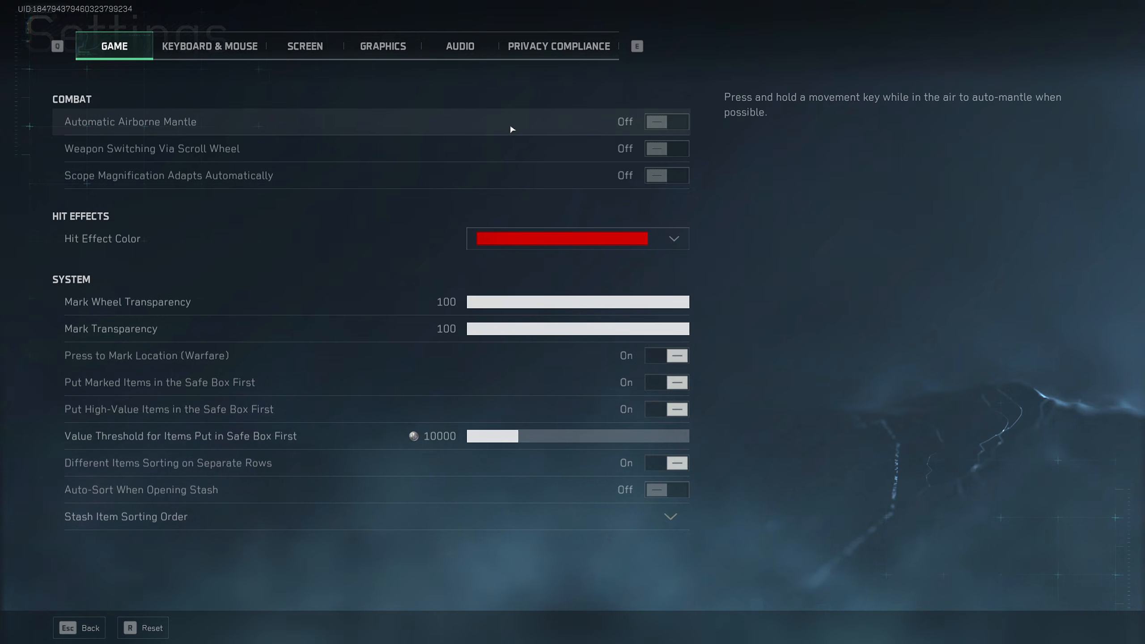
mouse_move(582, 136)
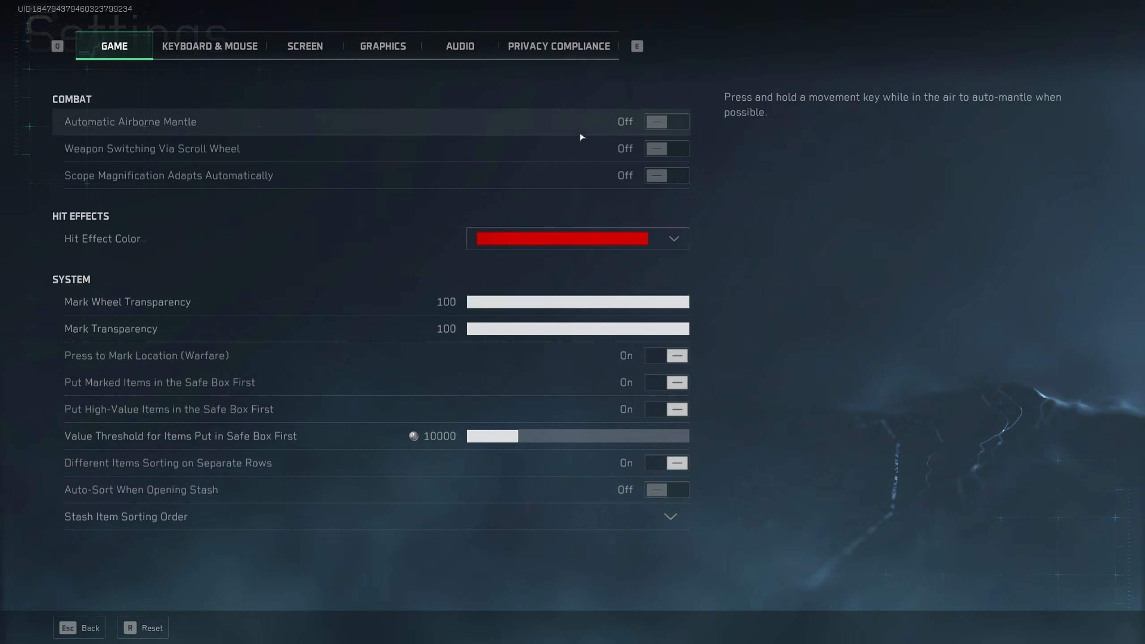
mouse_move(655, 149)
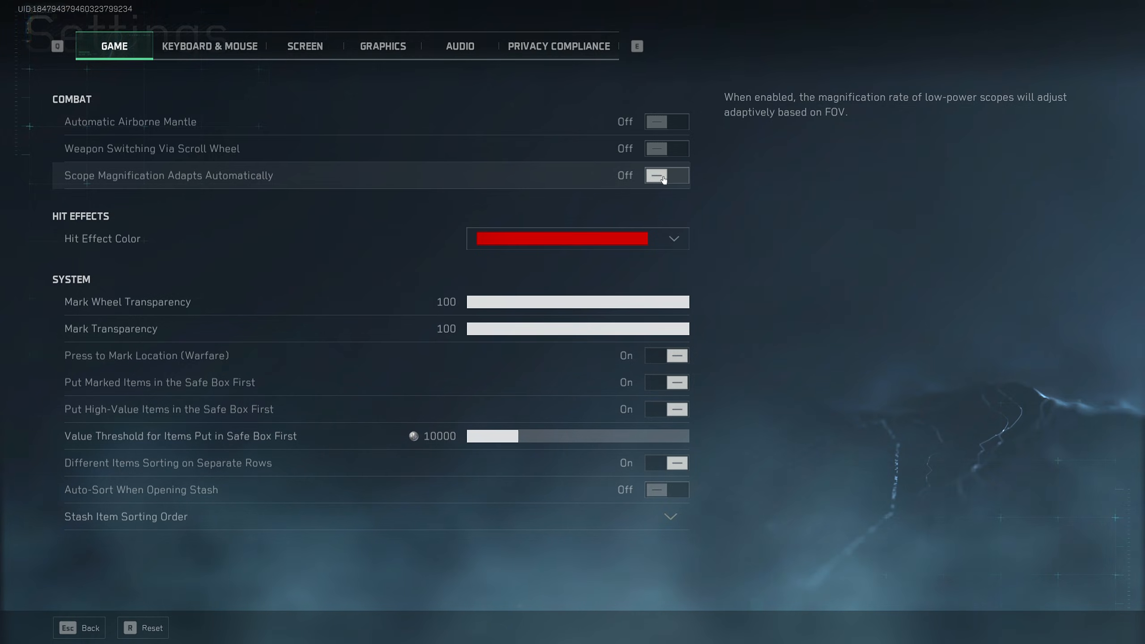
mouse_move(222, 258)
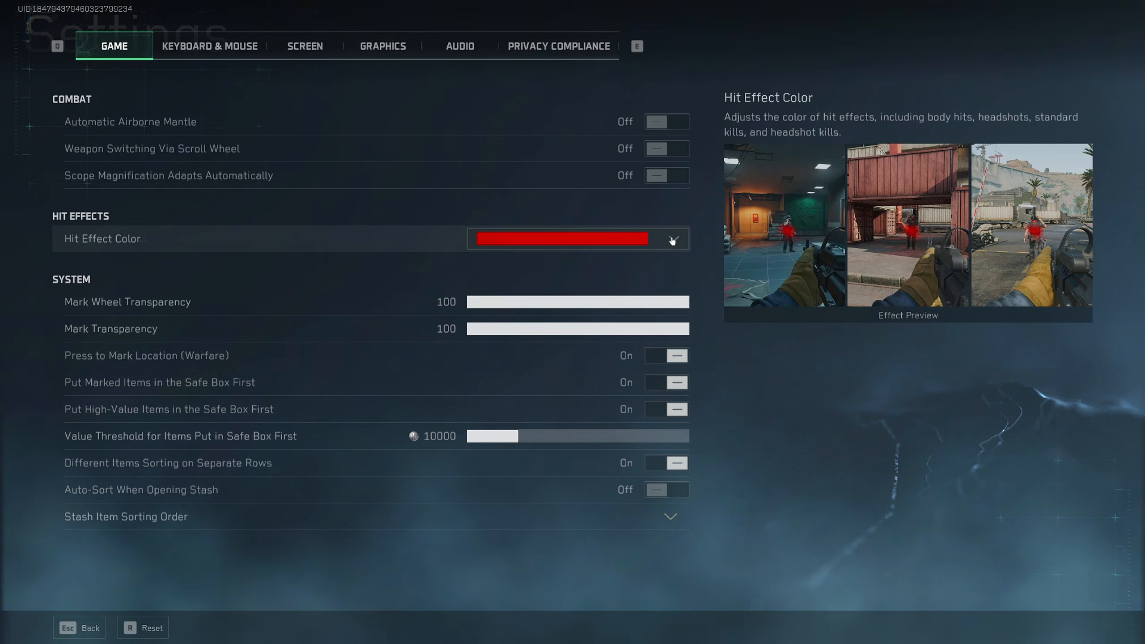
click(674, 238)
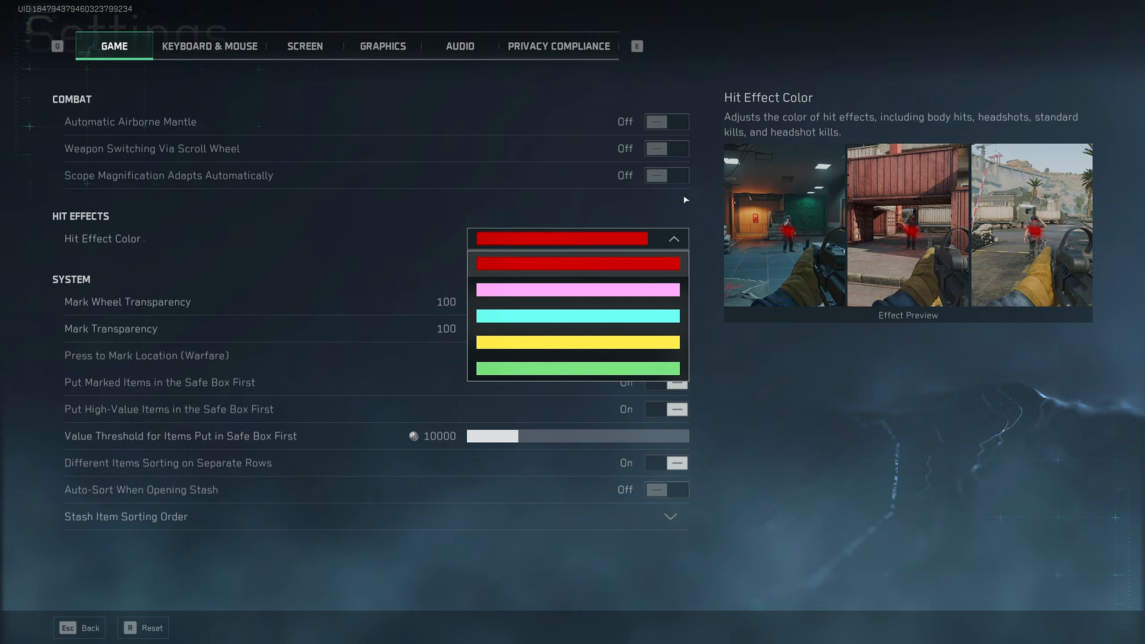
click(674, 238)
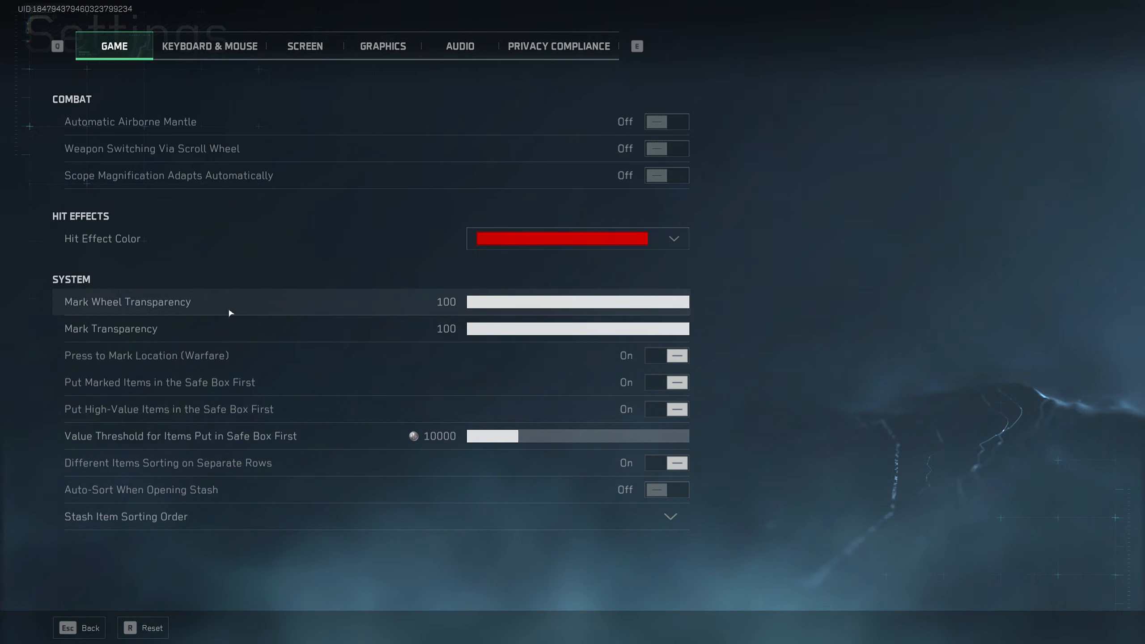
mouse_move(560, 312)
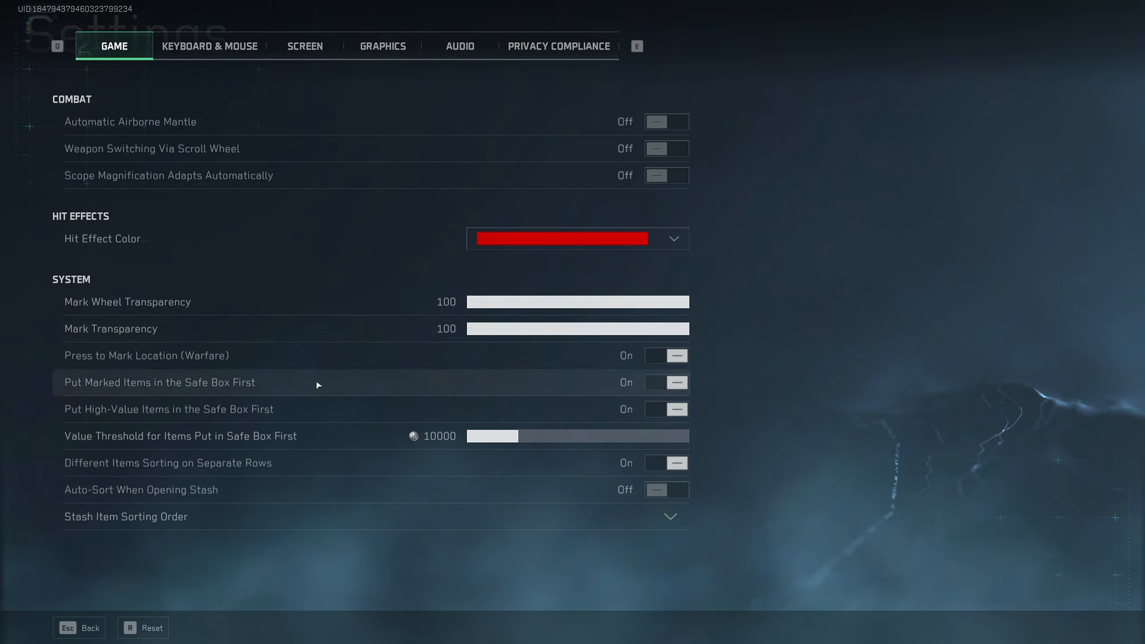
mouse_move(444, 383)
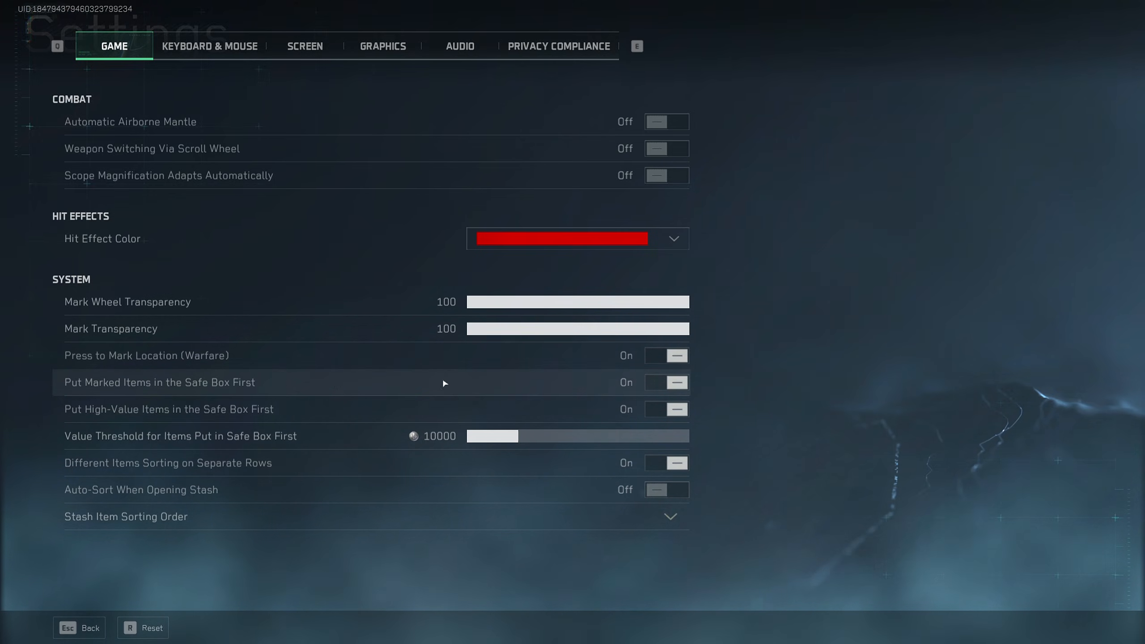
mouse_move(173, 365)
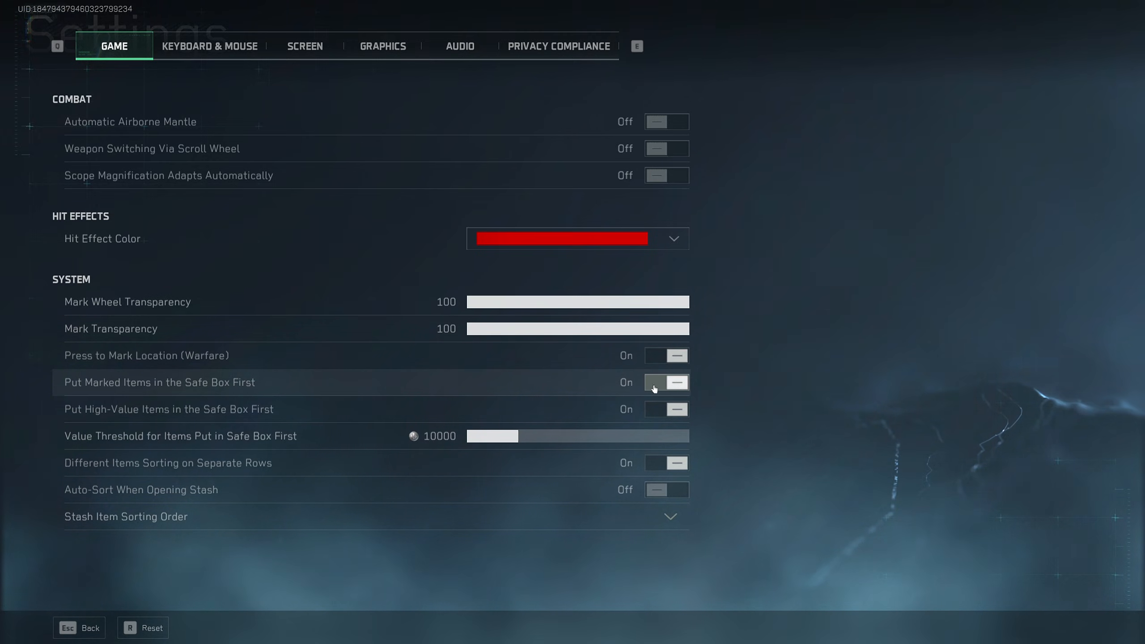
mouse_move(146, 415)
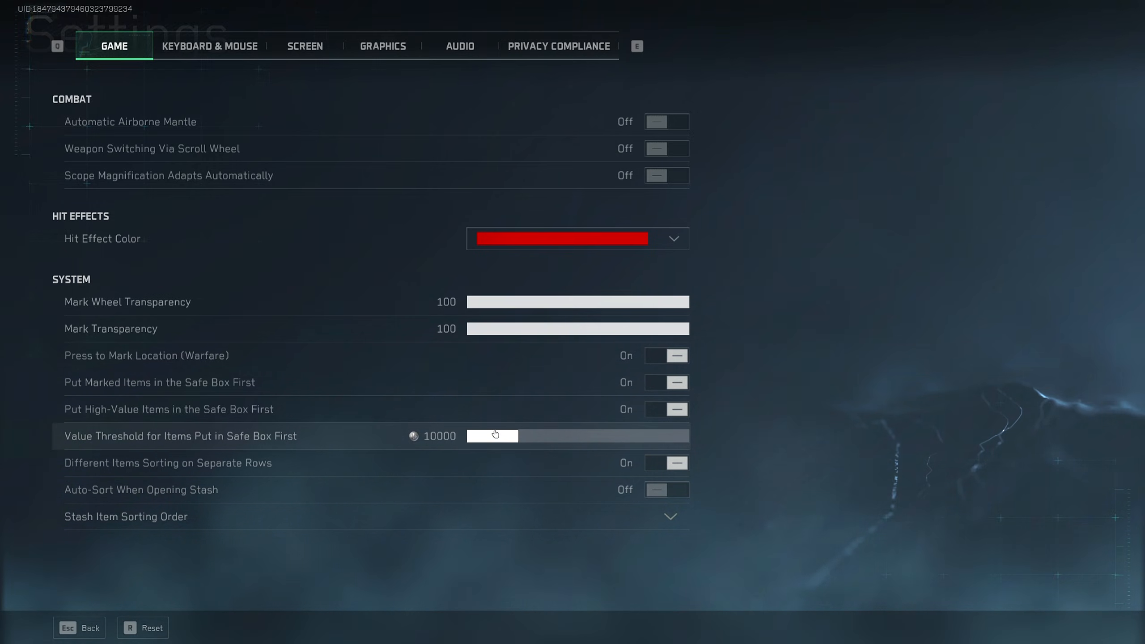
mouse_move(526, 443)
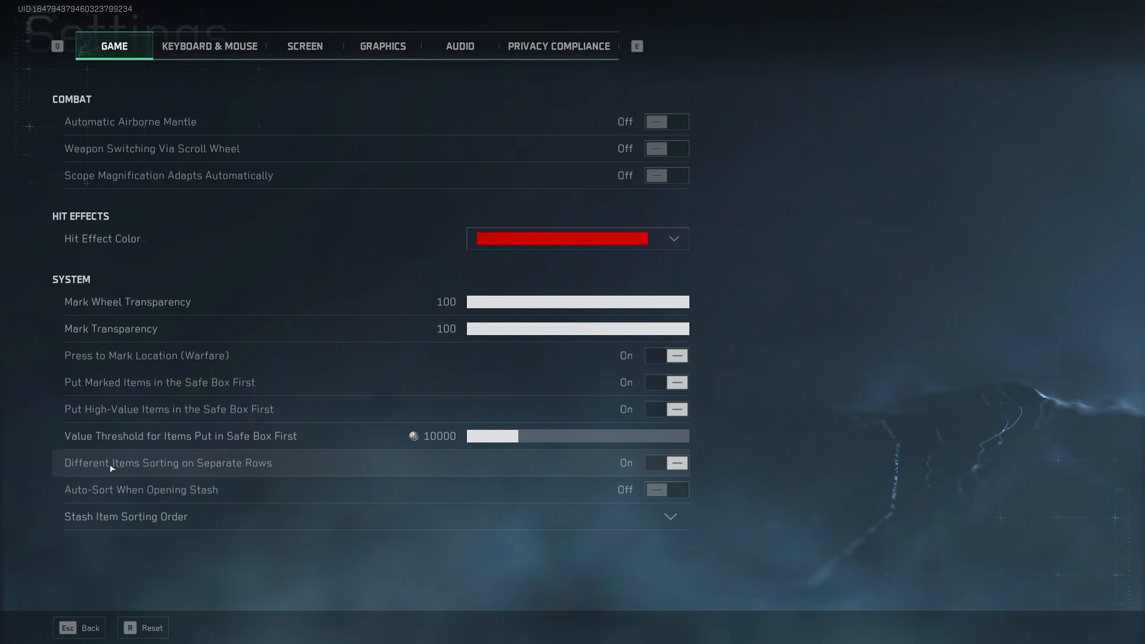
mouse_move(593, 466)
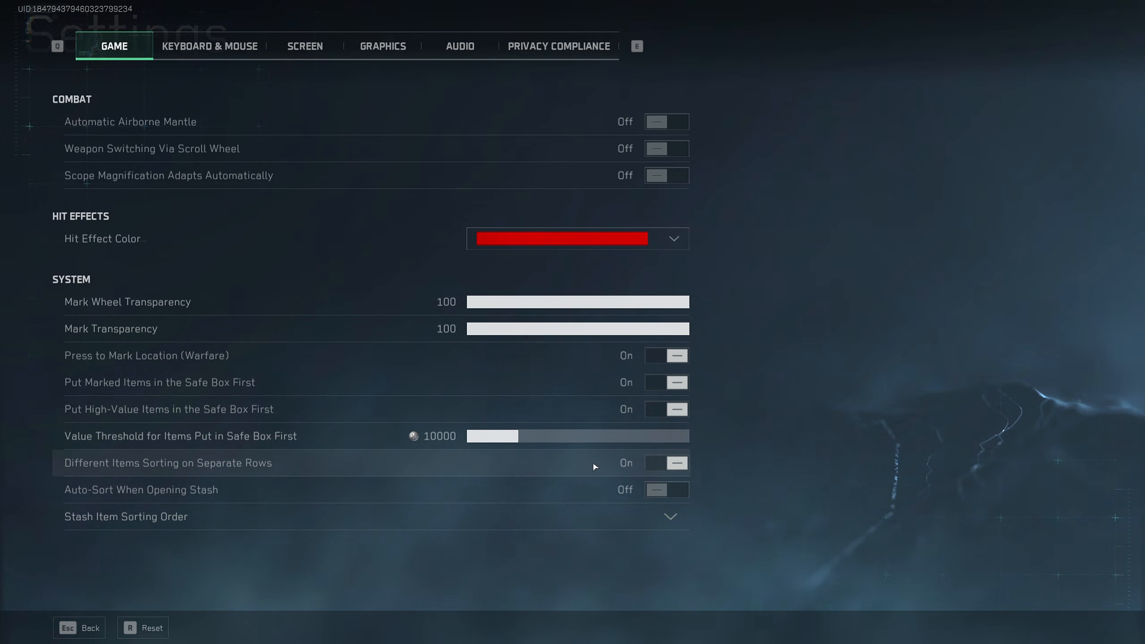
mouse_move(591, 467)
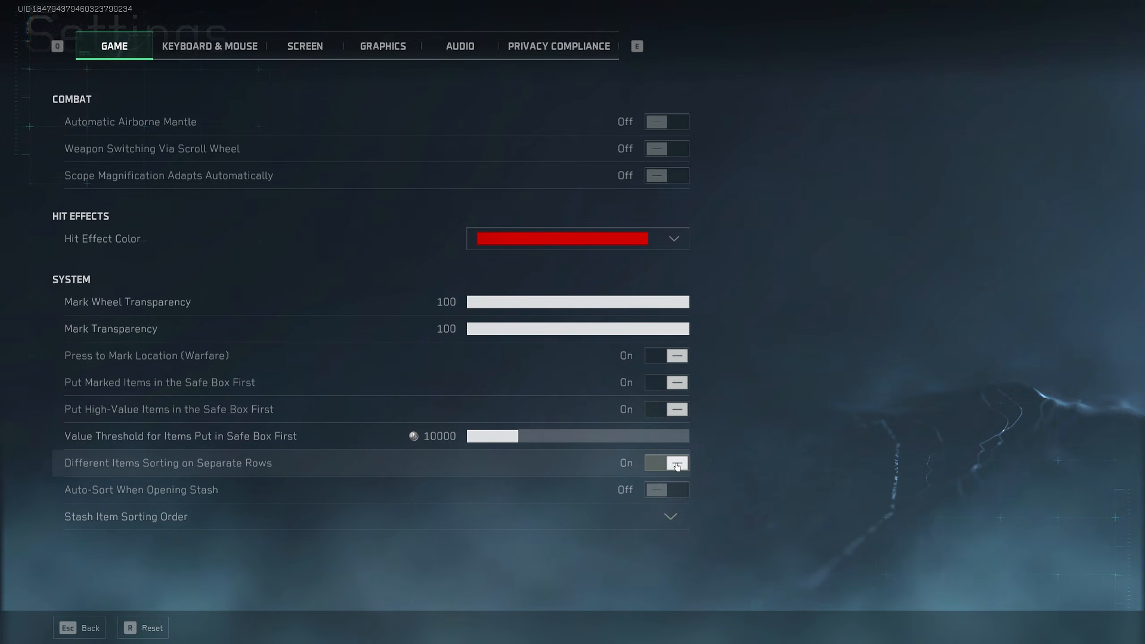
mouse_move(240, 489)
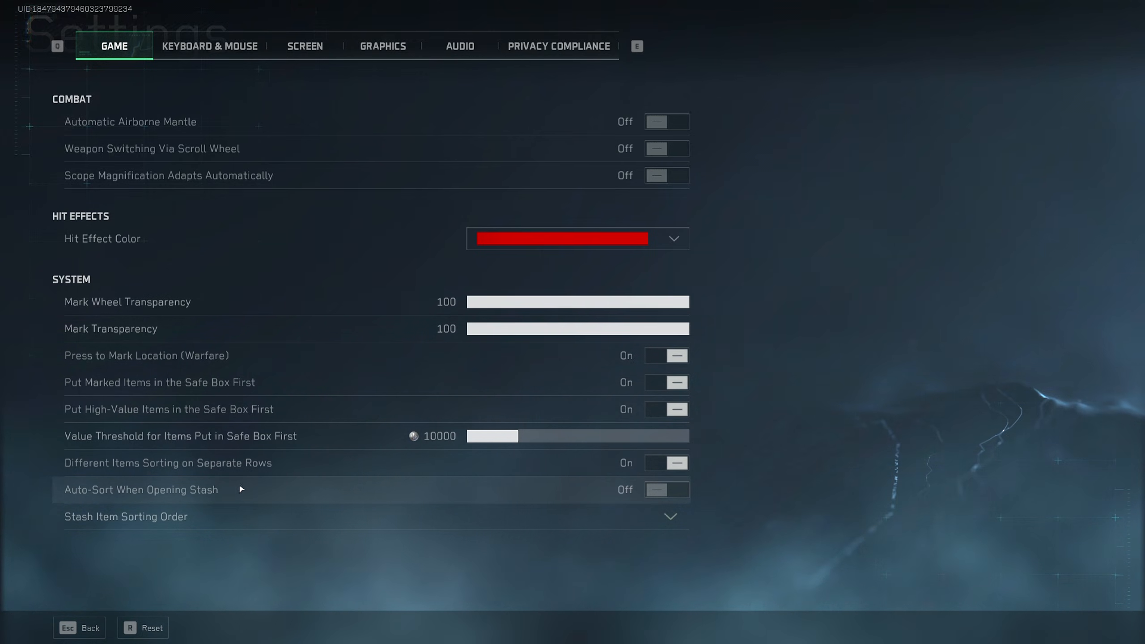
mouse_move(801, 472)
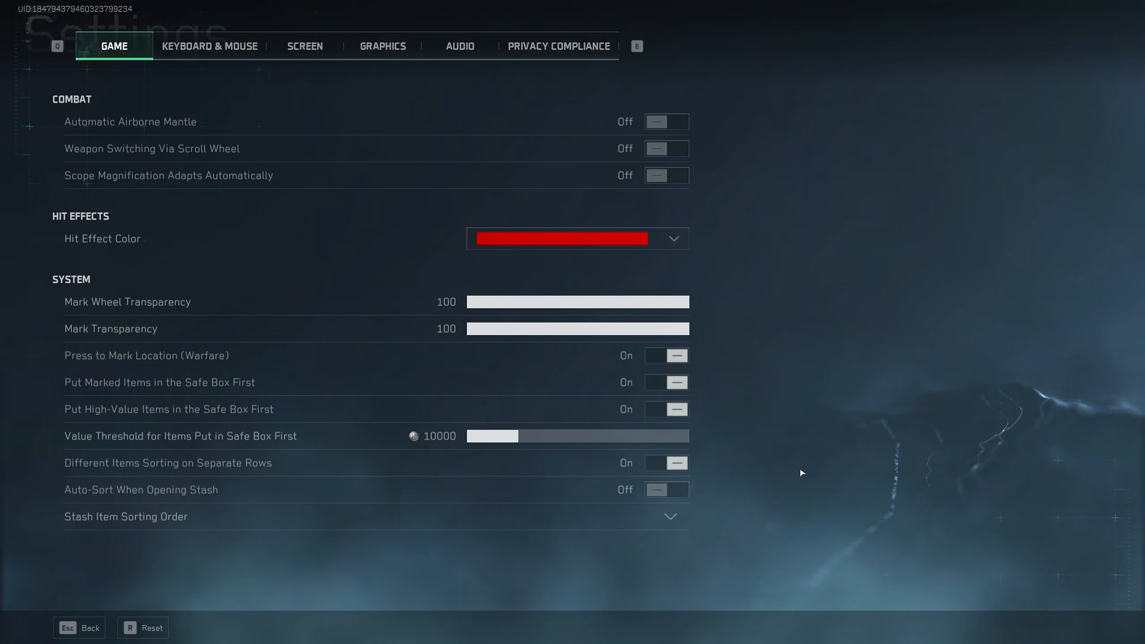
mouse_move(785, 333)
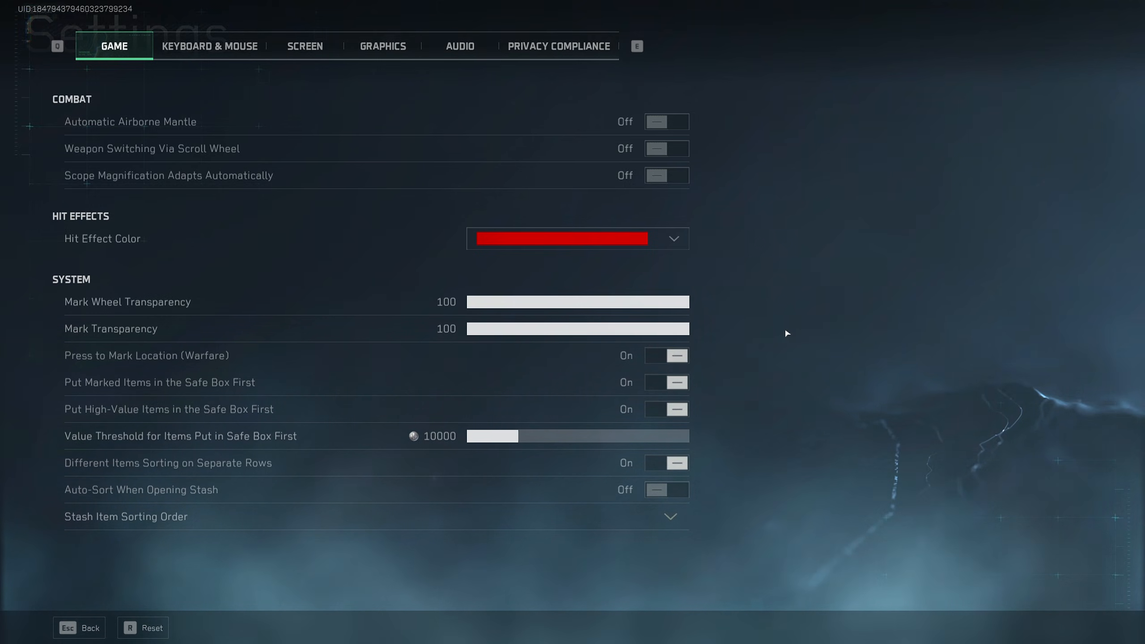
mouse_move(819, 353)
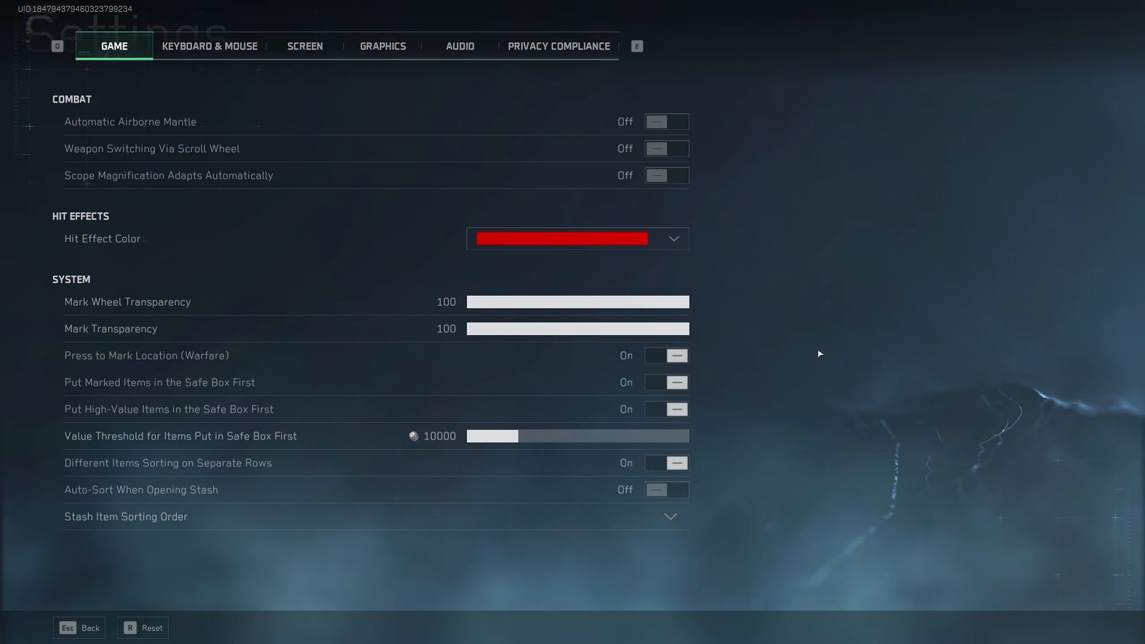
mouse_move(828, 559)
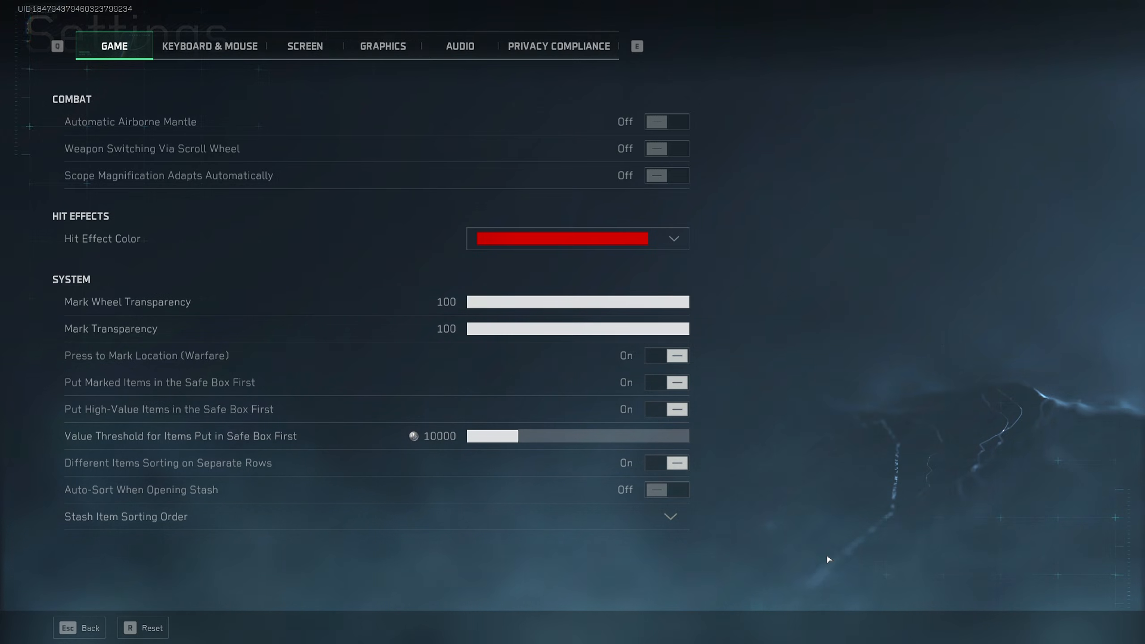
mouse_move(862, 546)
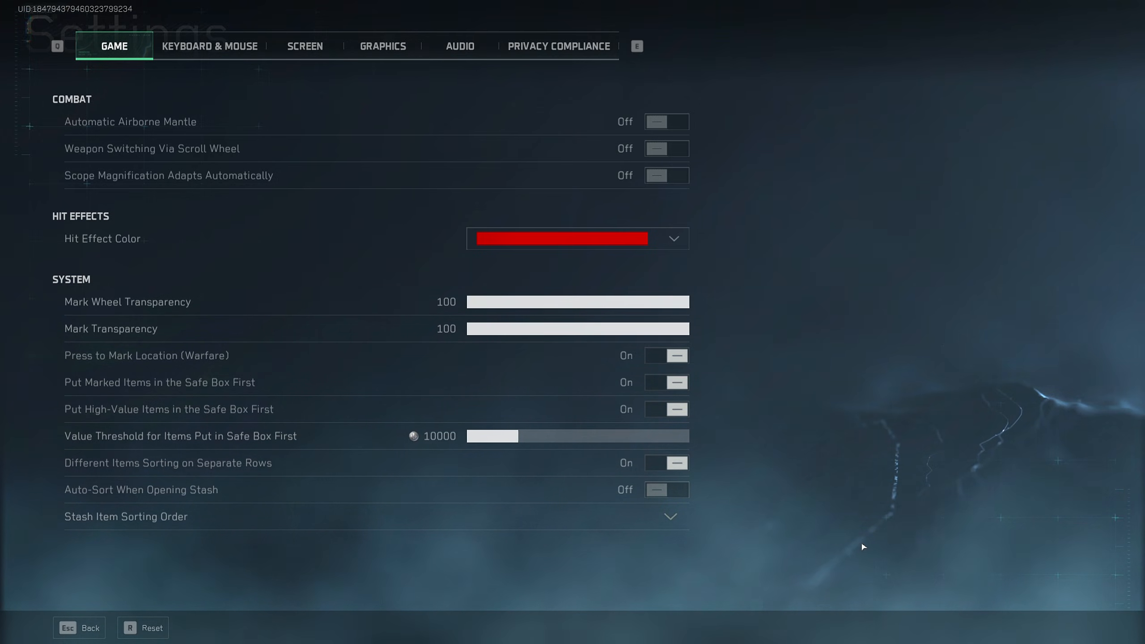
mouse_move(670, 516)
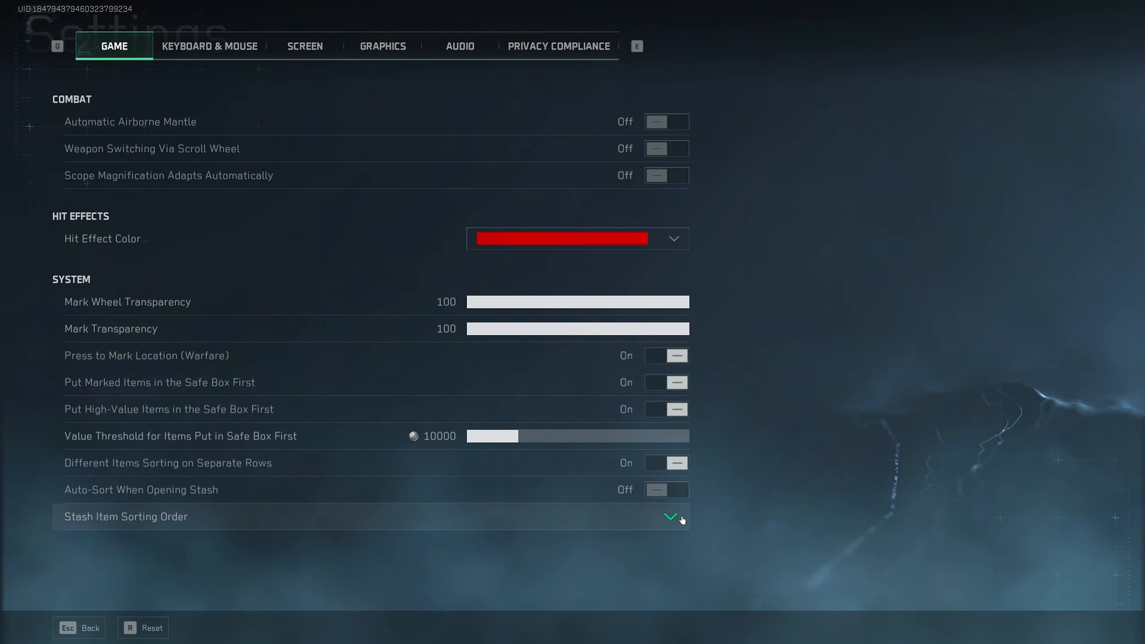
click(670, 517)
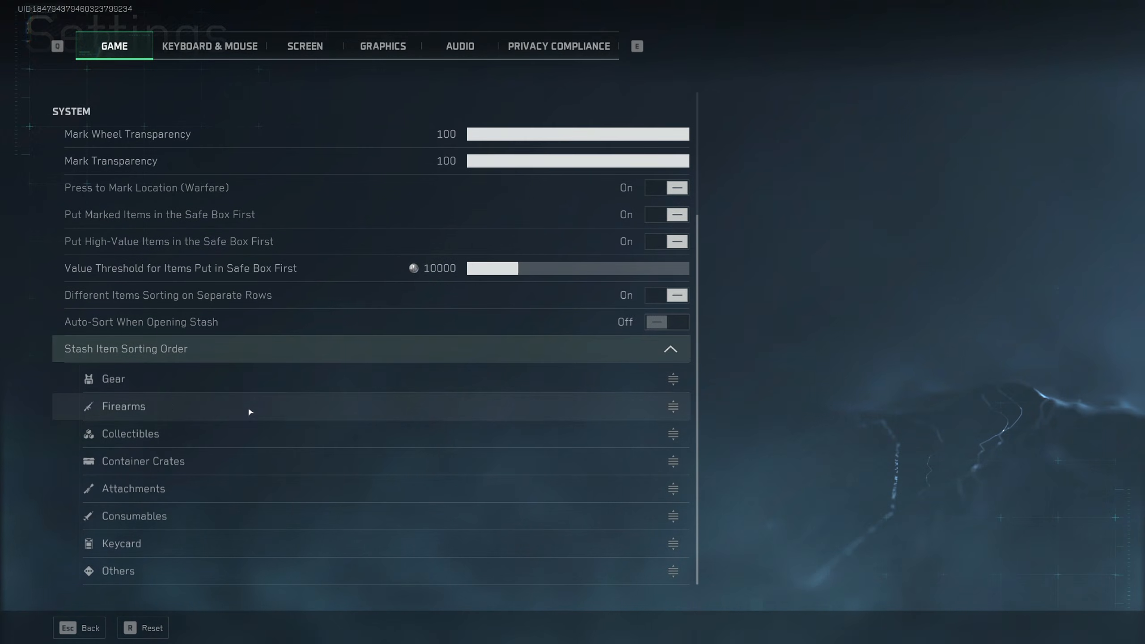
mouse_move(671, 348)
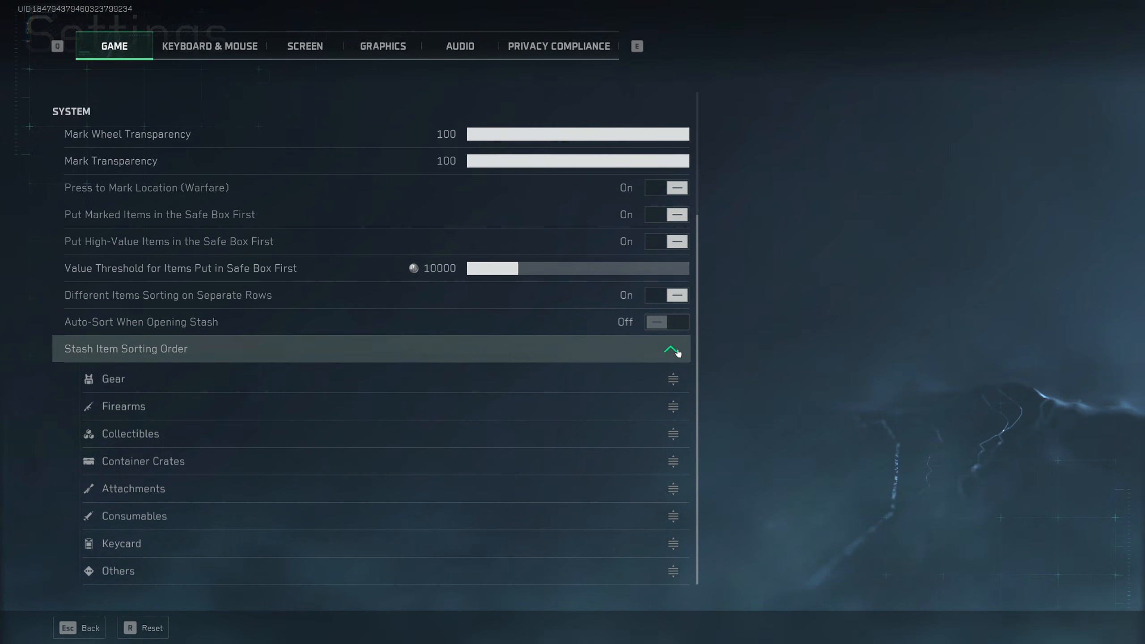
mouse_move(668, 359)
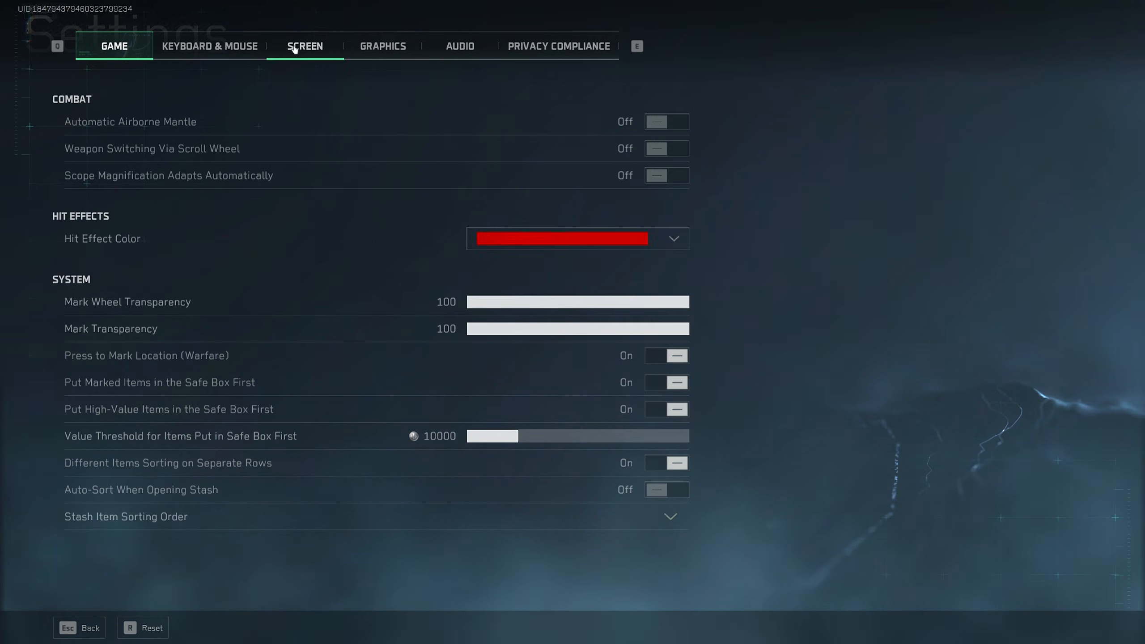
- In Screen settings enable Close Backpack / Pick Up Tab When Being Attacked, then move to Audio
click(304, 45)
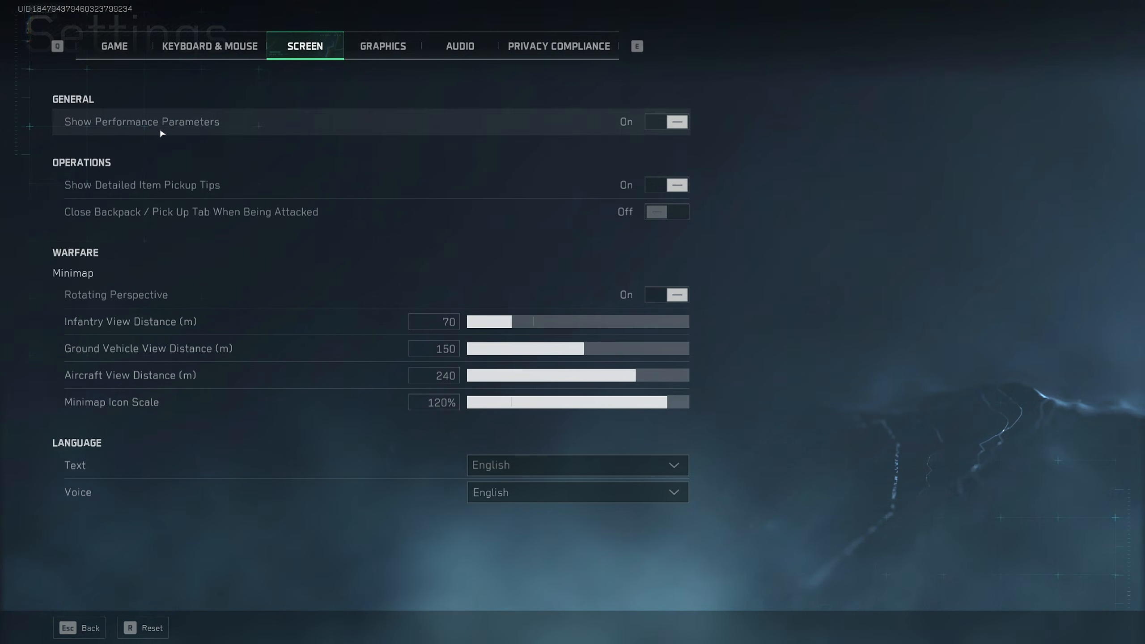
mouse_move(626, 108)
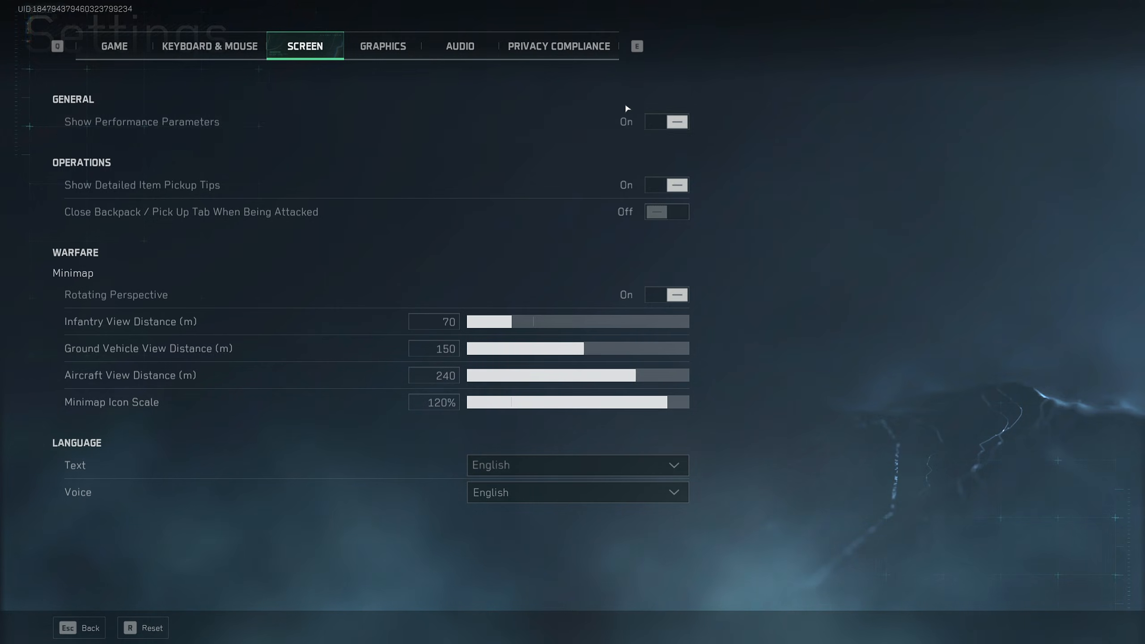
mouse_move(780, 131)
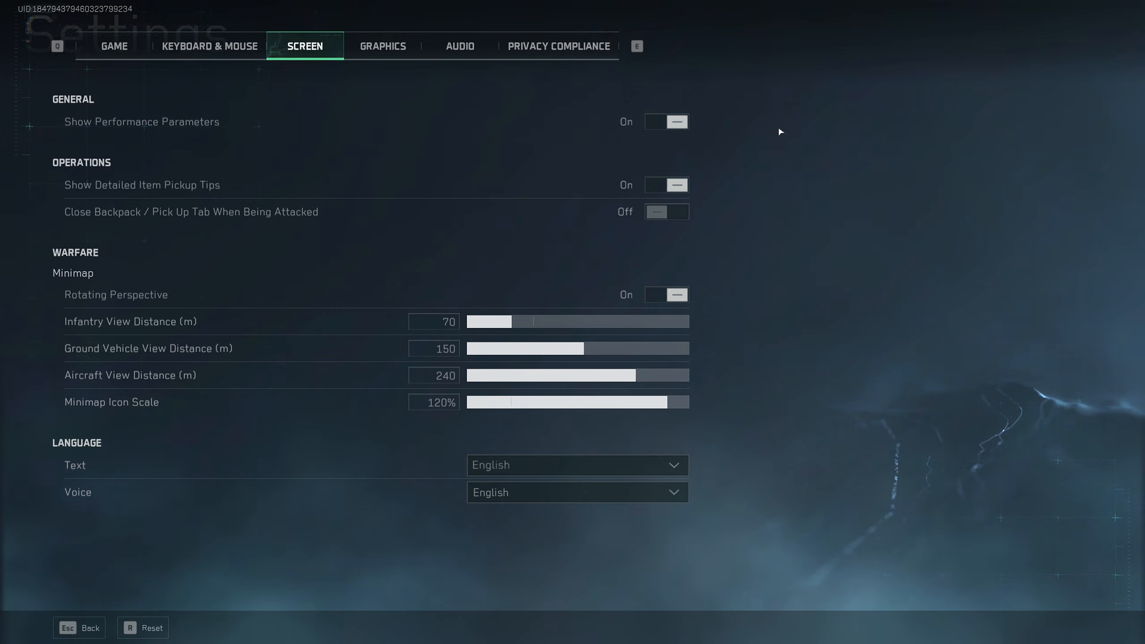
mouse_move(788, 163)
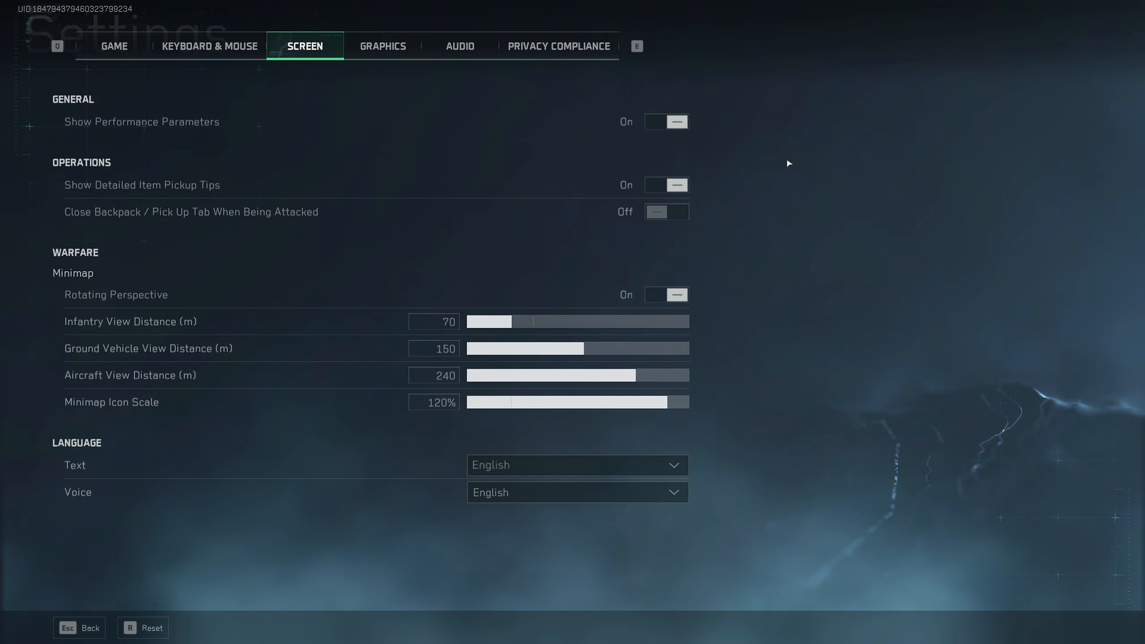
mouse_move(778, 190)
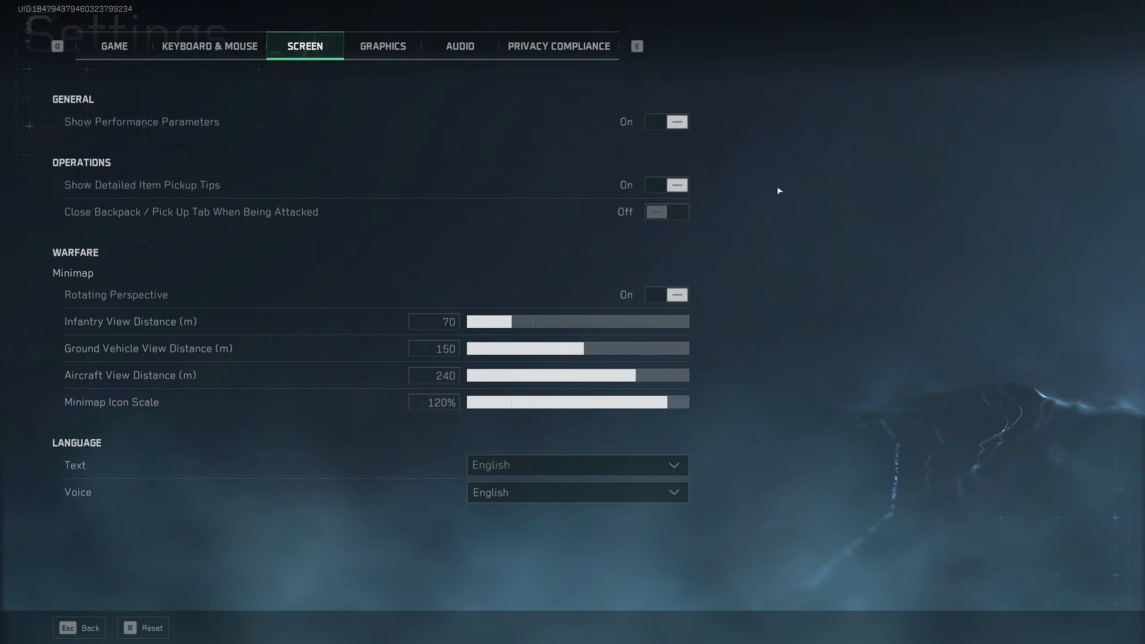
mouse_move(255, 191)
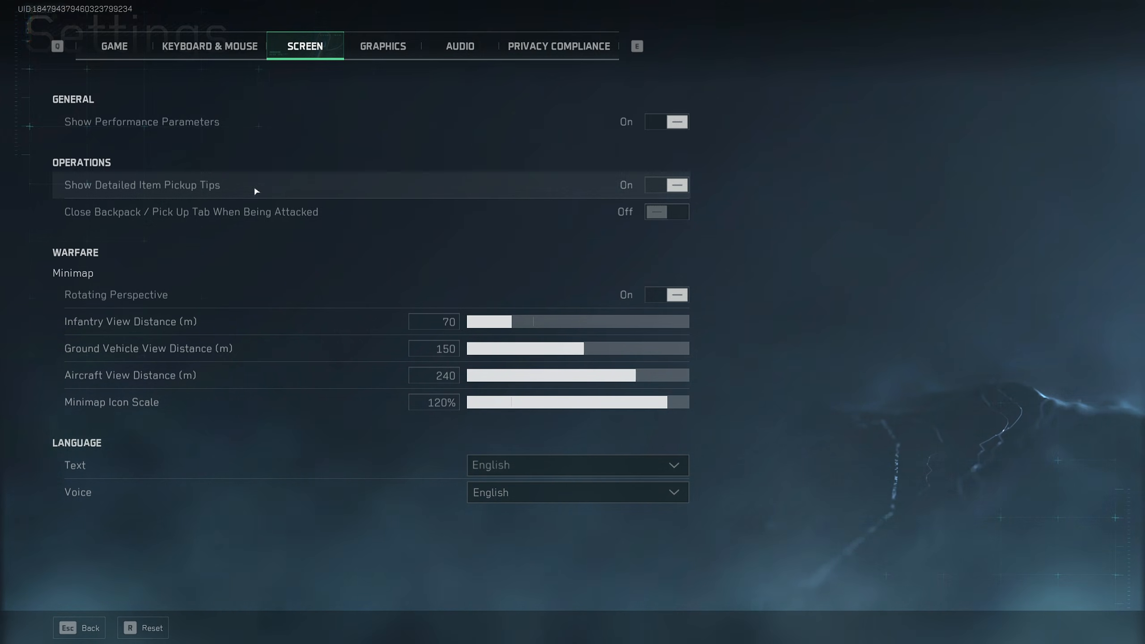
mouse_move(129, 227)
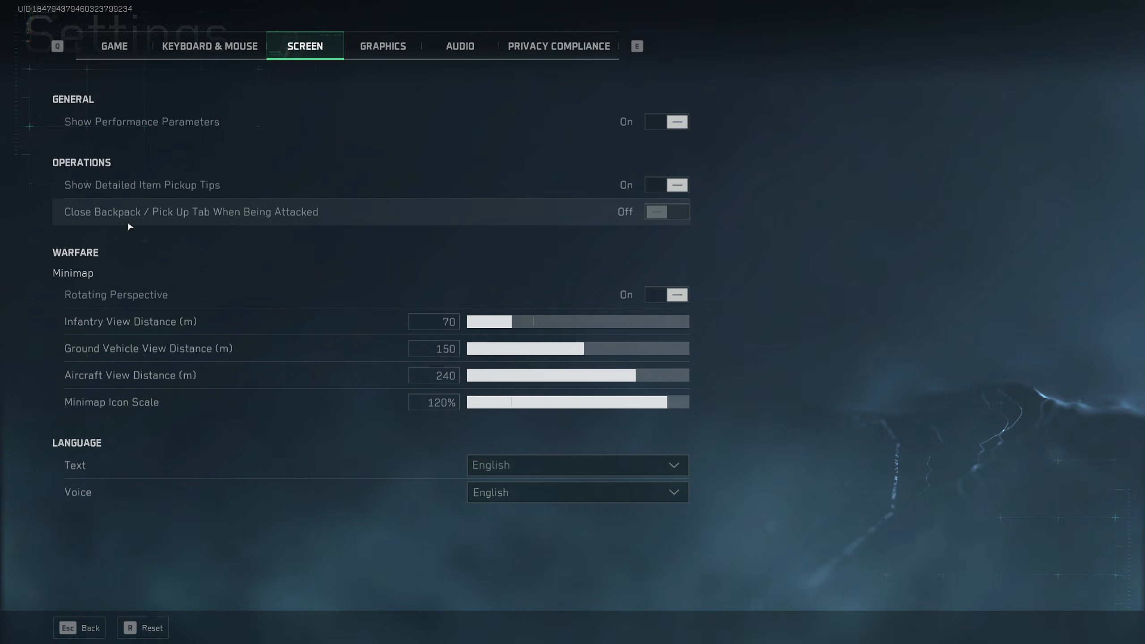
mouse_move(691, 226)
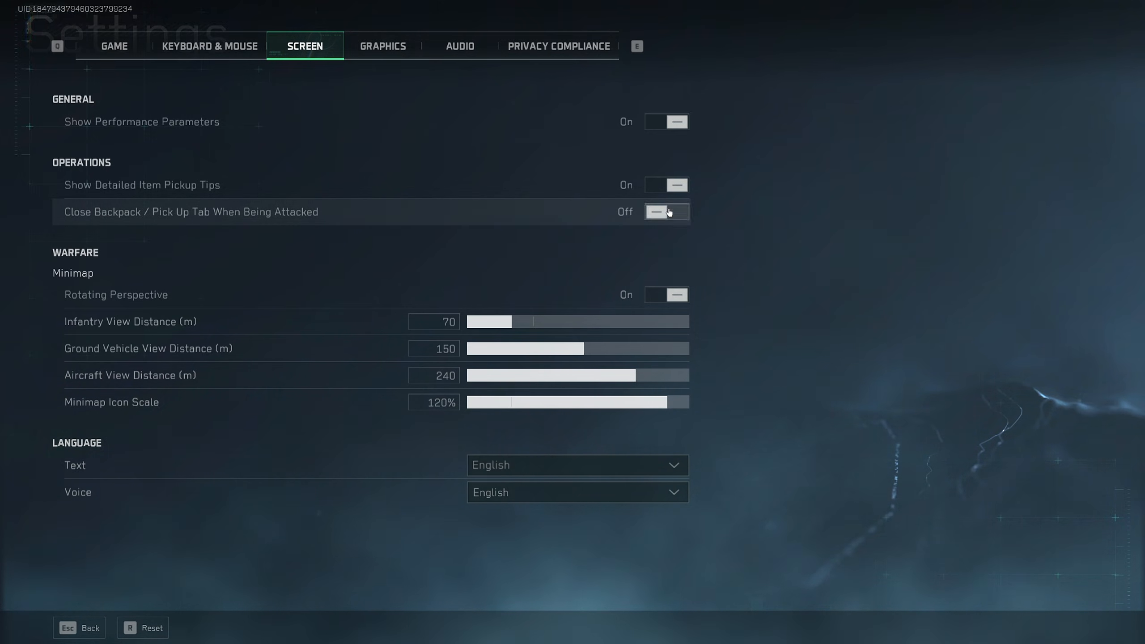
mouse_move(710, 219)
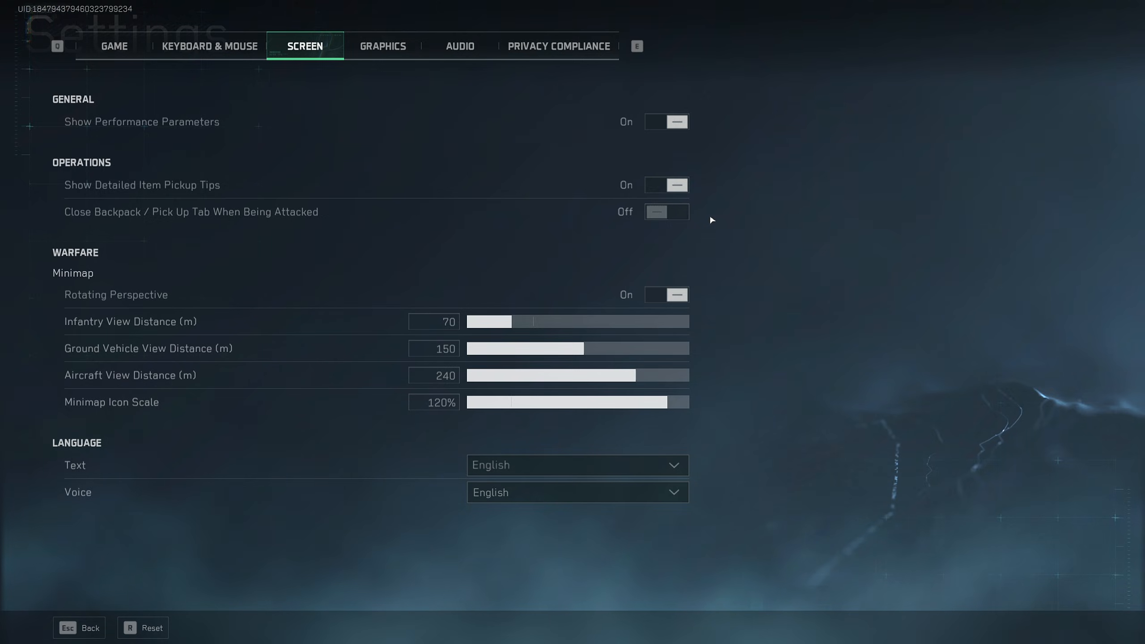
mouse_move(665, 212)
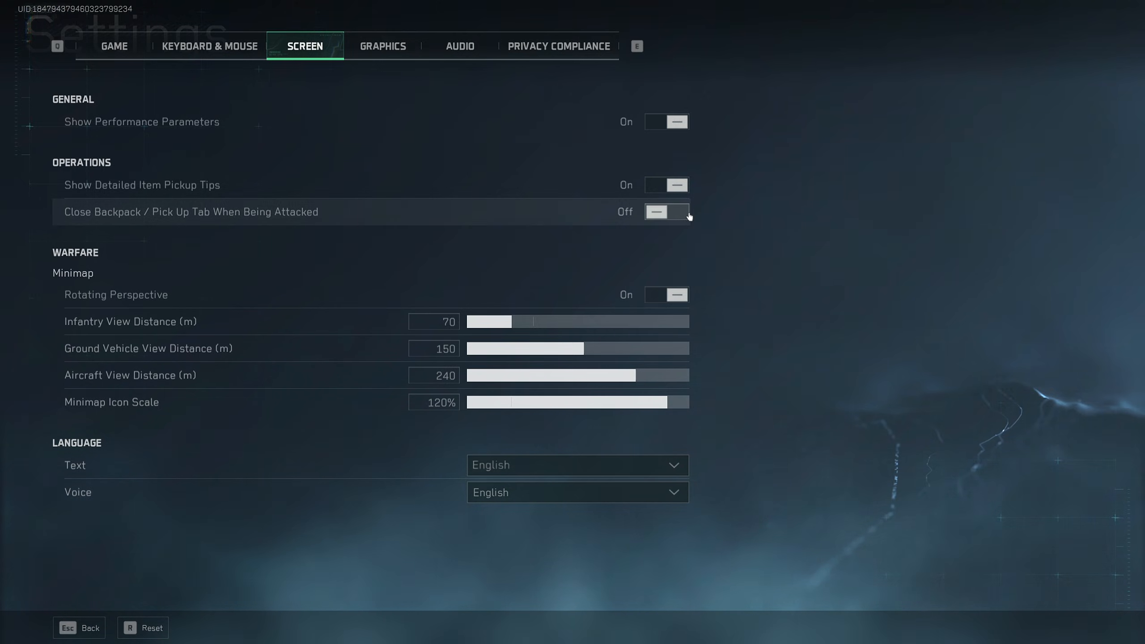
mouse_move(753, 229)
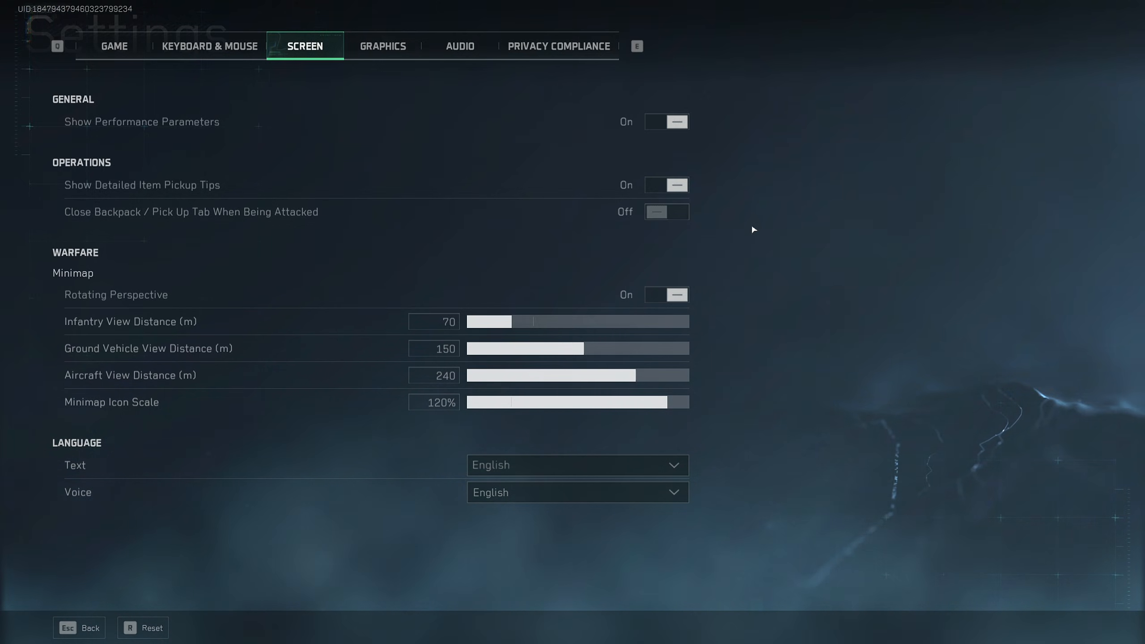
click(666, 212)
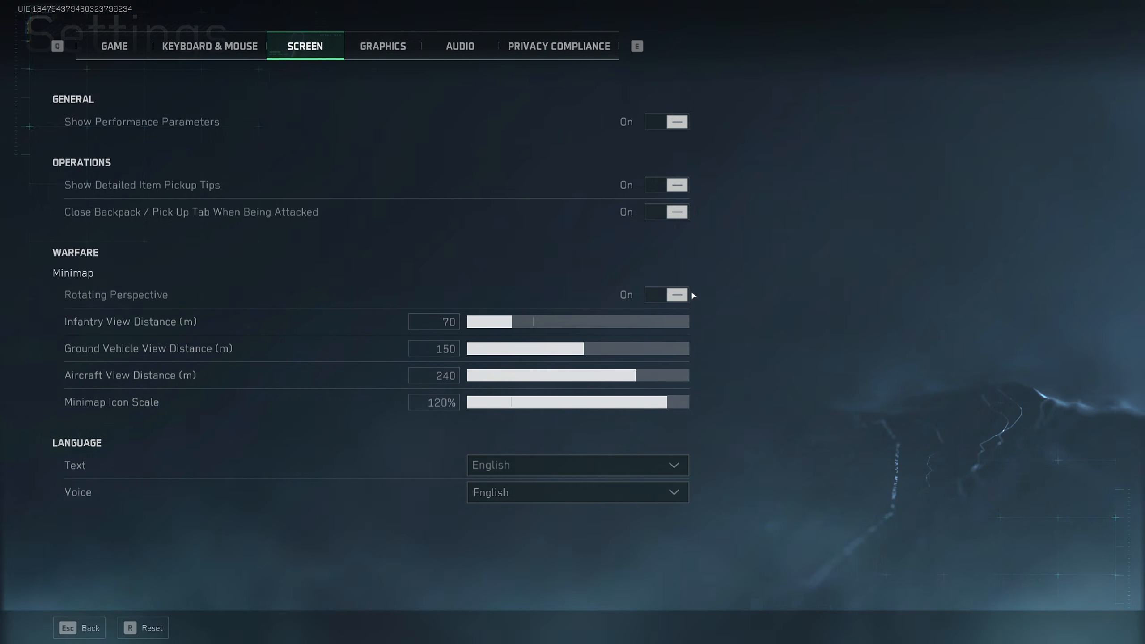
mouse_move(756, 299)
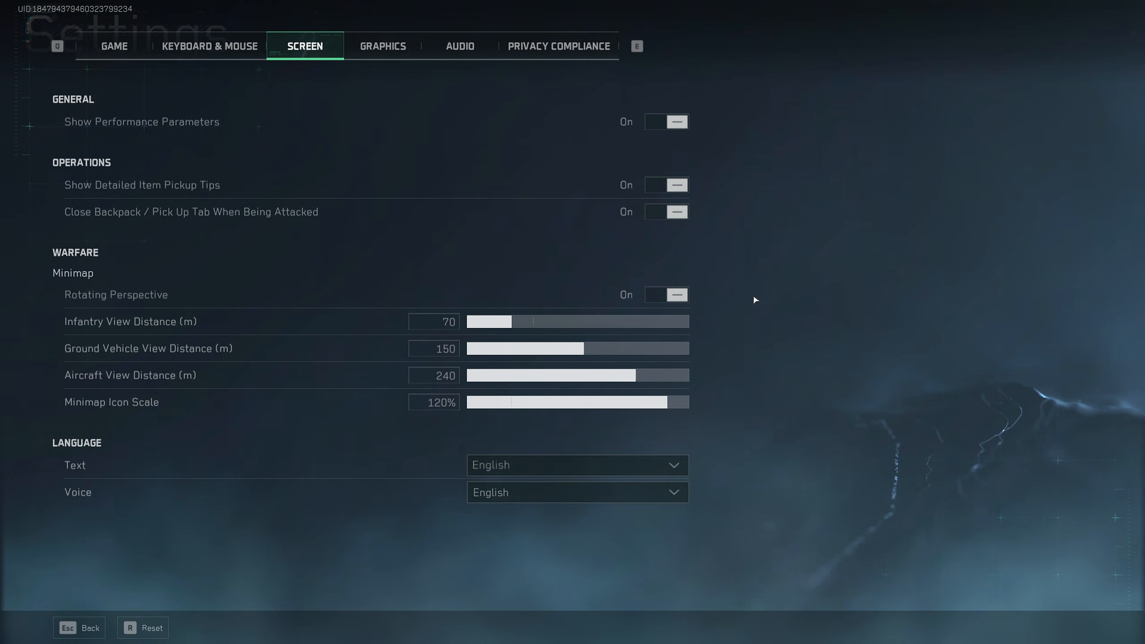
mouse_move(742, 362)
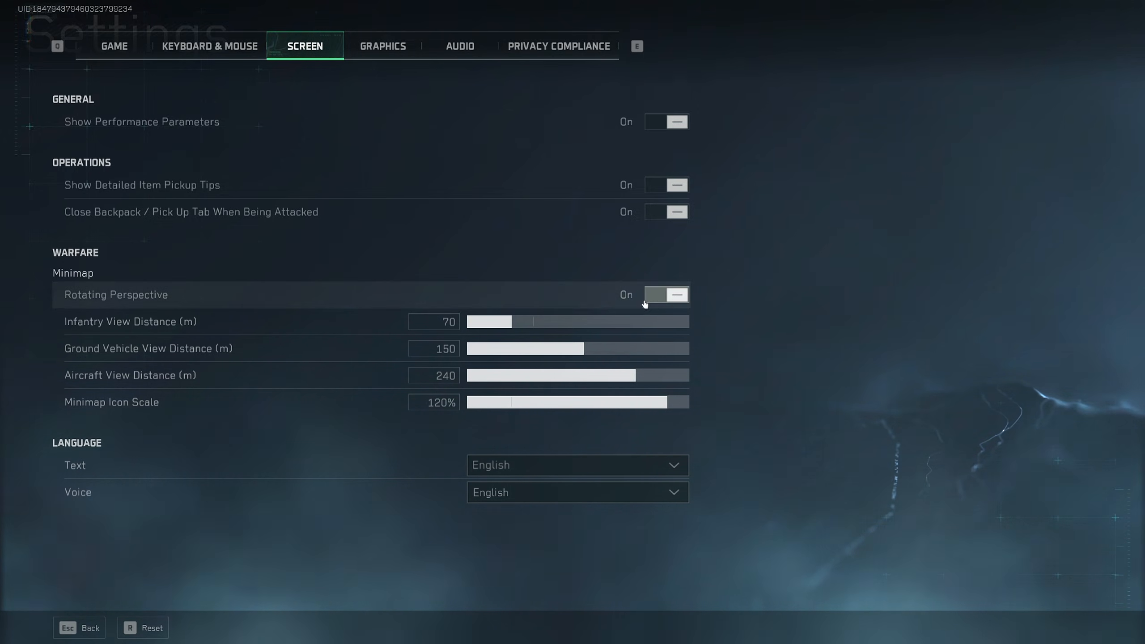
mouse_move(743, 293)
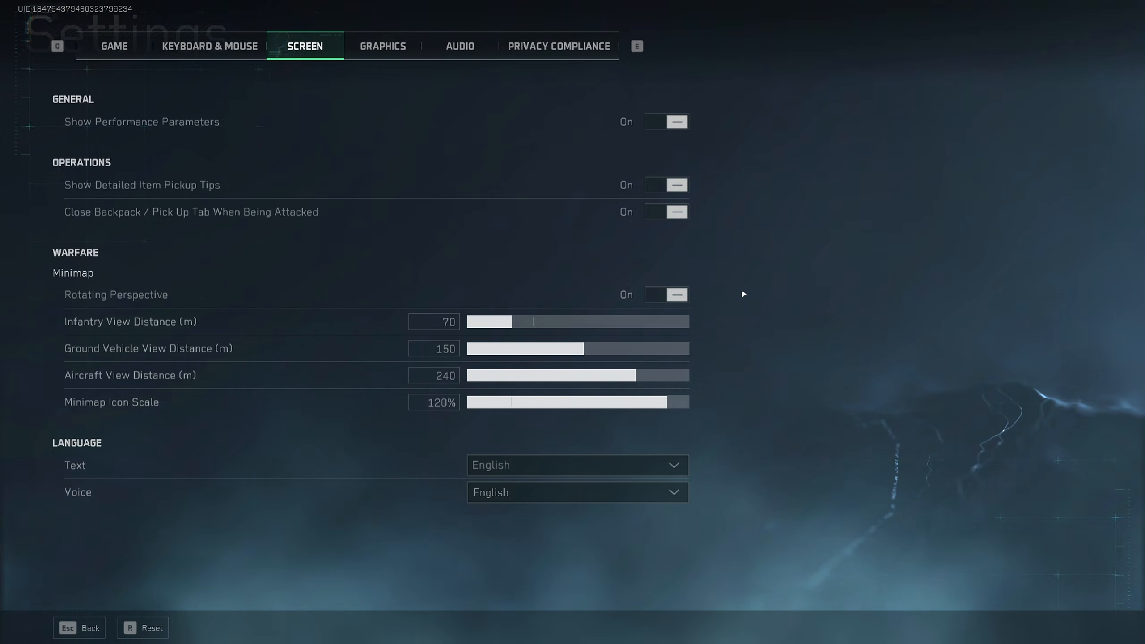
mouse_move(444, 322)
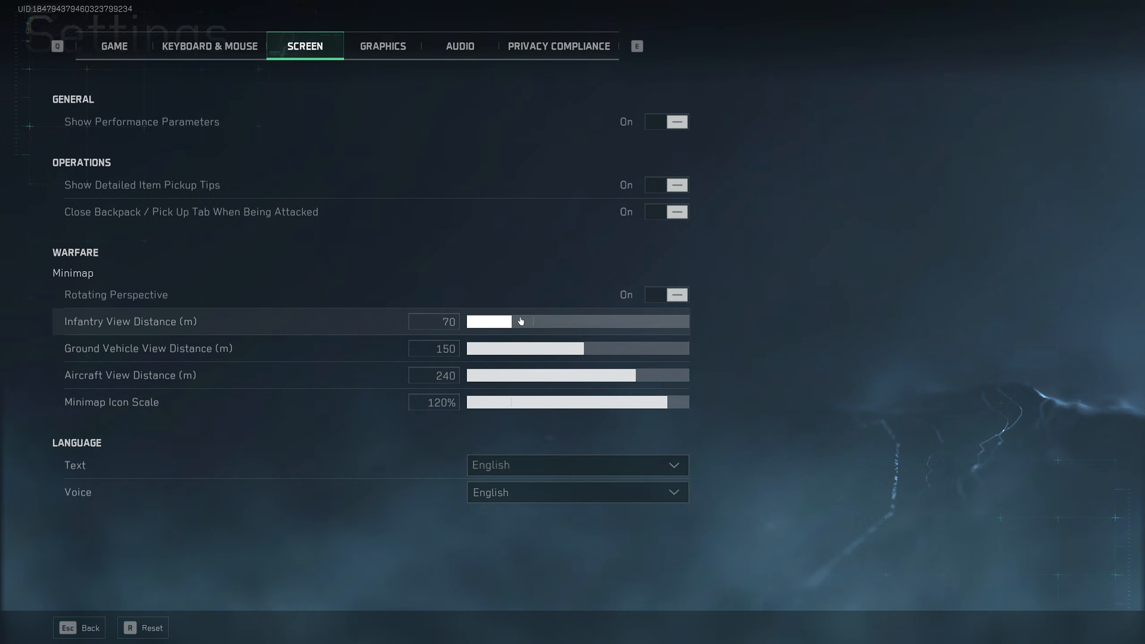
mouse_move(519, 326)
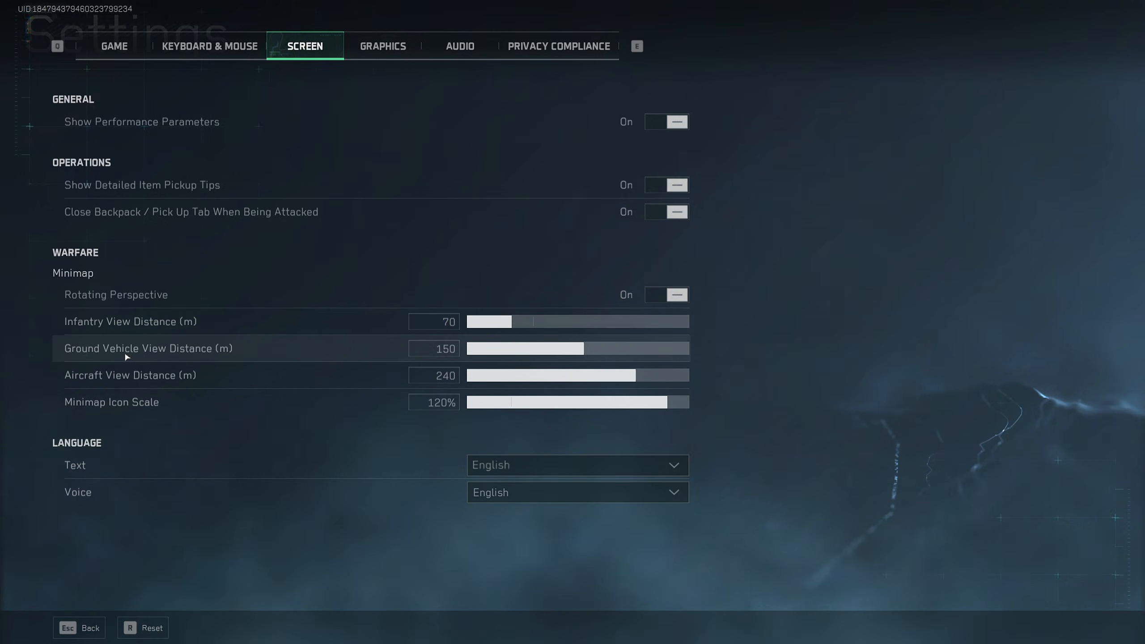
mouse_move(145, 383)
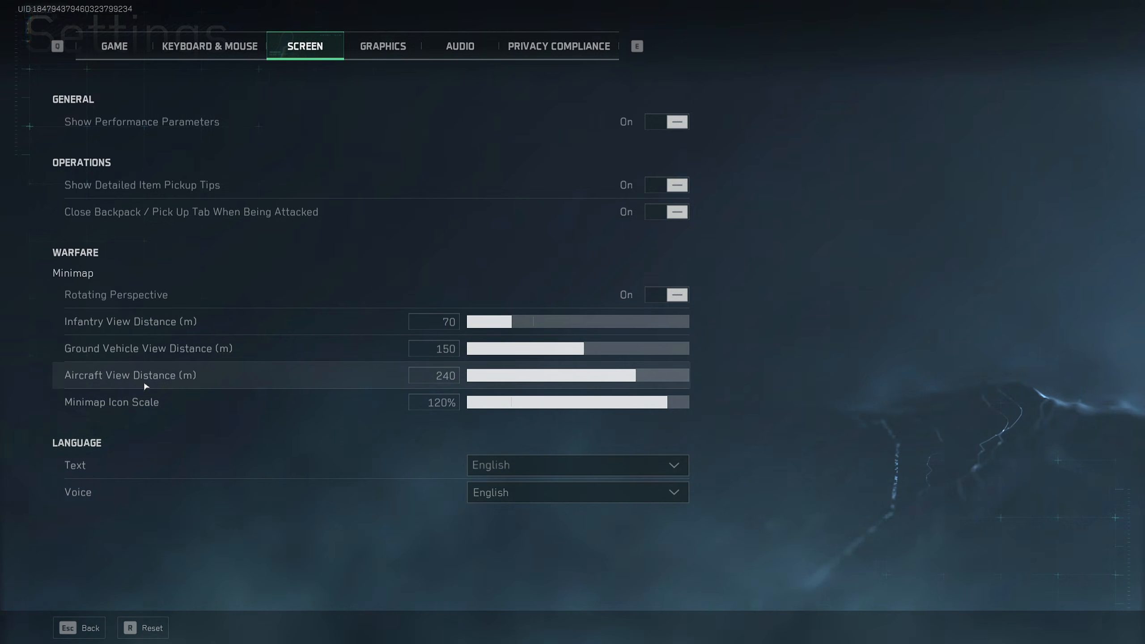
mouse_move(122, 402)
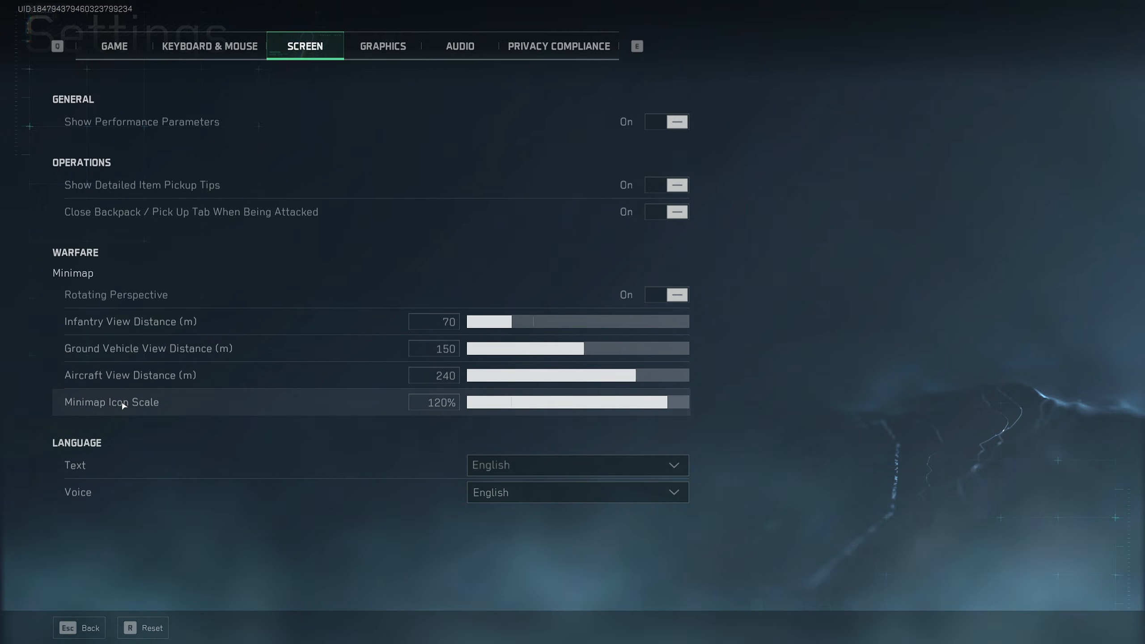
mouse_move(615, 403)
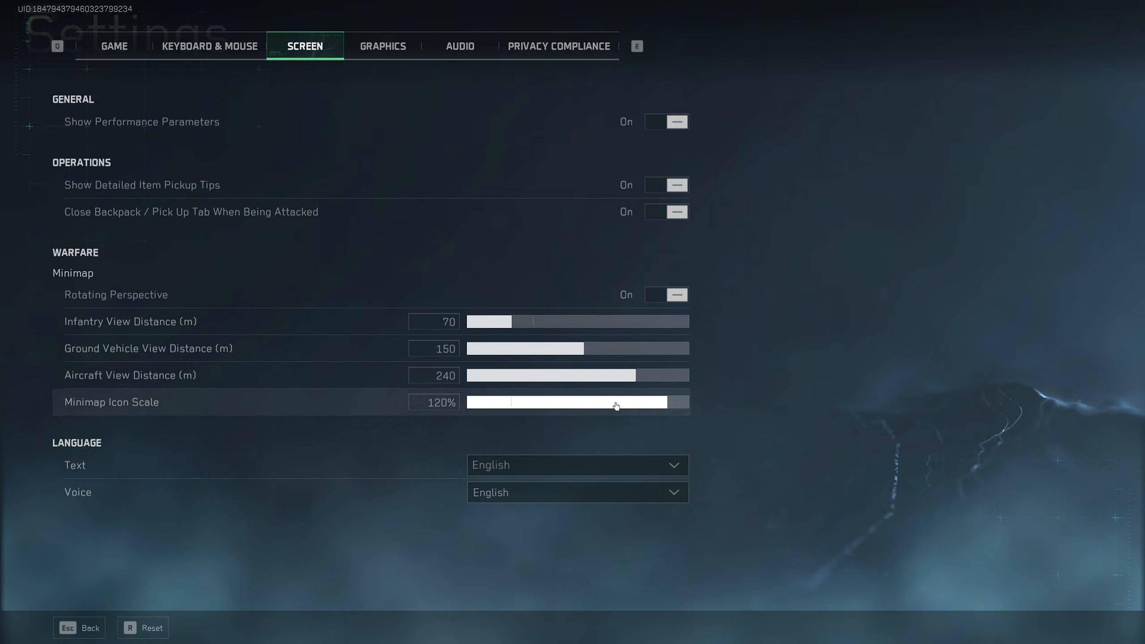
mouse_move(503, 423)
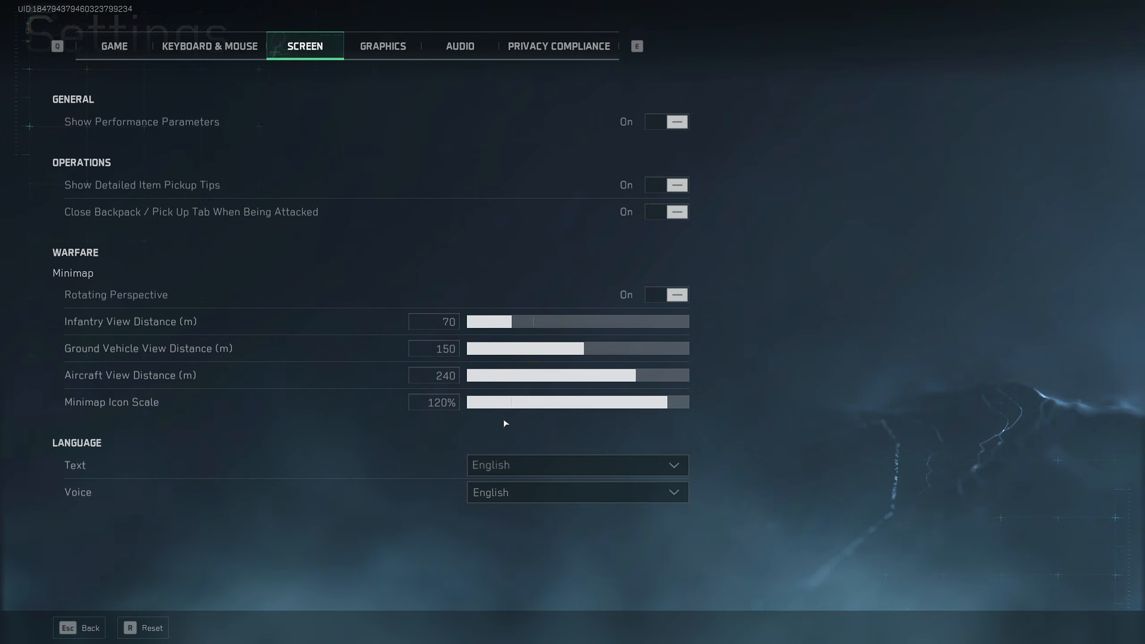
mouse_move(210, 455)
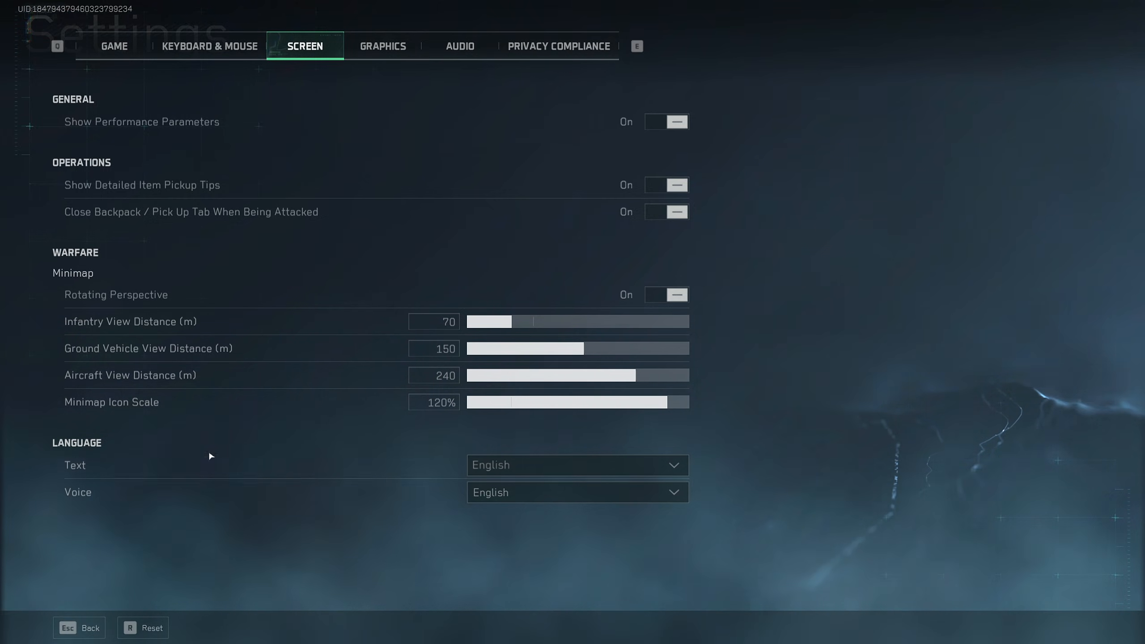
mouse_move(783, 371)
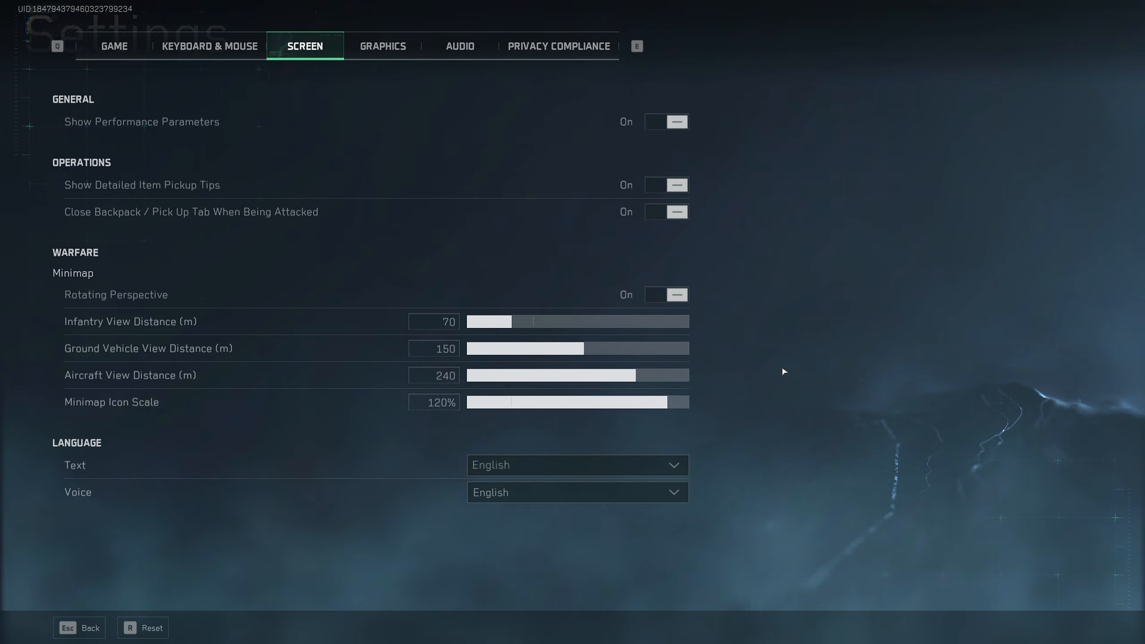
mouse_move(460, 46)
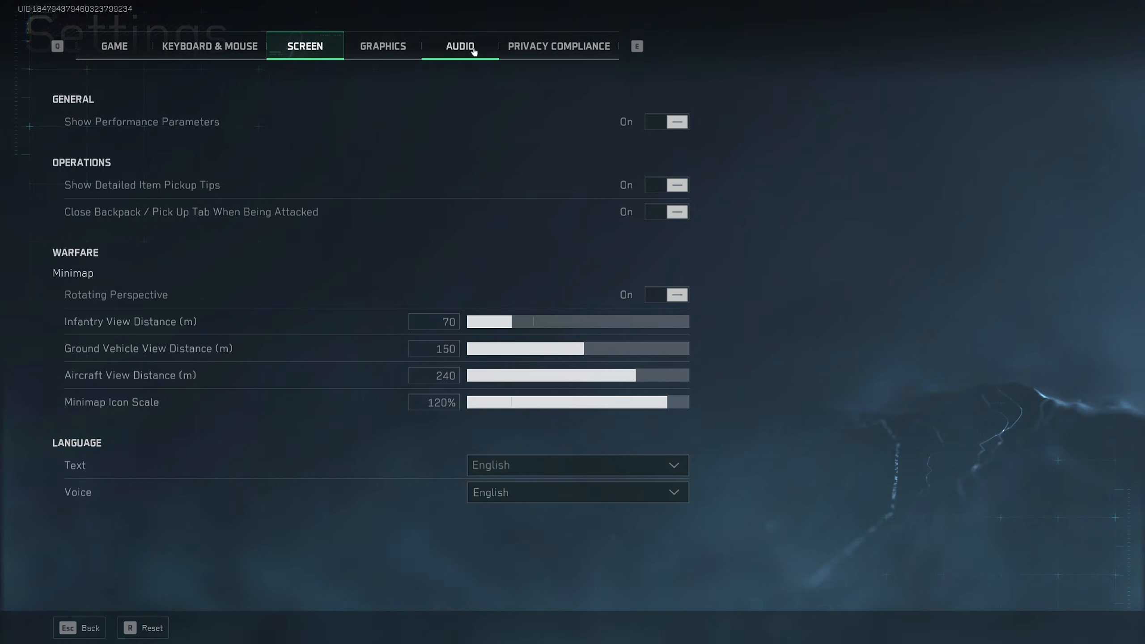
click(460, 46)
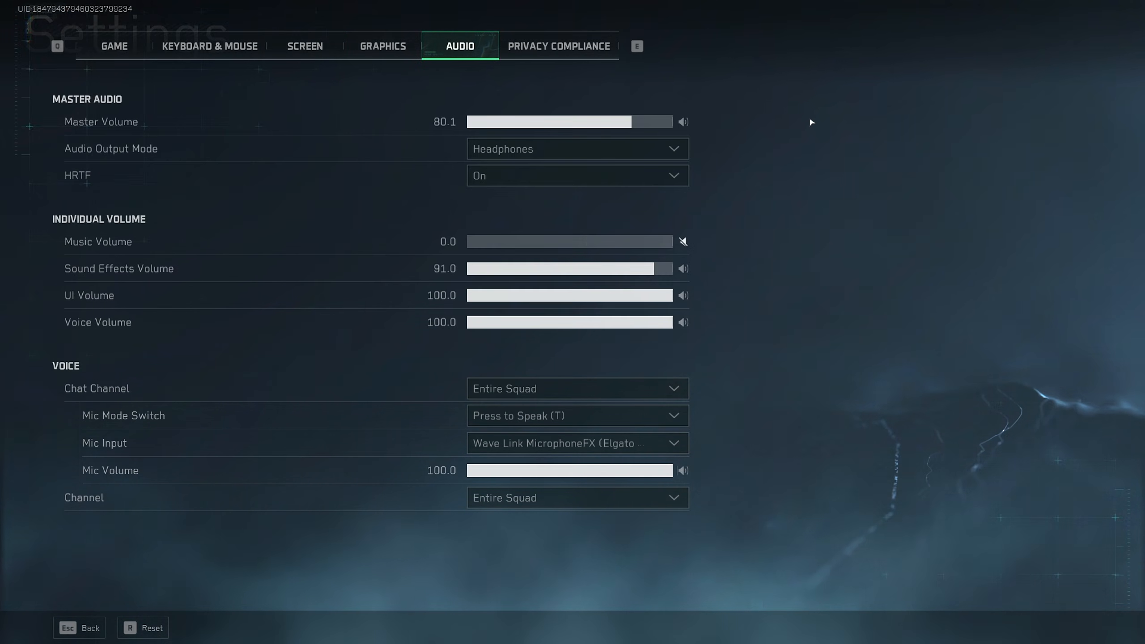
mouse_move(296, 140)
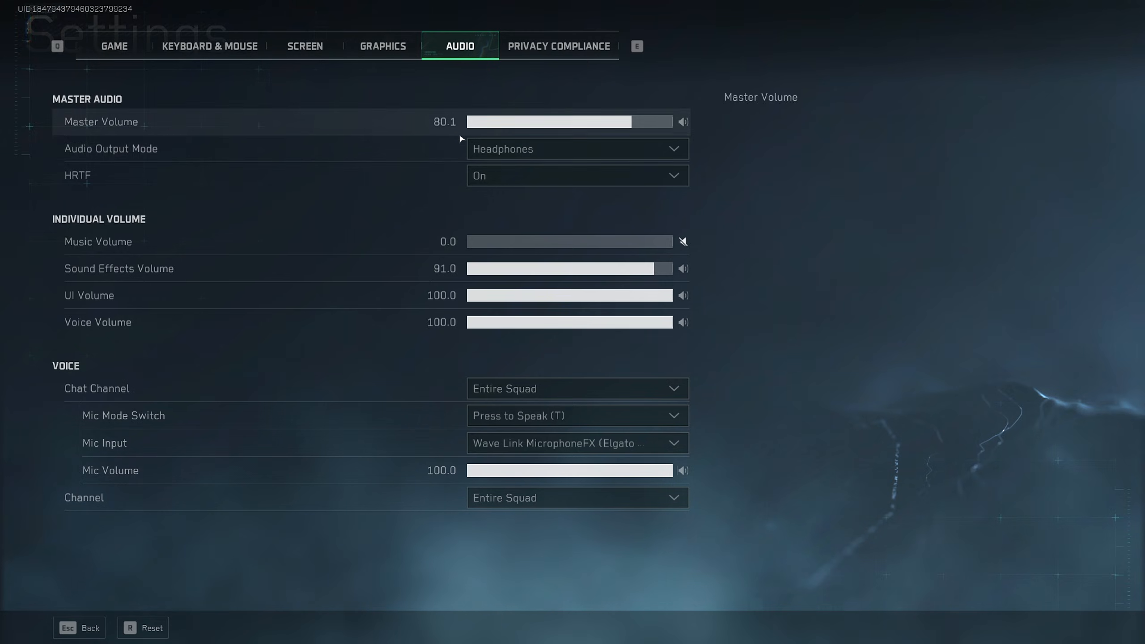
mouse_move(524, 176)
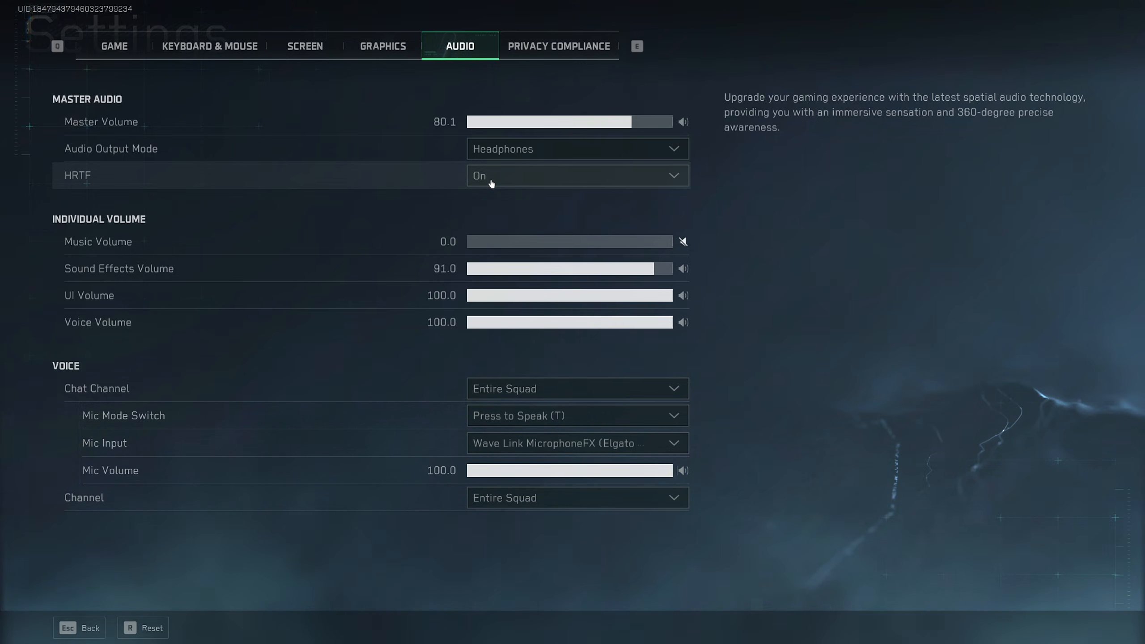
mouse_move(593, 240)
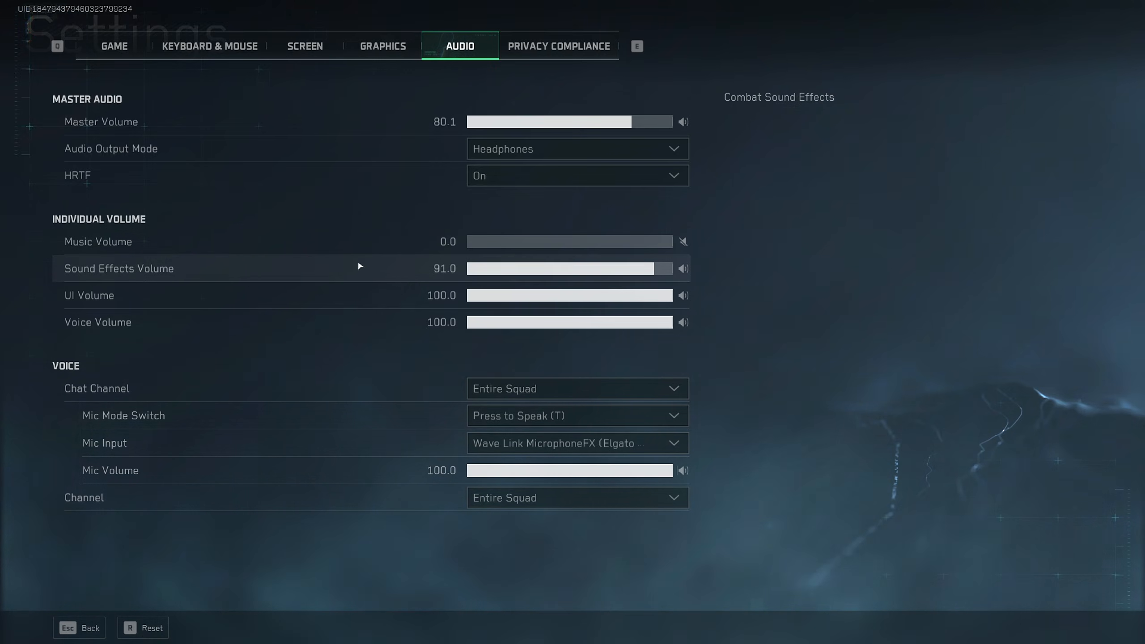
mouse_move(733, 250)
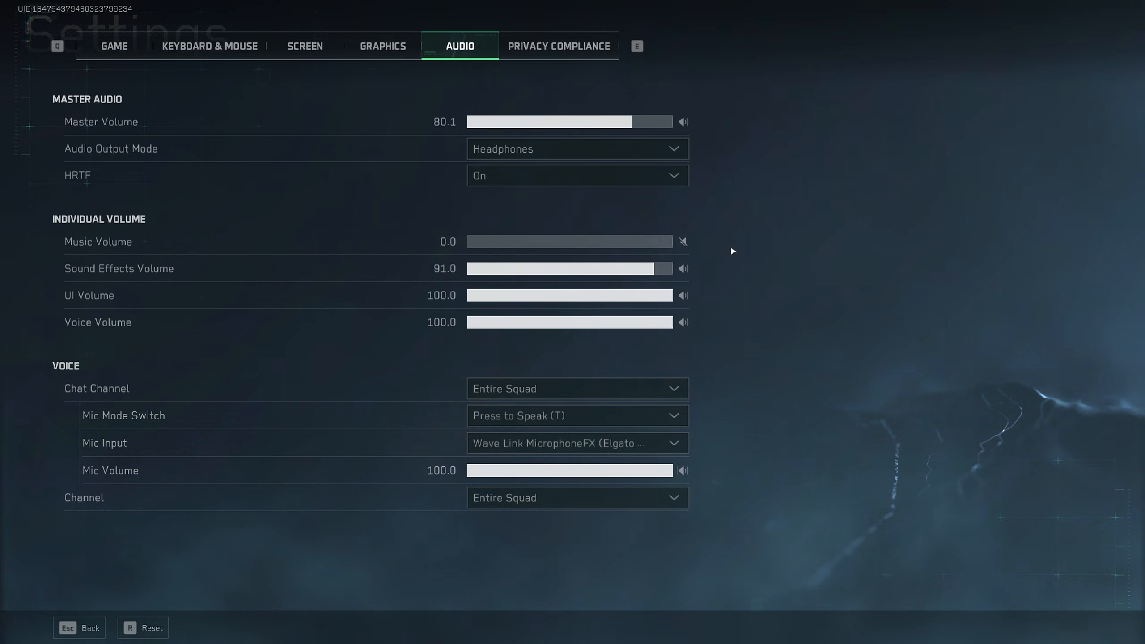
mouse_move(658, 273)
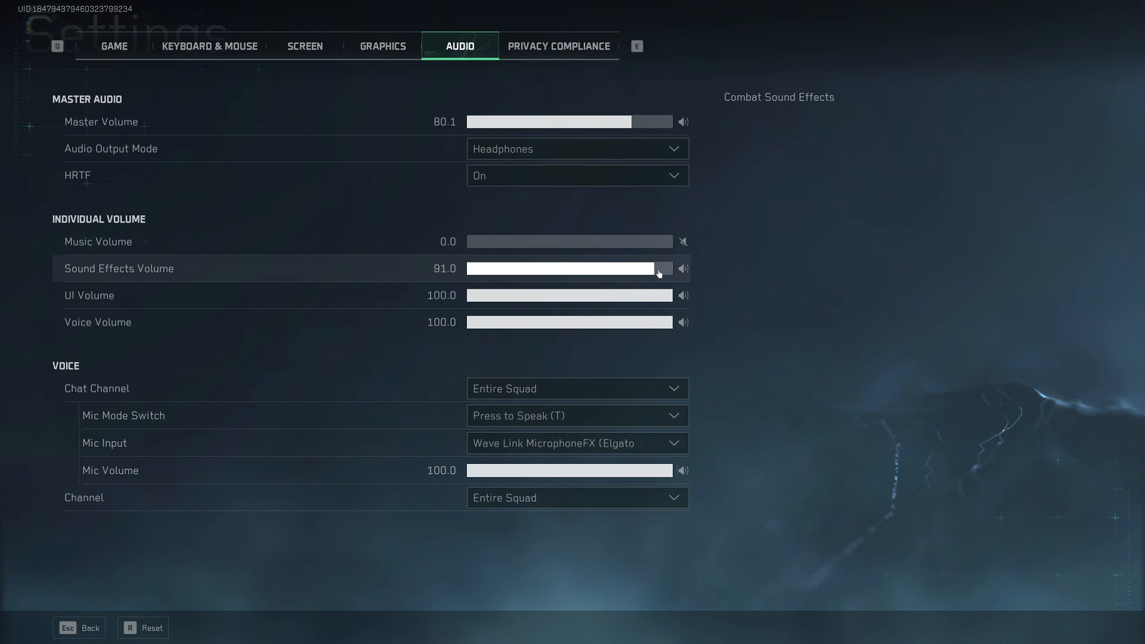
mouse_move(513, 276)
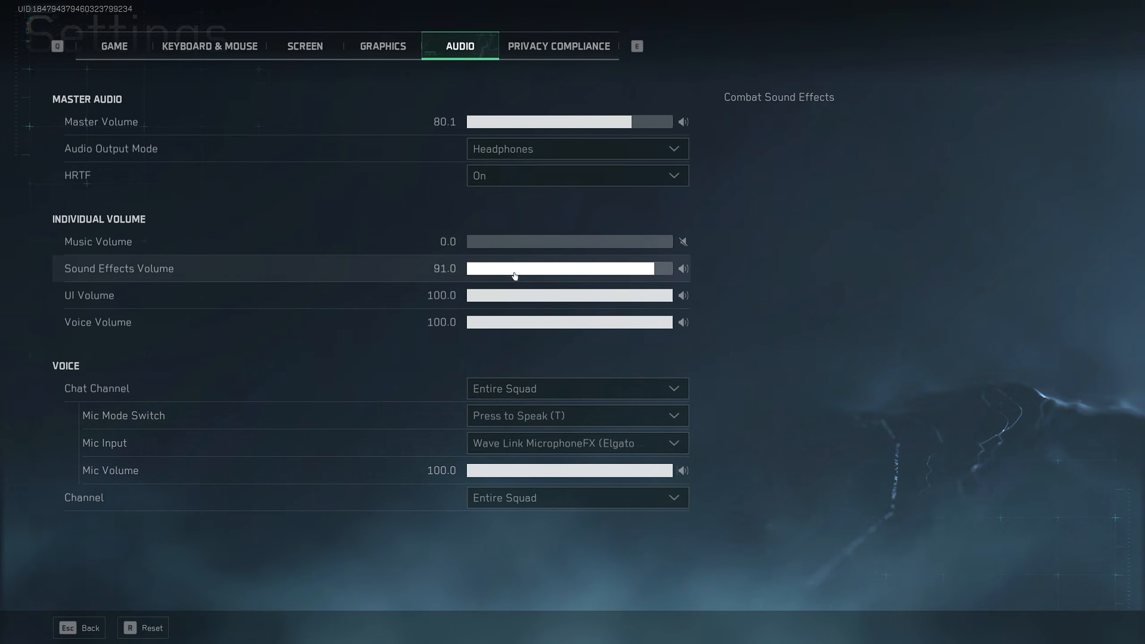
mouse_move(543, 470)
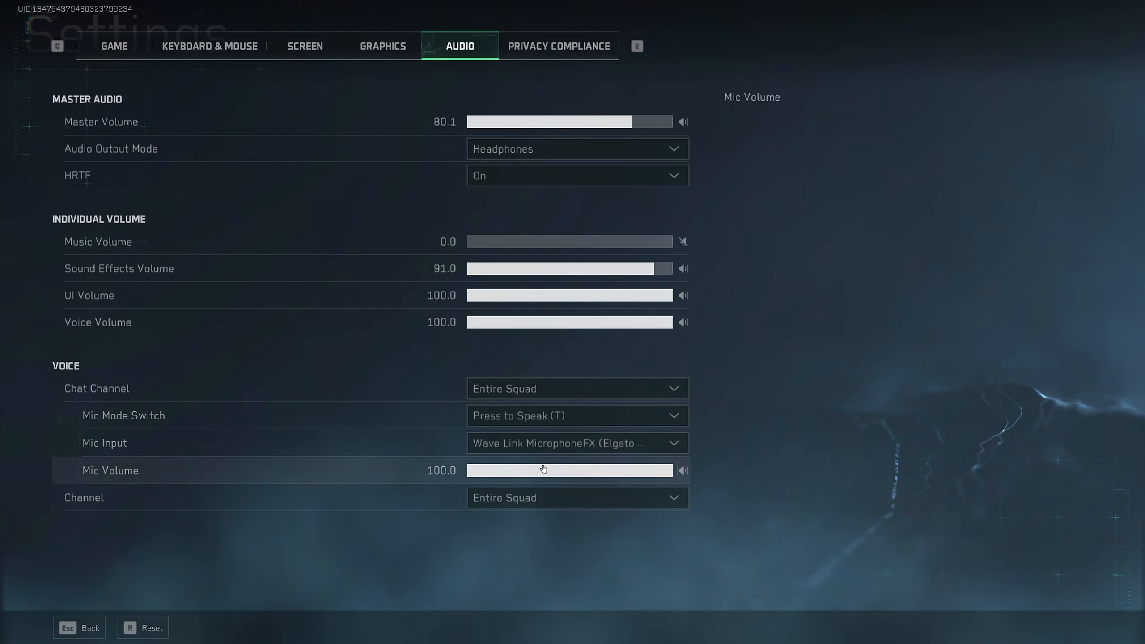
mouse_move(797, 411)
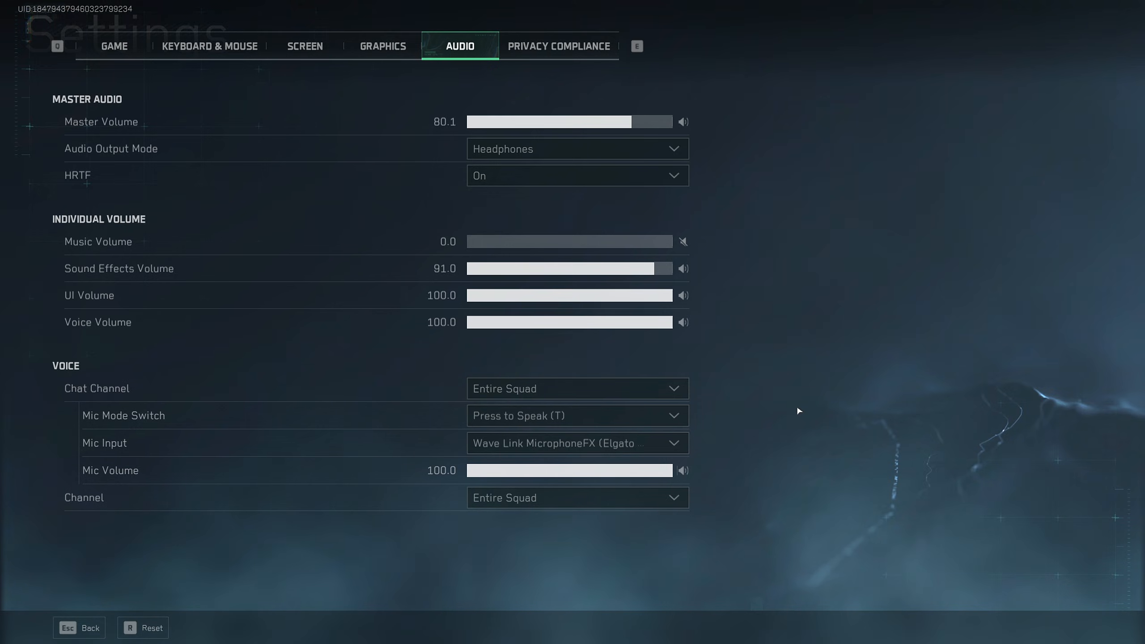
- Switch from the Audio settings to the Privacy Compliance settings
click(559, 46)
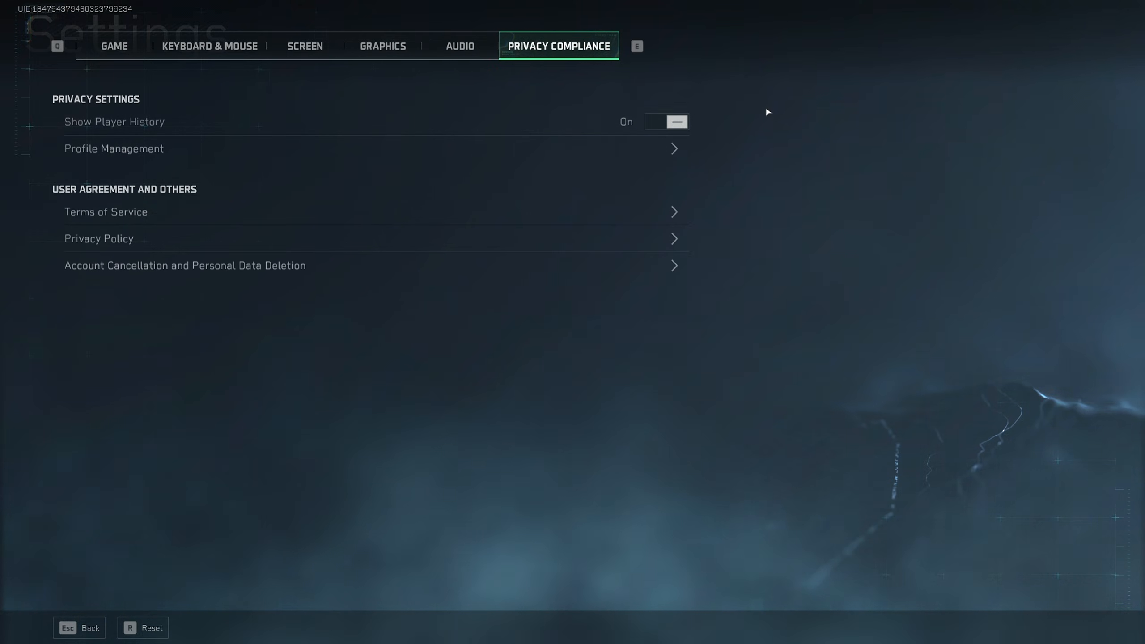
mouse_move(210, 121)
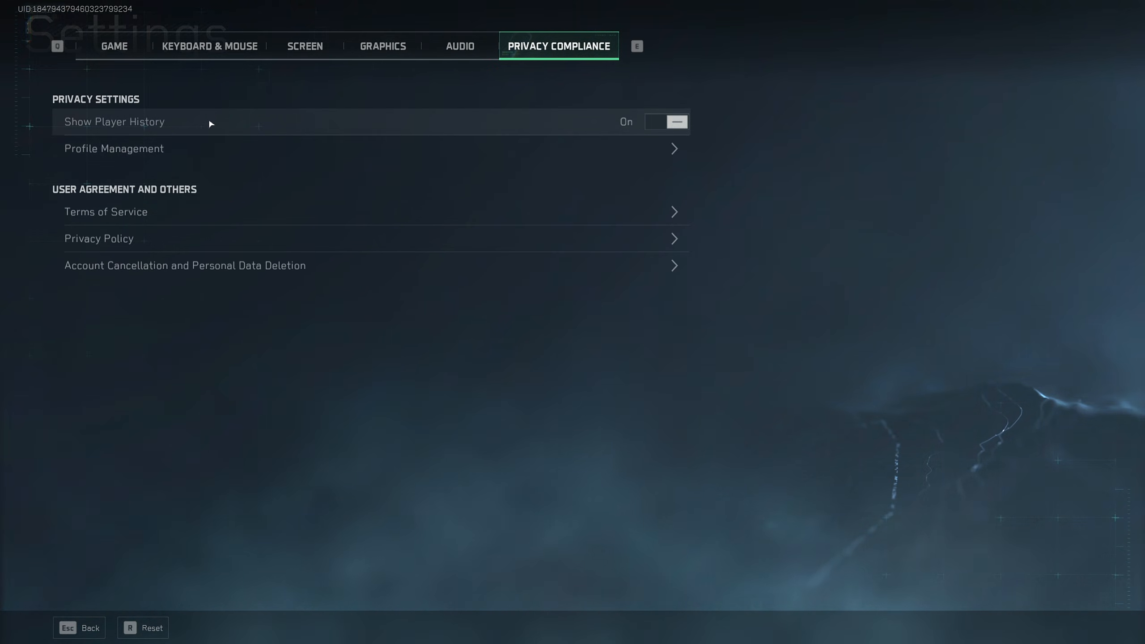
mouse_move(773, 146)
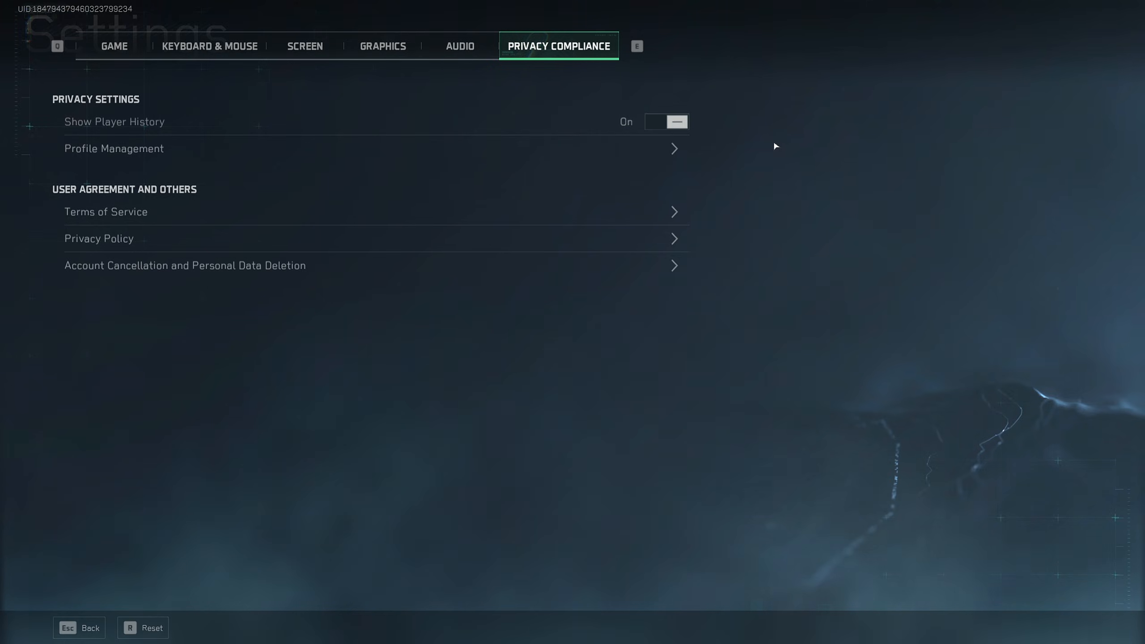
mouse_move(261, 237)
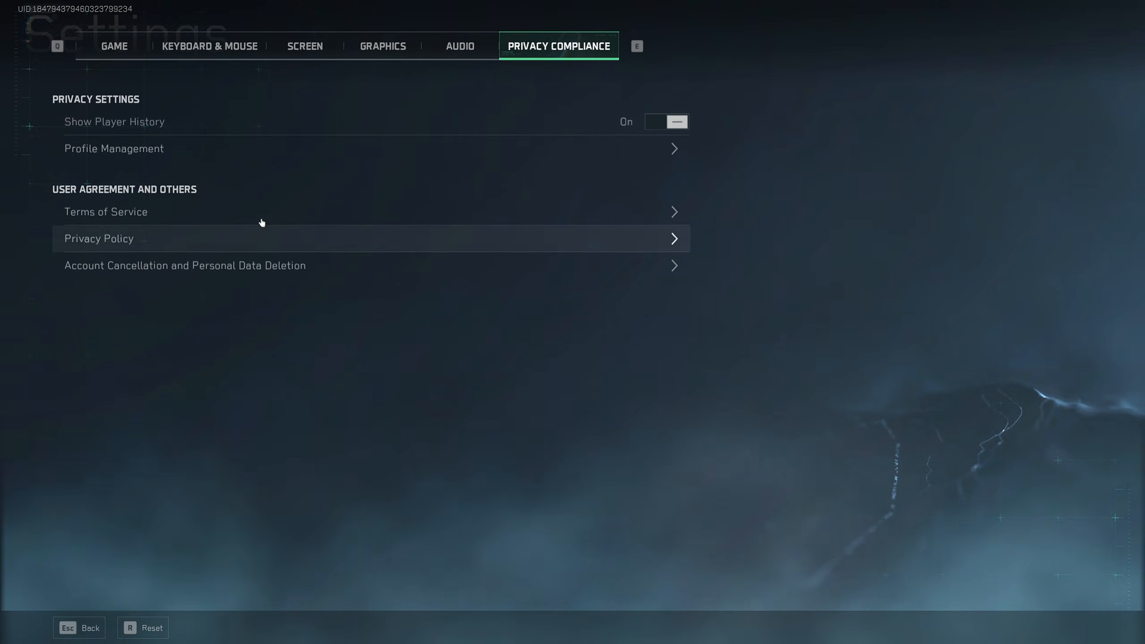
mouse_move(125, 224)
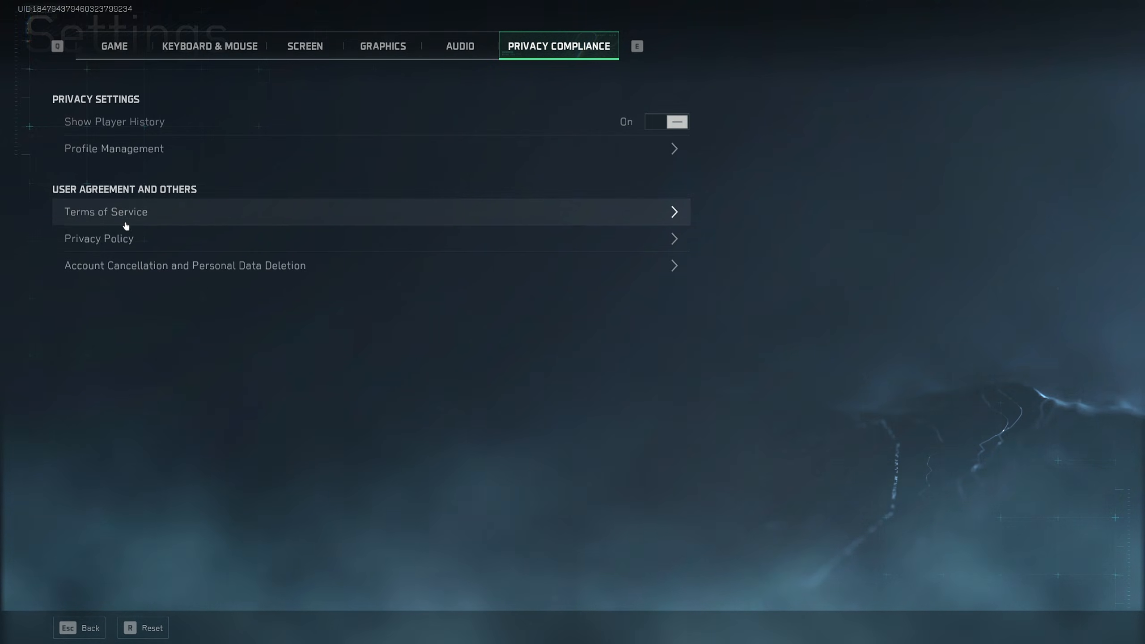
mouse_move(510, 186)
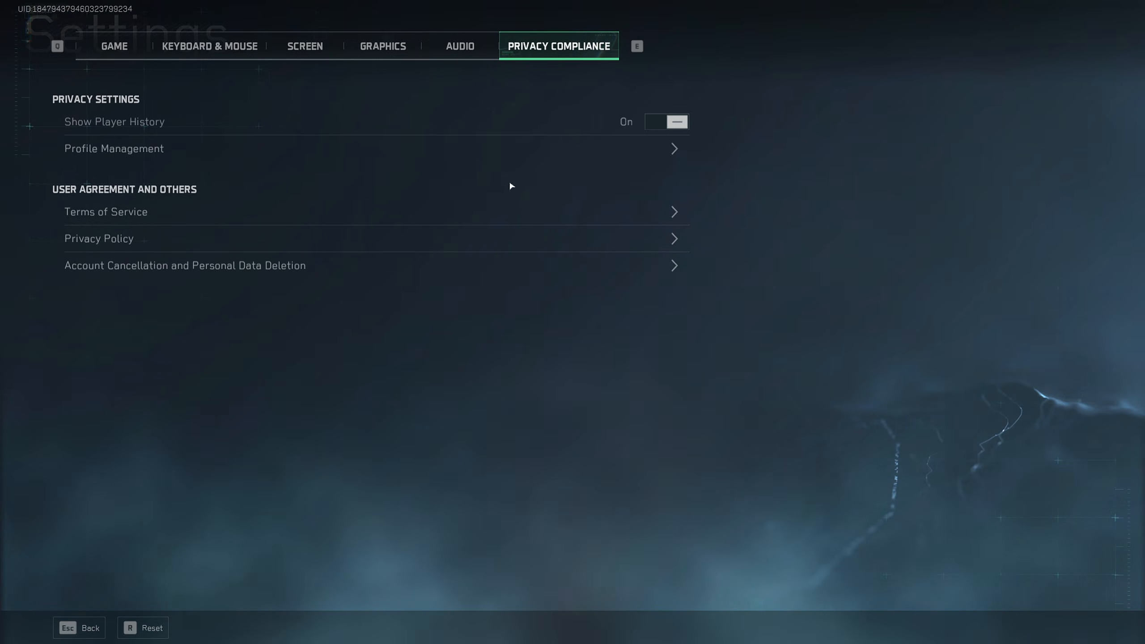
mouse_move(832, 356)
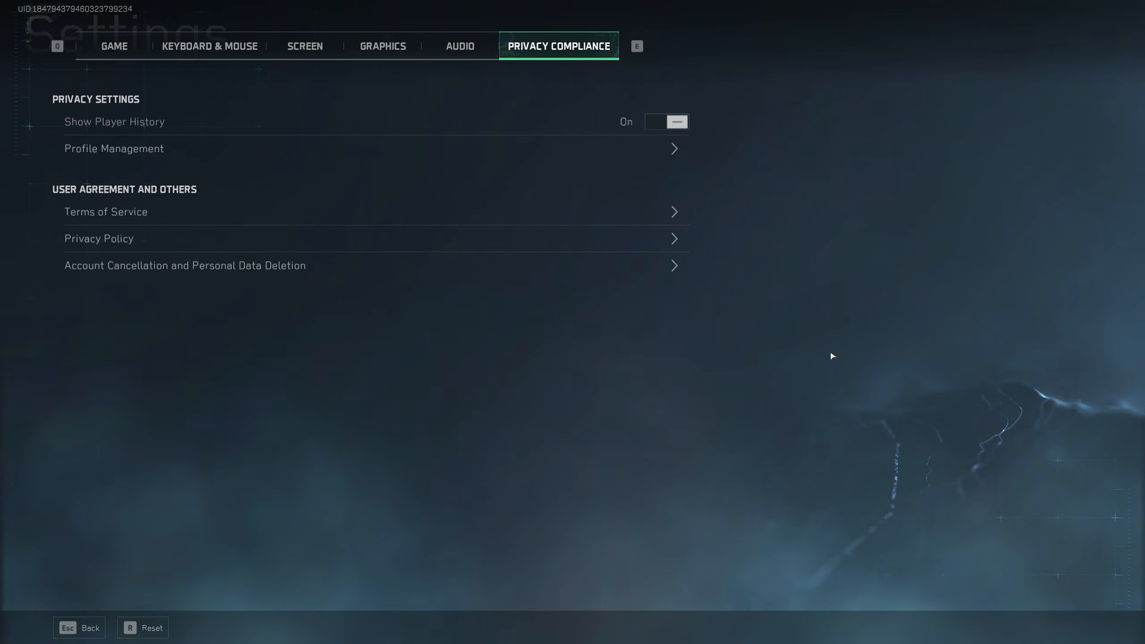
mouse_move(398, 225)
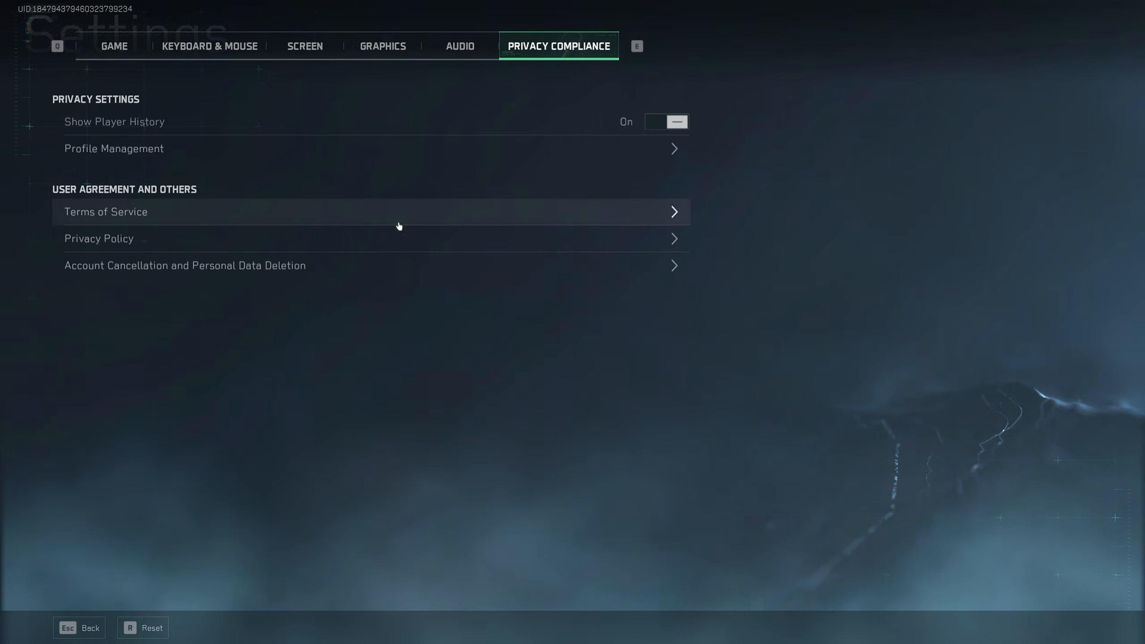
- Return to the Keyboard & Mouse settings showing Mouse Sensitivity 1.90
click(209, 45)
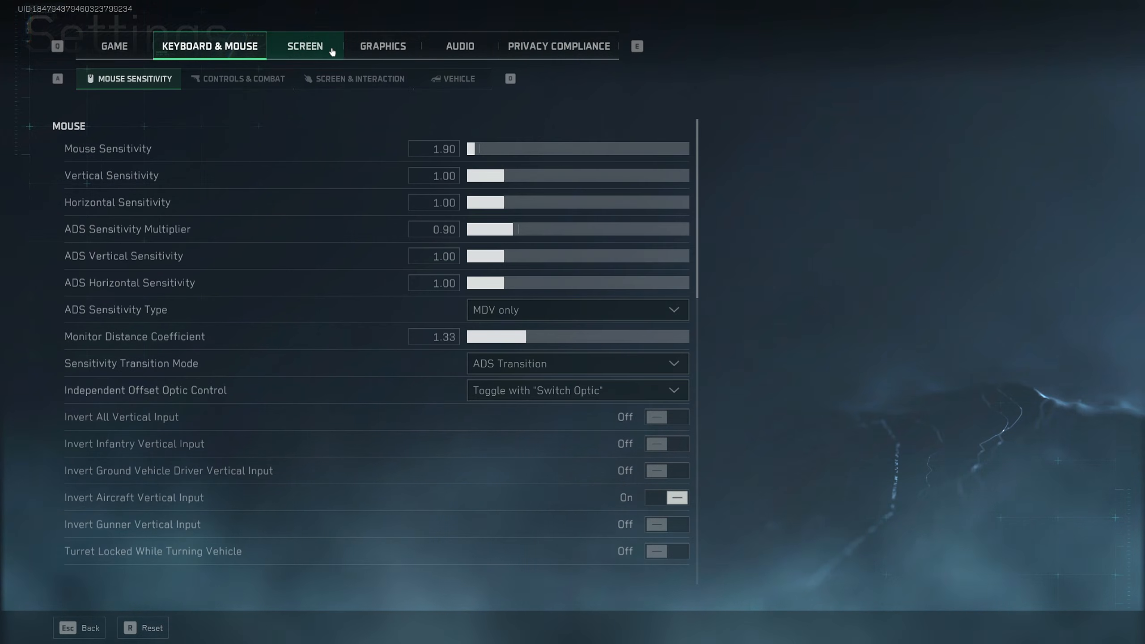
mouse_move(281, 51)
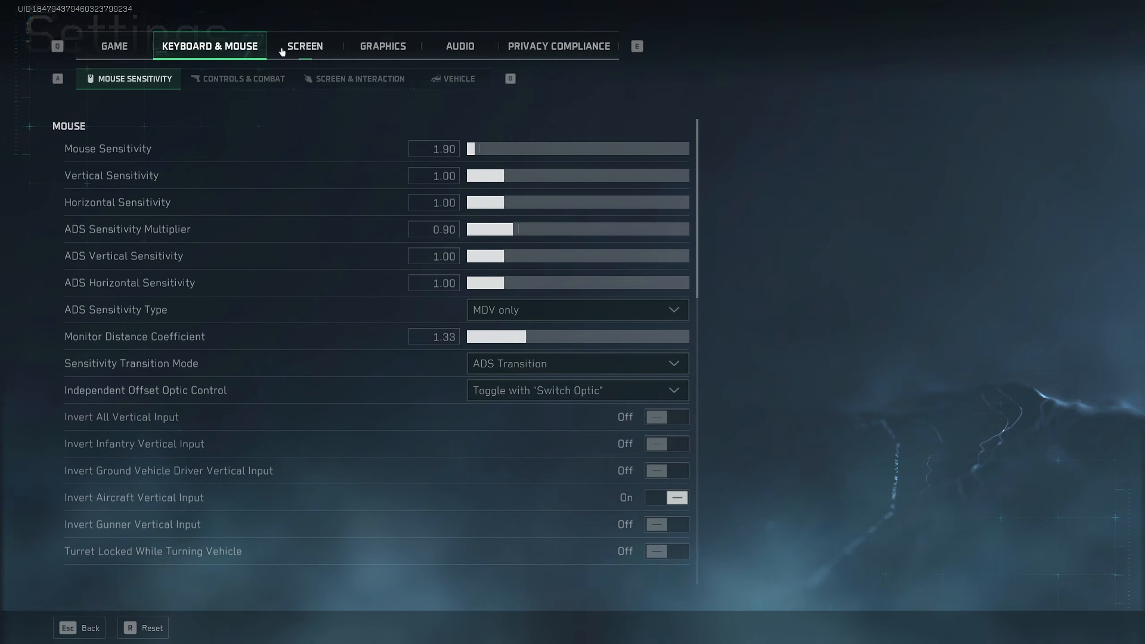
- Show the Graphics settings at the Display options, Borderless Windowed and 240/144 caps unchanged
click(382, 46)
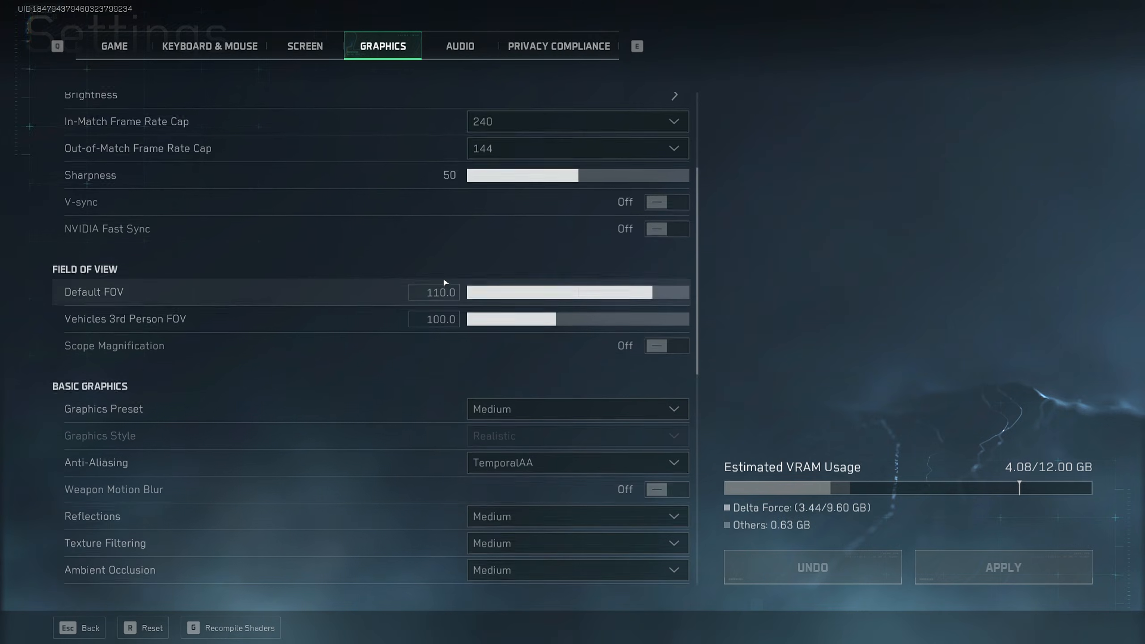
scroll(down, 3)
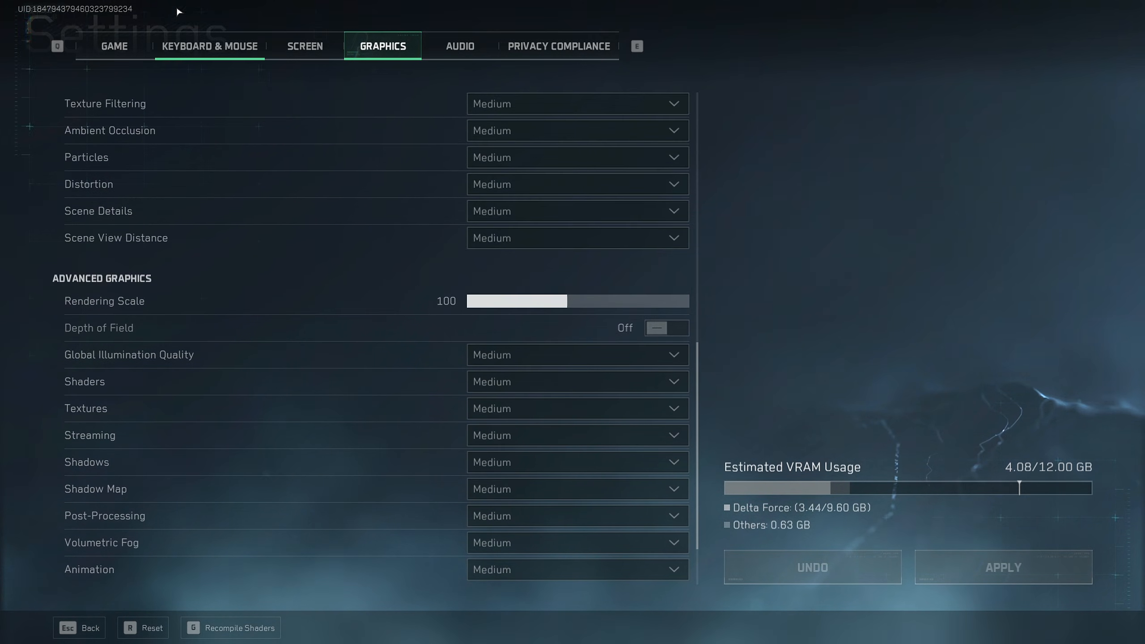
click(209, 45)
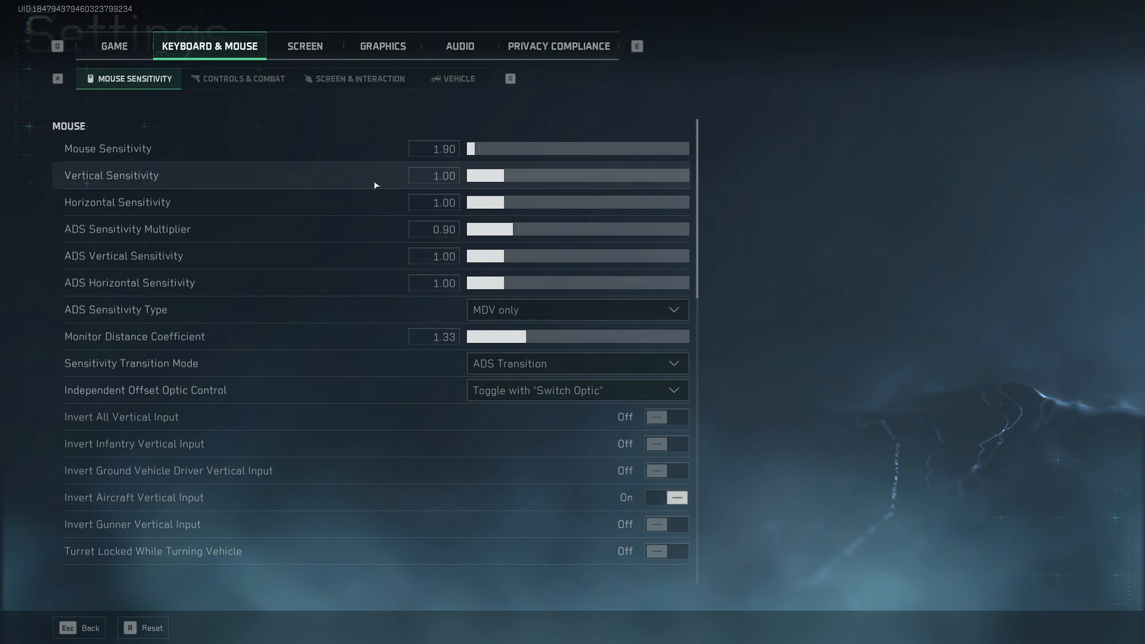
click(381, 45)
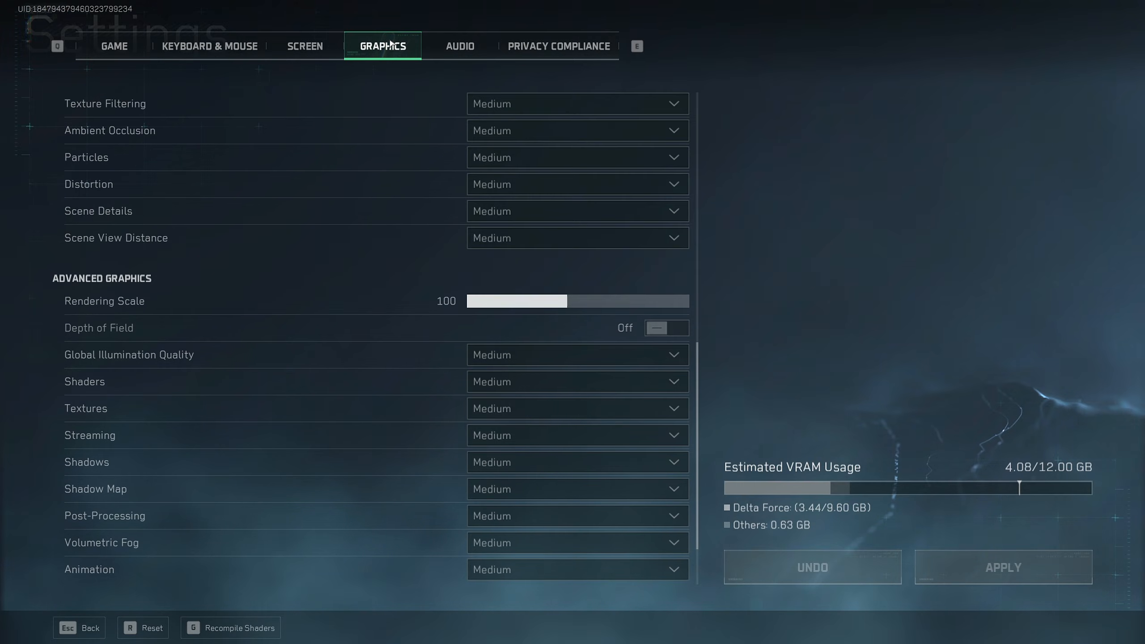
scroll(up, 3)
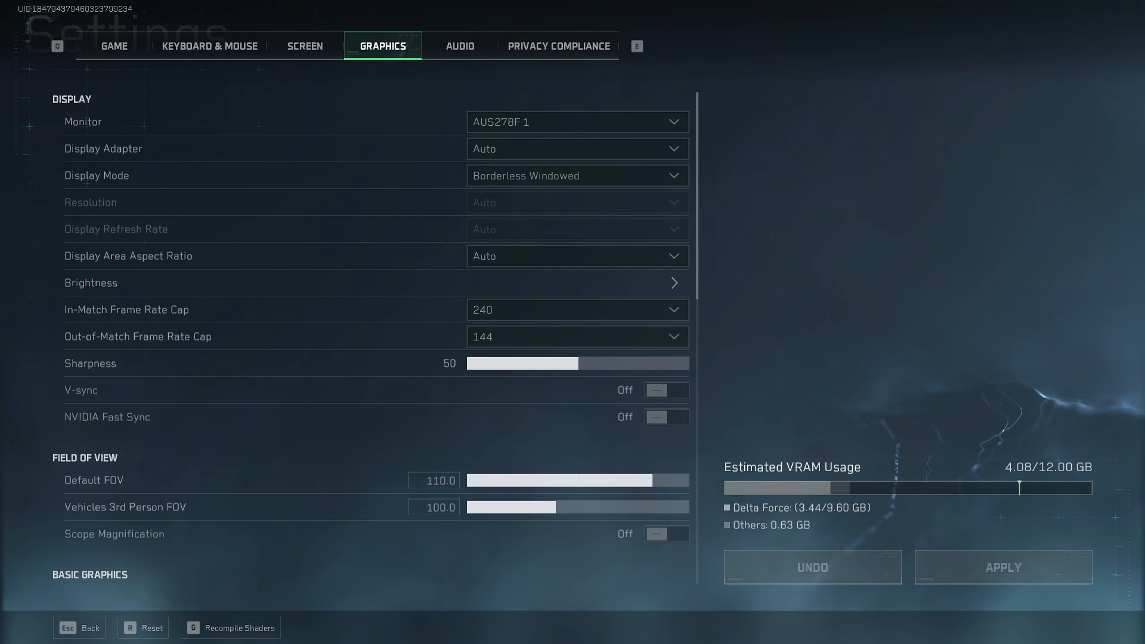